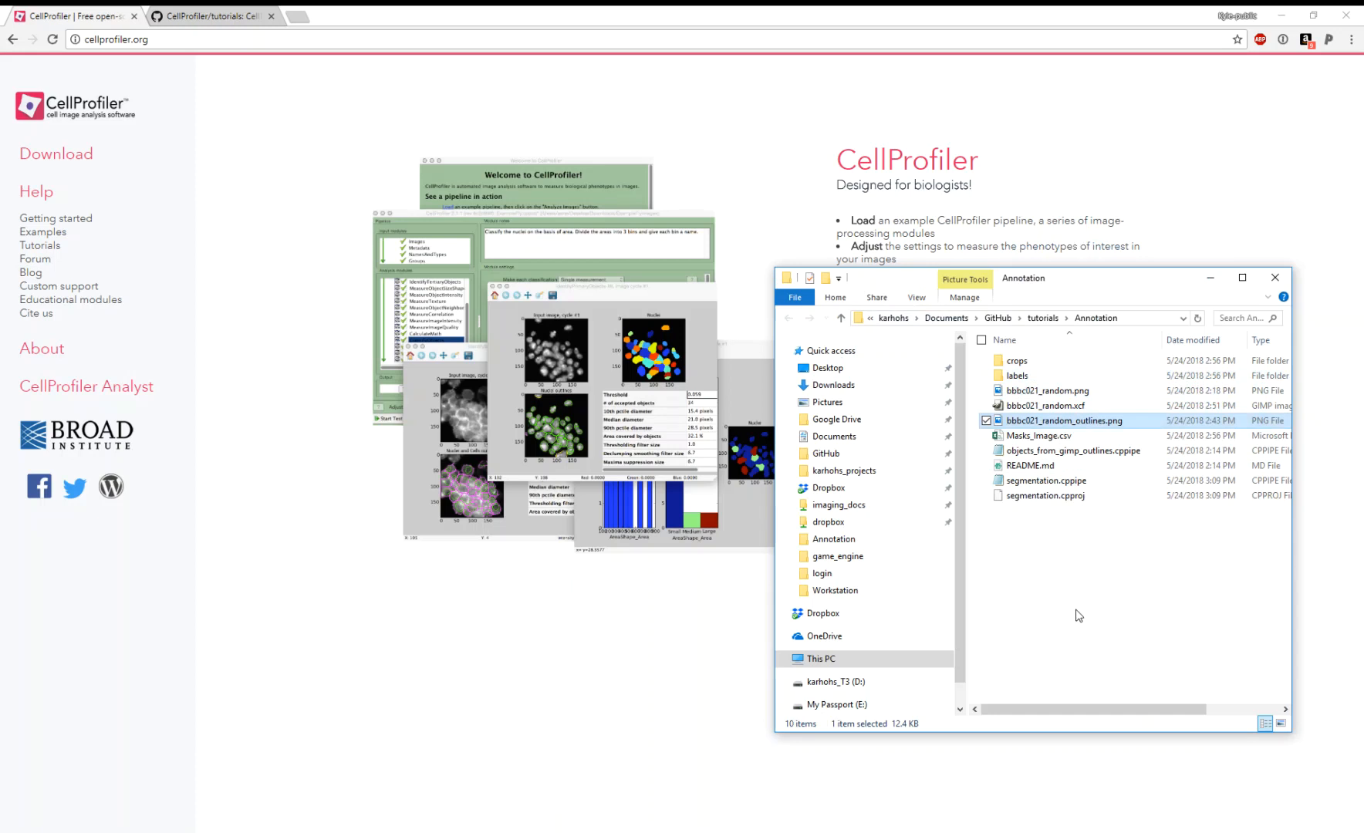
Bring up the CellProfiler/tutorials GitHub page and highlight bbbc021_random.png in the Annotation folder.
left_click(209, 15)
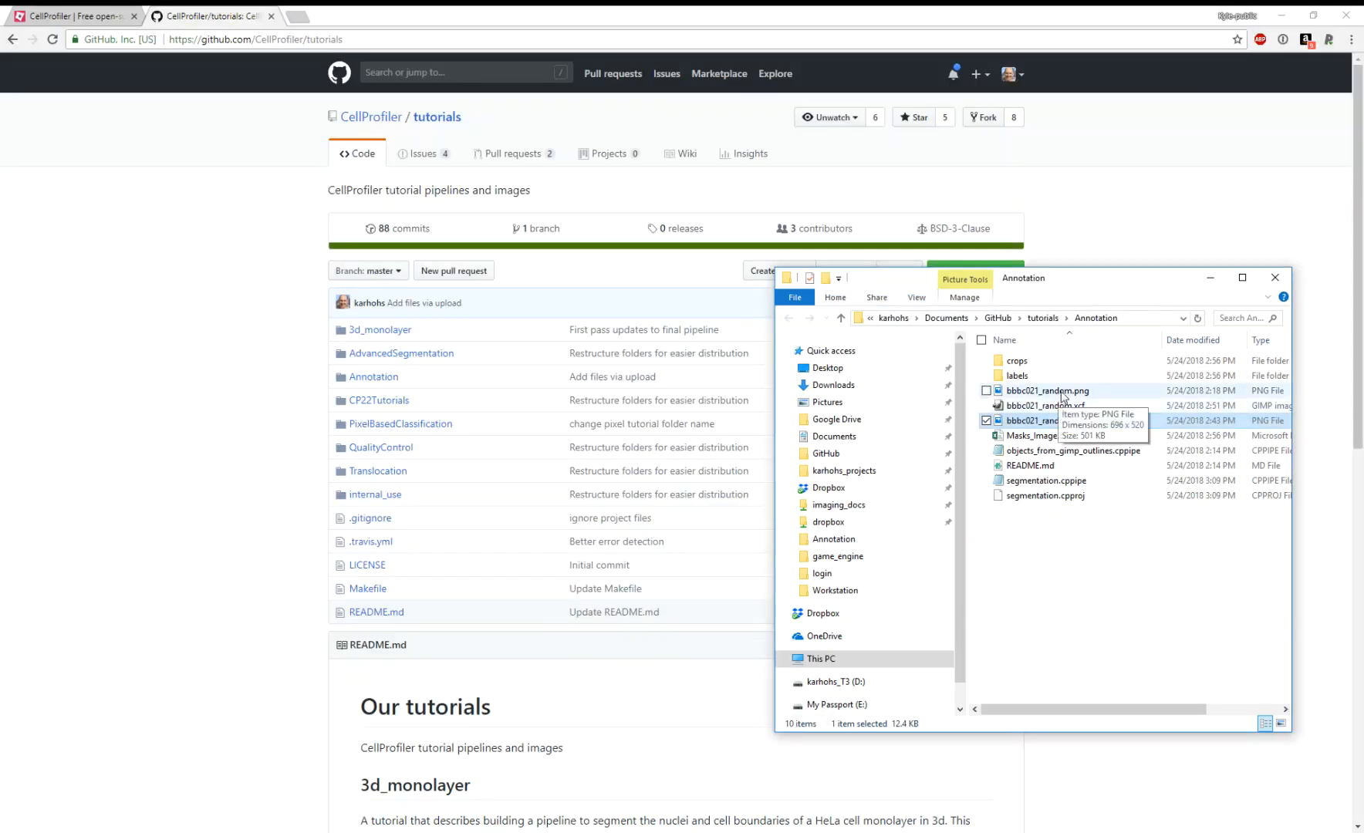
left_click(1047, 390)
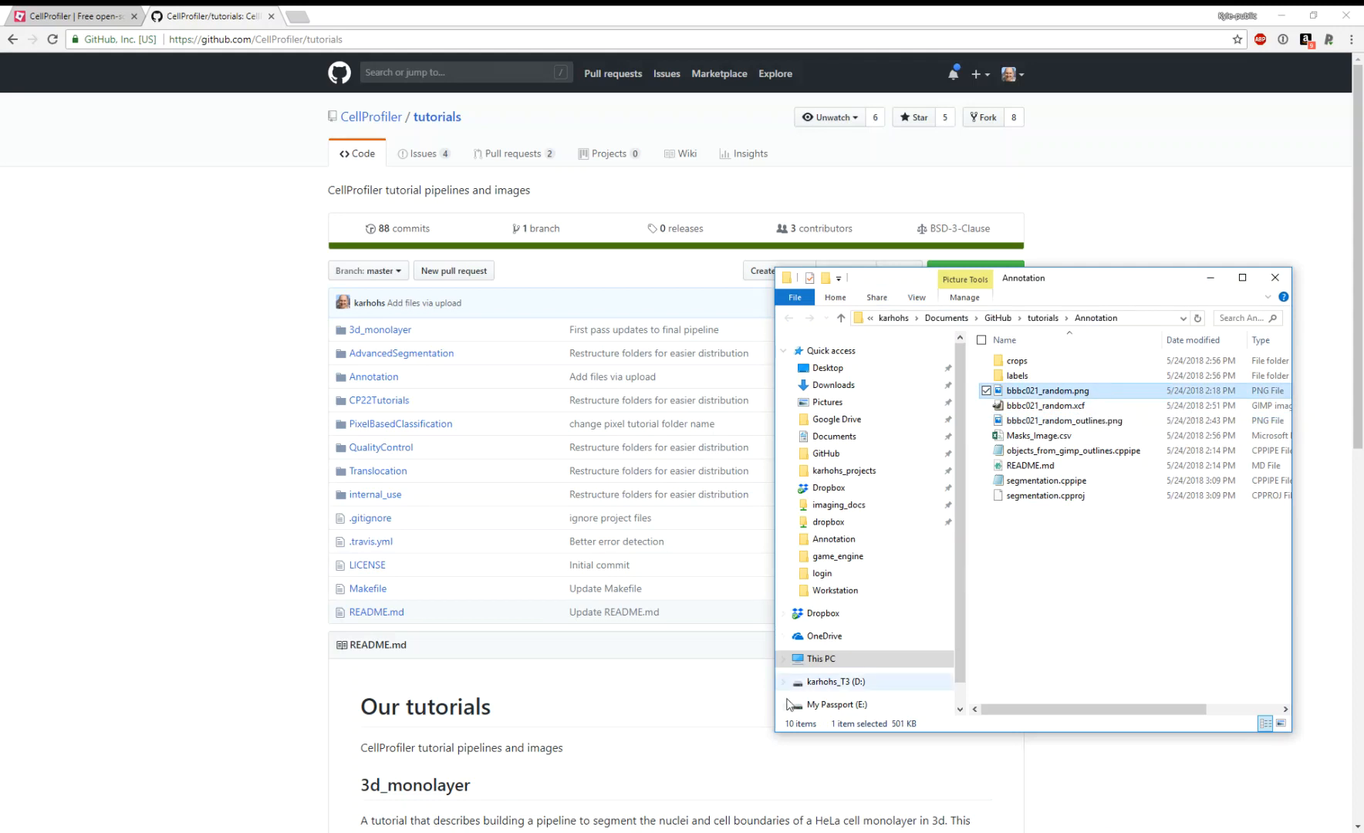
double_click(1046, 390)
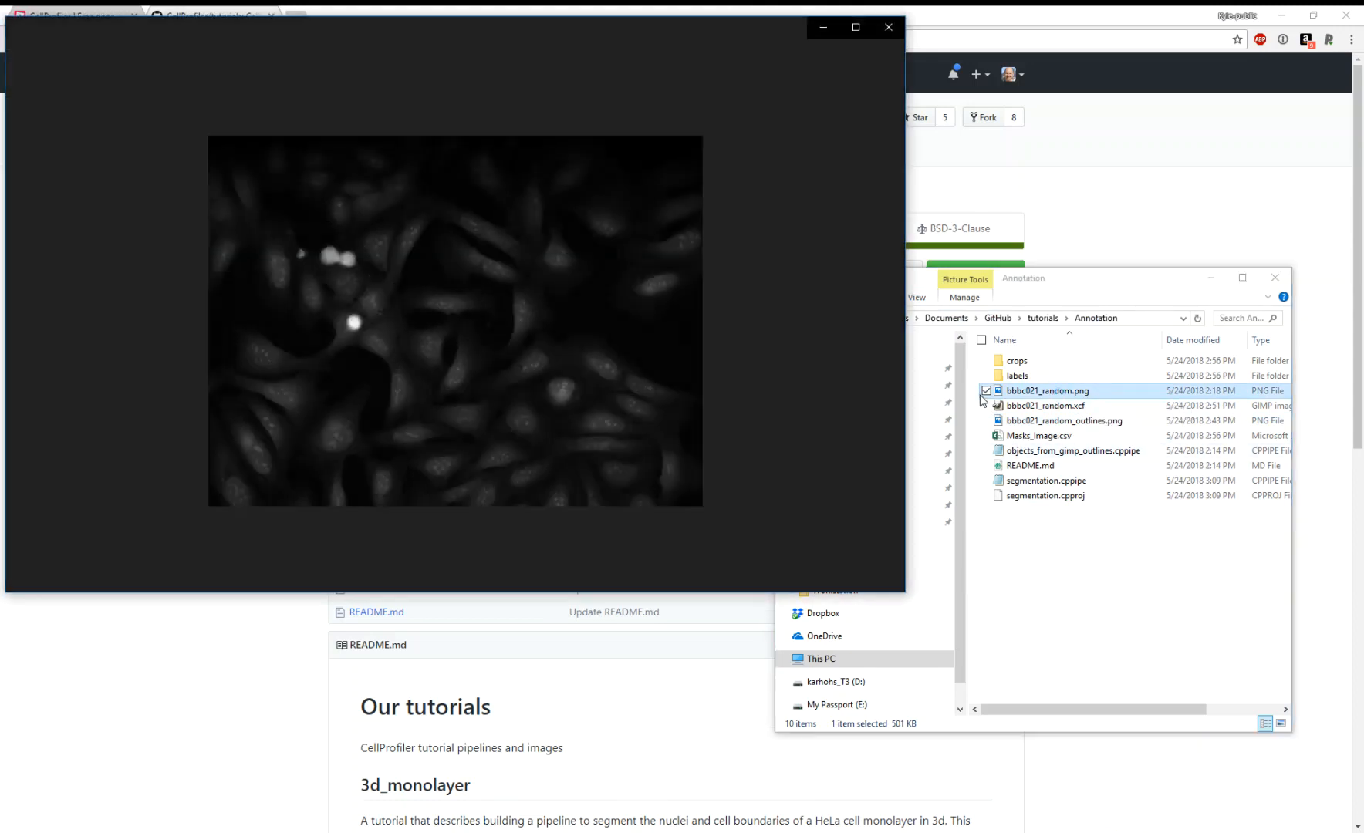
double_click(1047, 390)
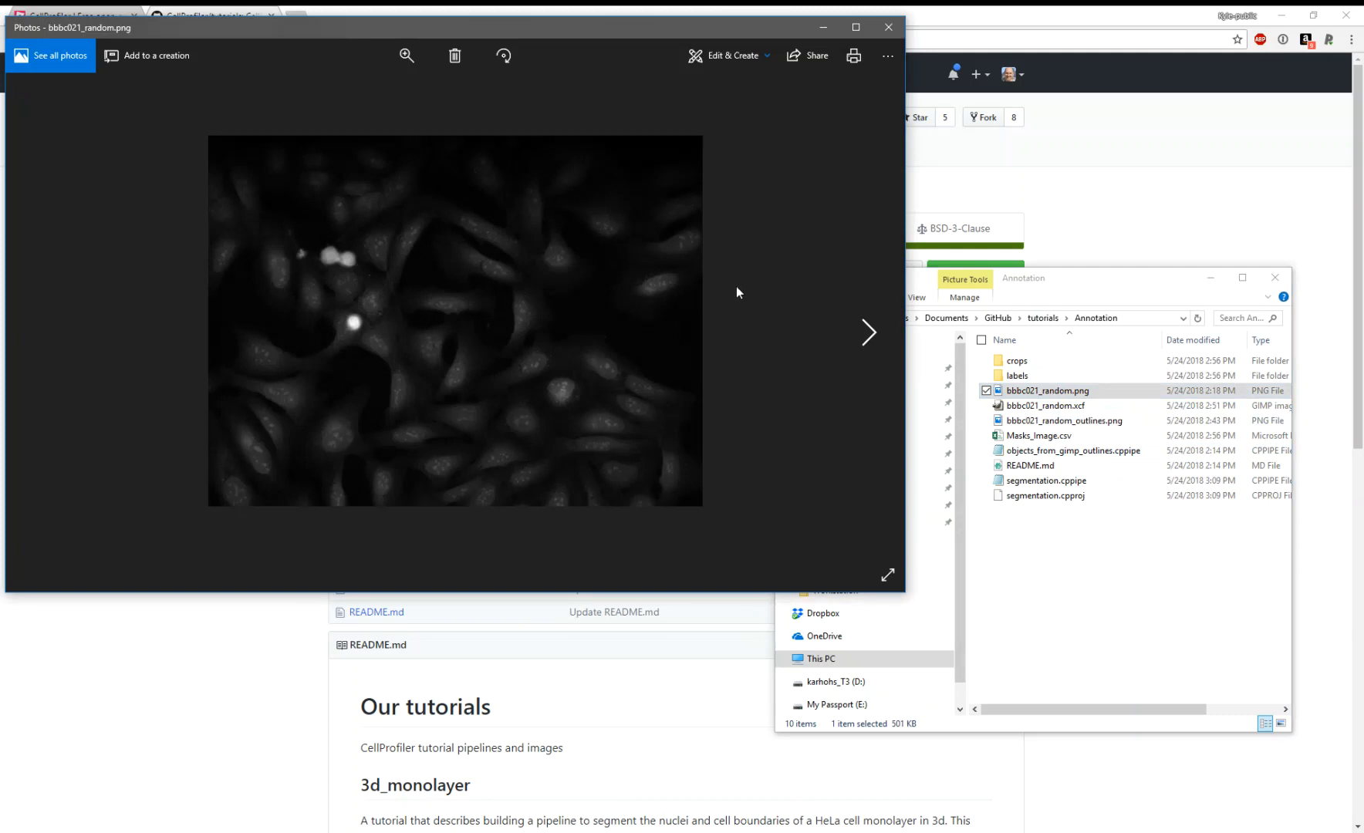
mouse_move(564, 298)
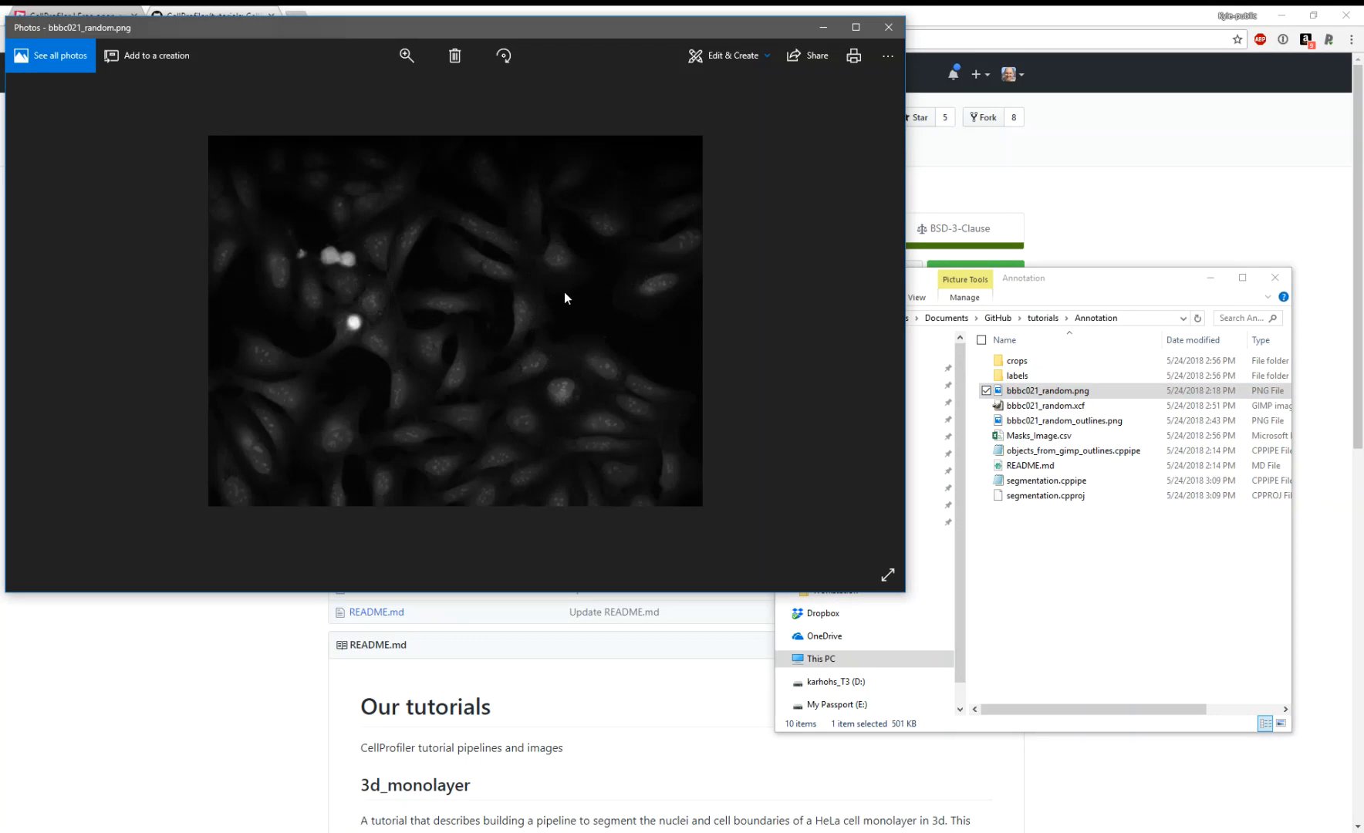
mouse_move(535, 289)
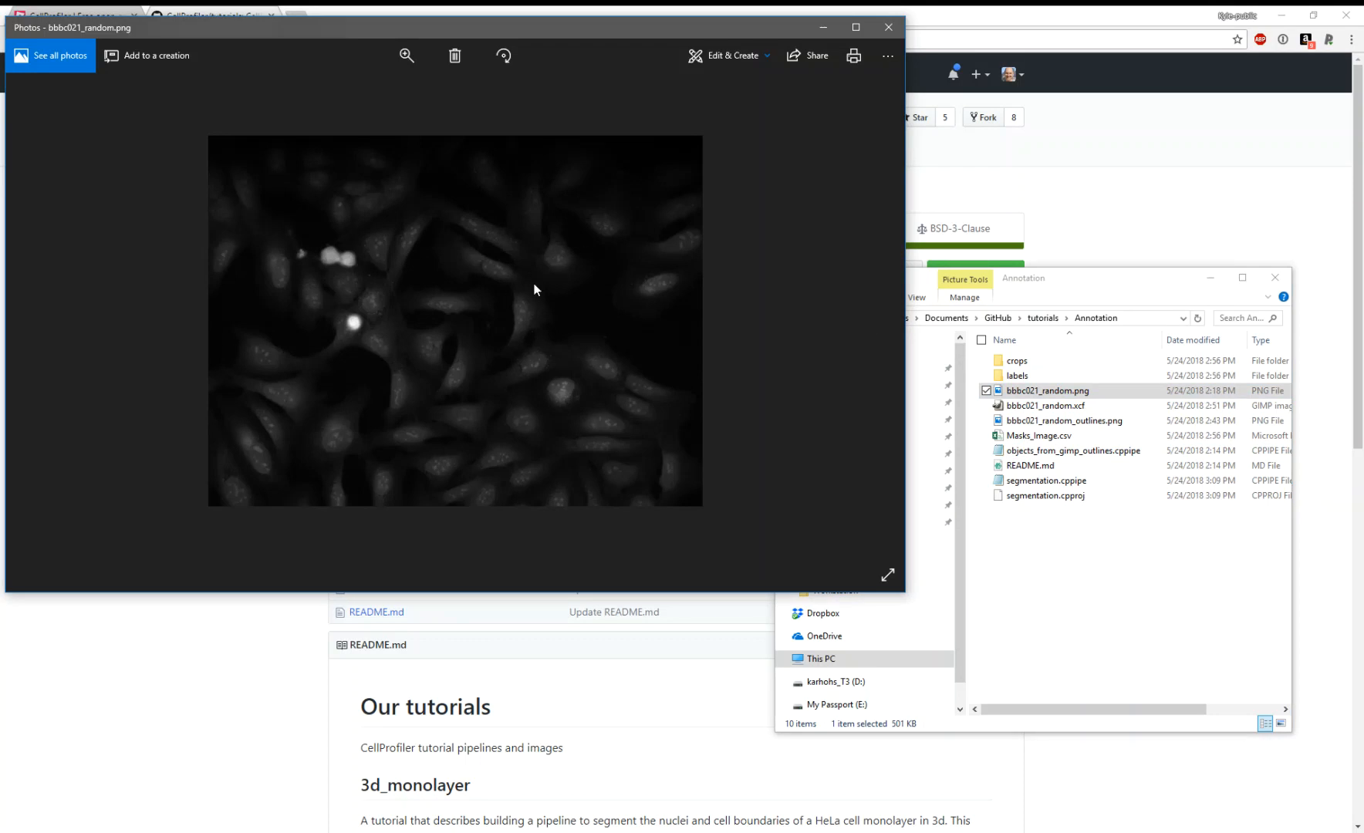
mouse_move(597, 362)
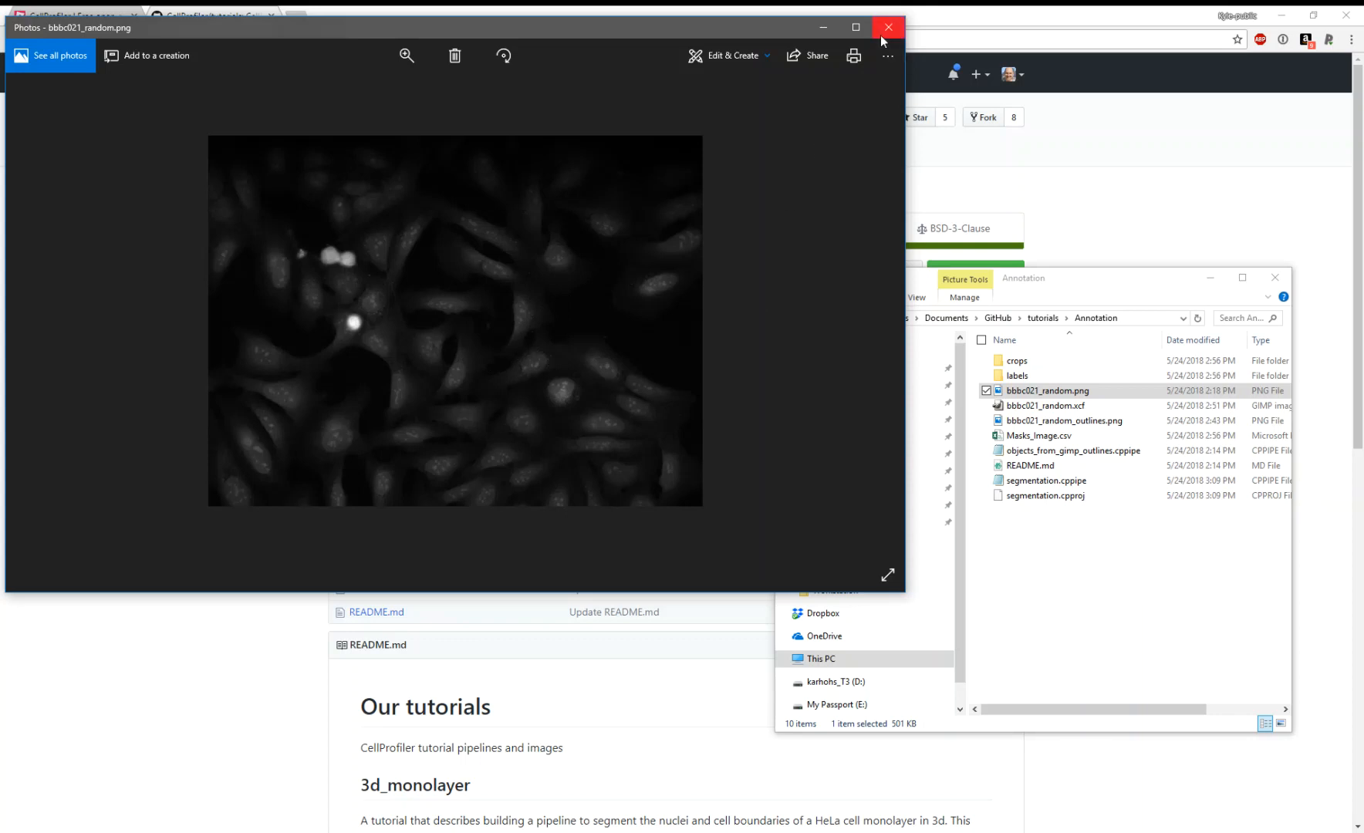
left_click(888, 26)
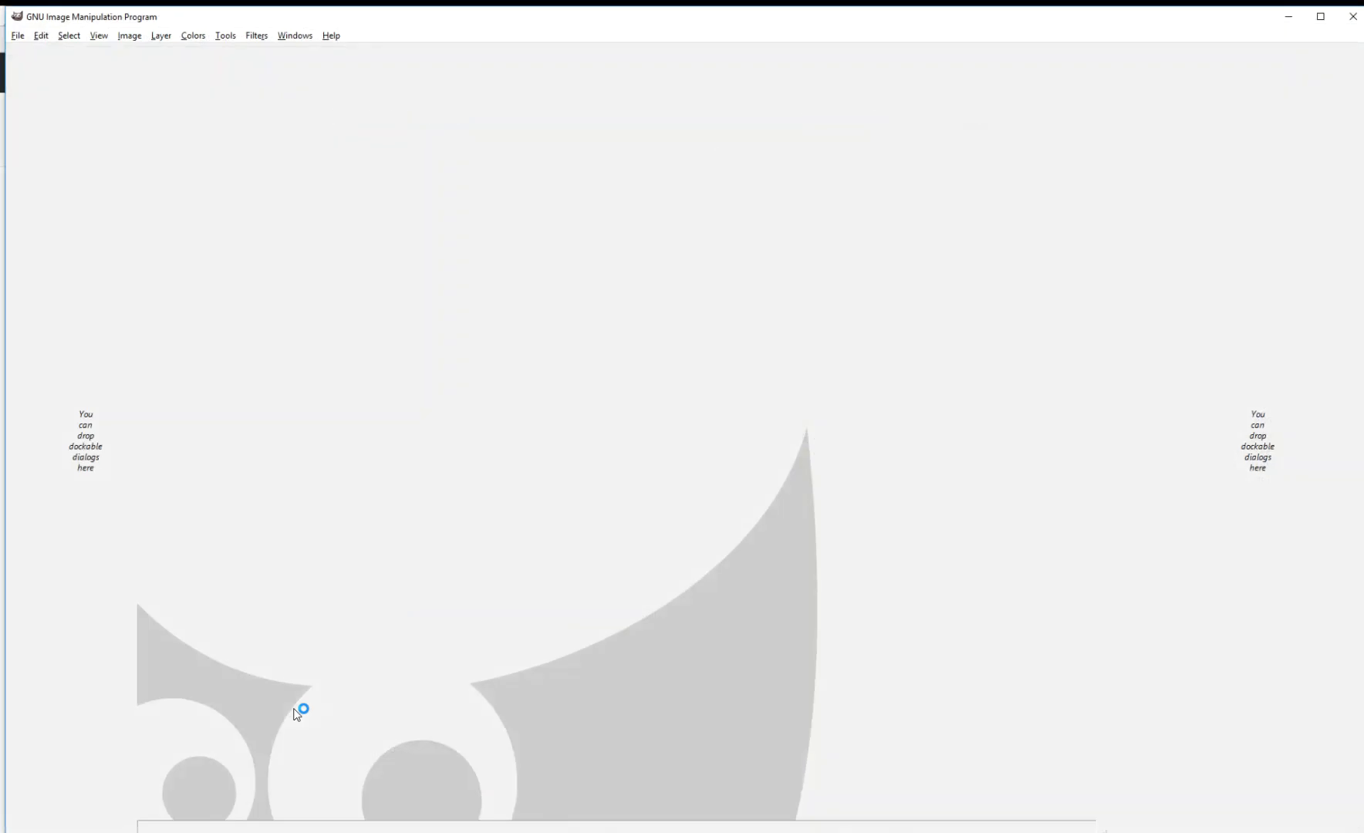
Return to the Annotation folder and load bbbc021_random.png into GIMP.
key("alt+tab")
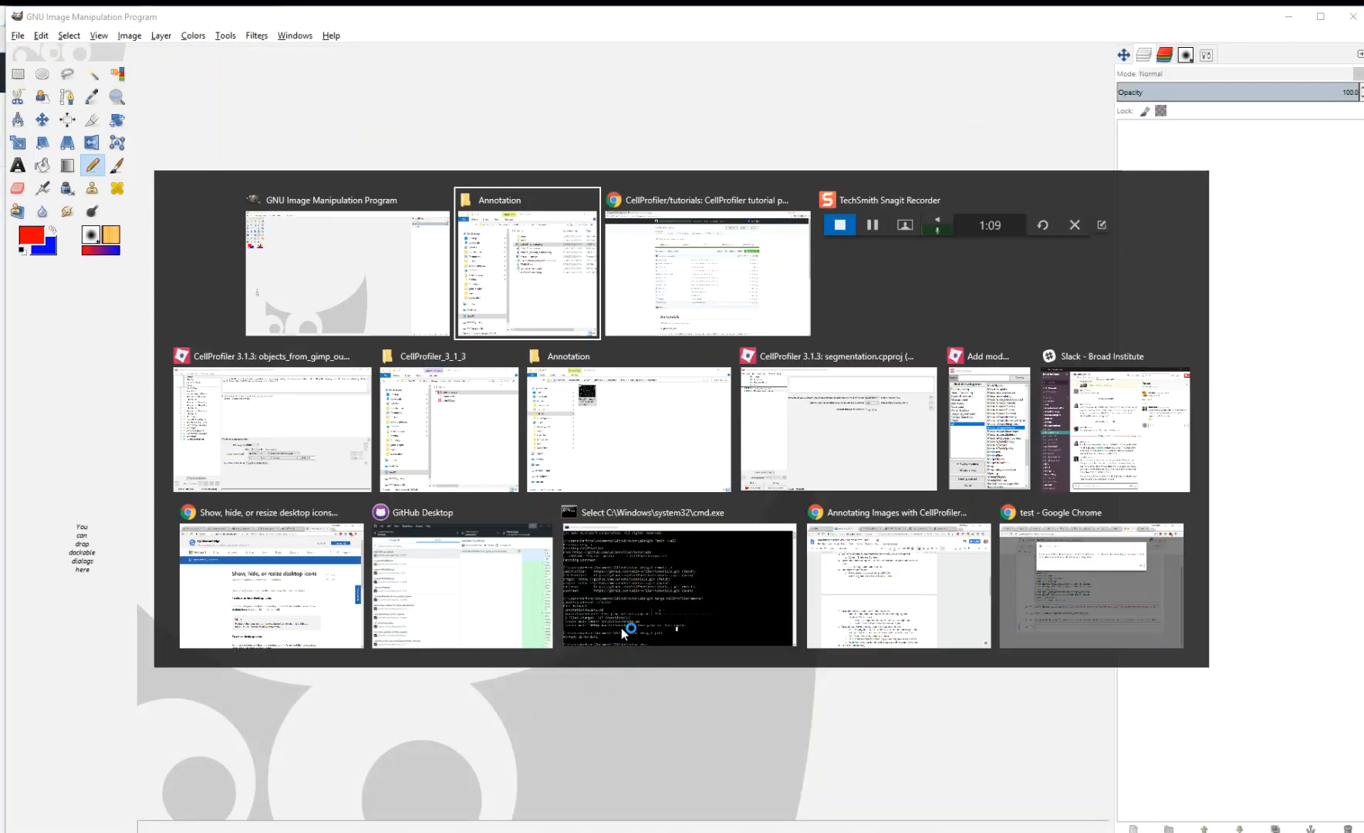
left_click(526, 264)
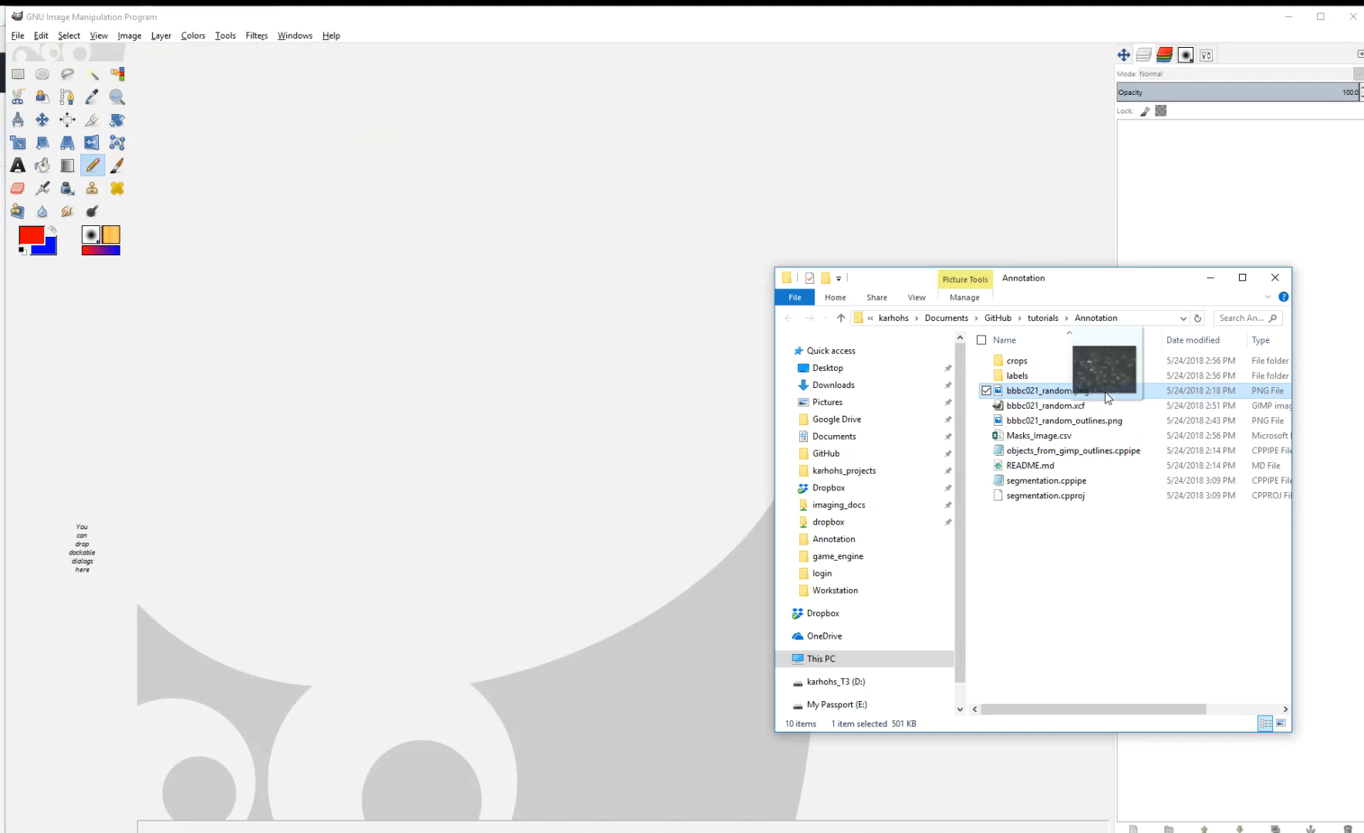
mouse_move(539, 412)
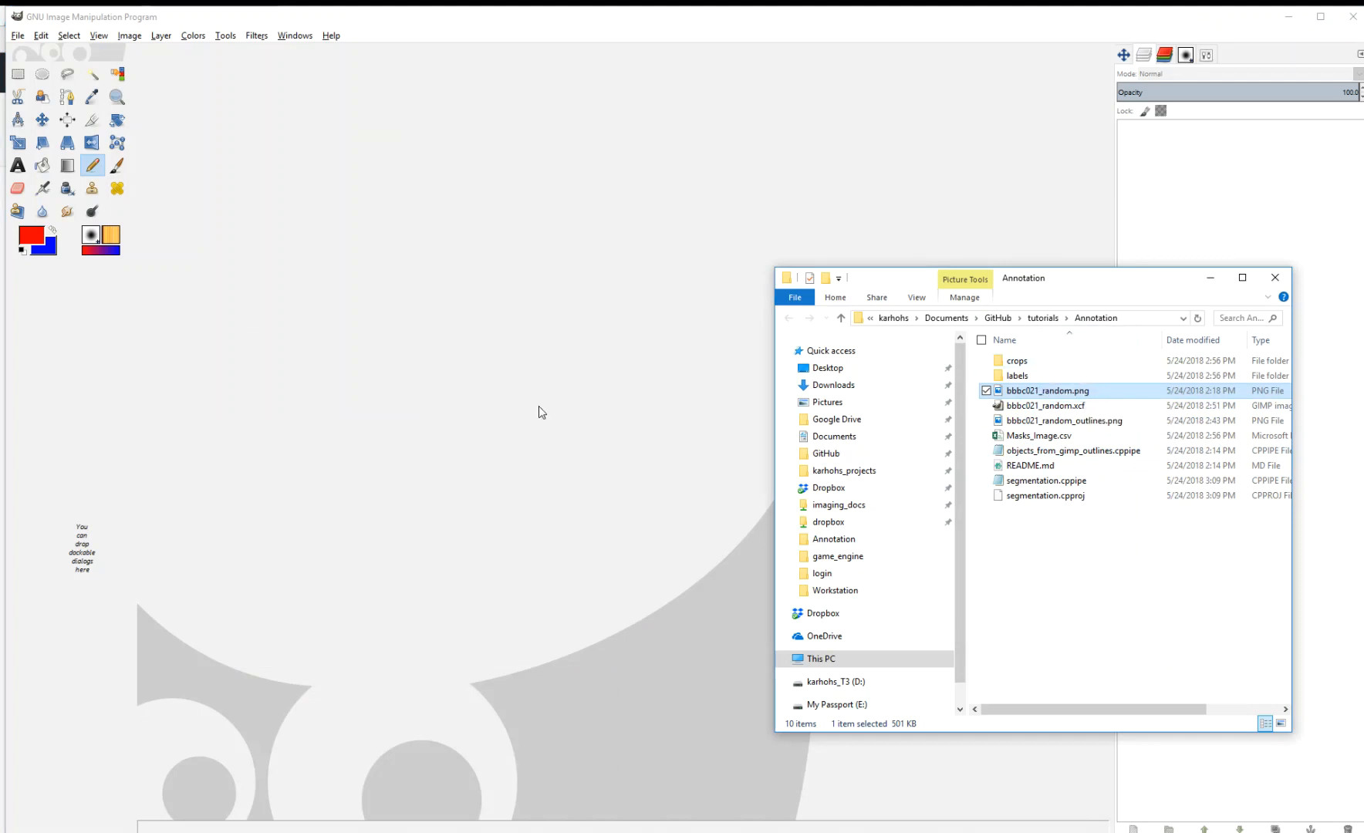
double_click(1047, 390)
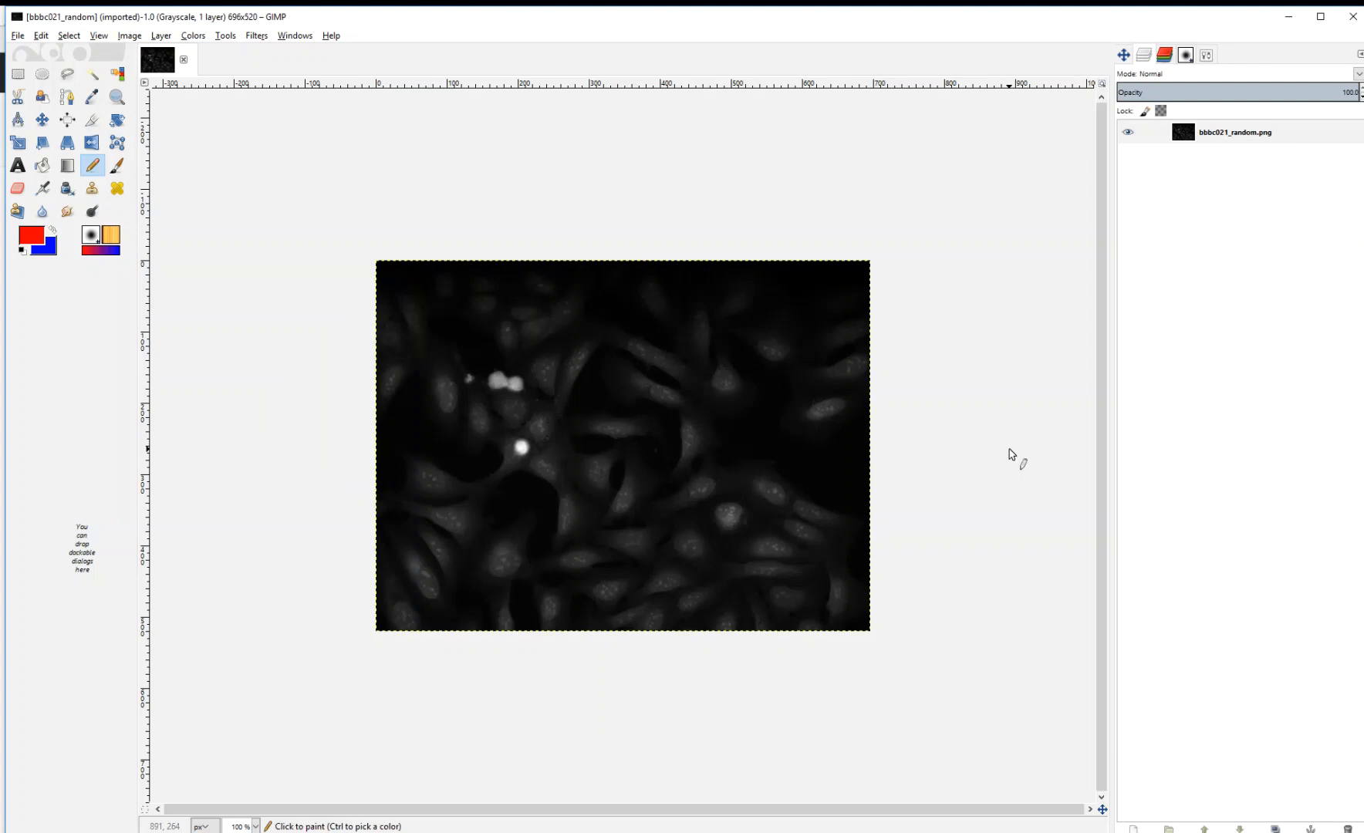
mouse_move(535, 252)
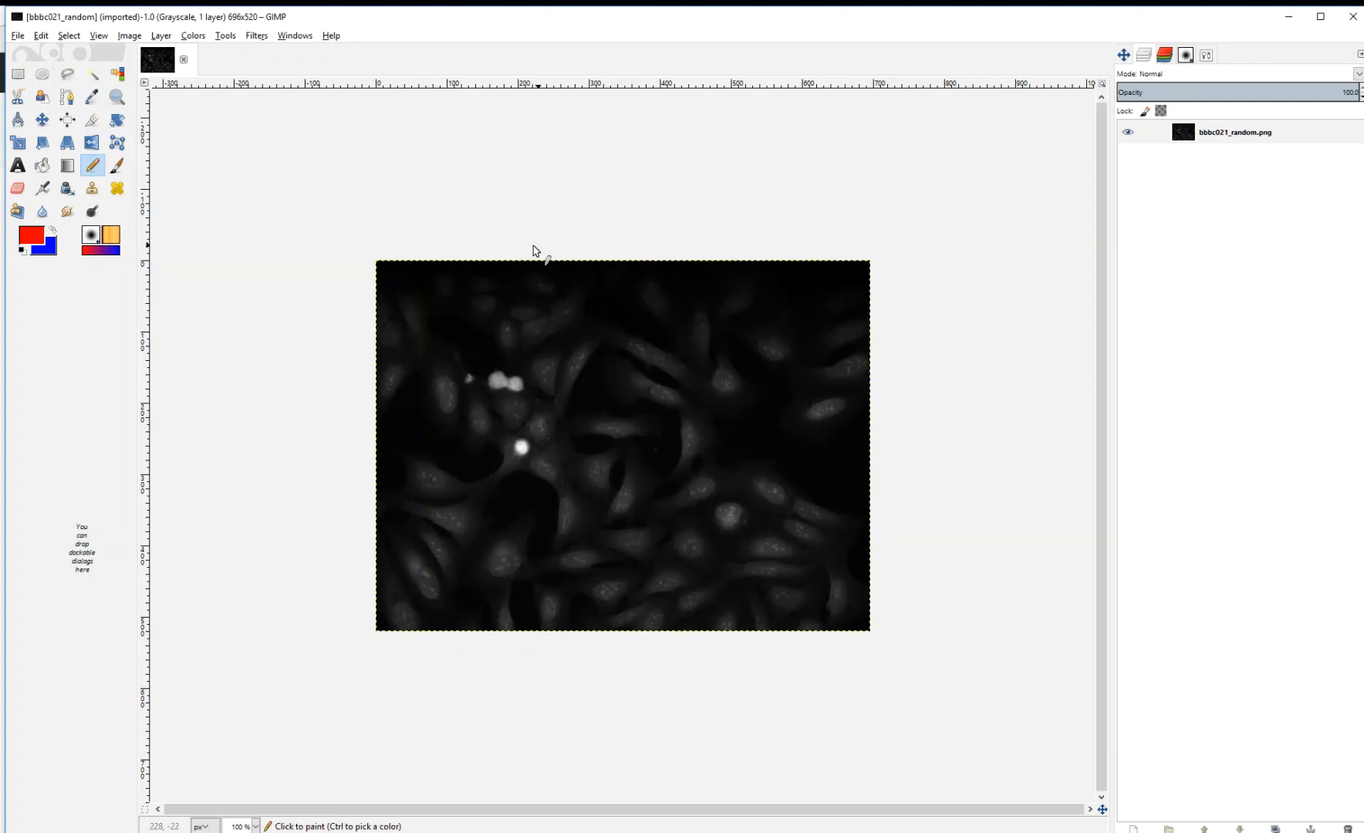
mouse_move(265, 140)
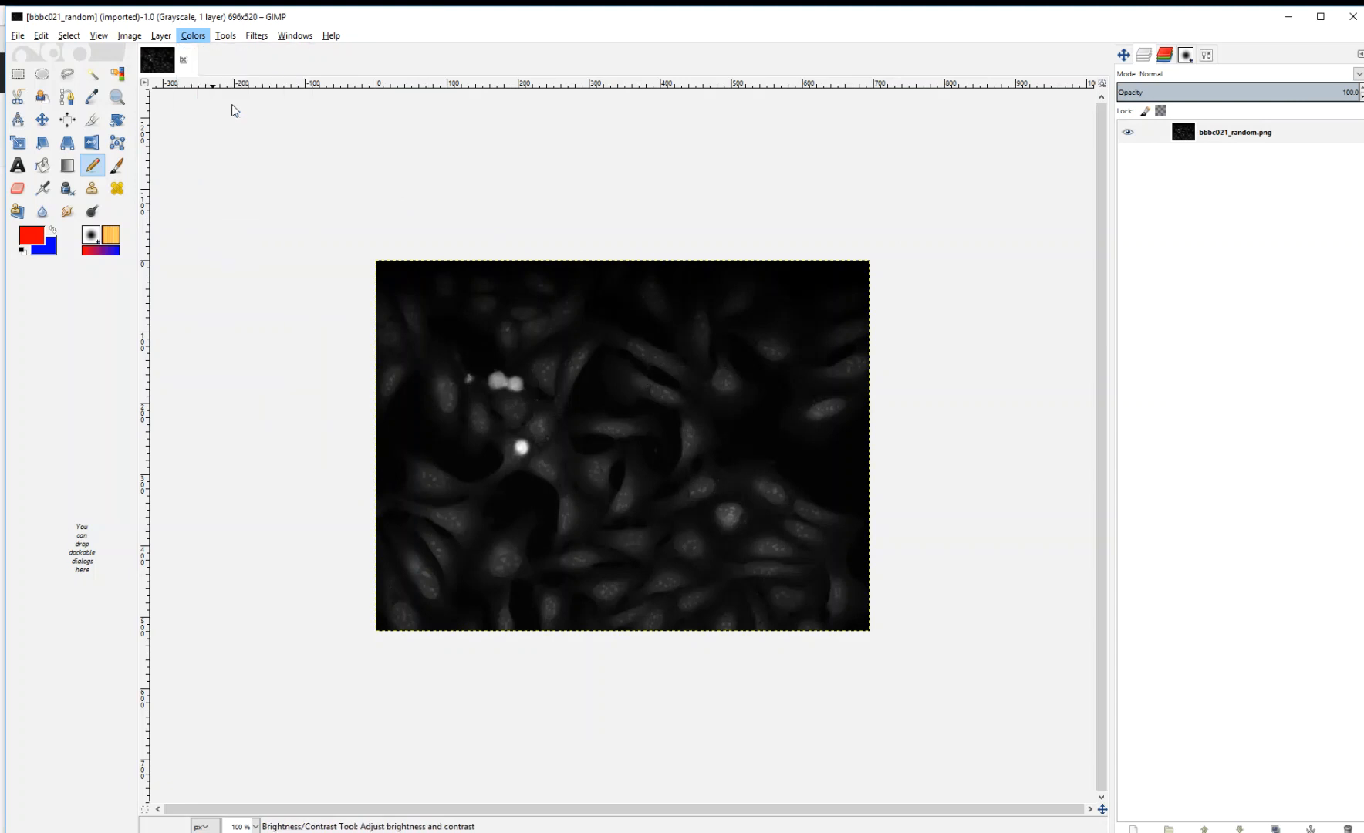
left_click(193, 36)
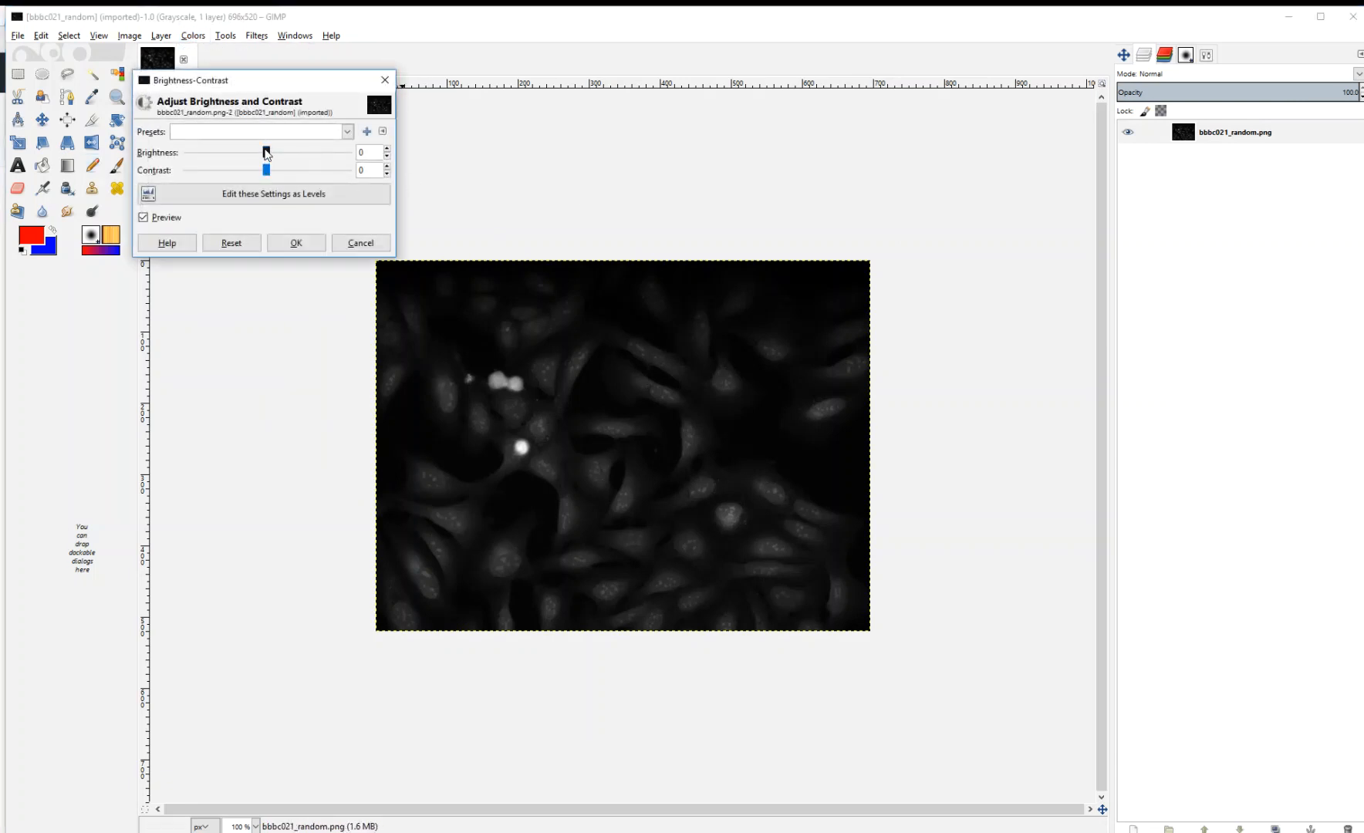
left_click_drag(265, 152, 271, 152)
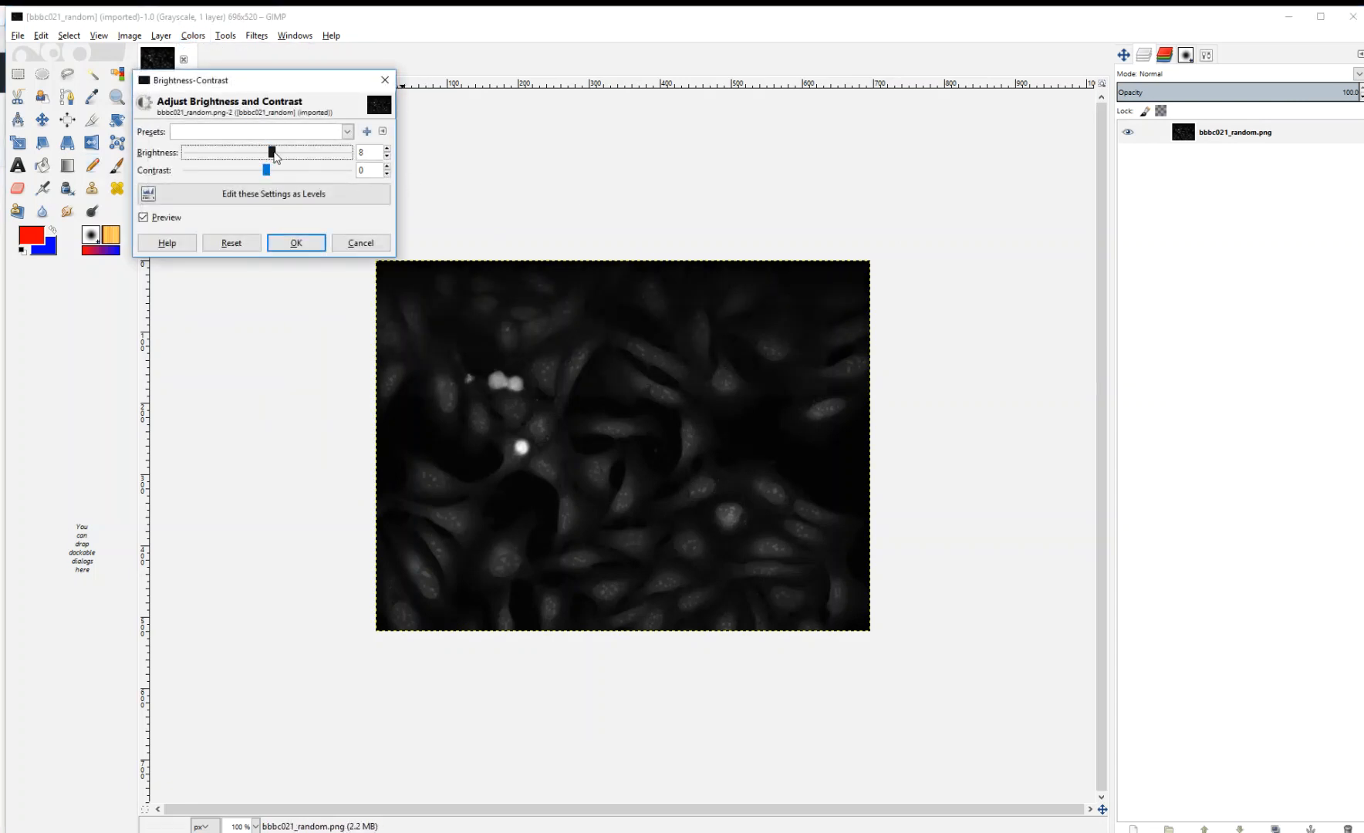
left_click_drag(269, 153, 301, 153)
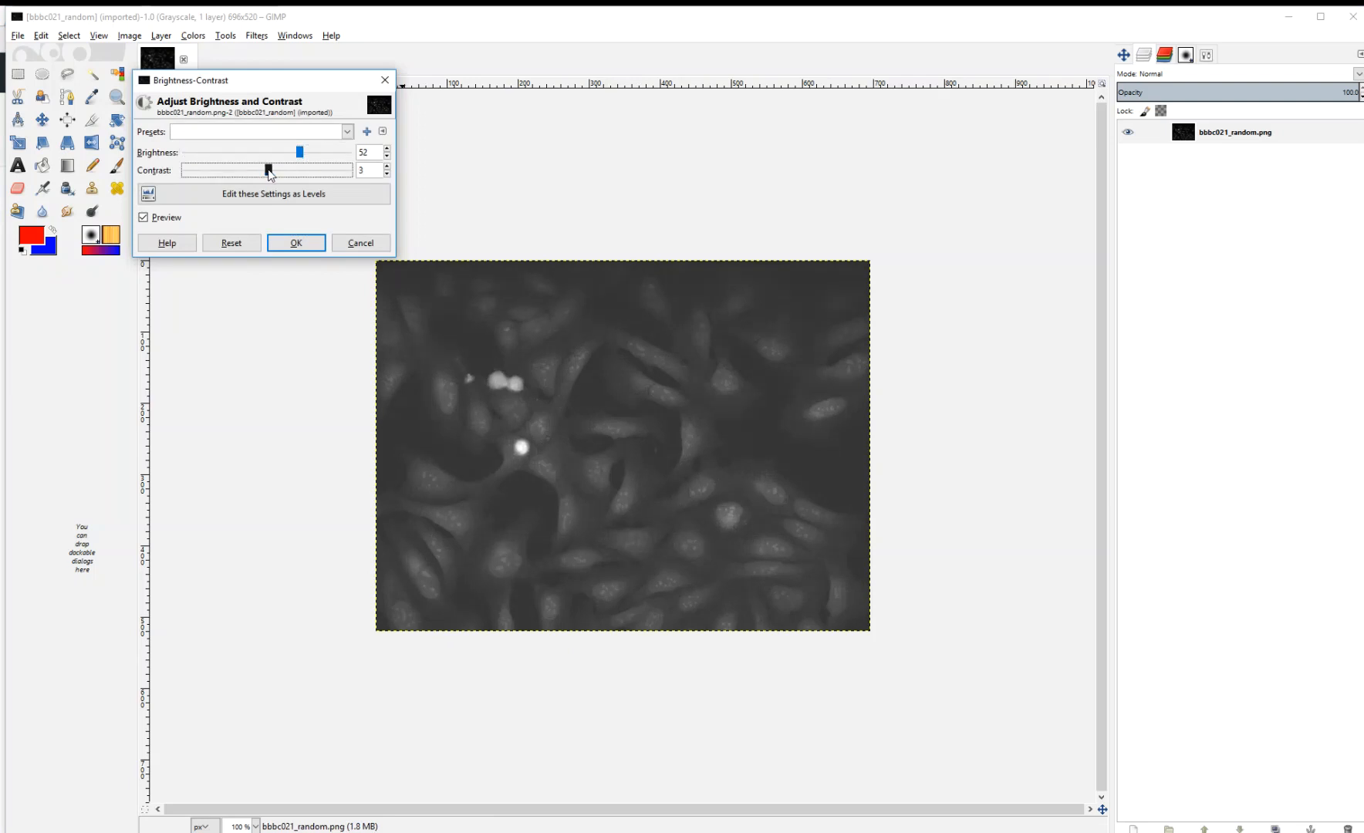
left_click_drag(268, 170, 287, 169)
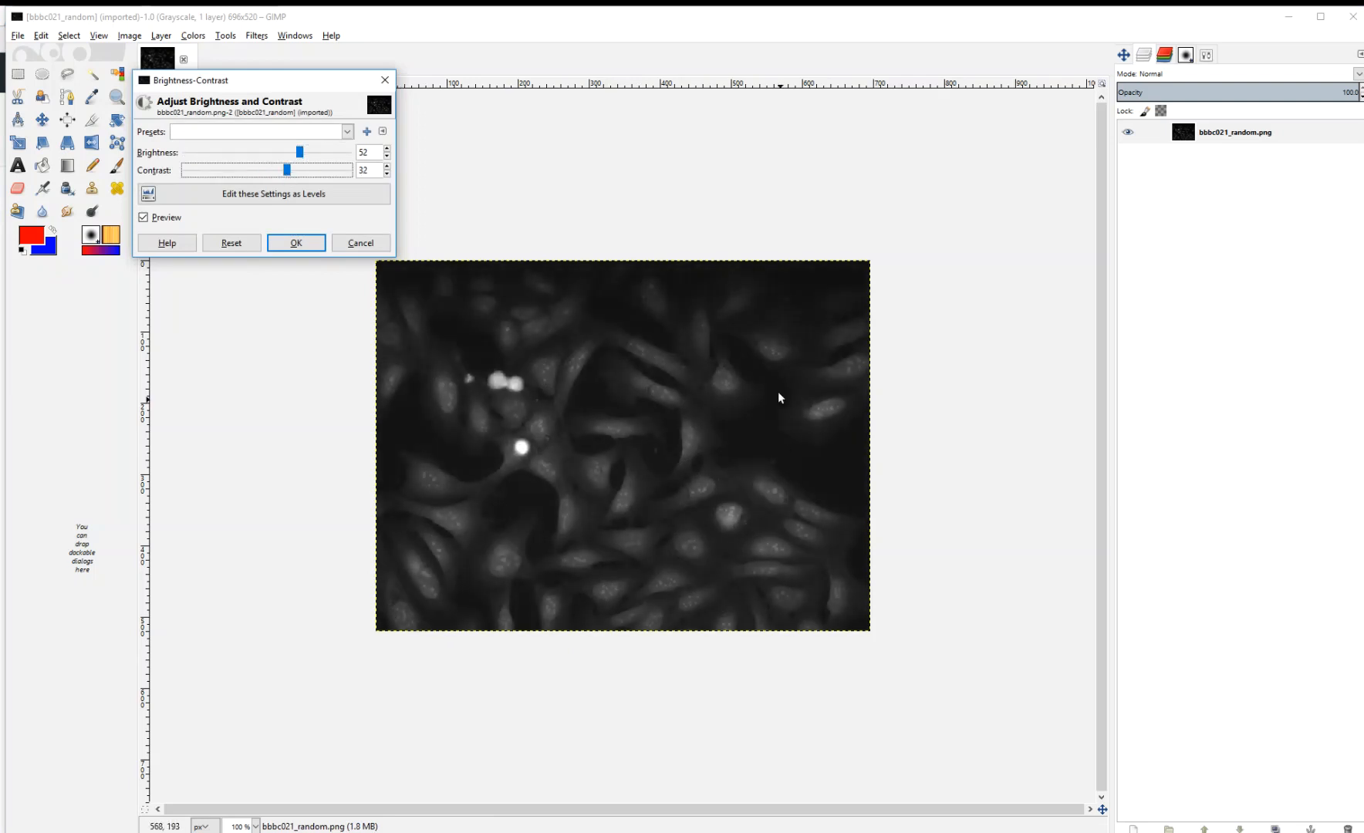
left_click_drag(301, 153, 307, 153)
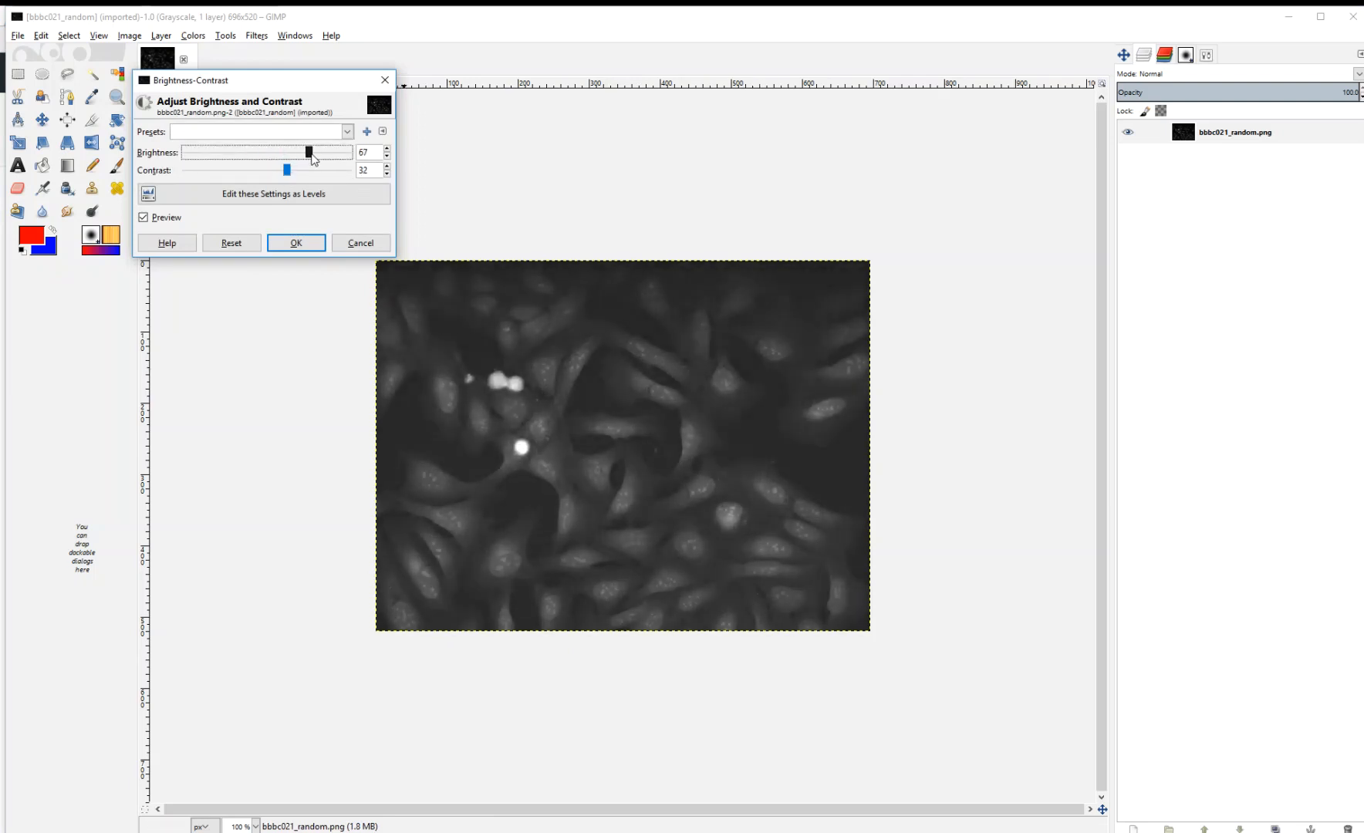
left_click_drag(307, 152, 317, 152)
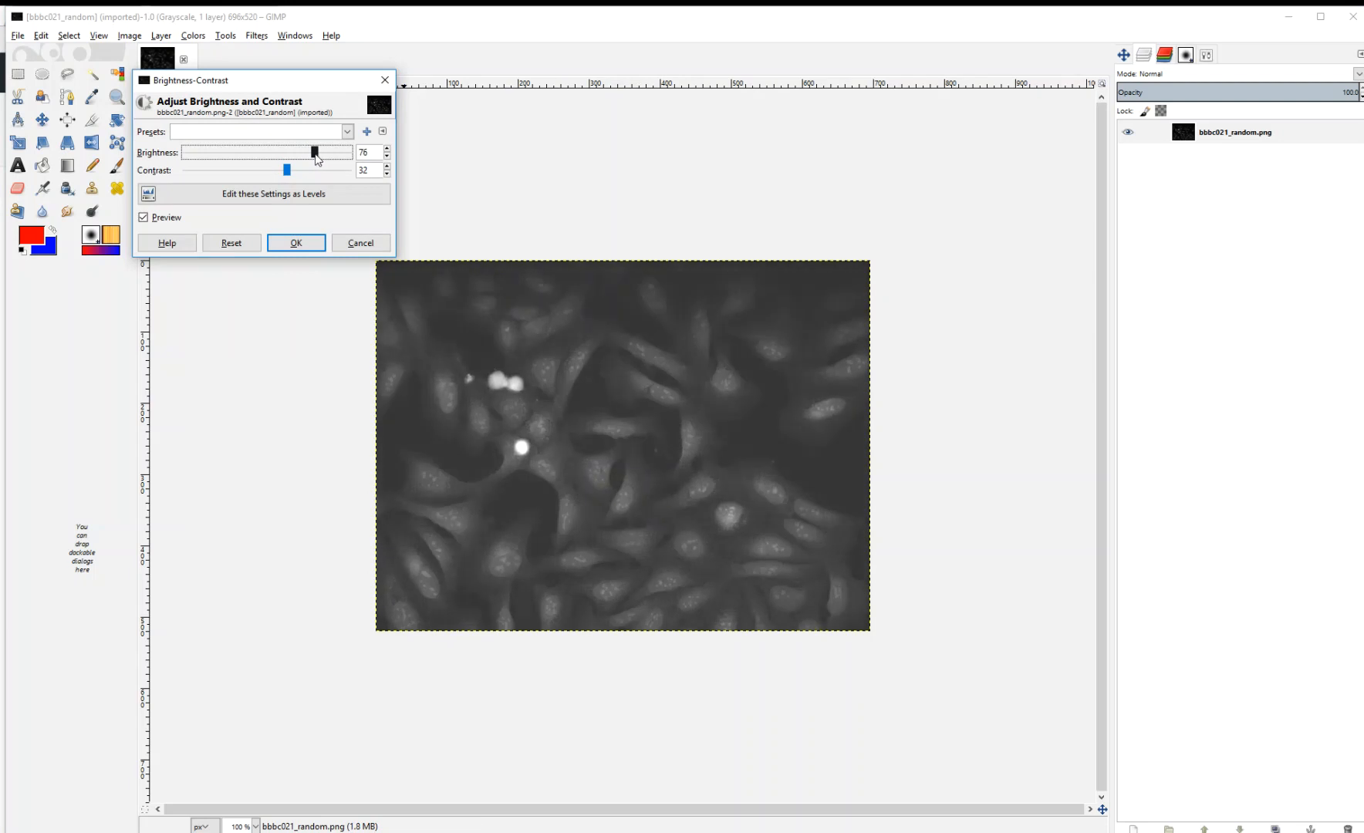
left_click_drag(314, 152, 308, 153)
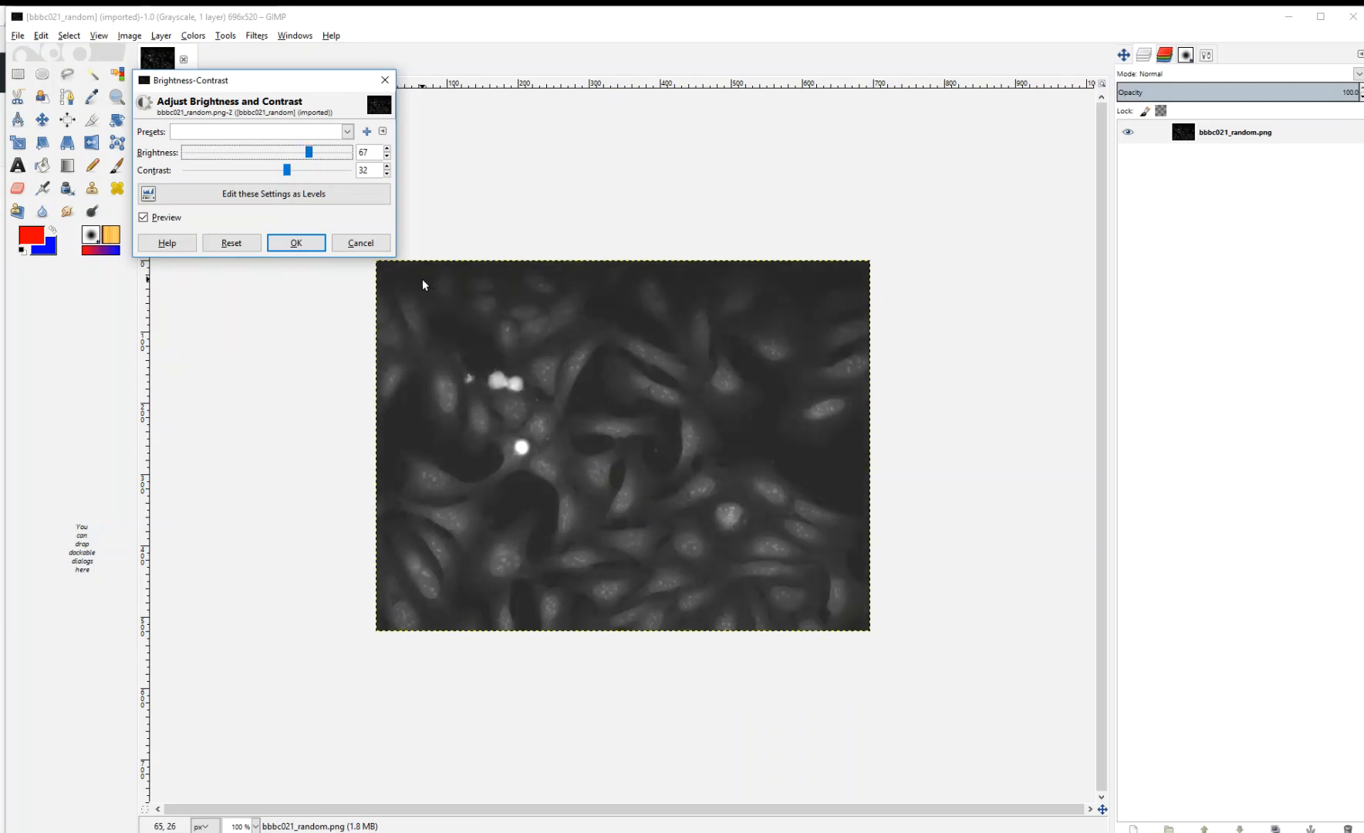
mouse_move(826, 306)
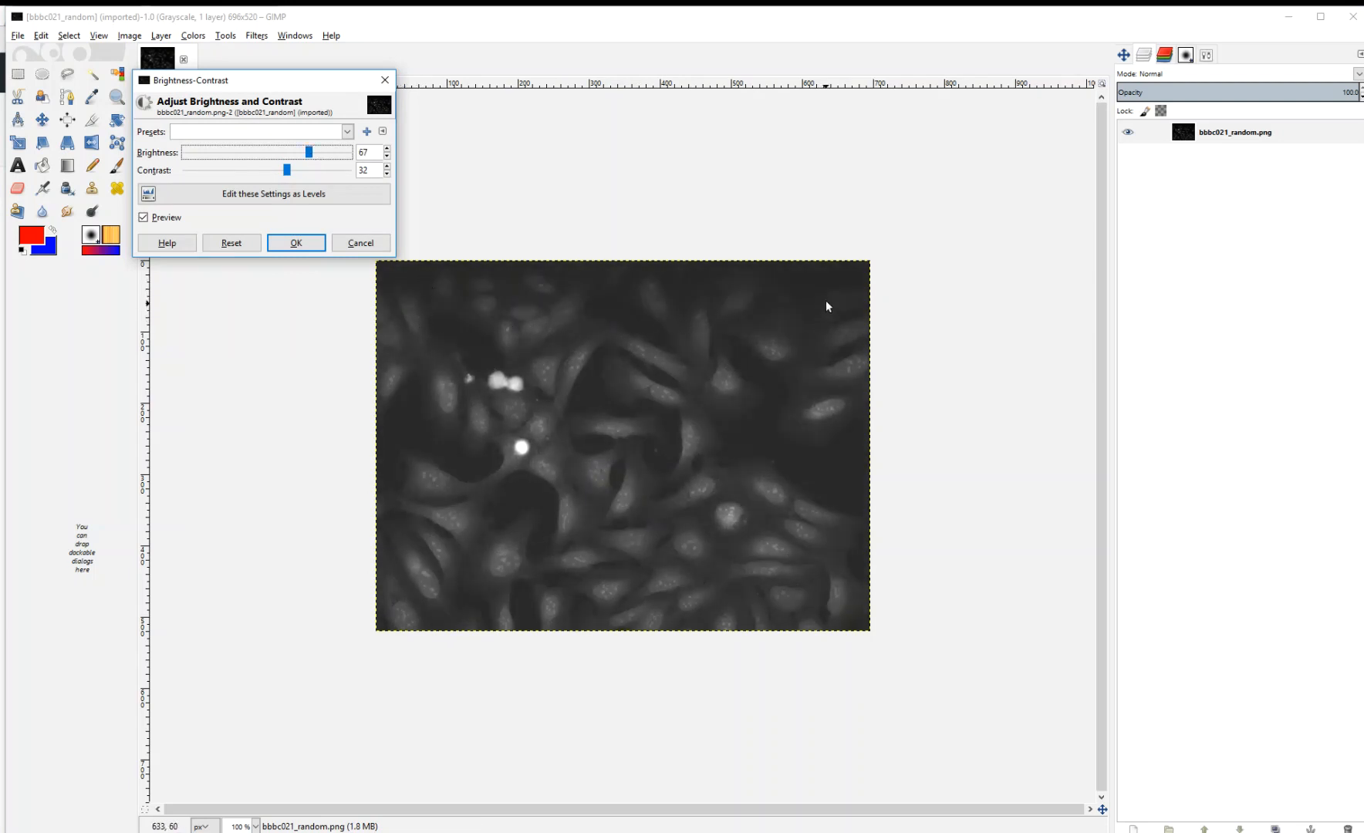
mouse_move(418, 284)
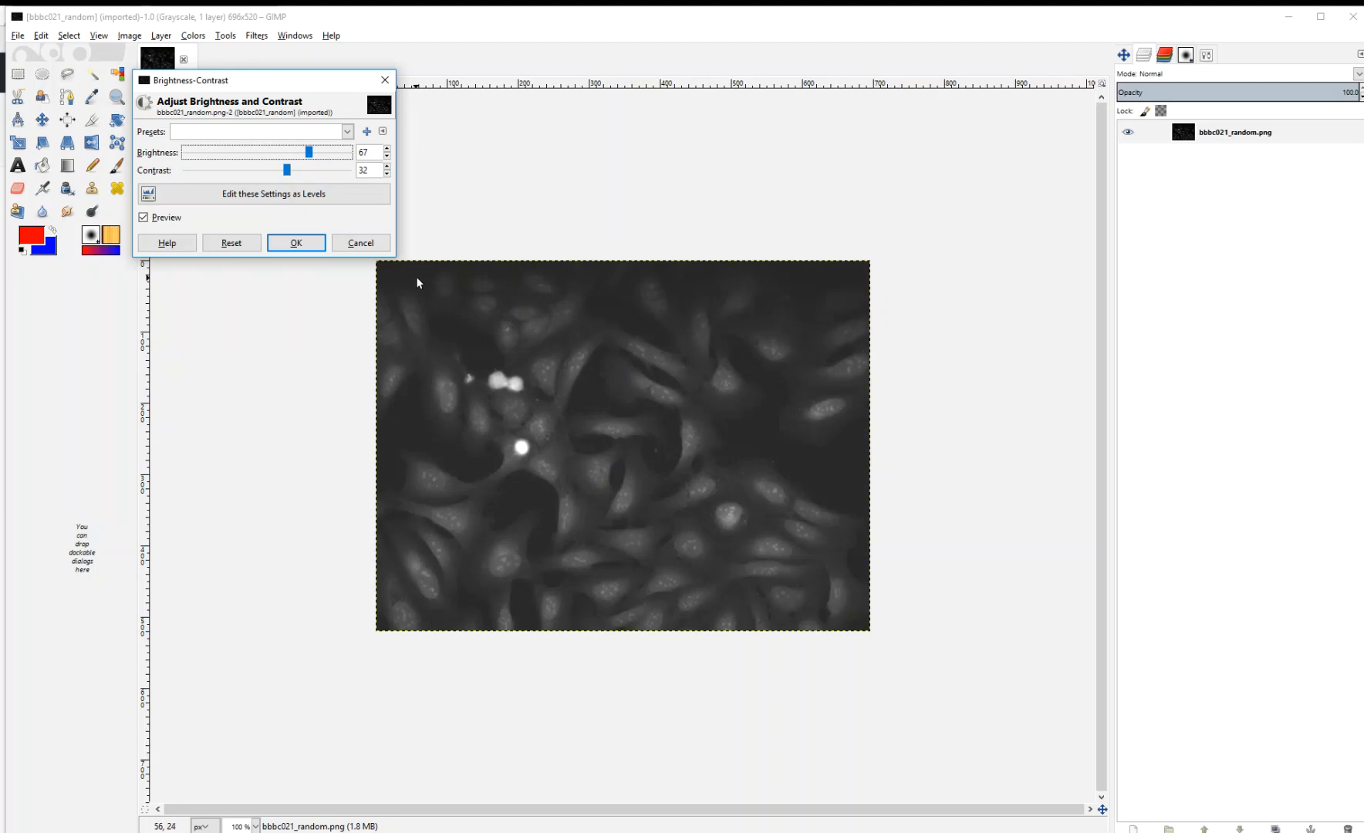
mouse_move(557, 459)
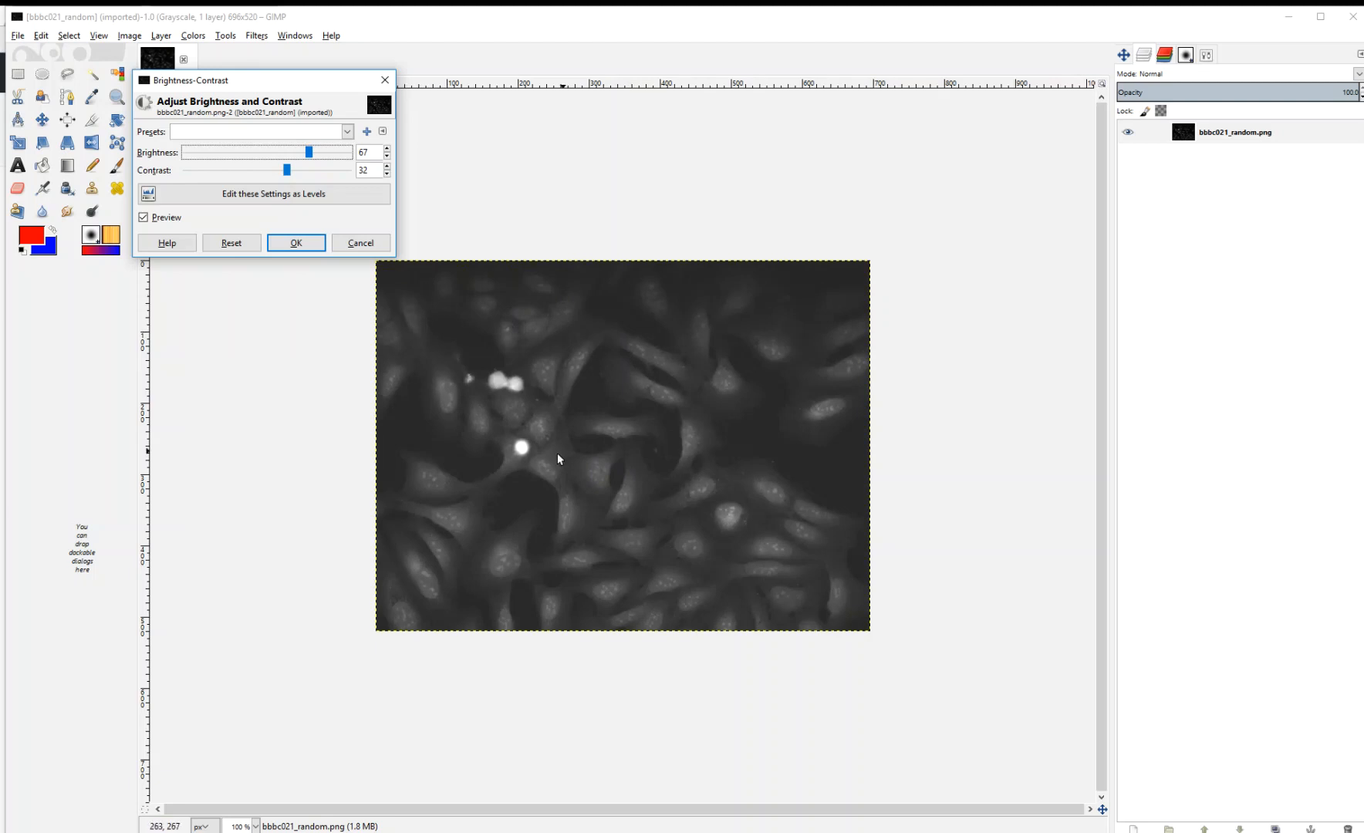
mouse_move(646, 573)
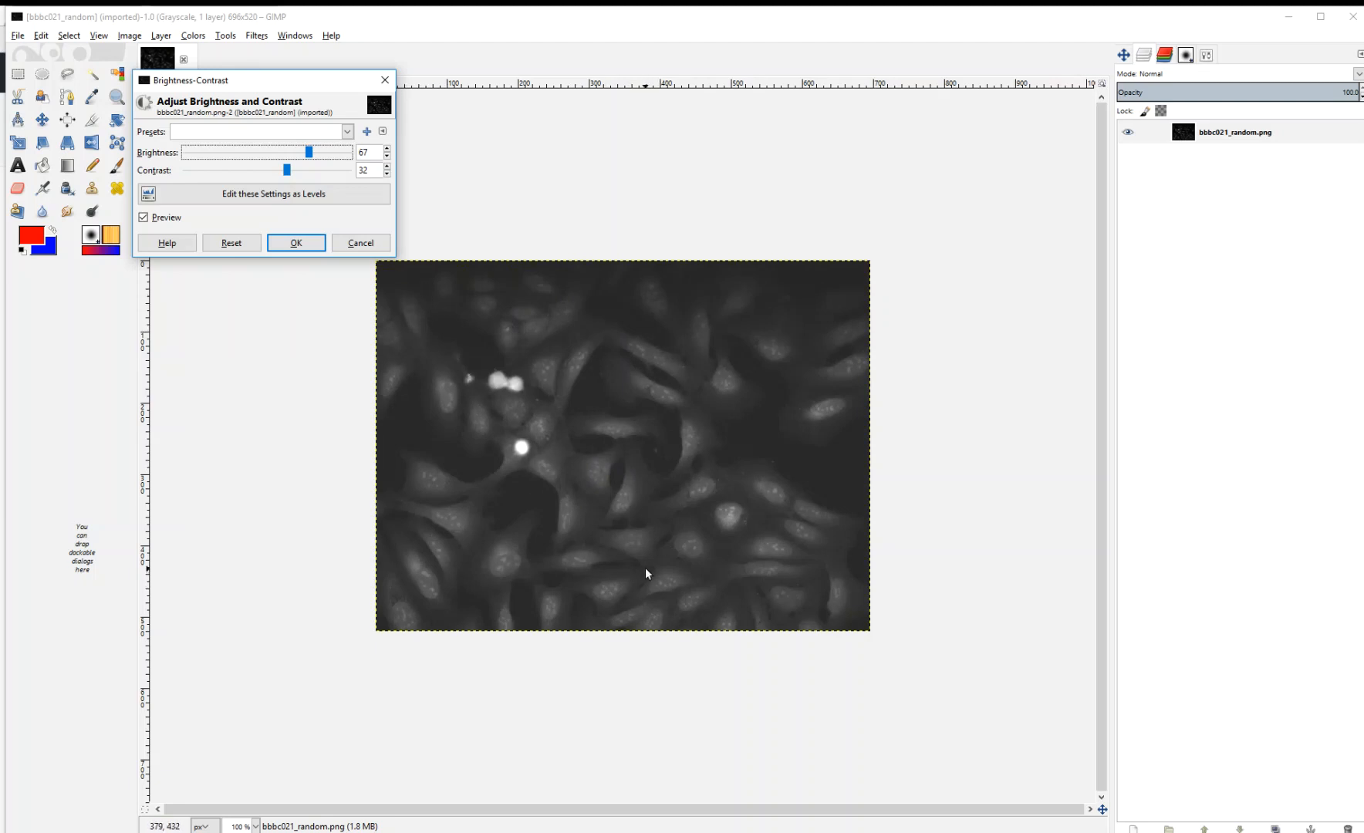
left_click_drag(307, 152, 318, 153)
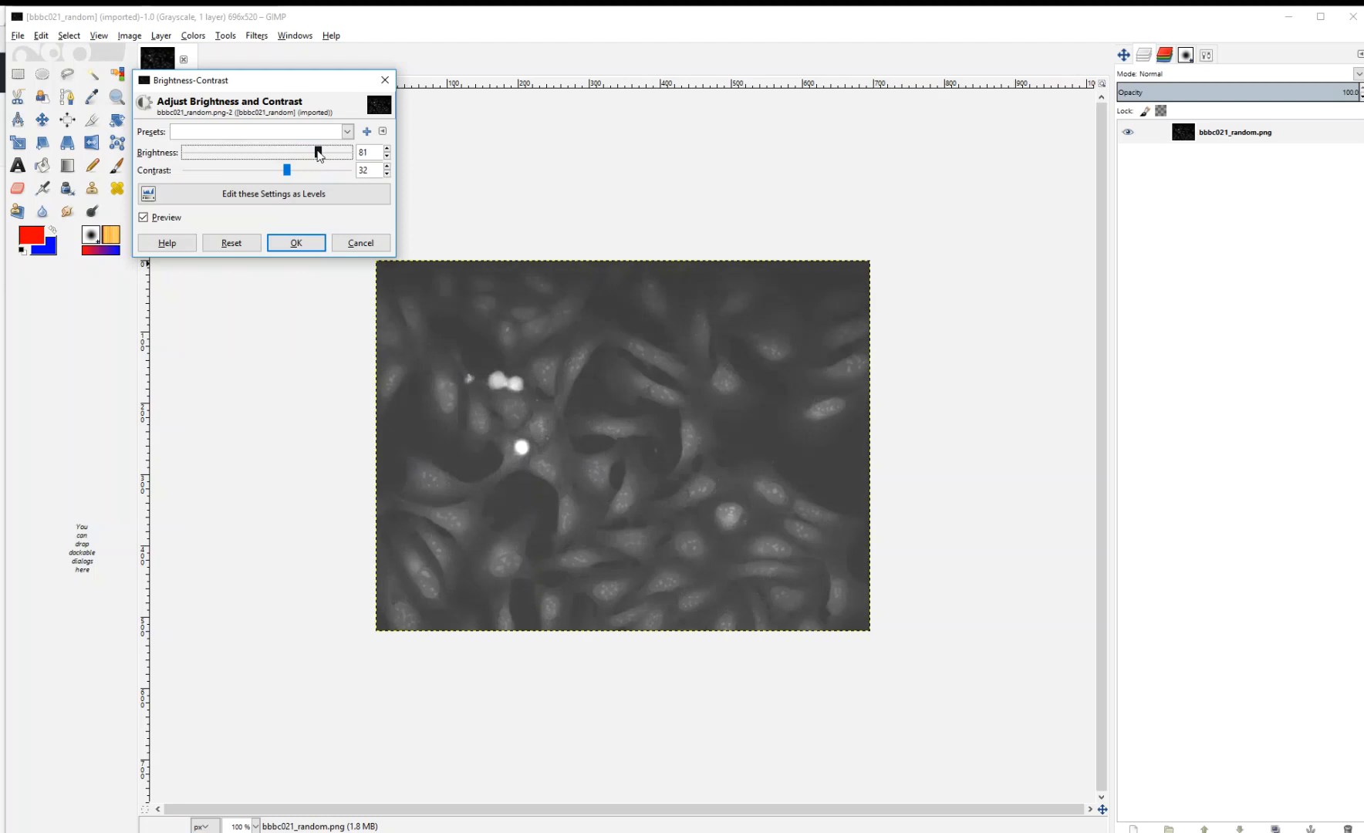
left_click_drag(317, 153, 312, 153)
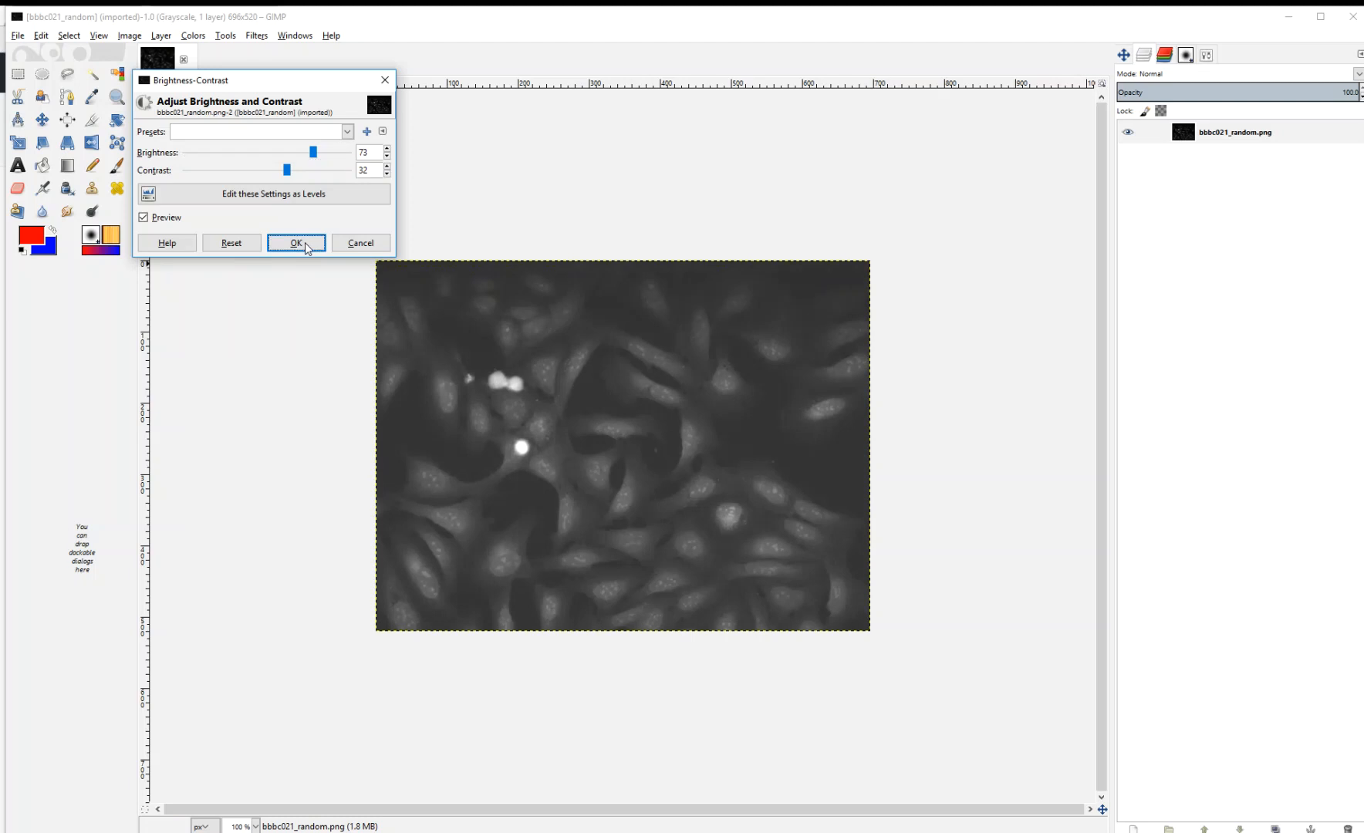
left_click(296, 242)
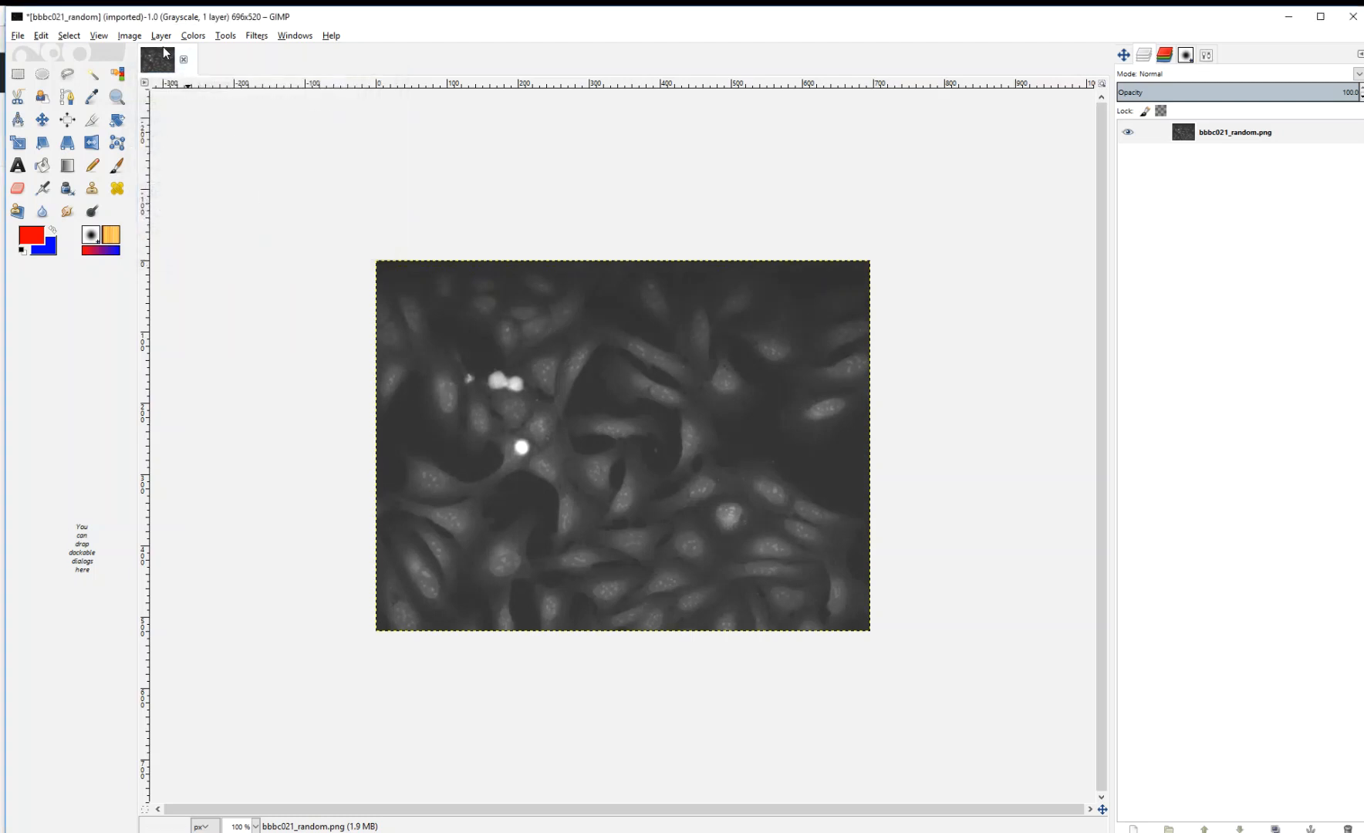
Convert the cell image from Grayscale to RGB via Image > Mode.
left_click(193, 35)
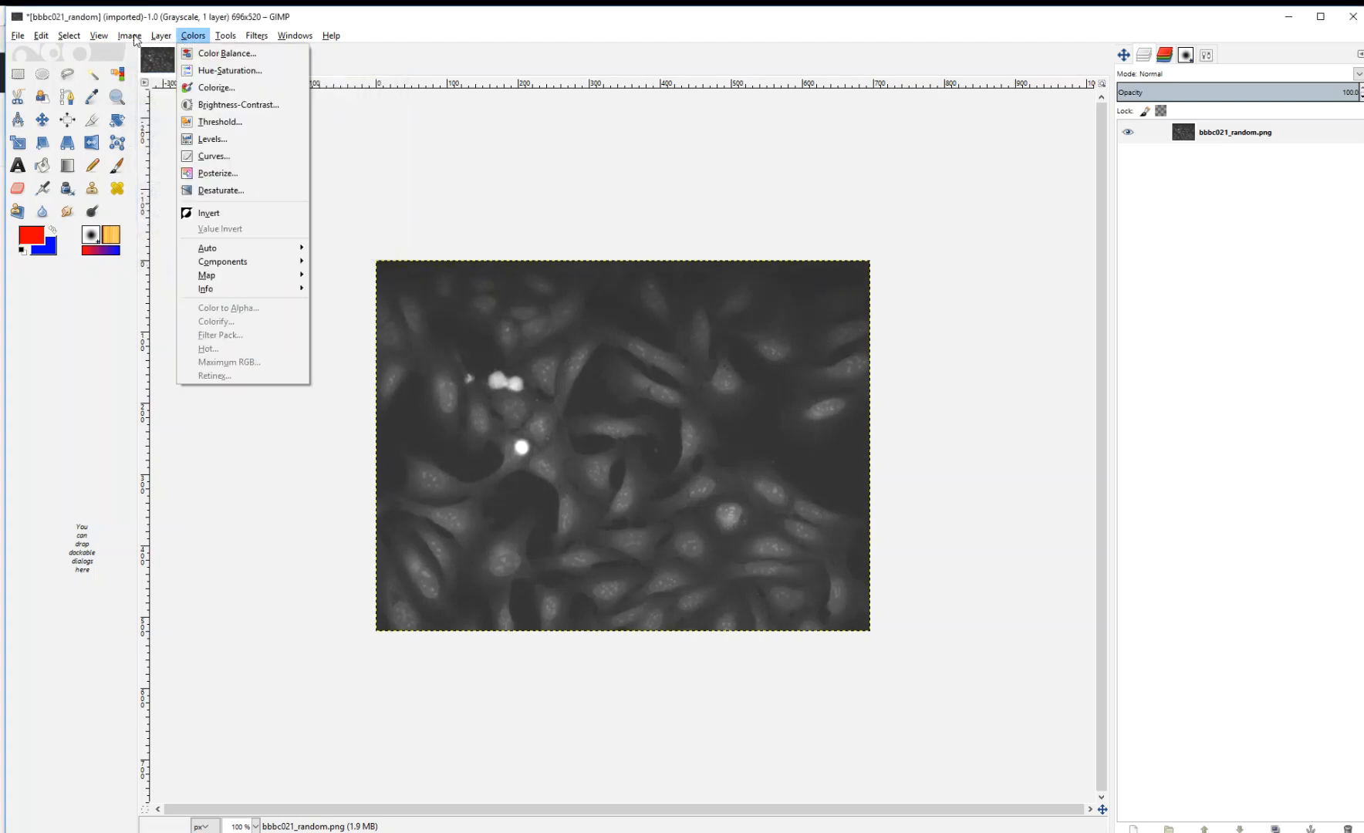
left_click(130, 36)
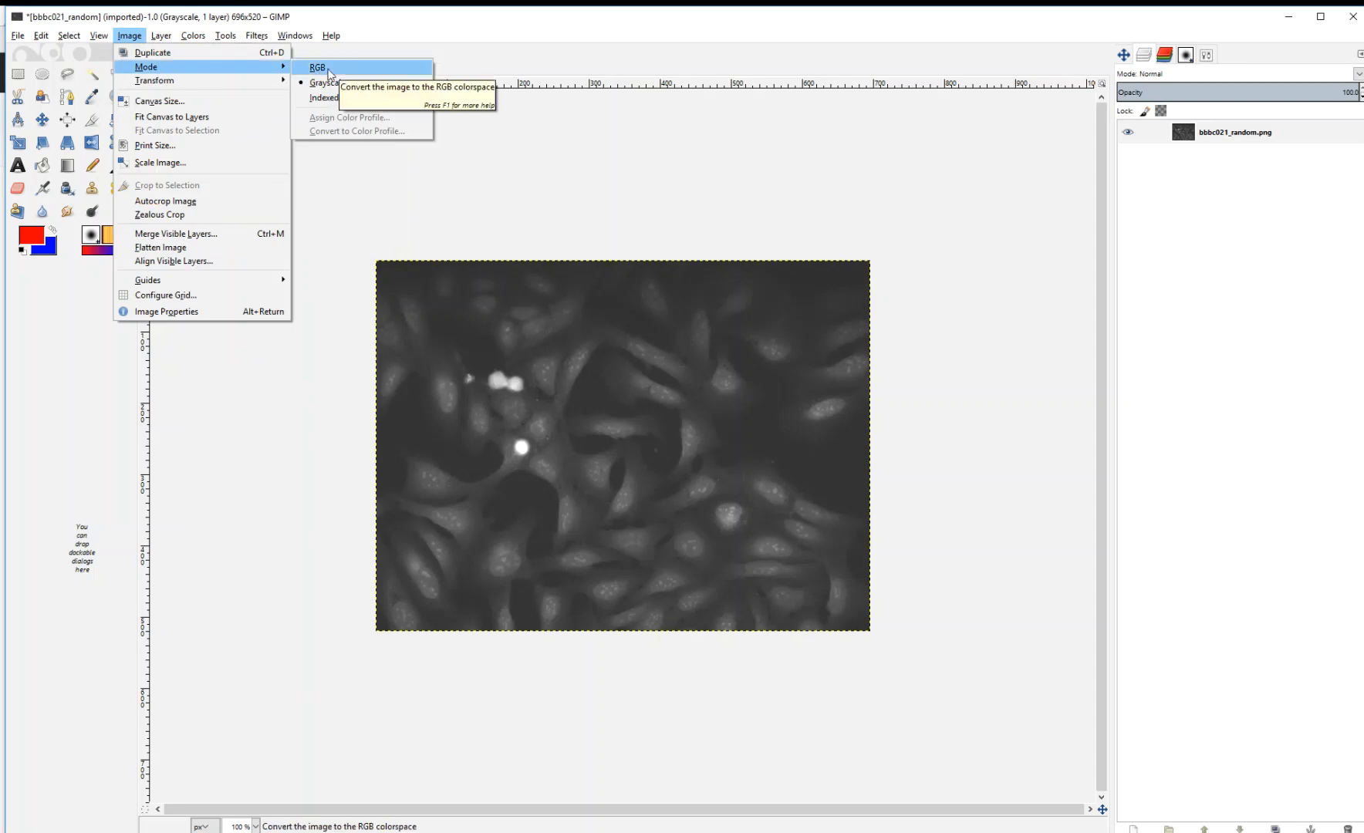
mouse_move(349, 73)
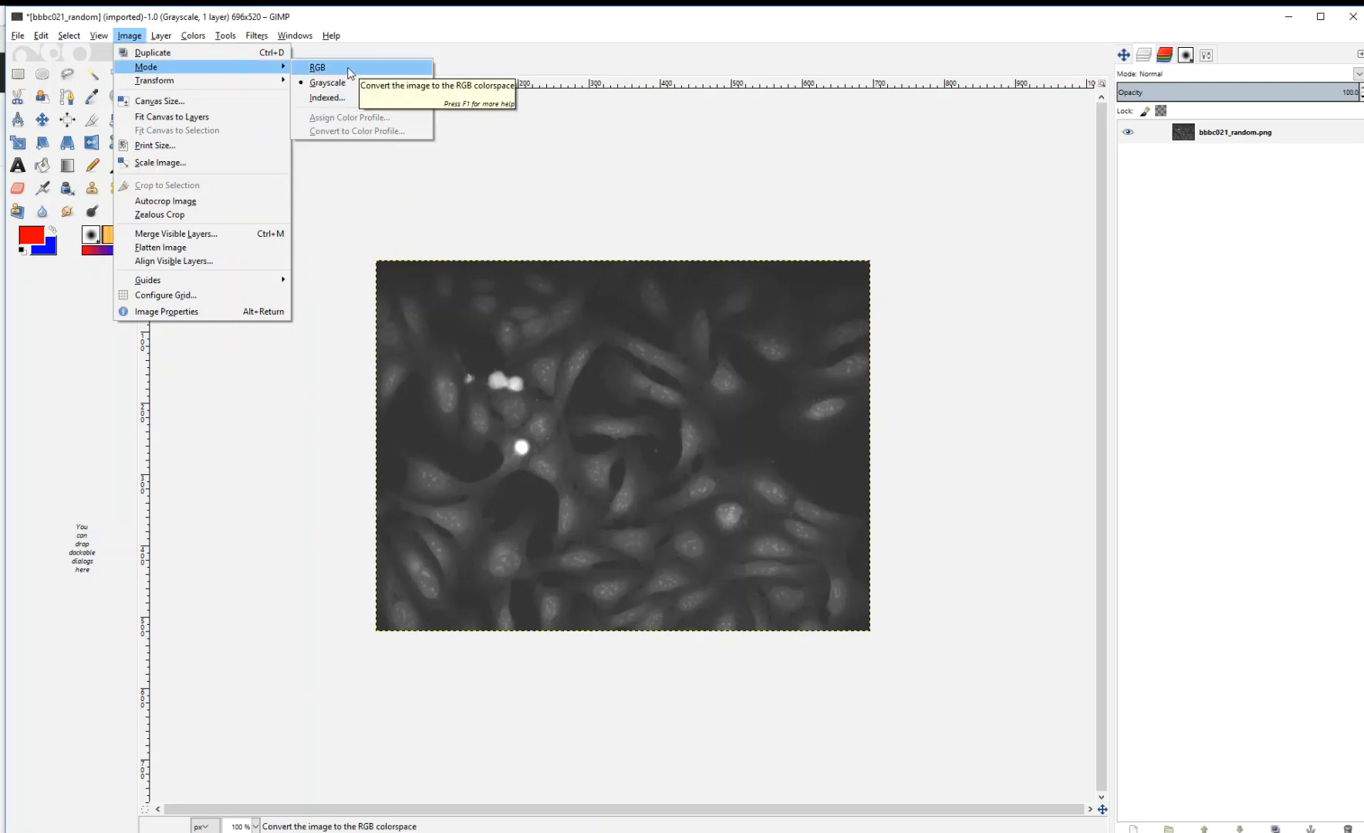
left_click(318, 67)
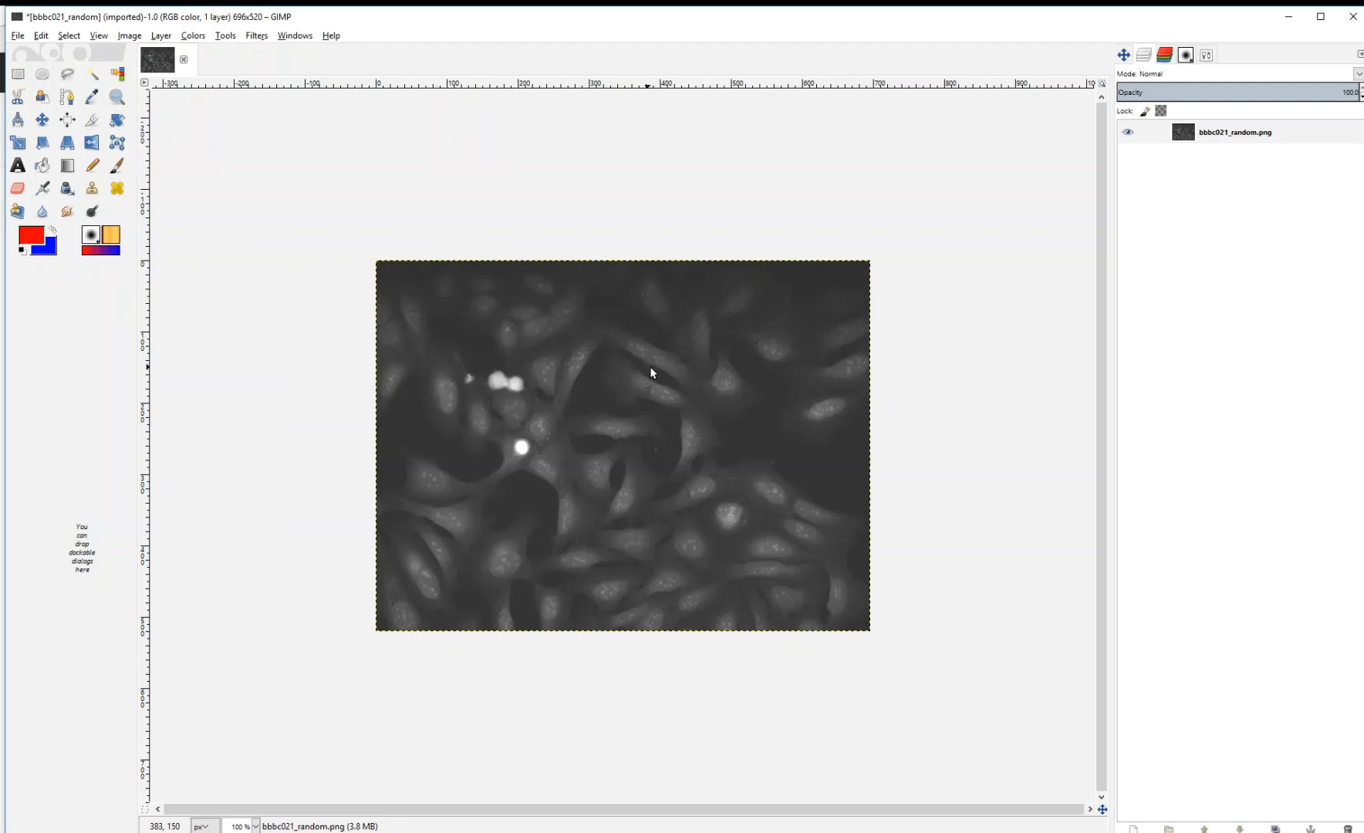
mouse_move(739, 261)
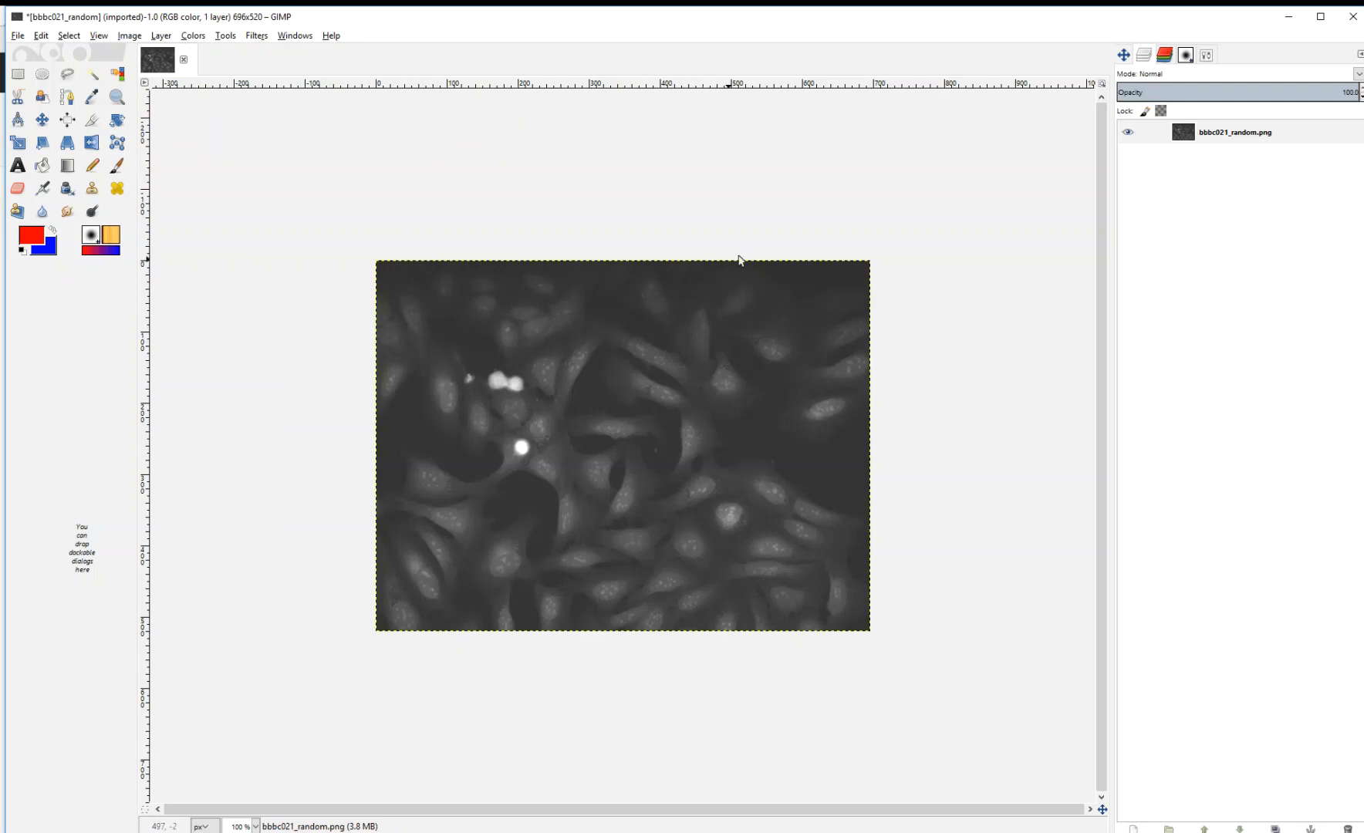
Create a new transparent layer named nuclei above the cell image.
right_click(1233, 133)
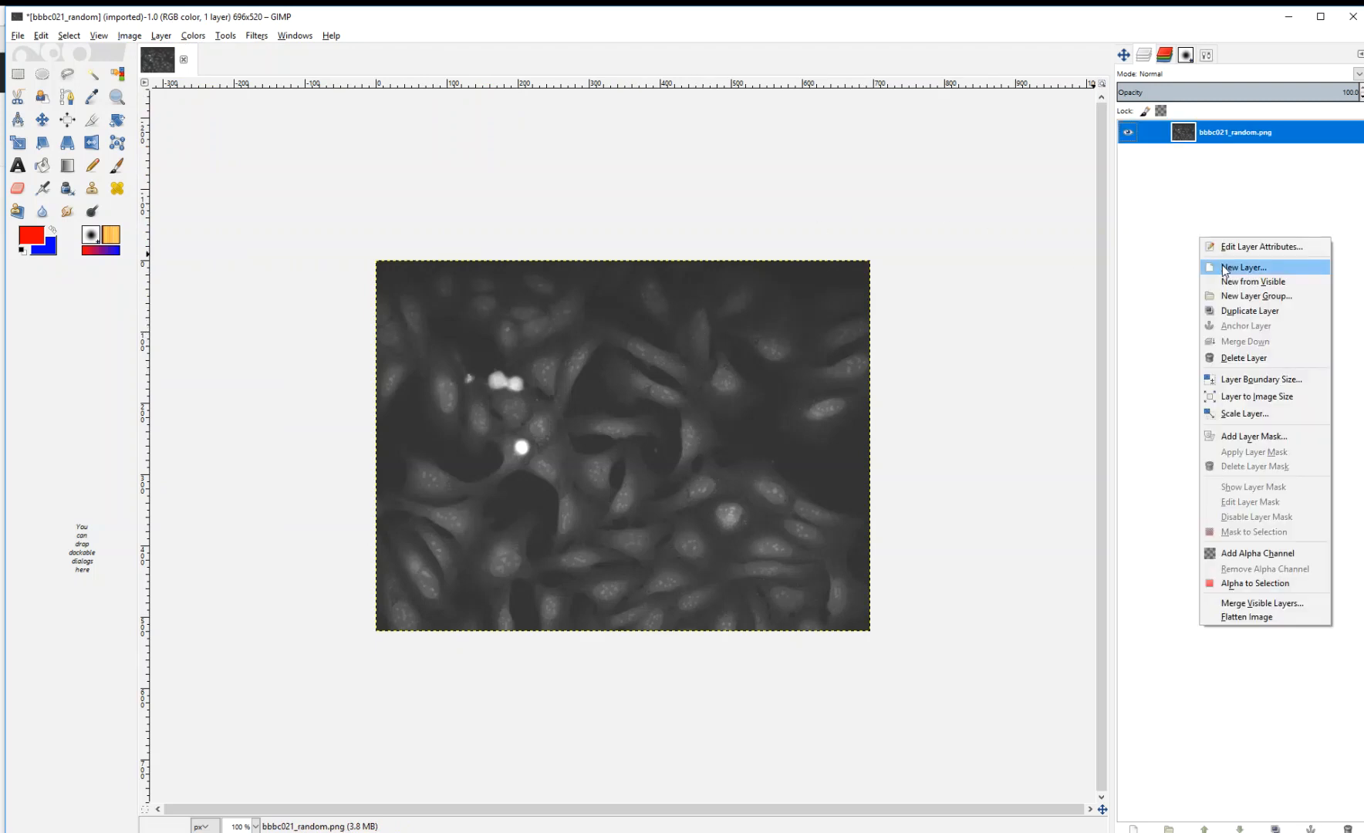
left_click(1244, 267)
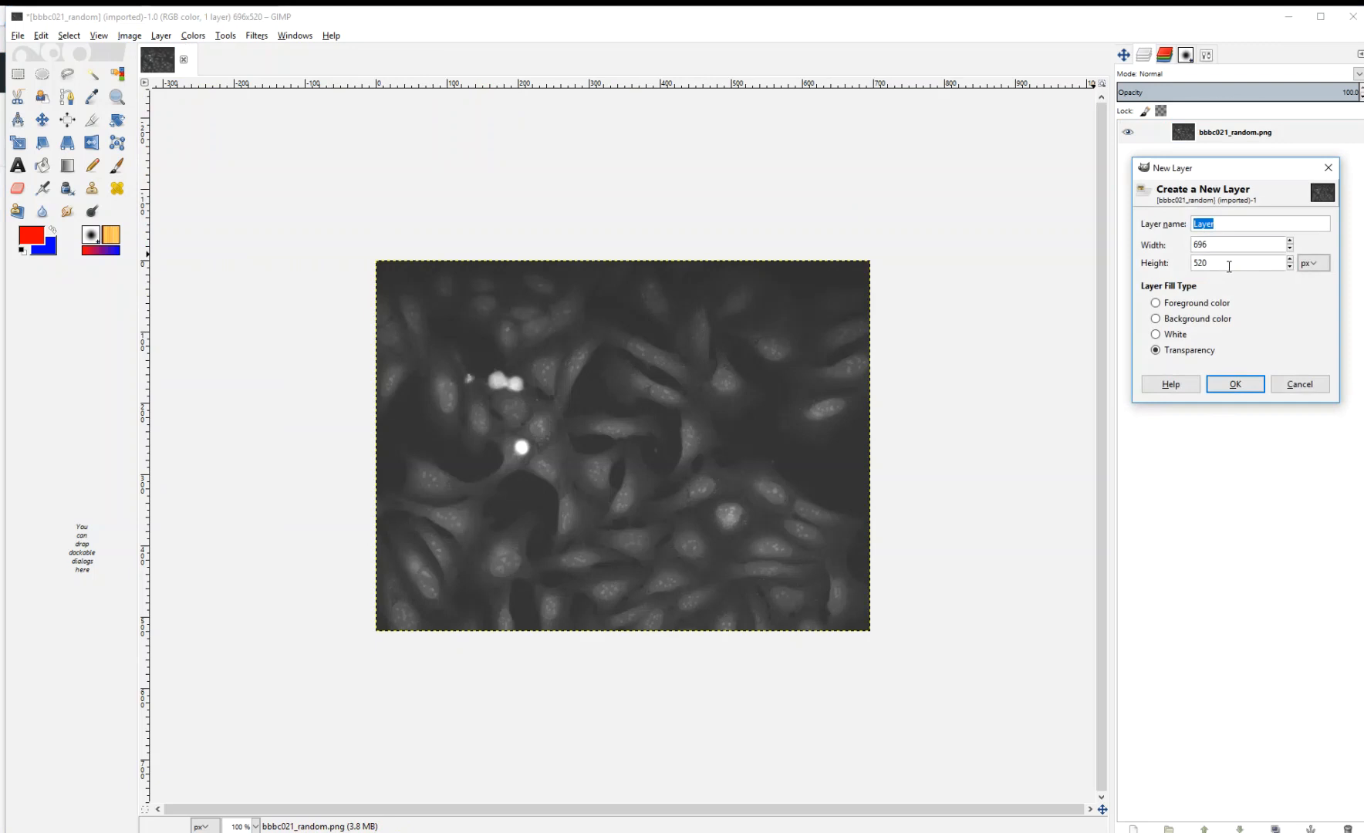
left_click(1234, 384)
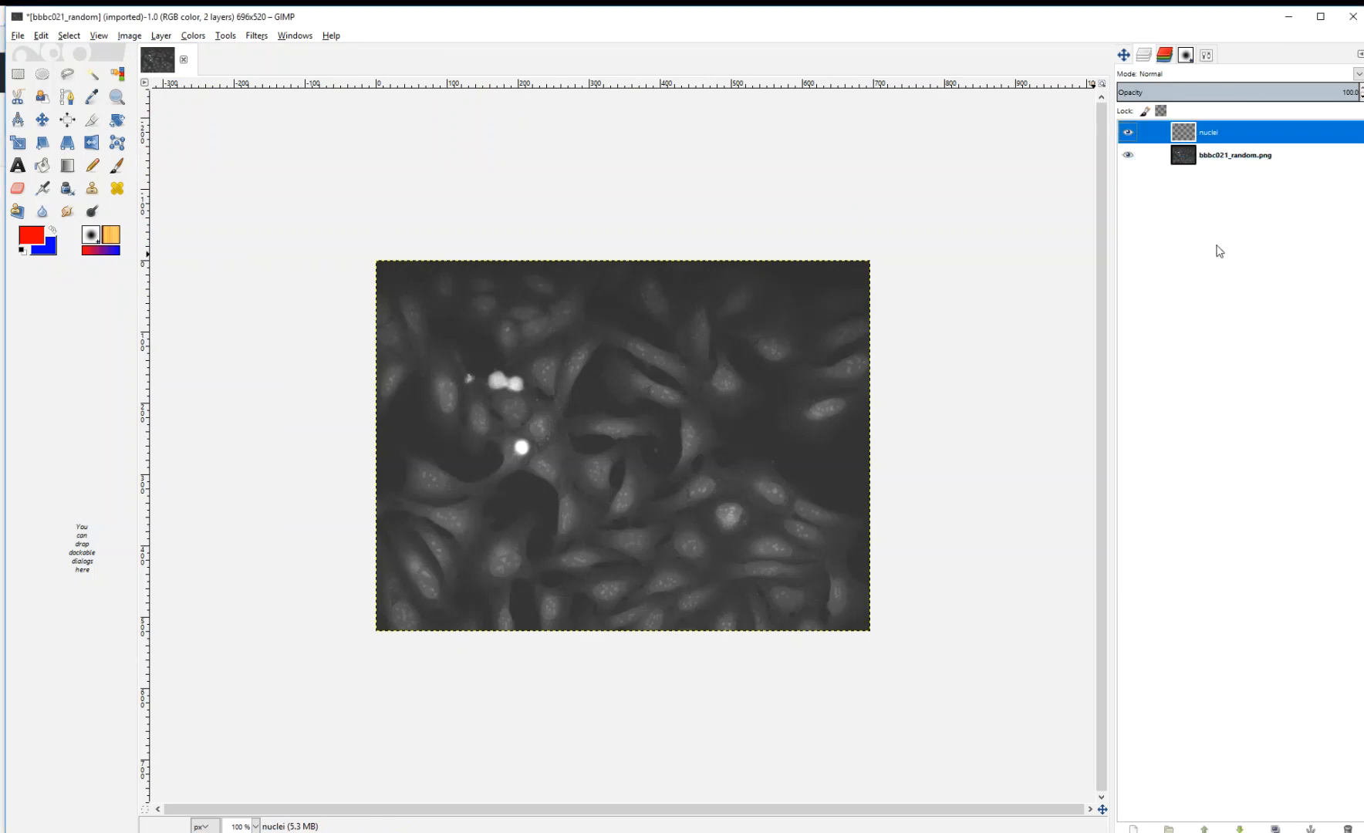
mouse_move(116, 165)
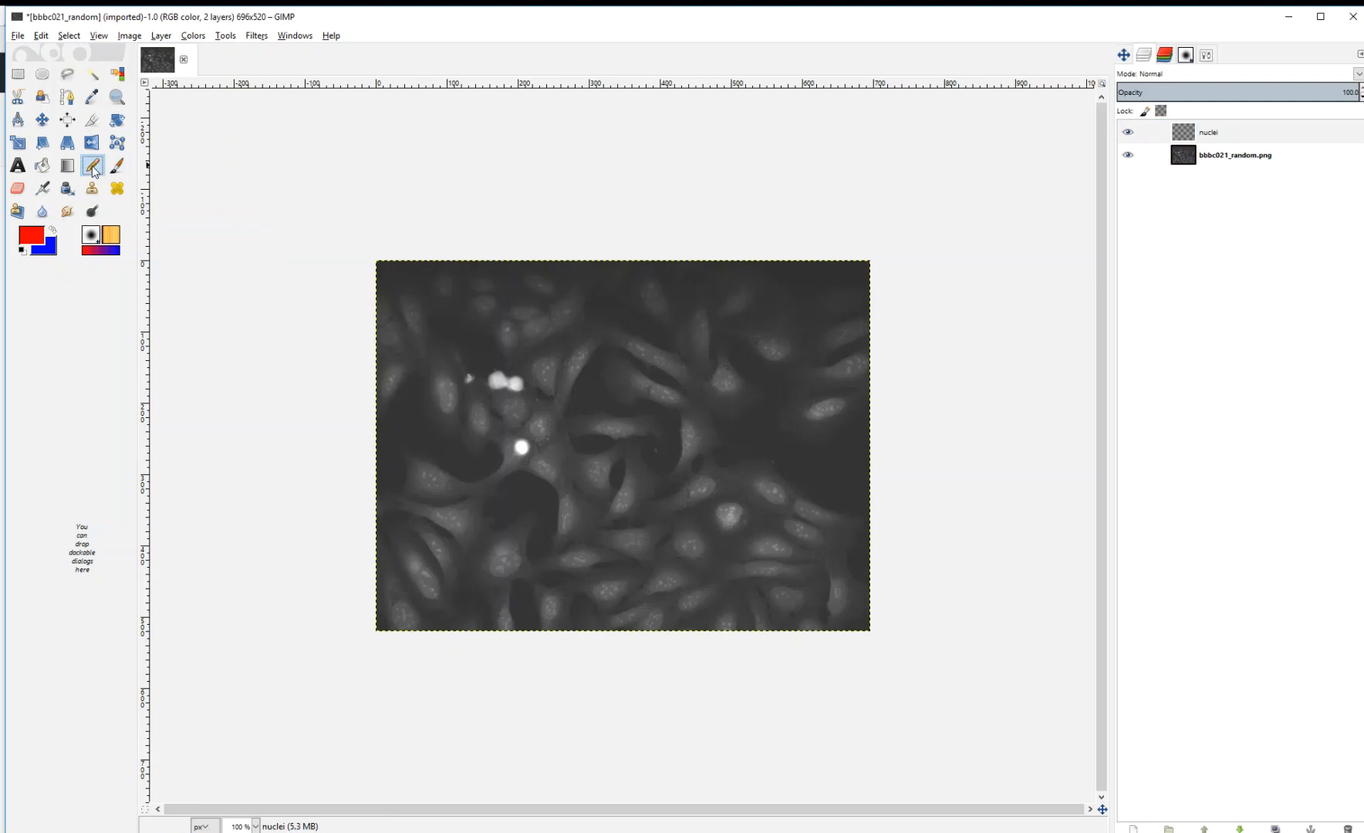
mouse_move(92, 167)
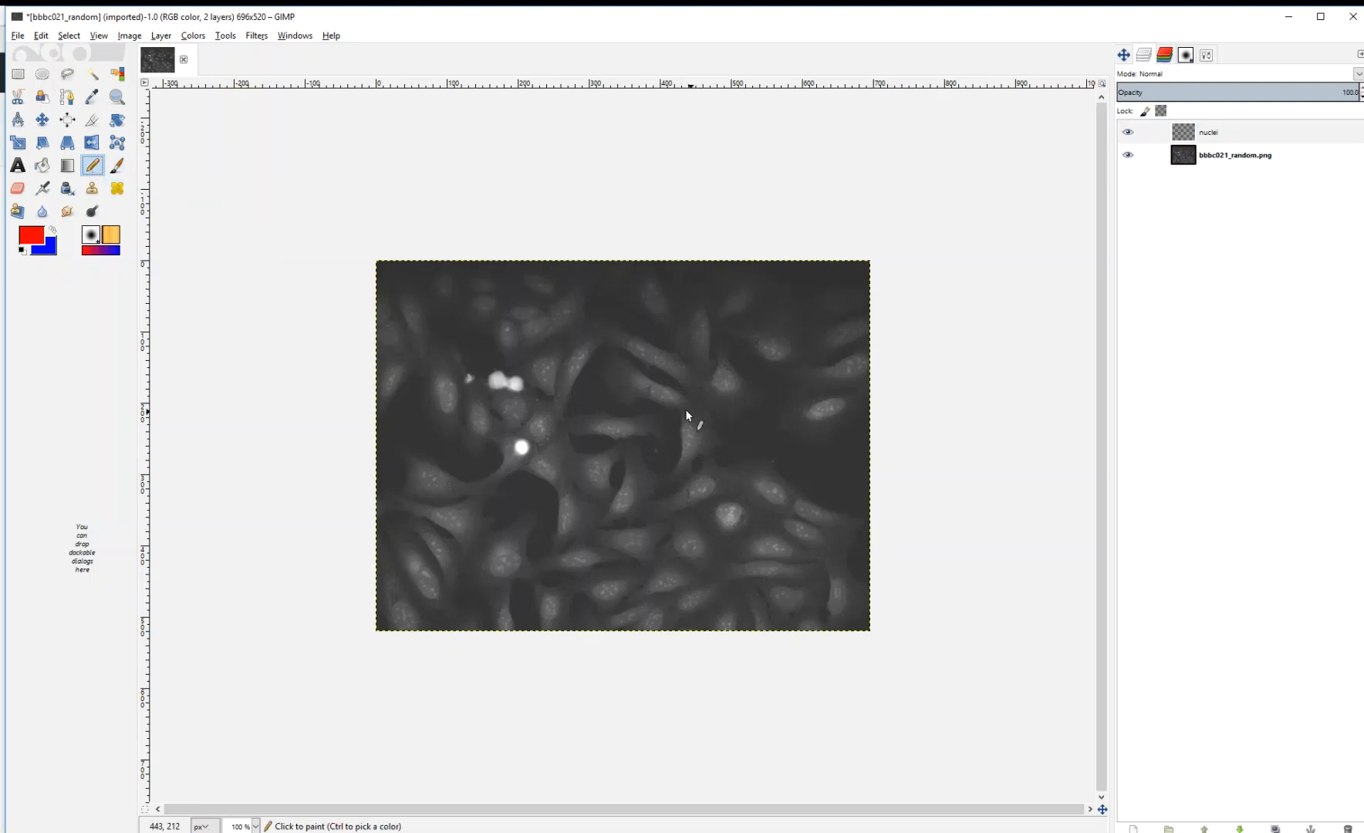
mouse_move(674, 413)
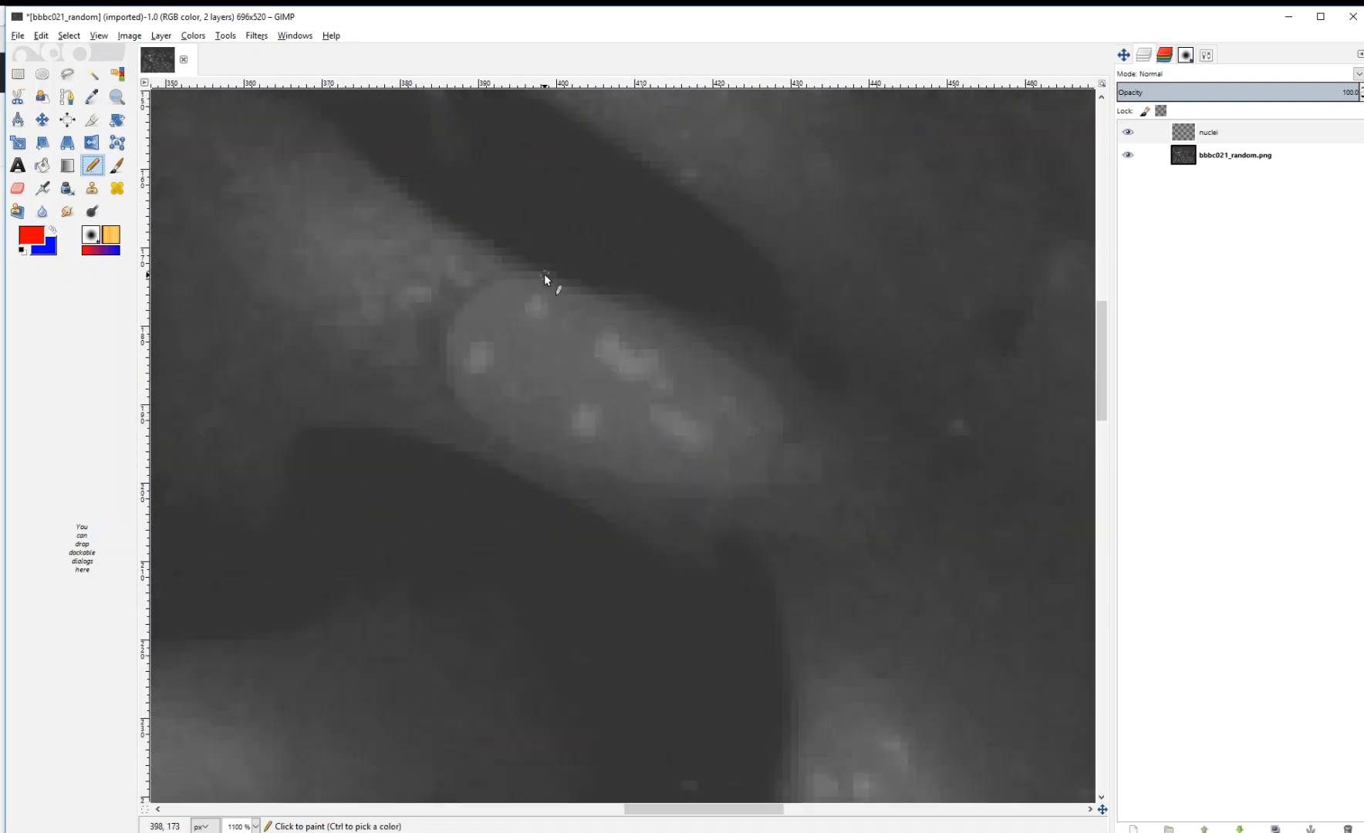
mouse_move(645, 494)
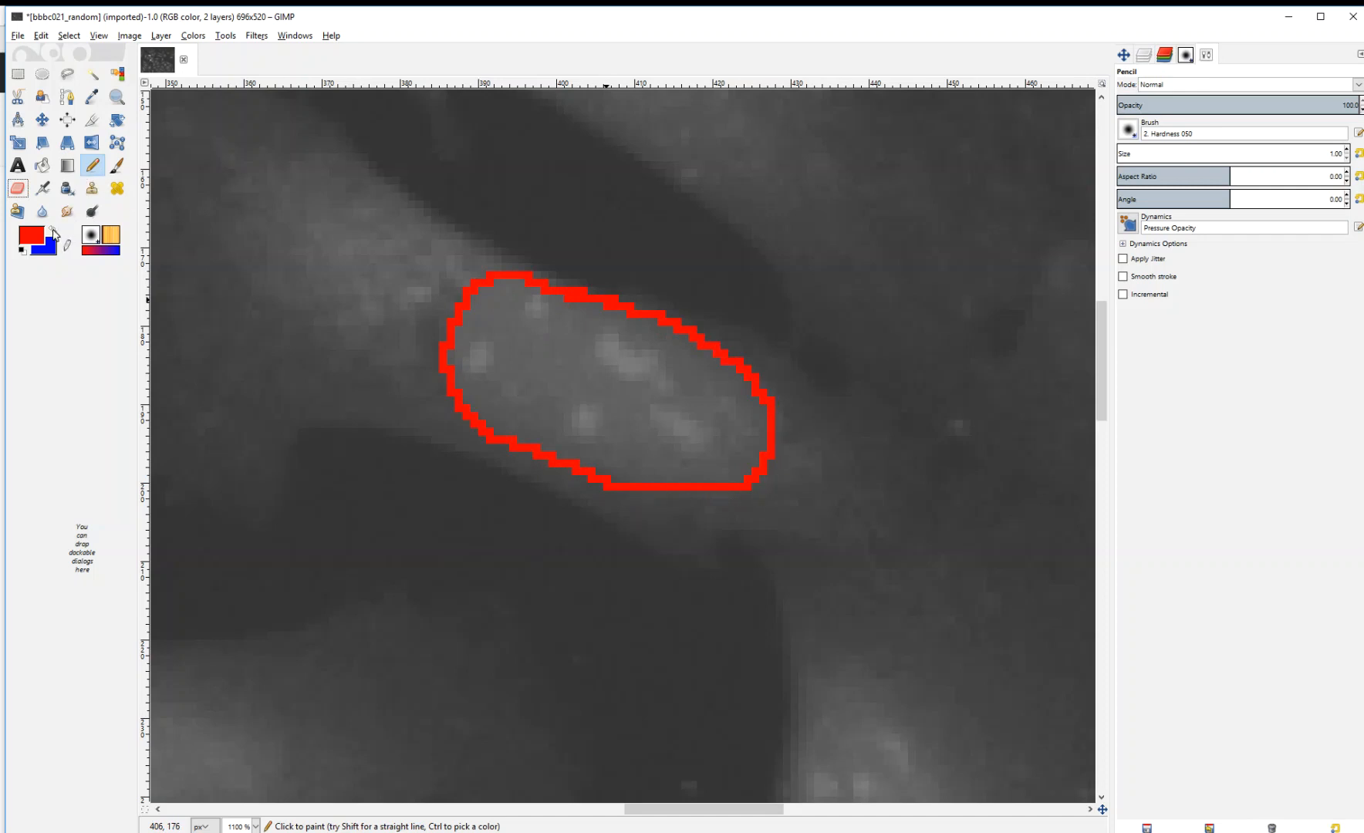
Swap the foreground colour from red to blue after outlining the nucleus.
left_click(55, 232)
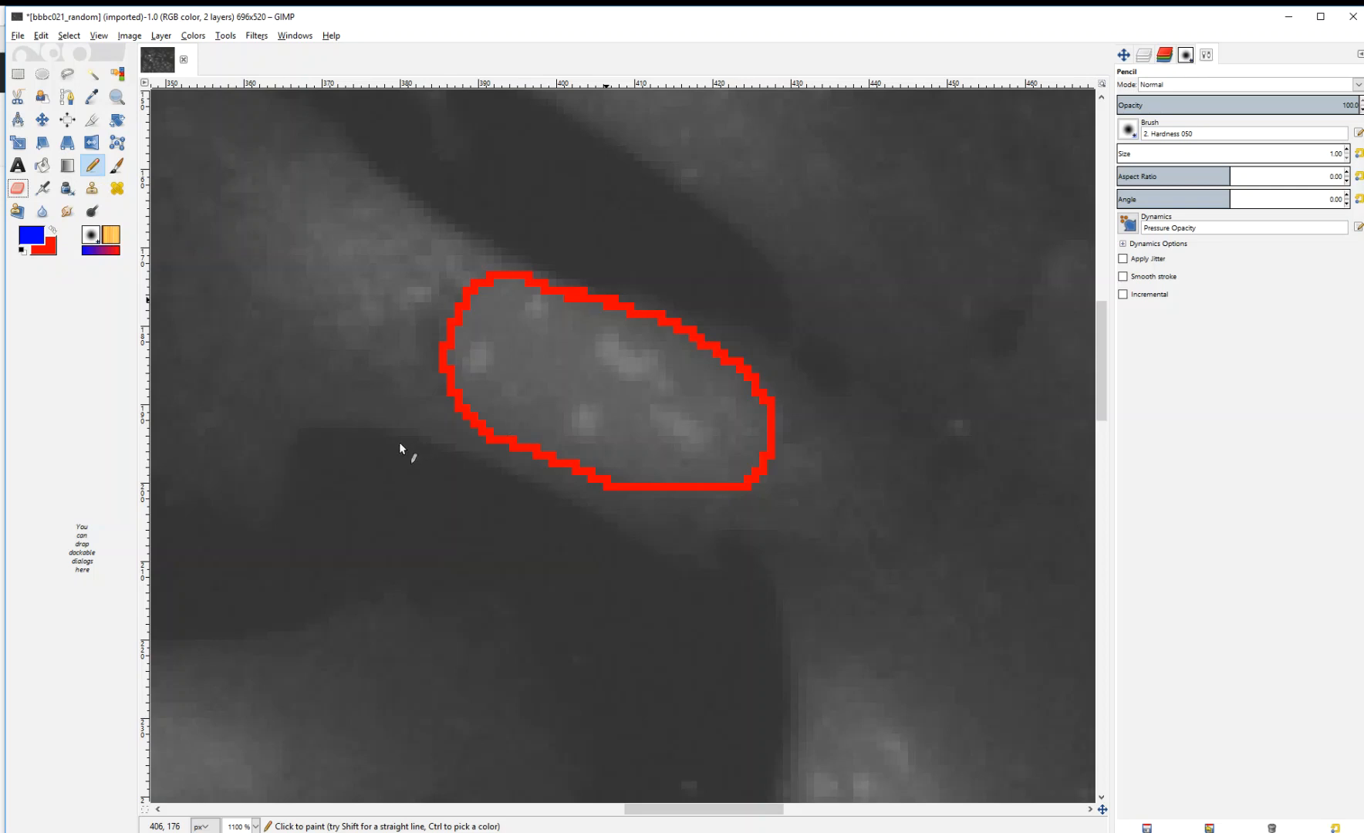
mouse_move(368, 477)
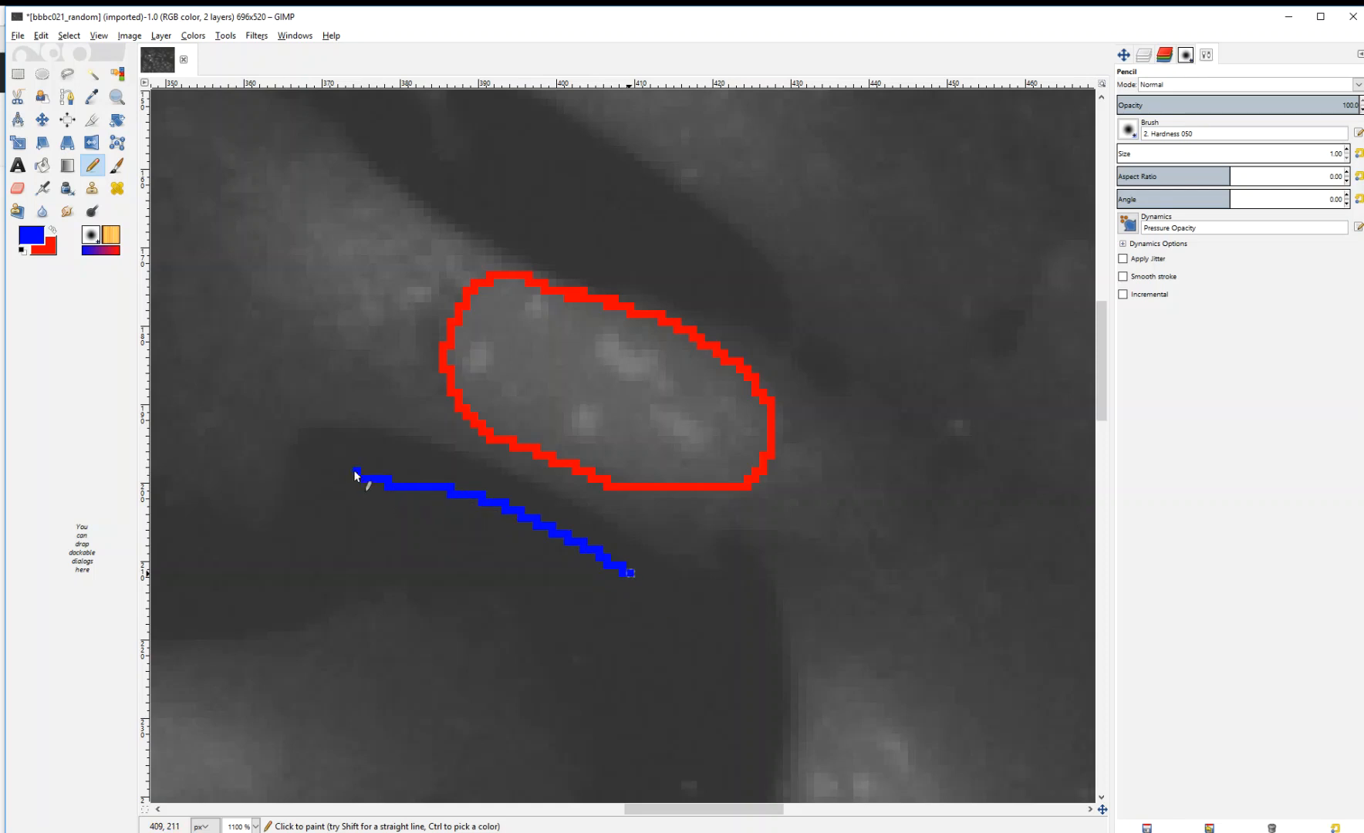
mouse_move(484, 504)
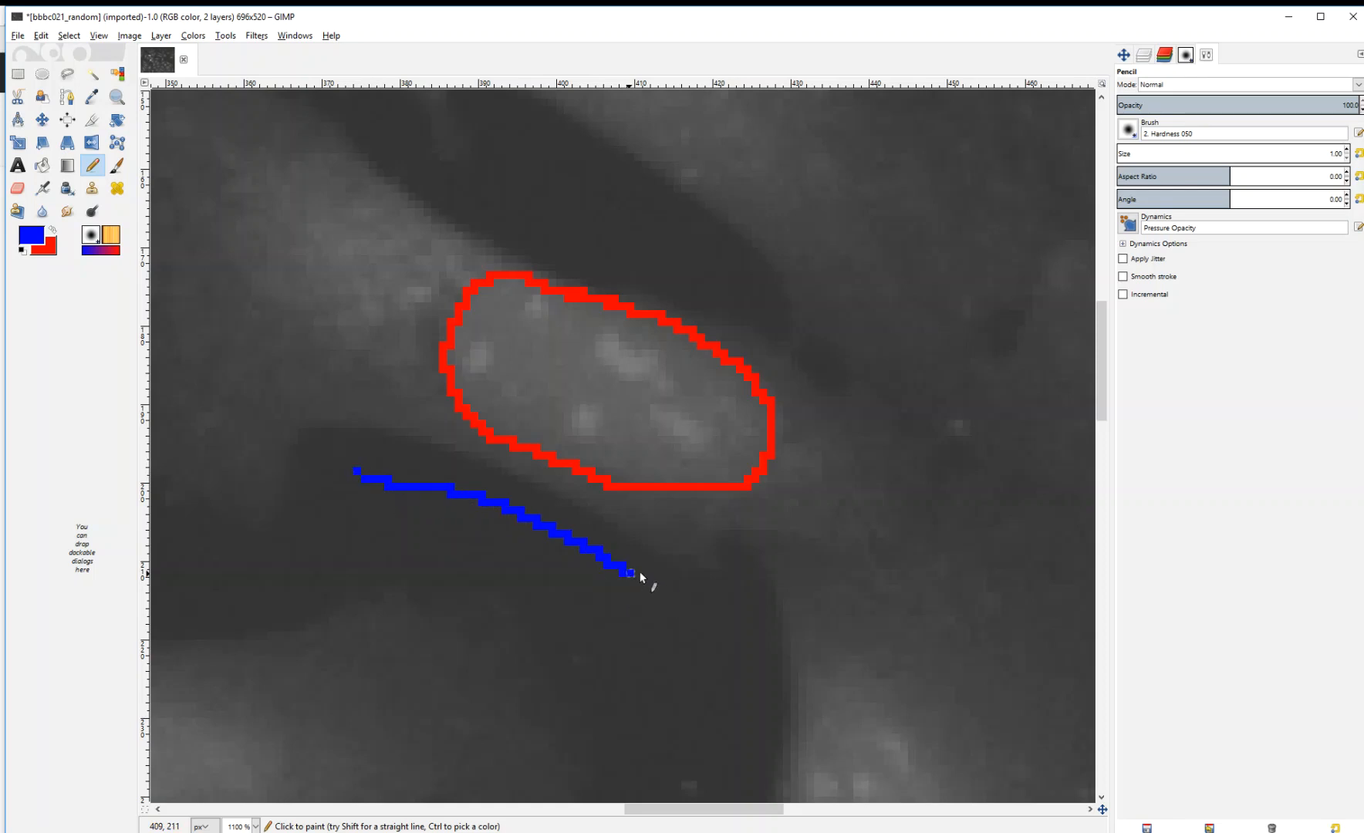
mouse_move(625, 575)
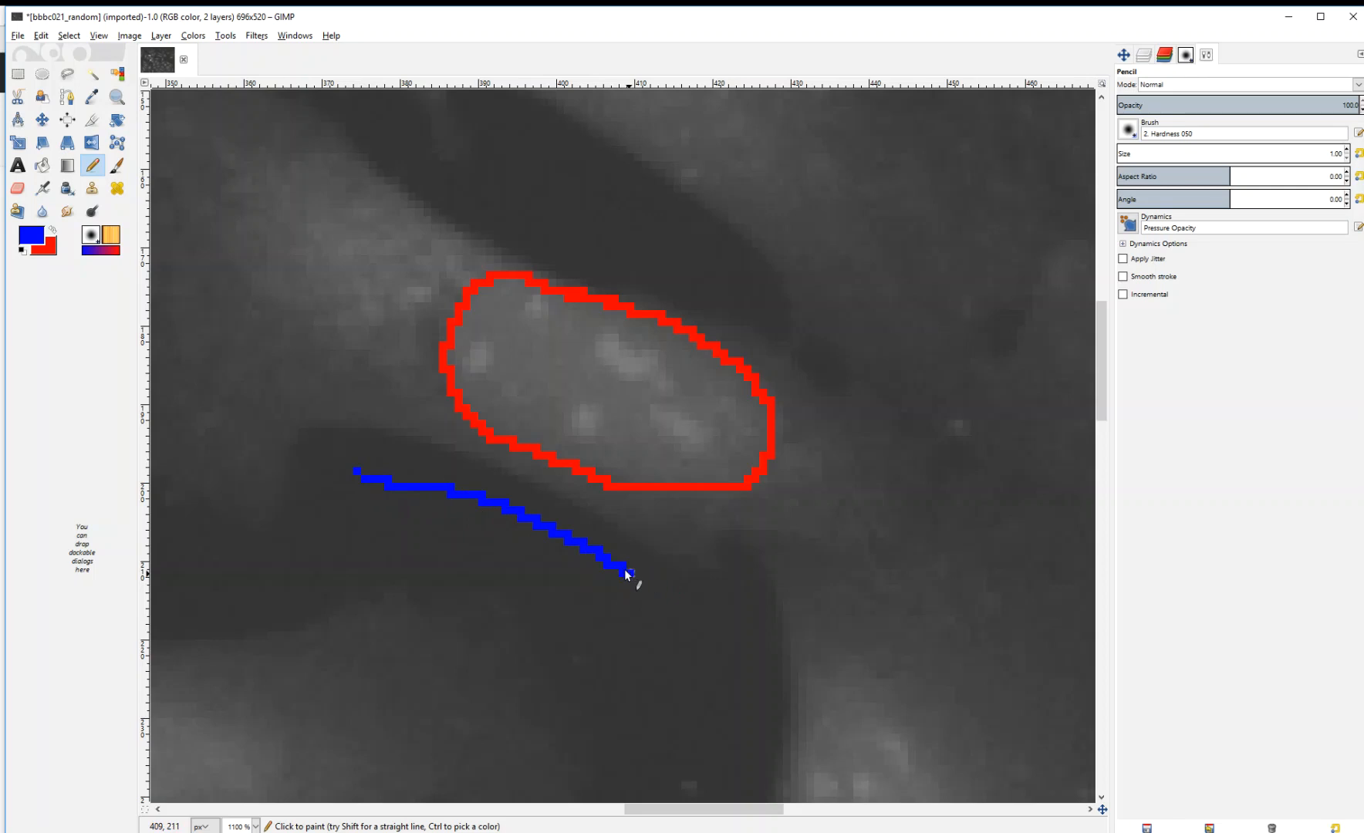
mouse_move(463, 475)
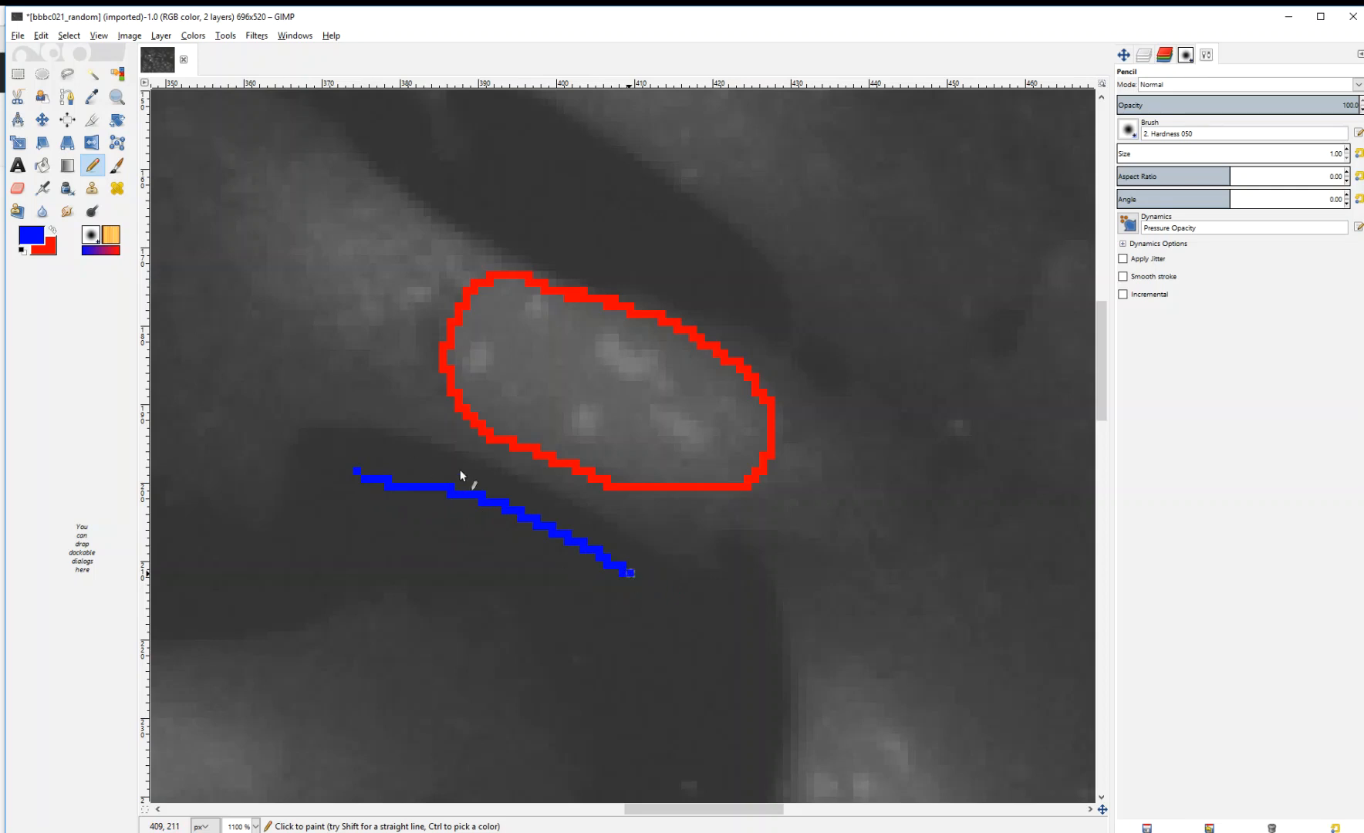
mouse_move(499, 507)
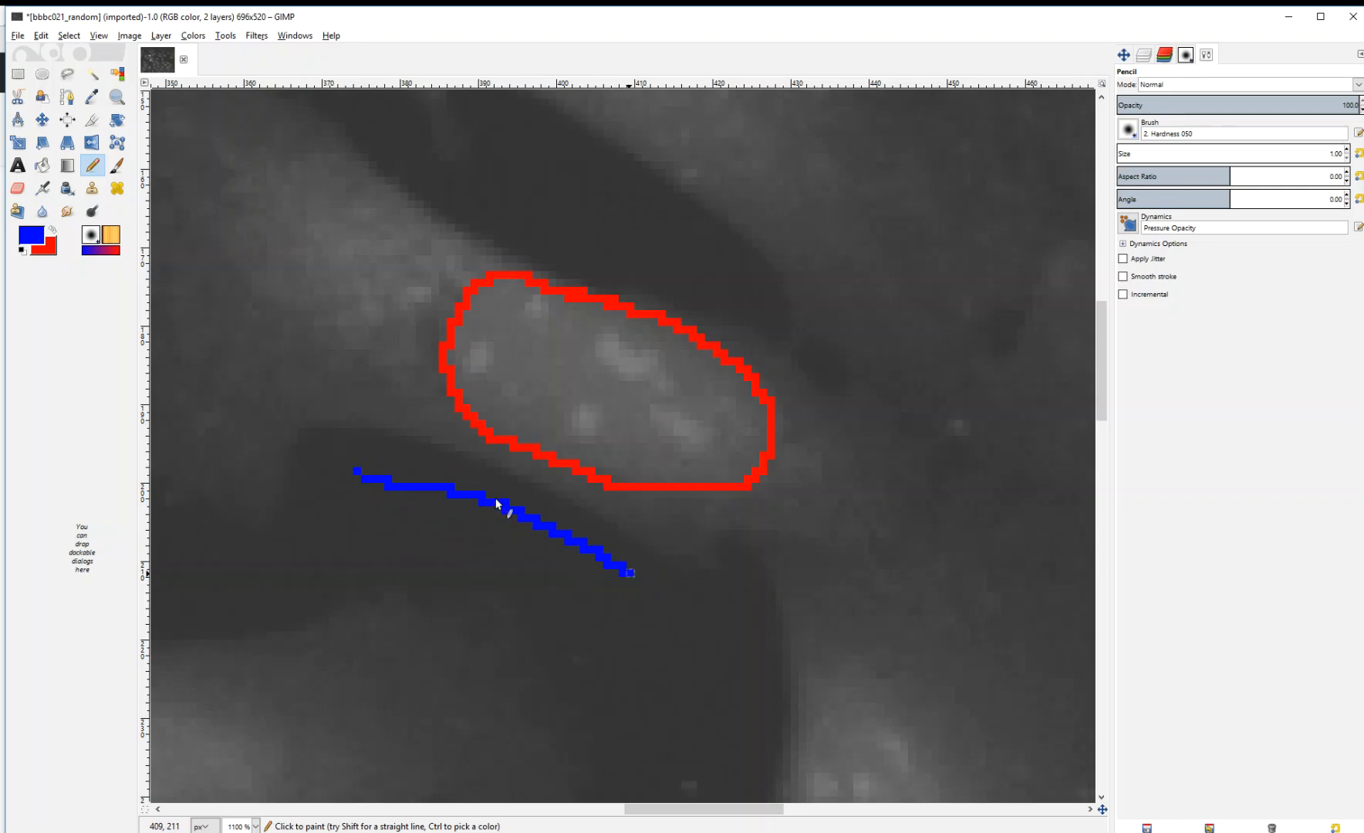
mouse_move(739, 383)
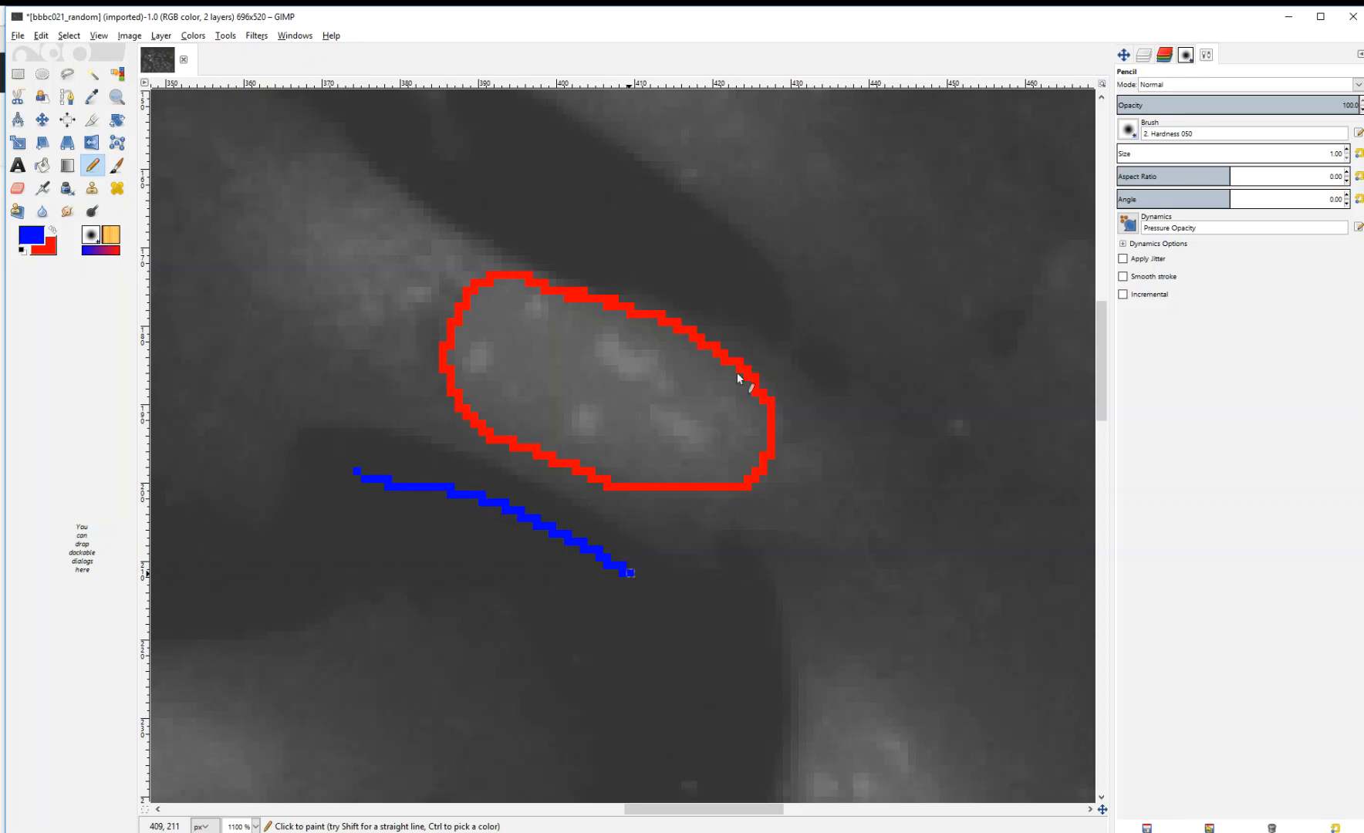
mouse_move(546, 458)
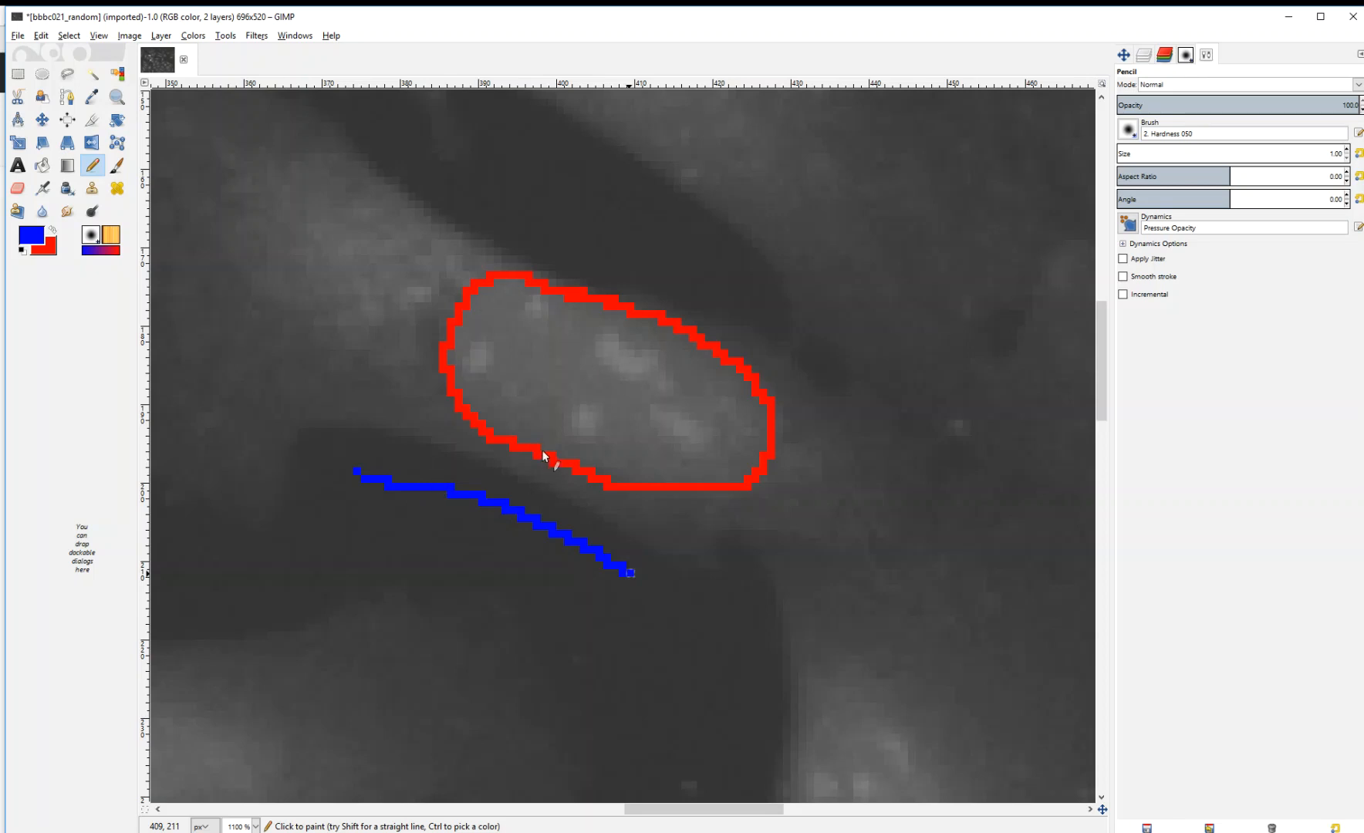
mouse_move(424, 480)
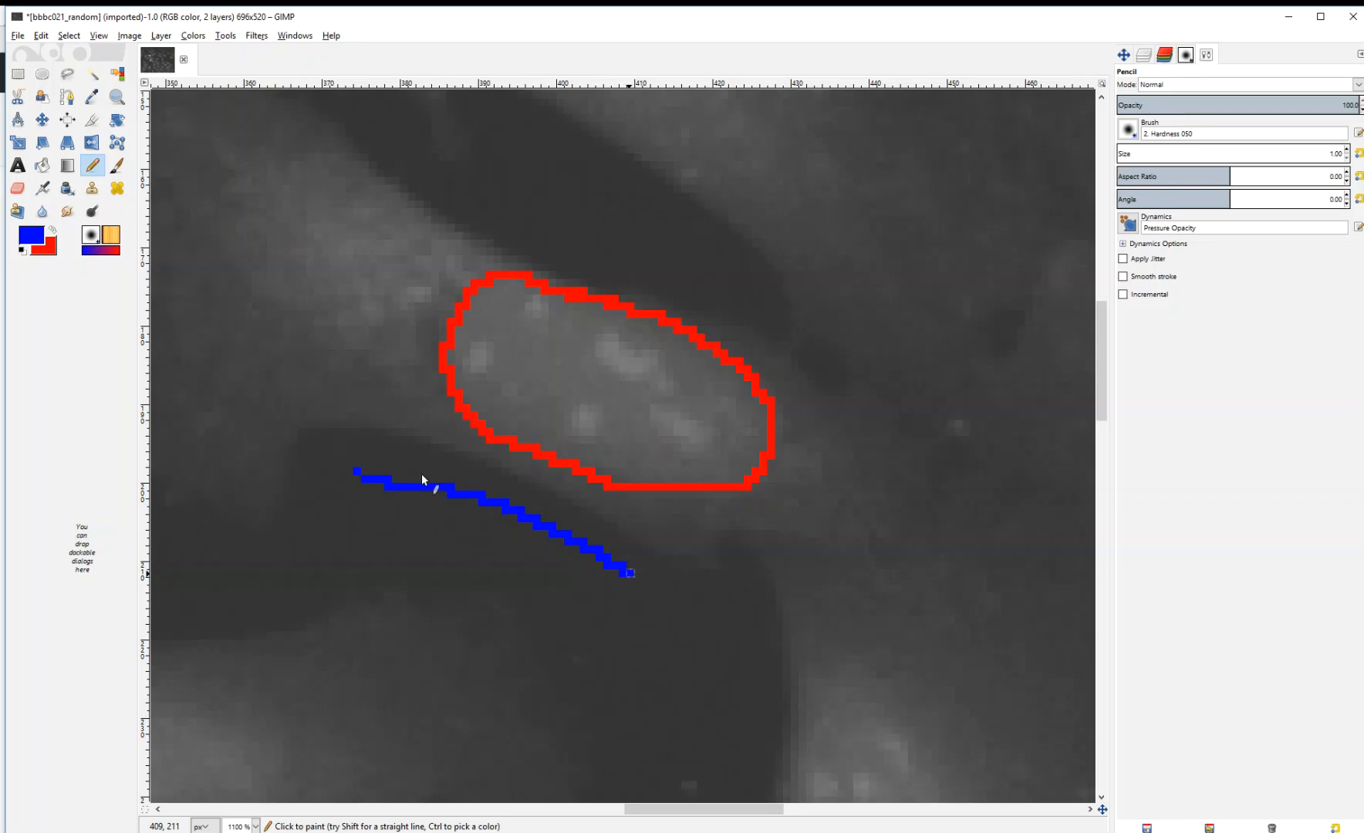
mouse_move(1007, 674)
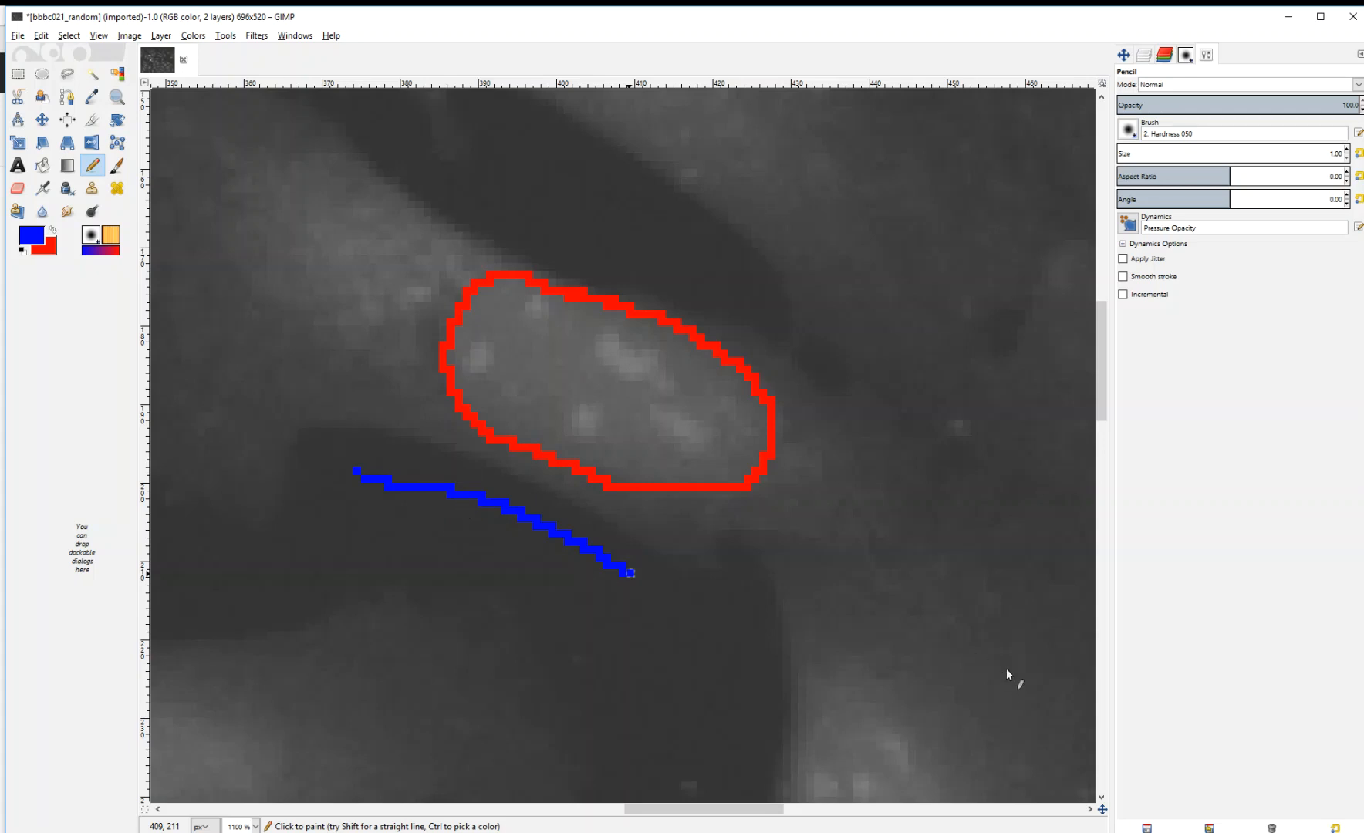
mouse_move(944, 71)
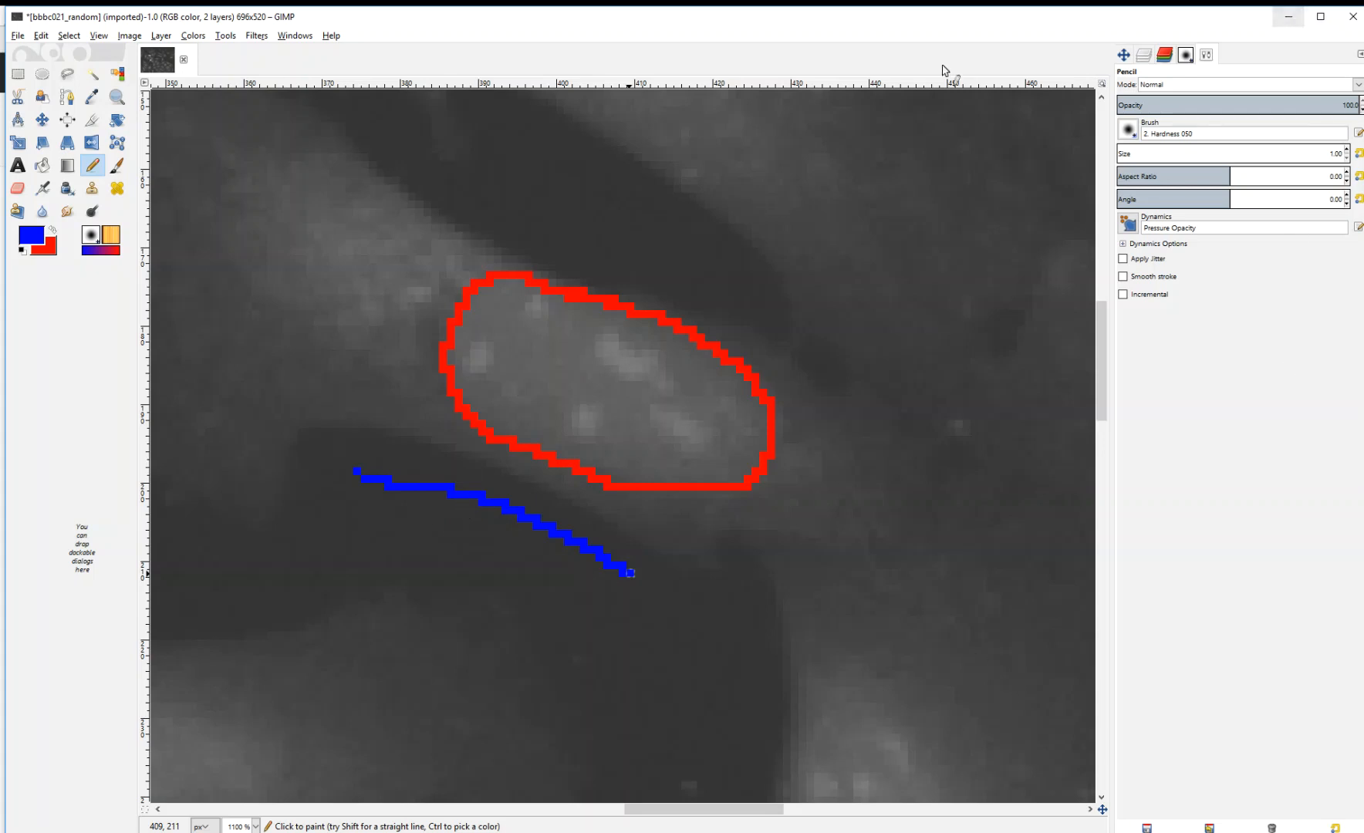
Load the bbbc021_random.xcf annotation project from Recently Used files.
left_click(17, 35)
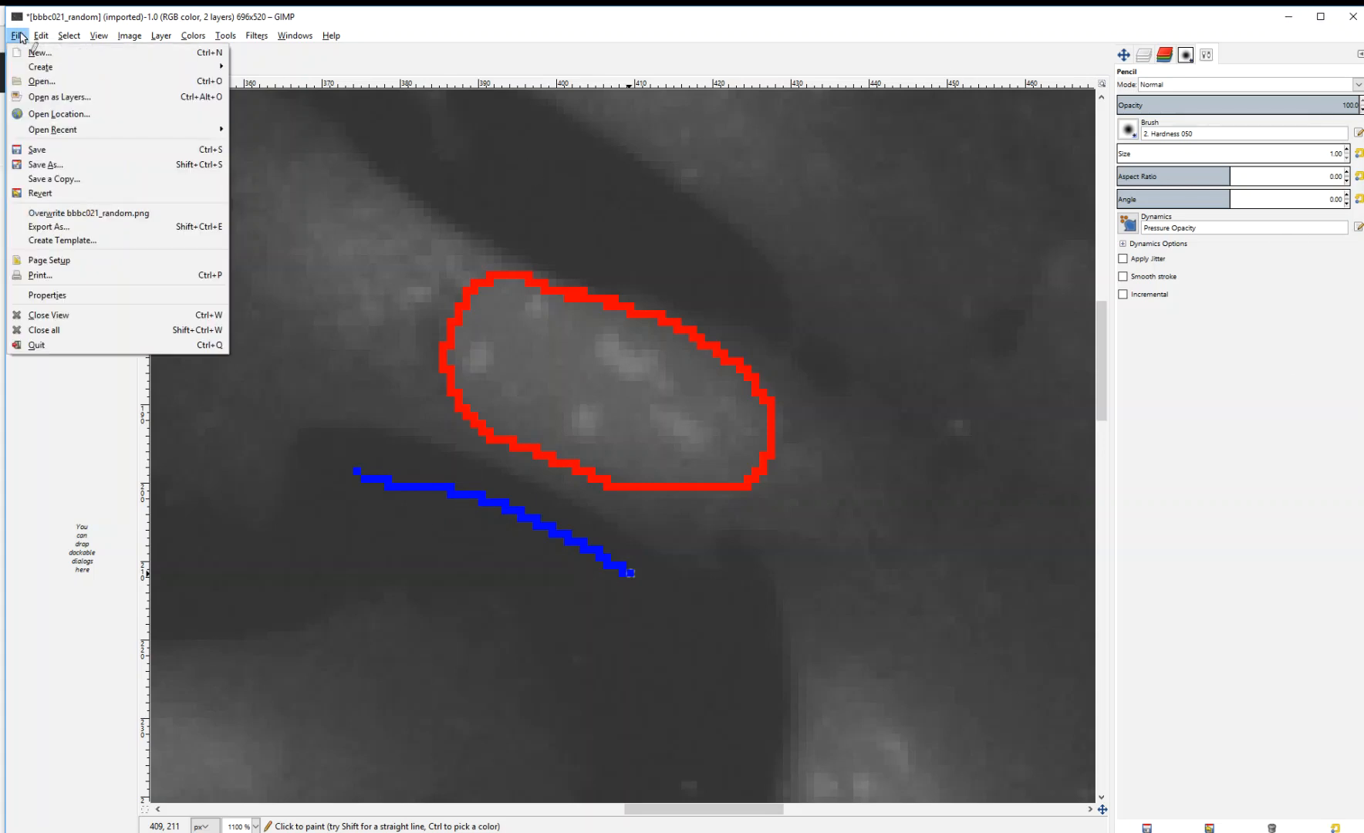
mouse_move(39, 52)
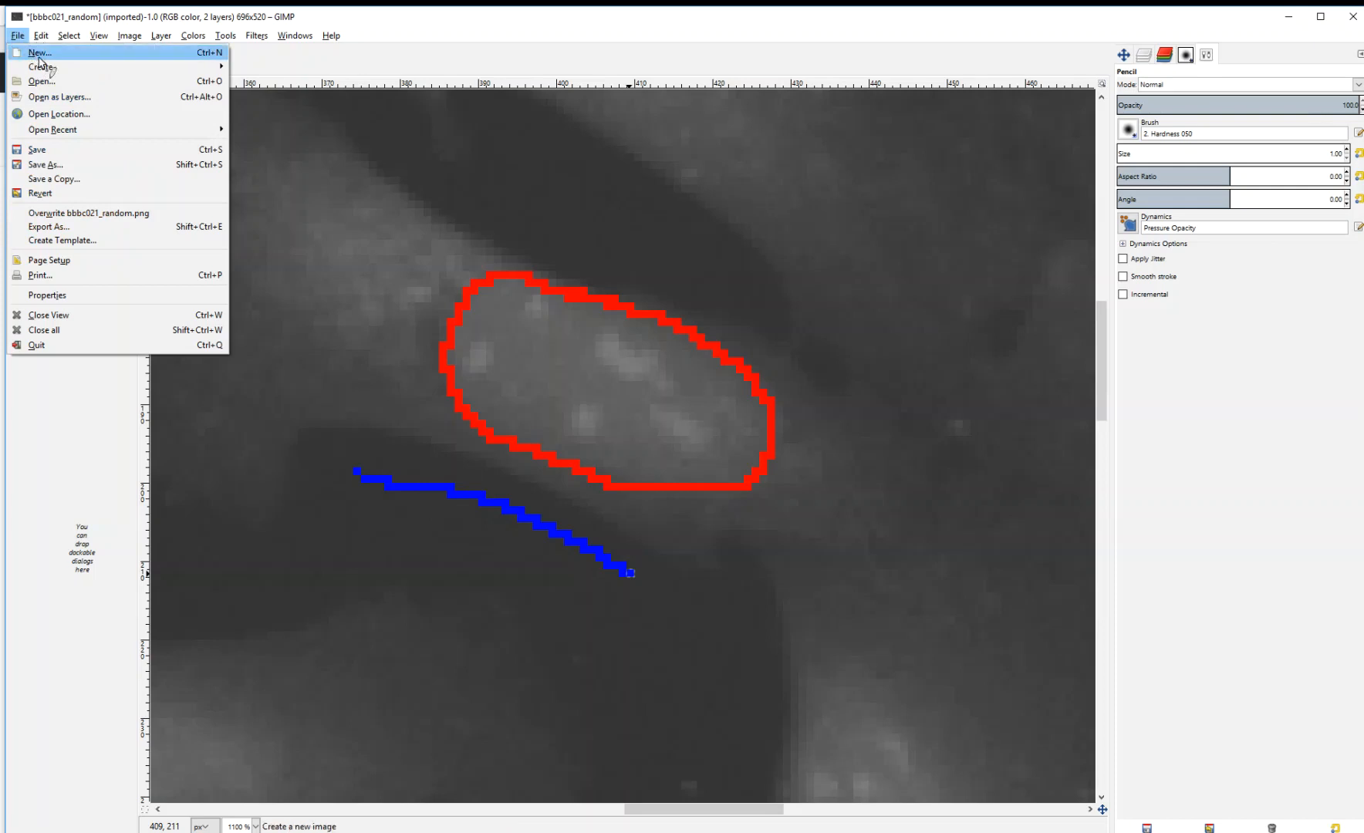
left_click(40, 81)
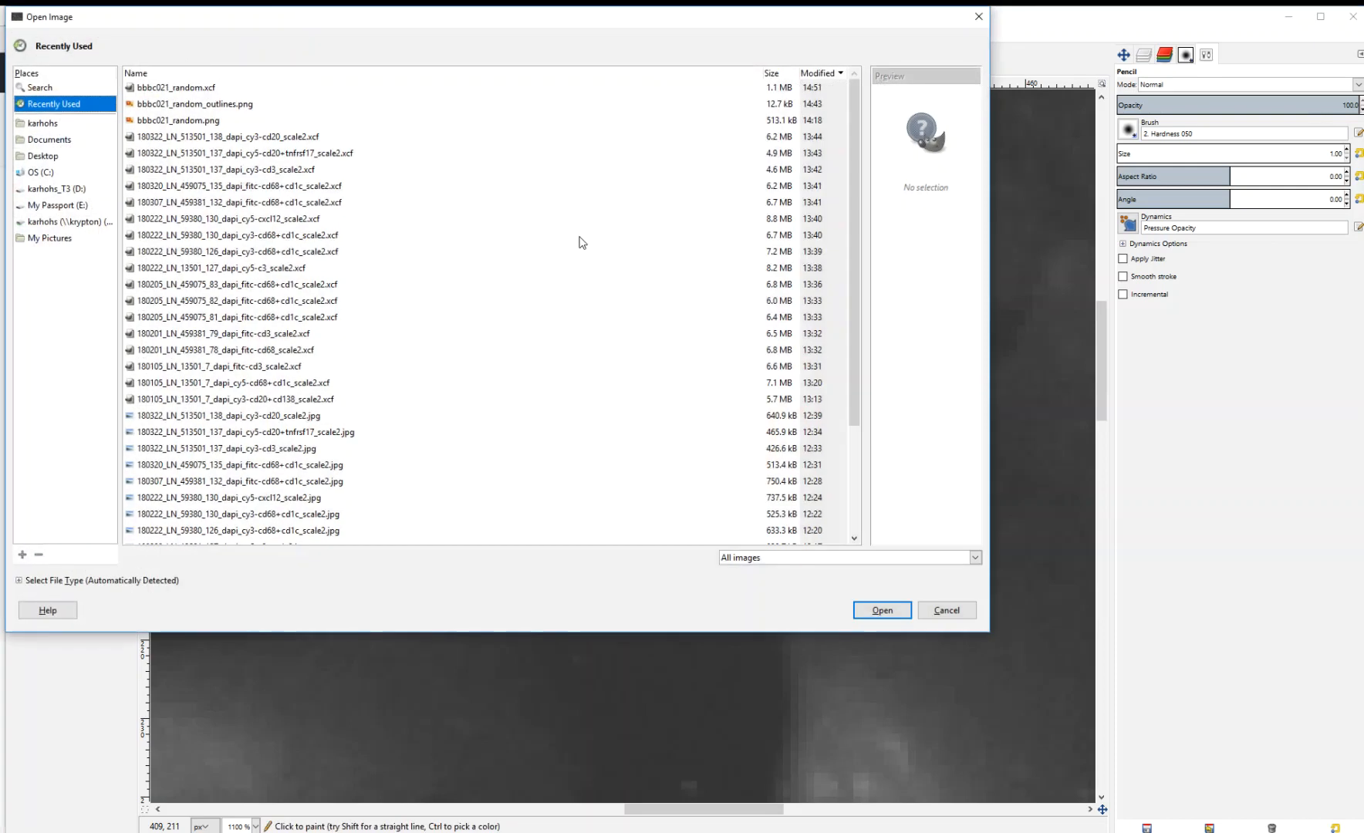
left_click(177, 86)
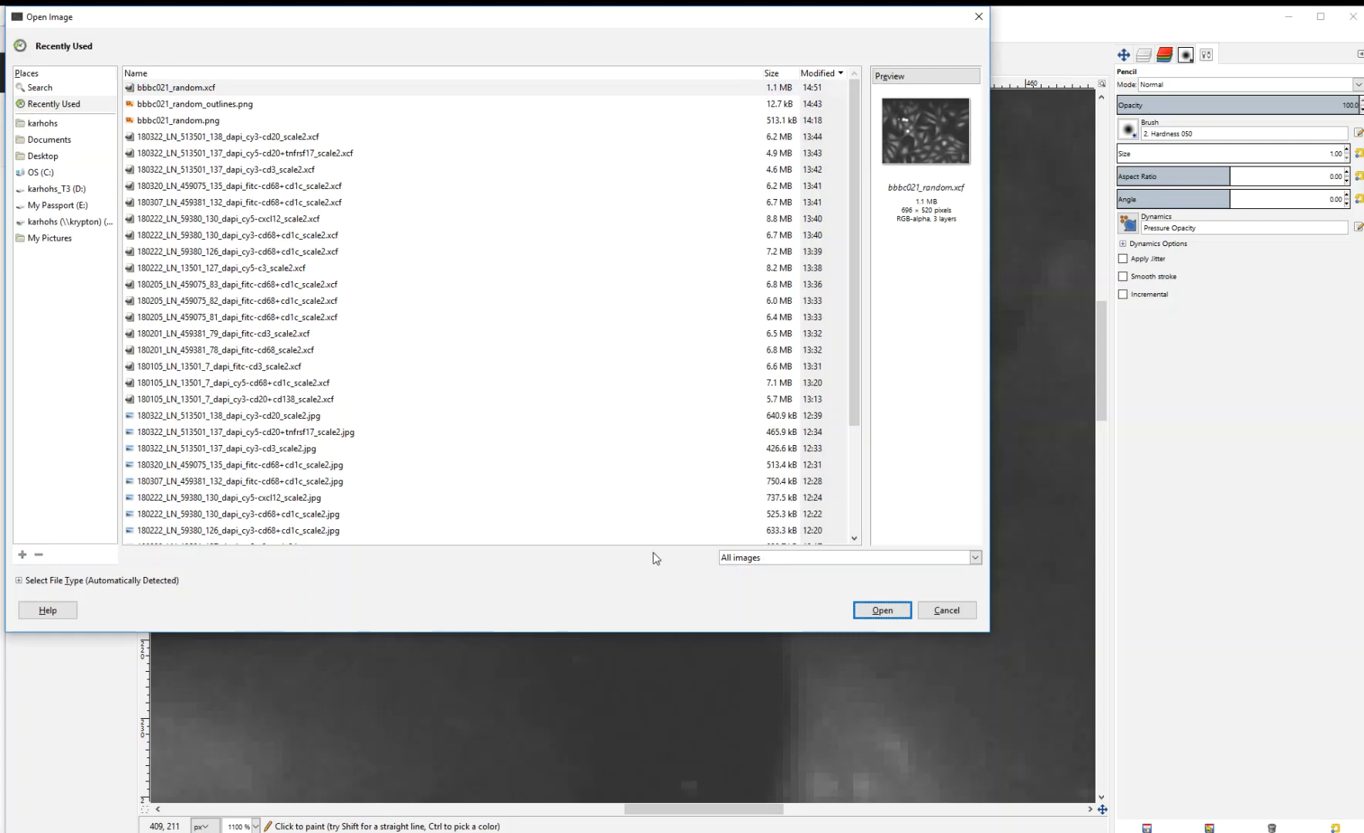
mouse_move(705, 574)
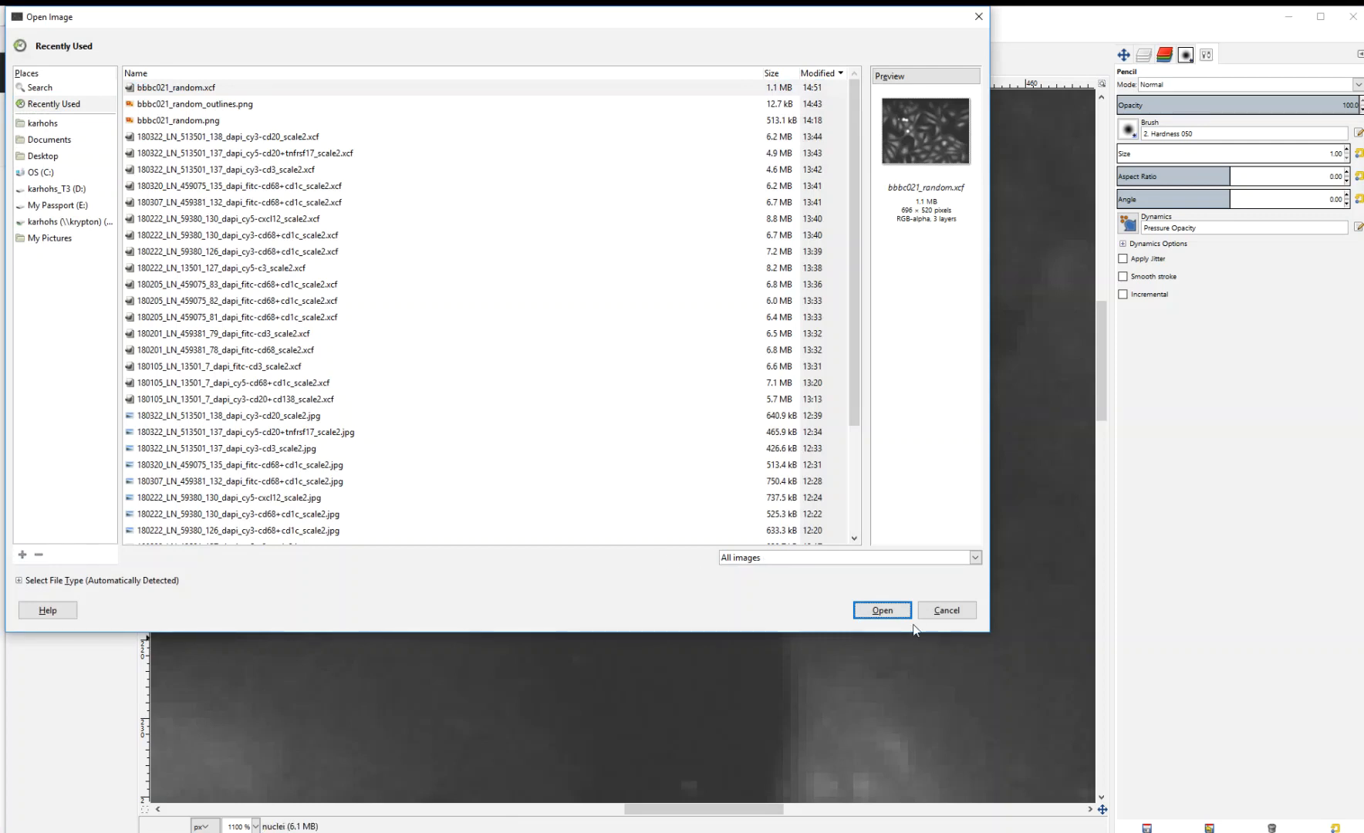
left_click(881, 609)
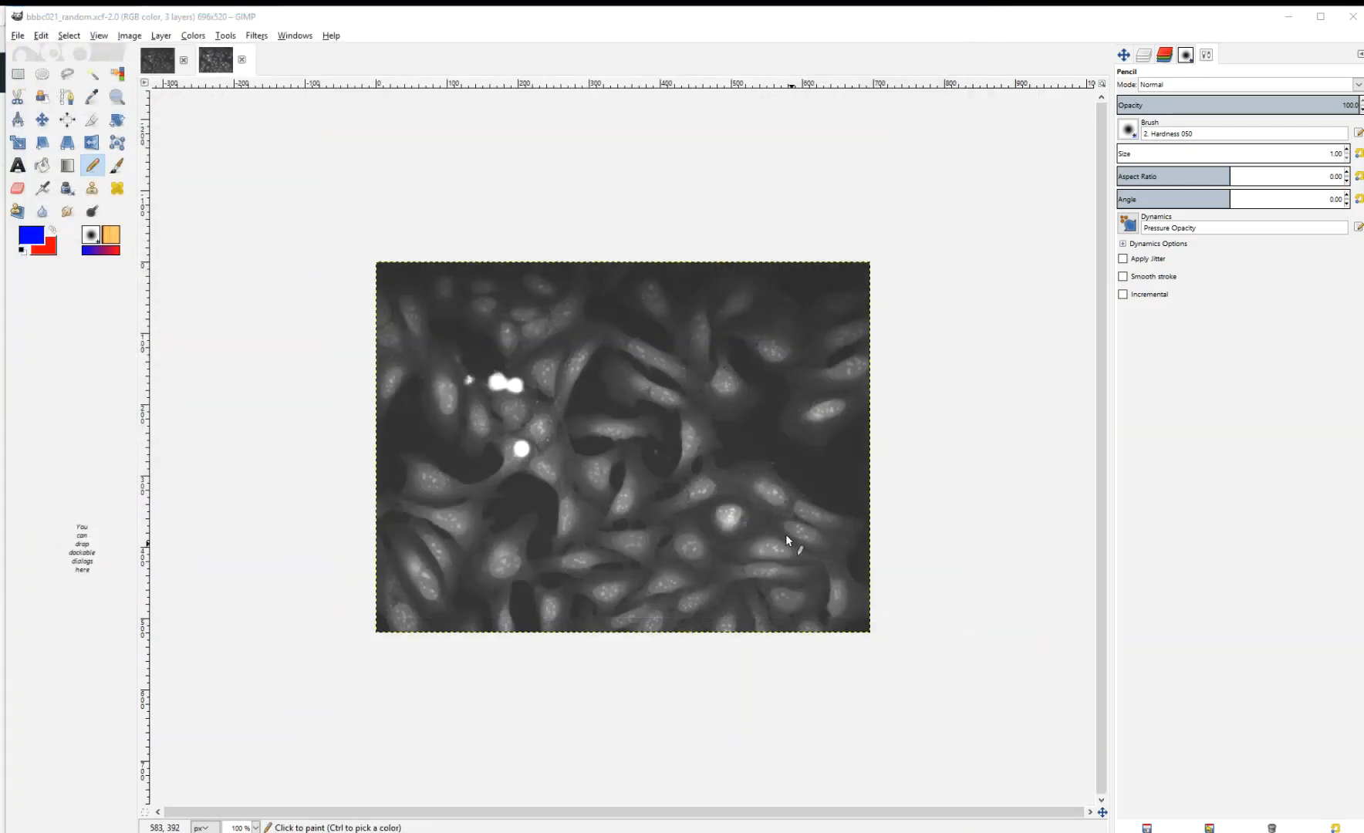
left_click(1143, 54)
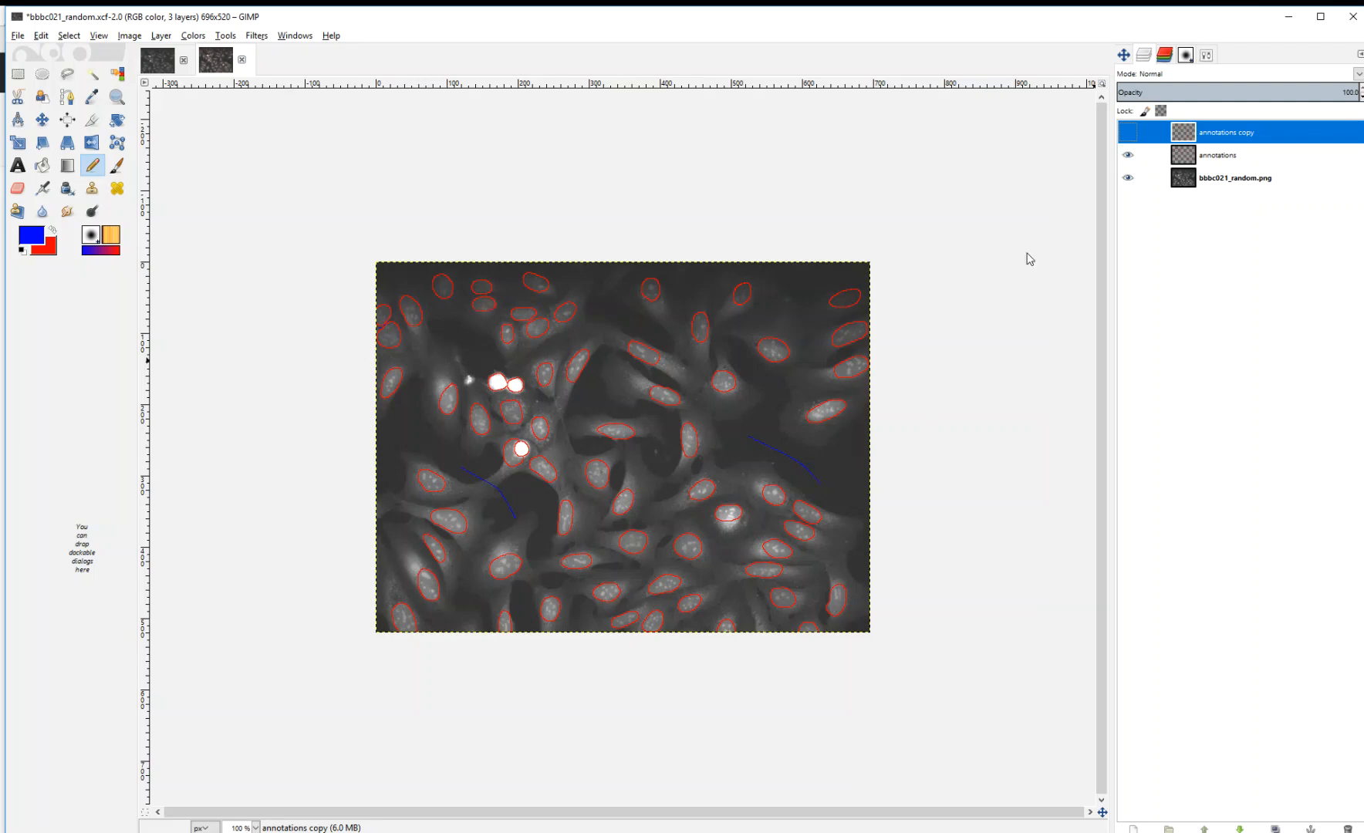
Hide the bbbc021_random.png layer, select the annotations layer, and set GIMP aside.
left_click(1129, 177)
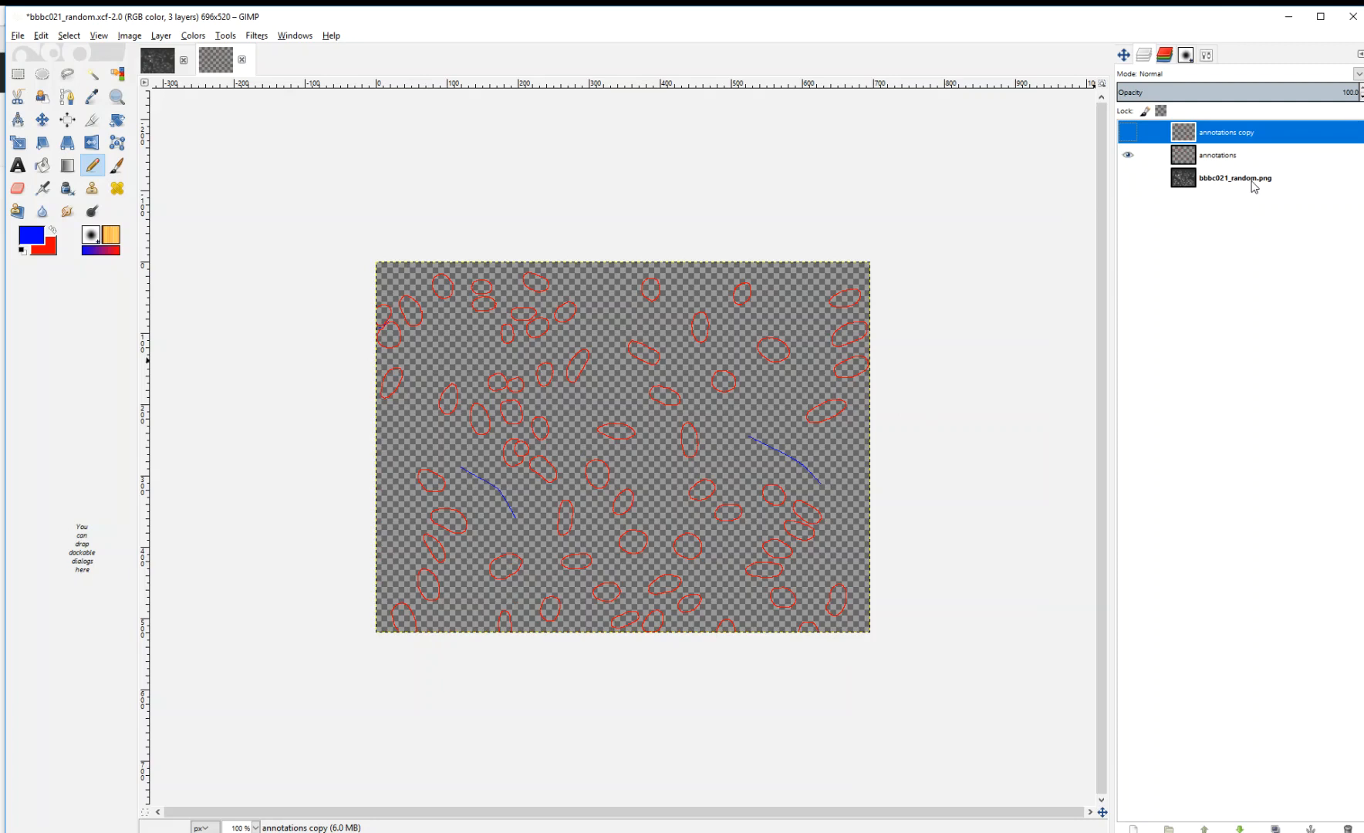
left_click(1217, 155)
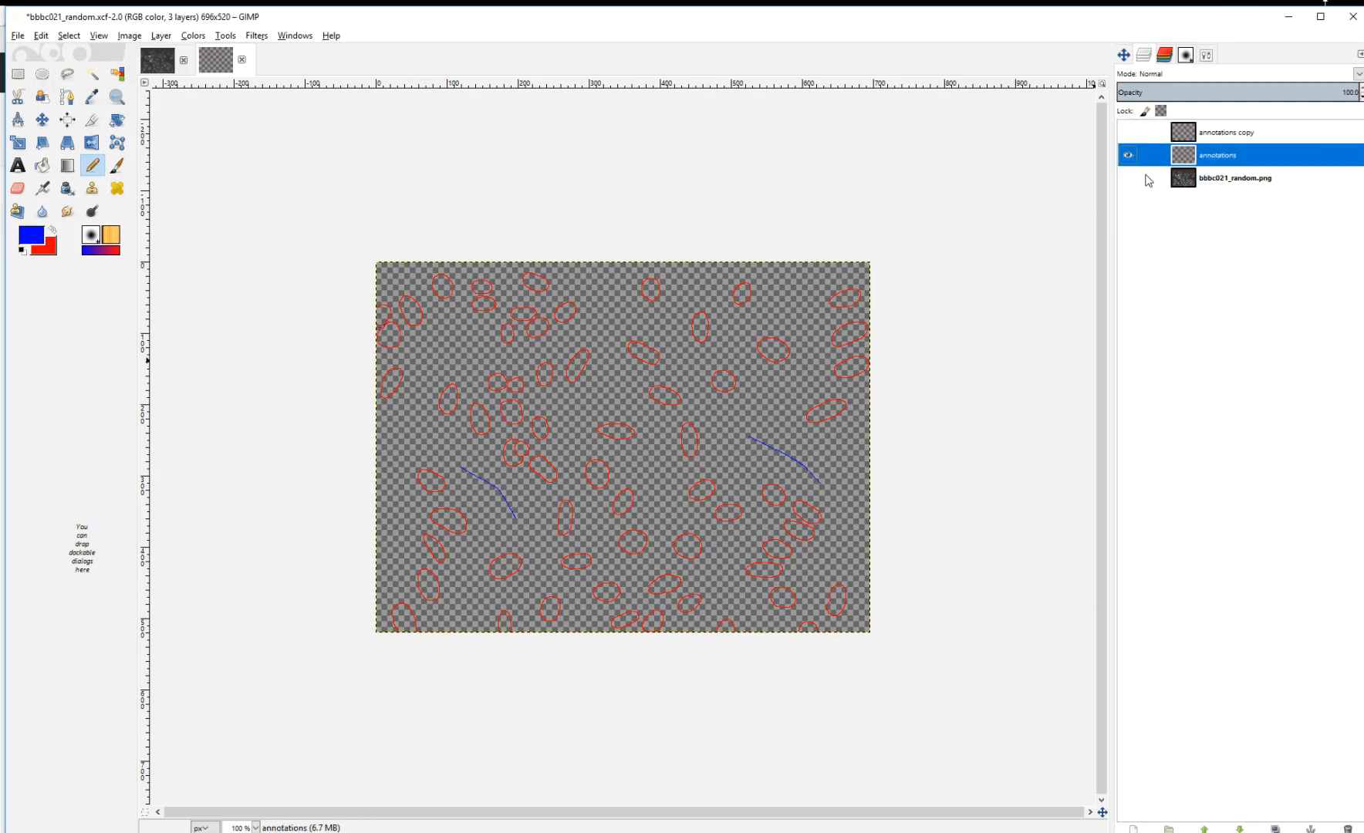
mouse_move(36, 49)
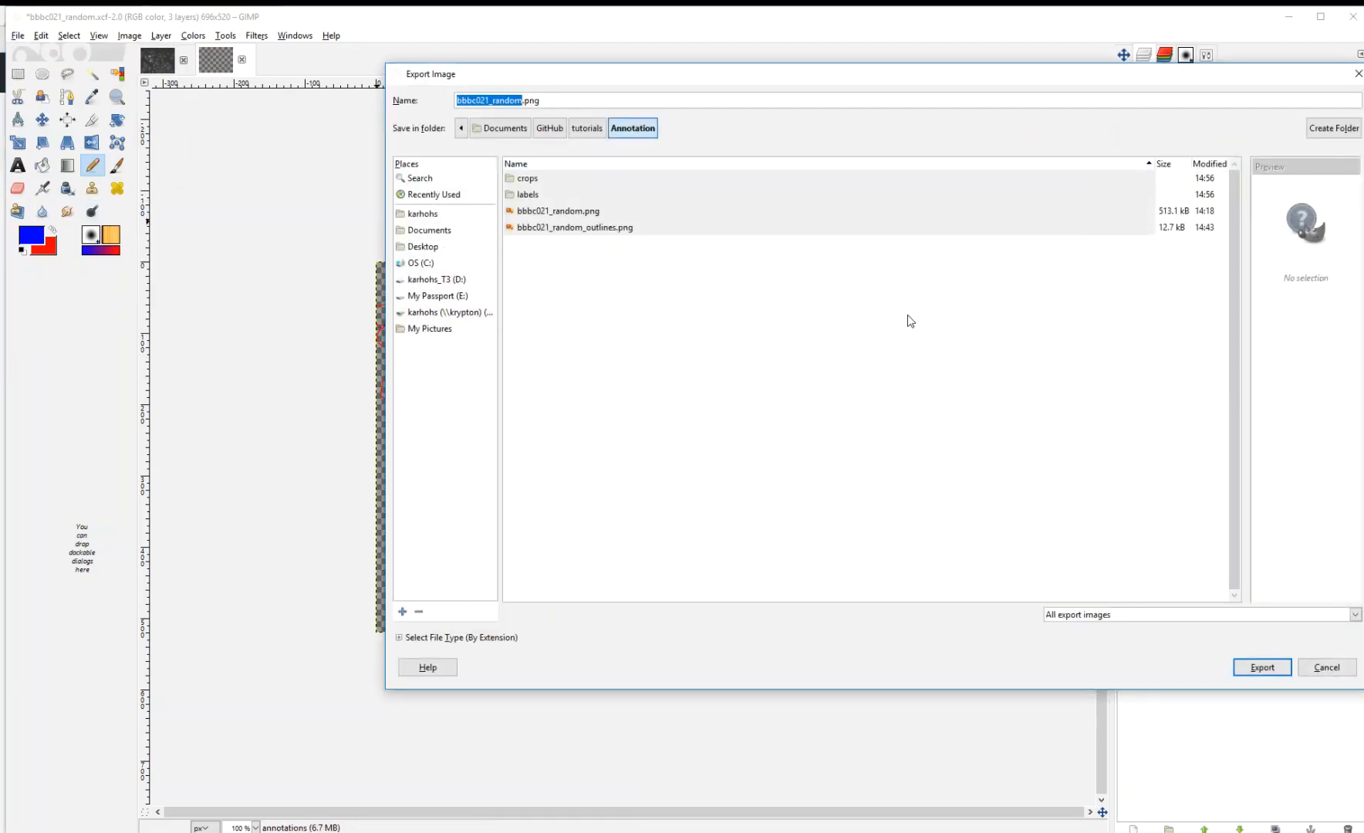
mouse_move(1326, 666)
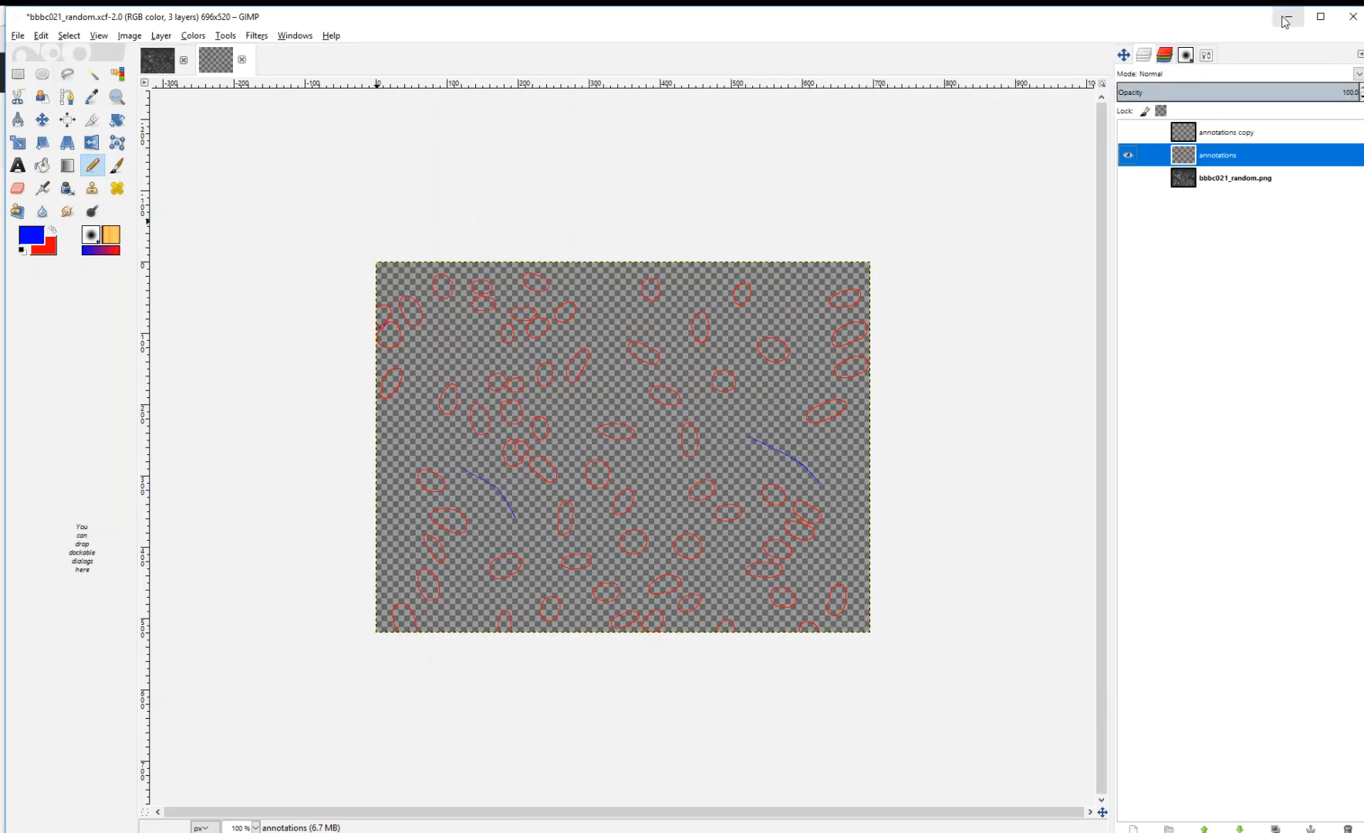
mouse_move(1287, 17)
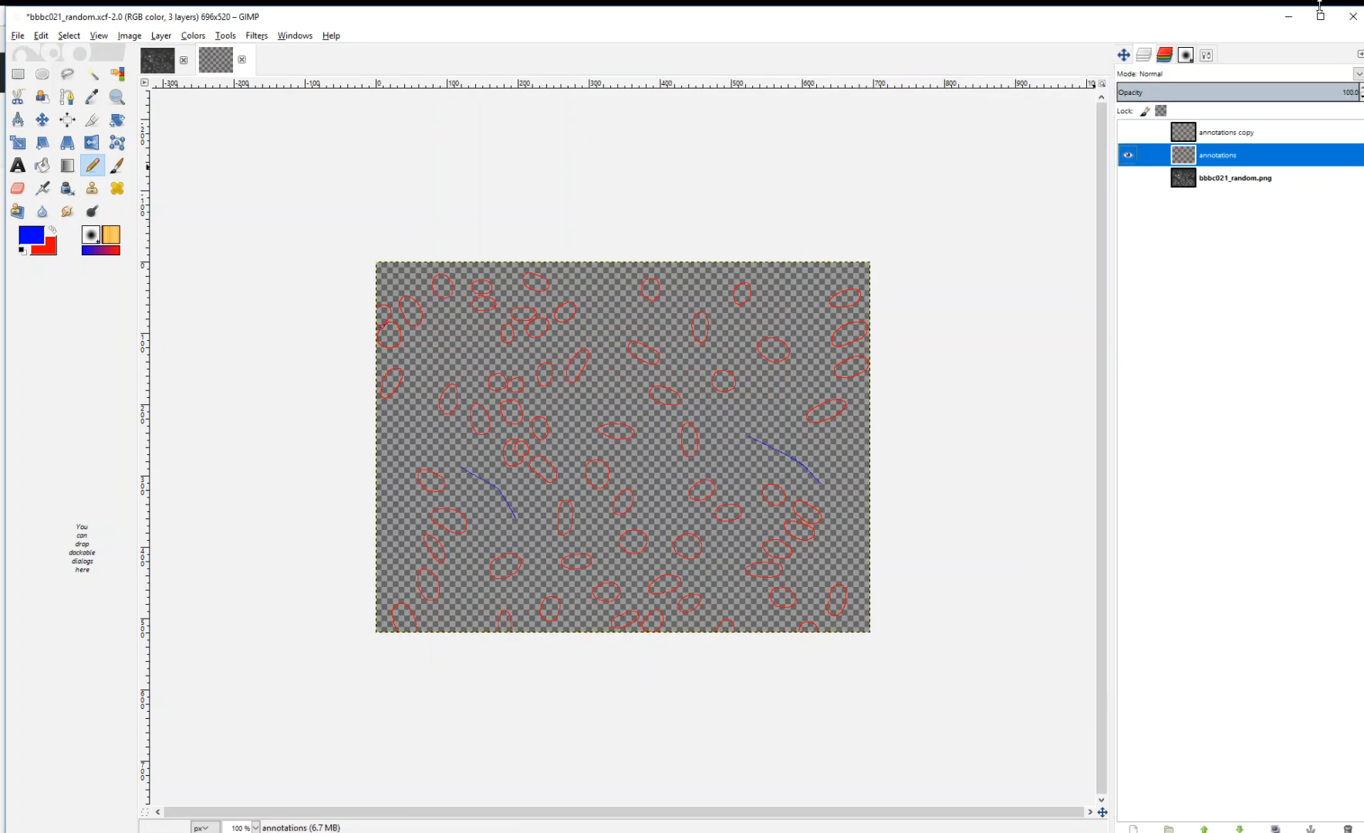
mouse_move(1287, 17)
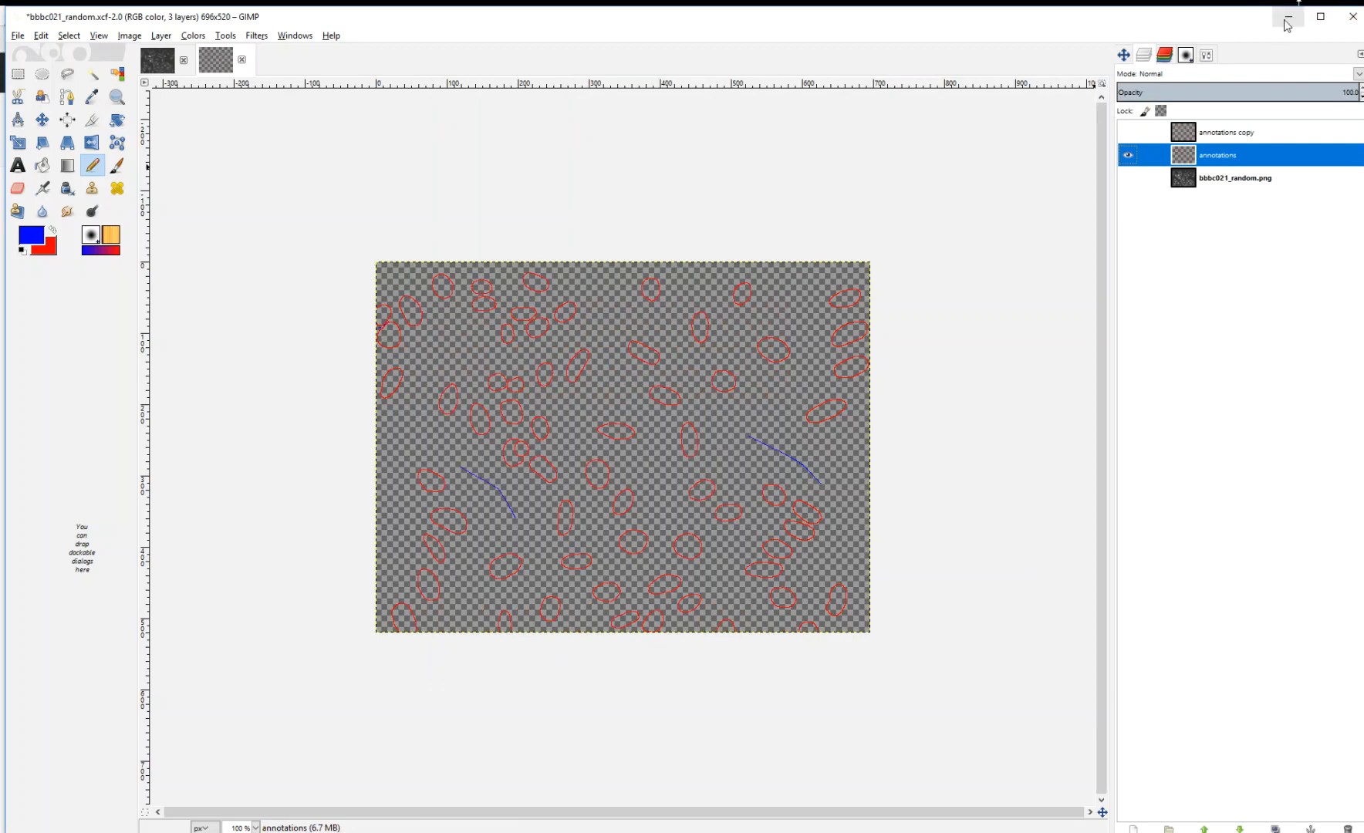
left_click(1286, 17)
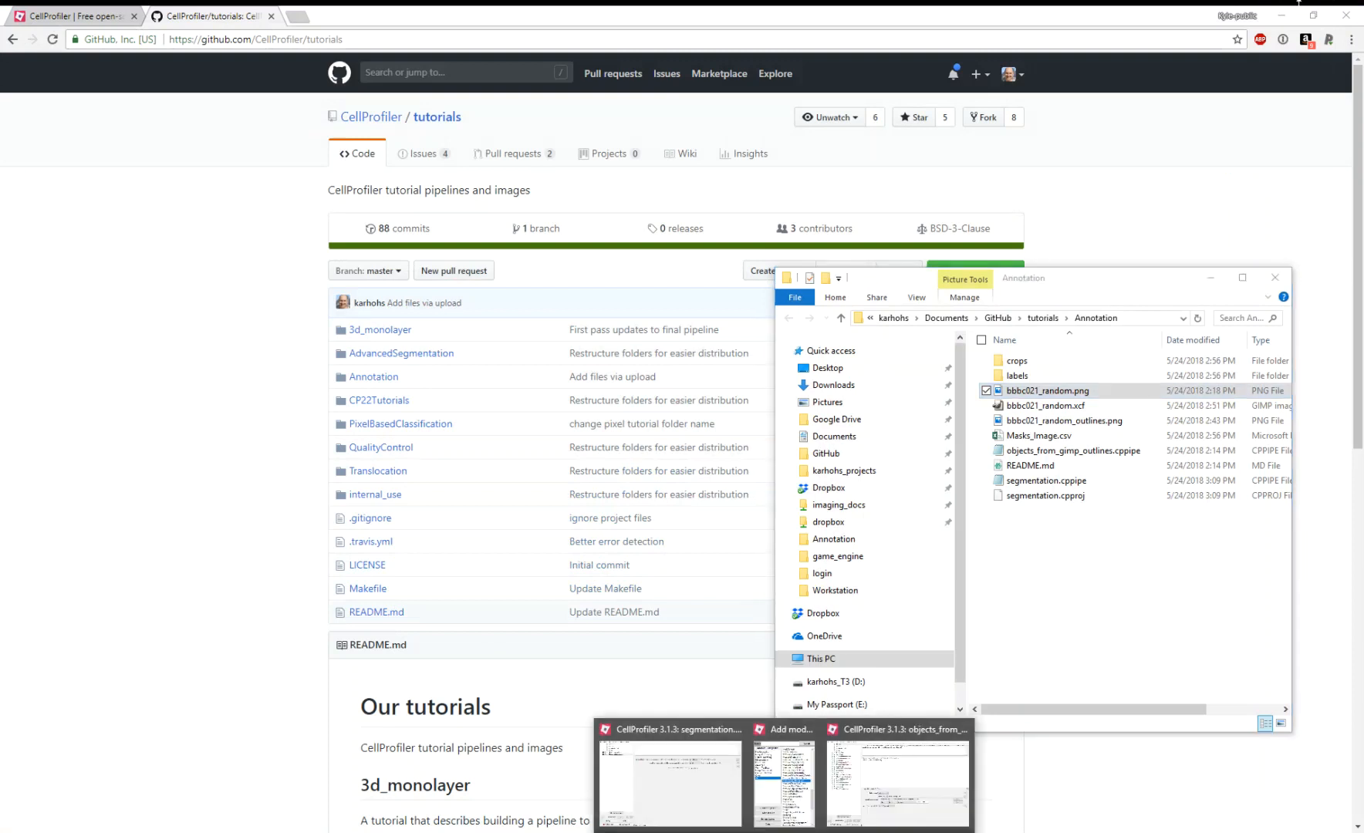
Check the objects_from_gimp_outlines pipeline's image list, then view bbbc021_random_outlines.png in Photos.
left_click(896, 781)
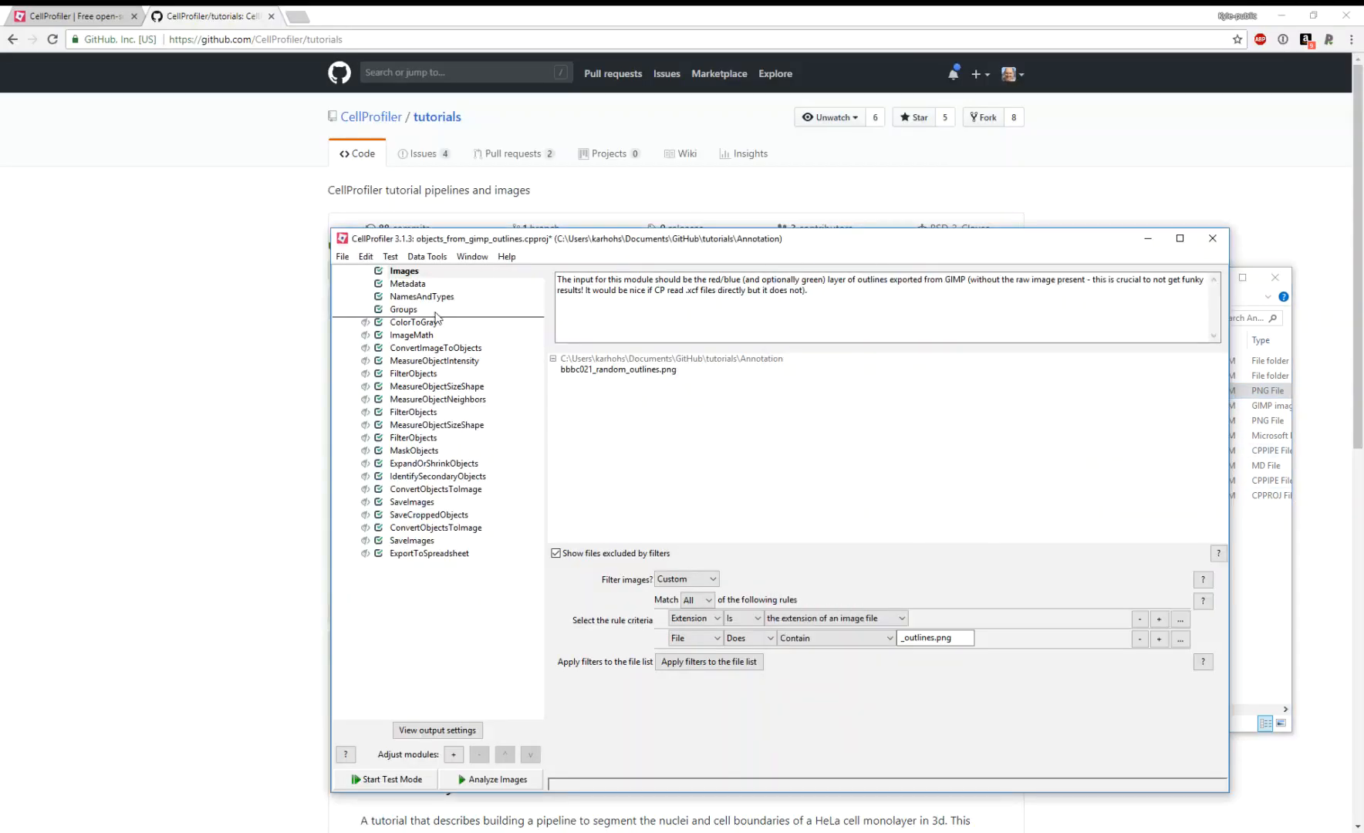
mouse_move(422, 328)
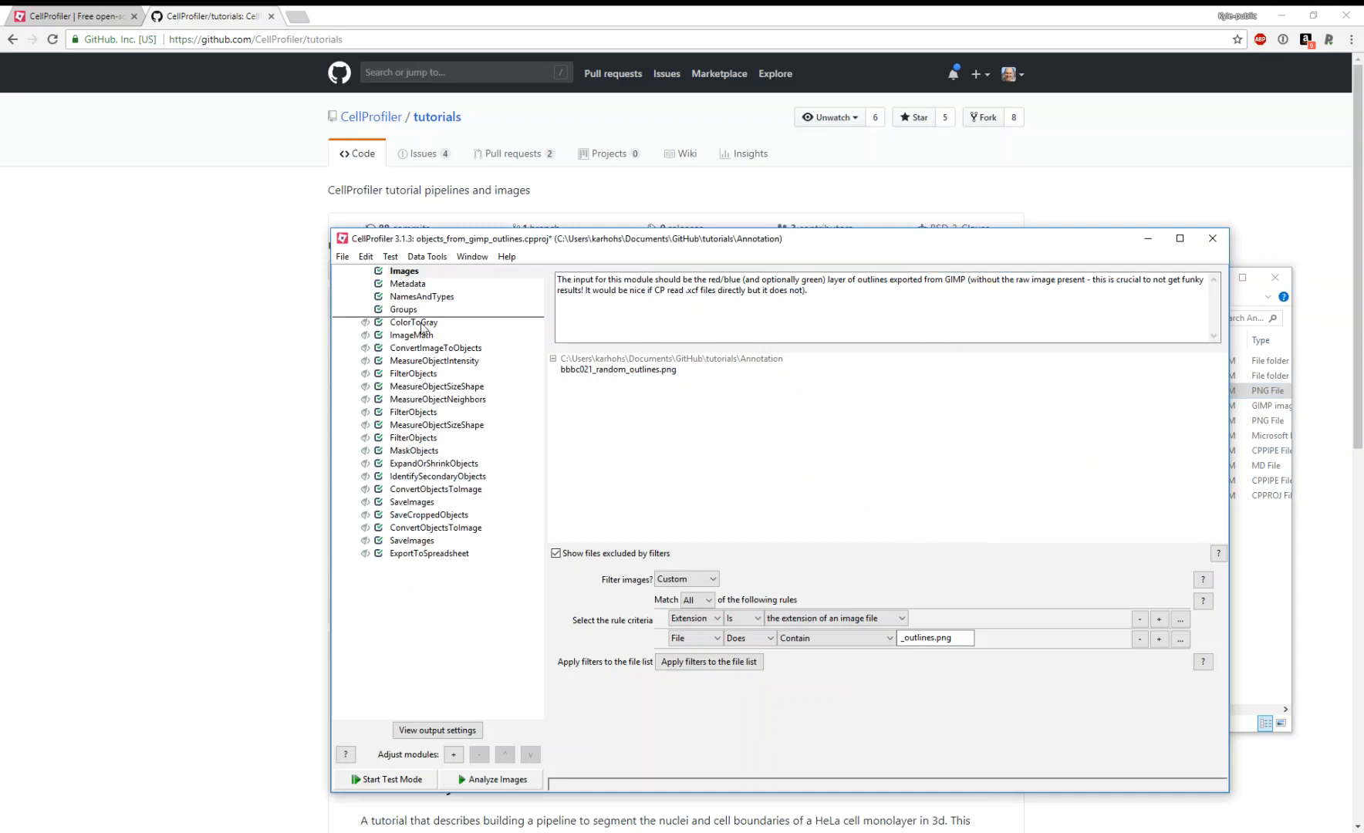
mouse_move(500, 333)
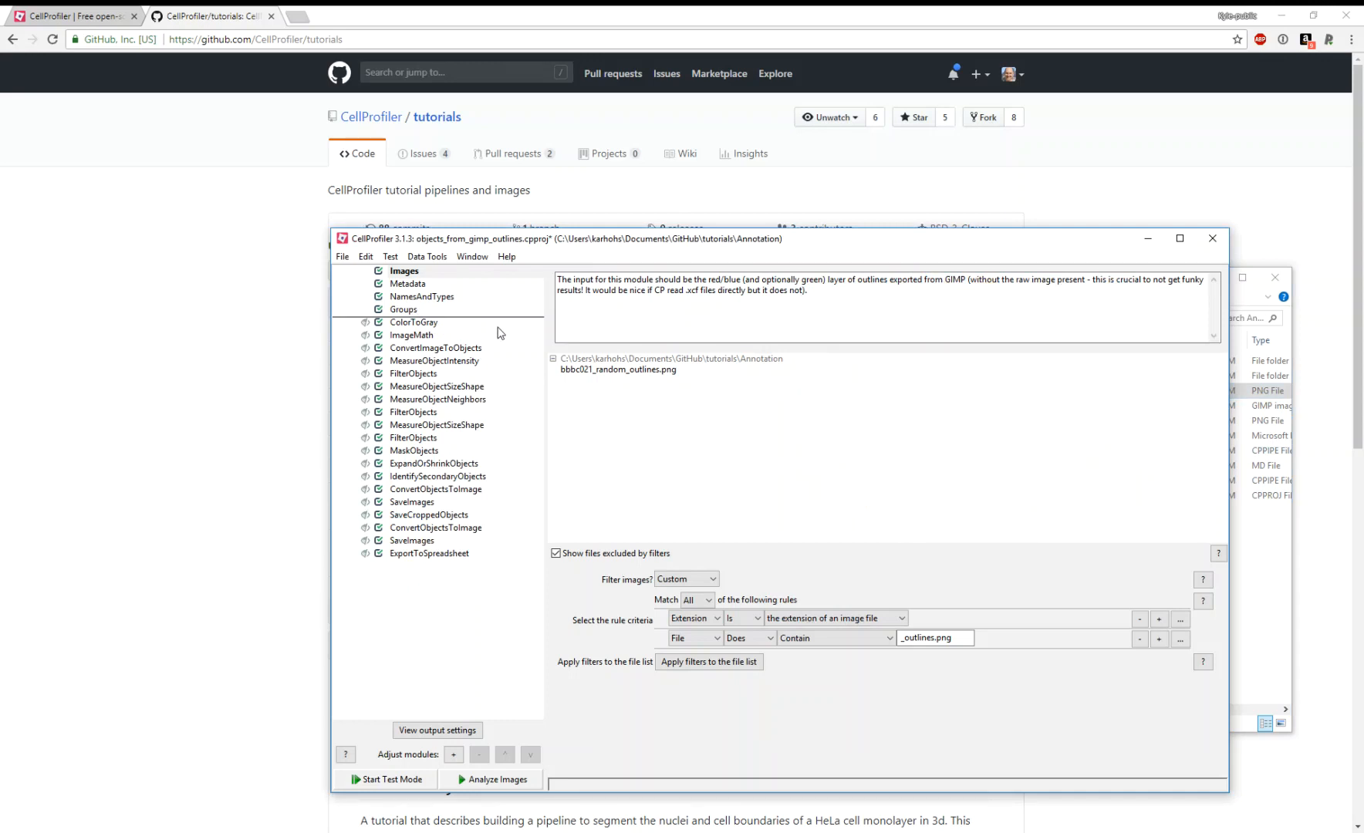
mouse_move(512, 351)
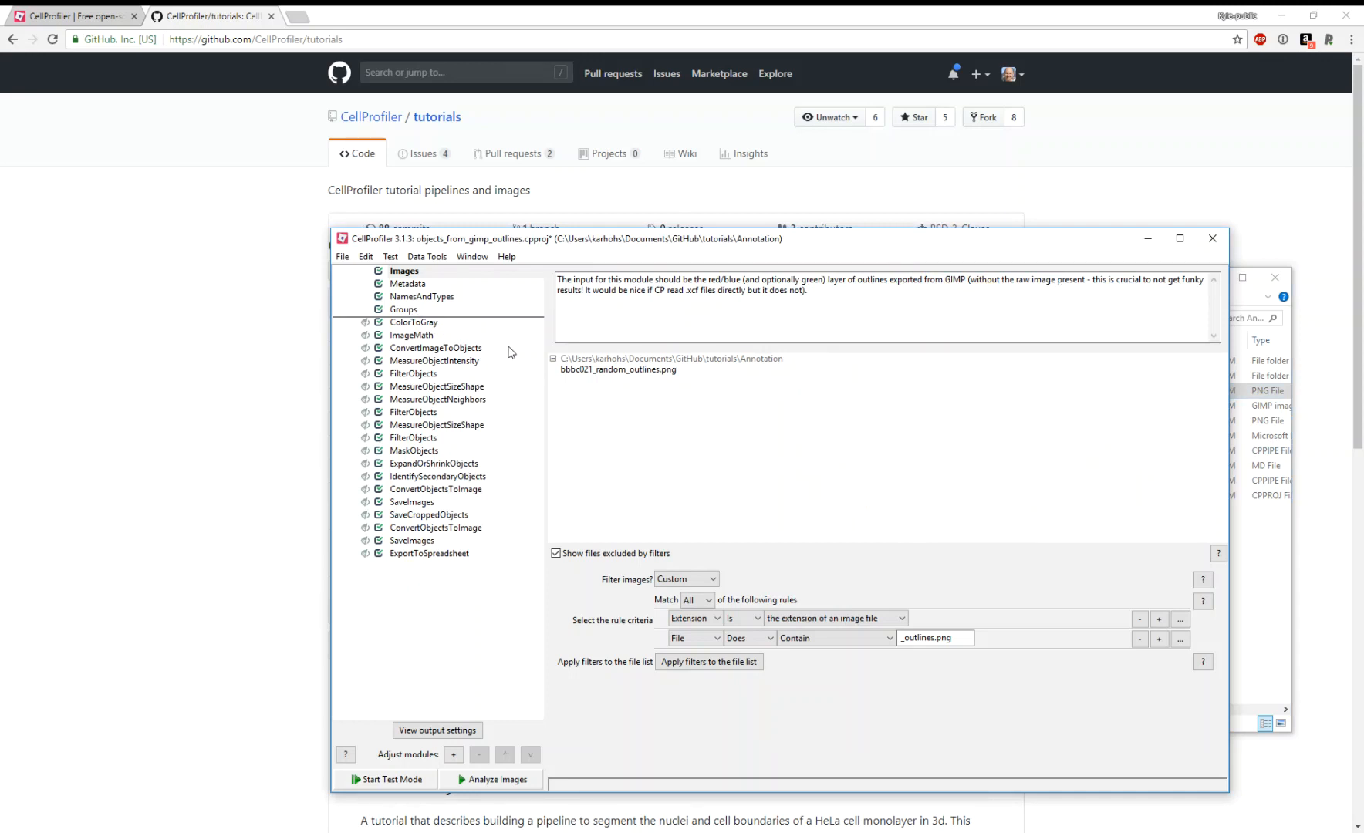
mouse_move(673, 378)
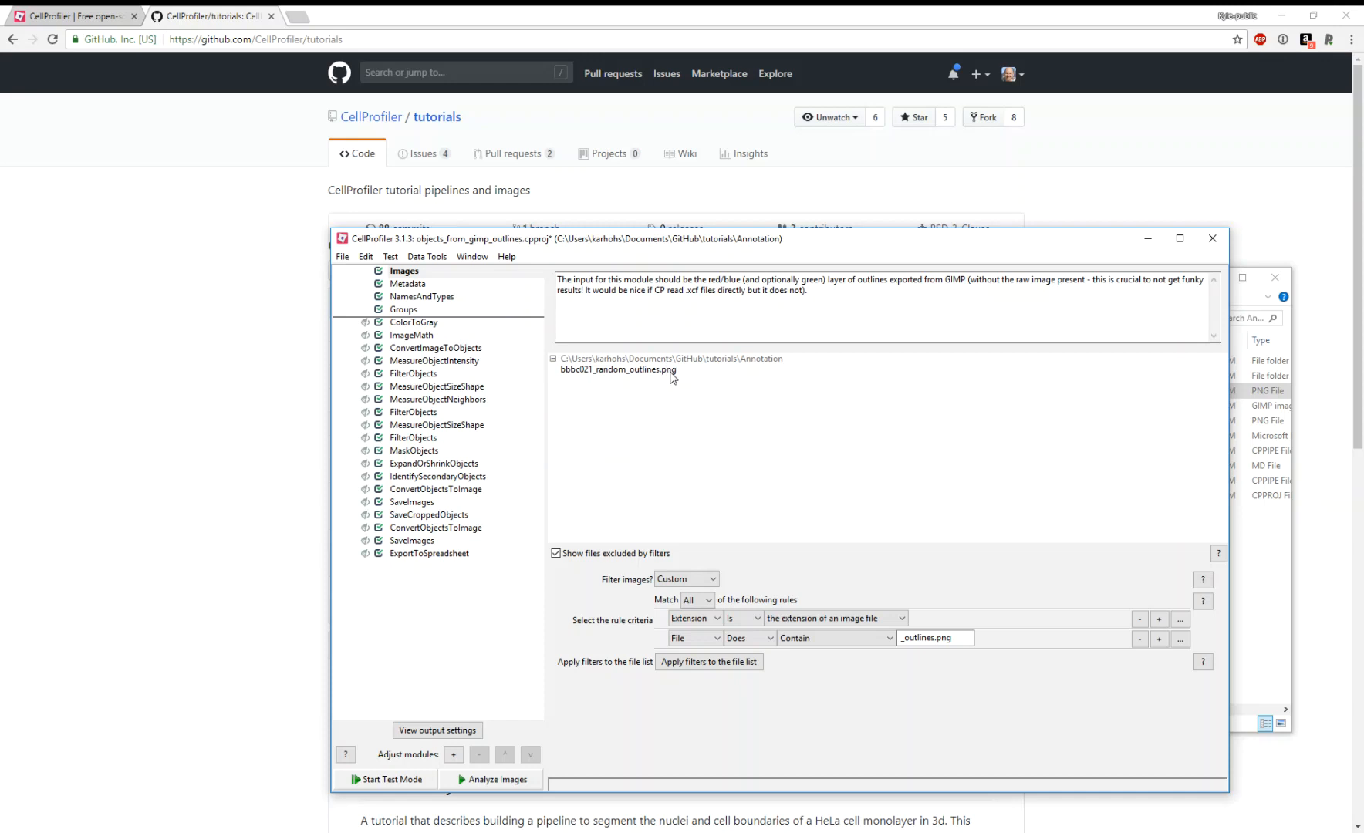
mouse_move(856, 424)
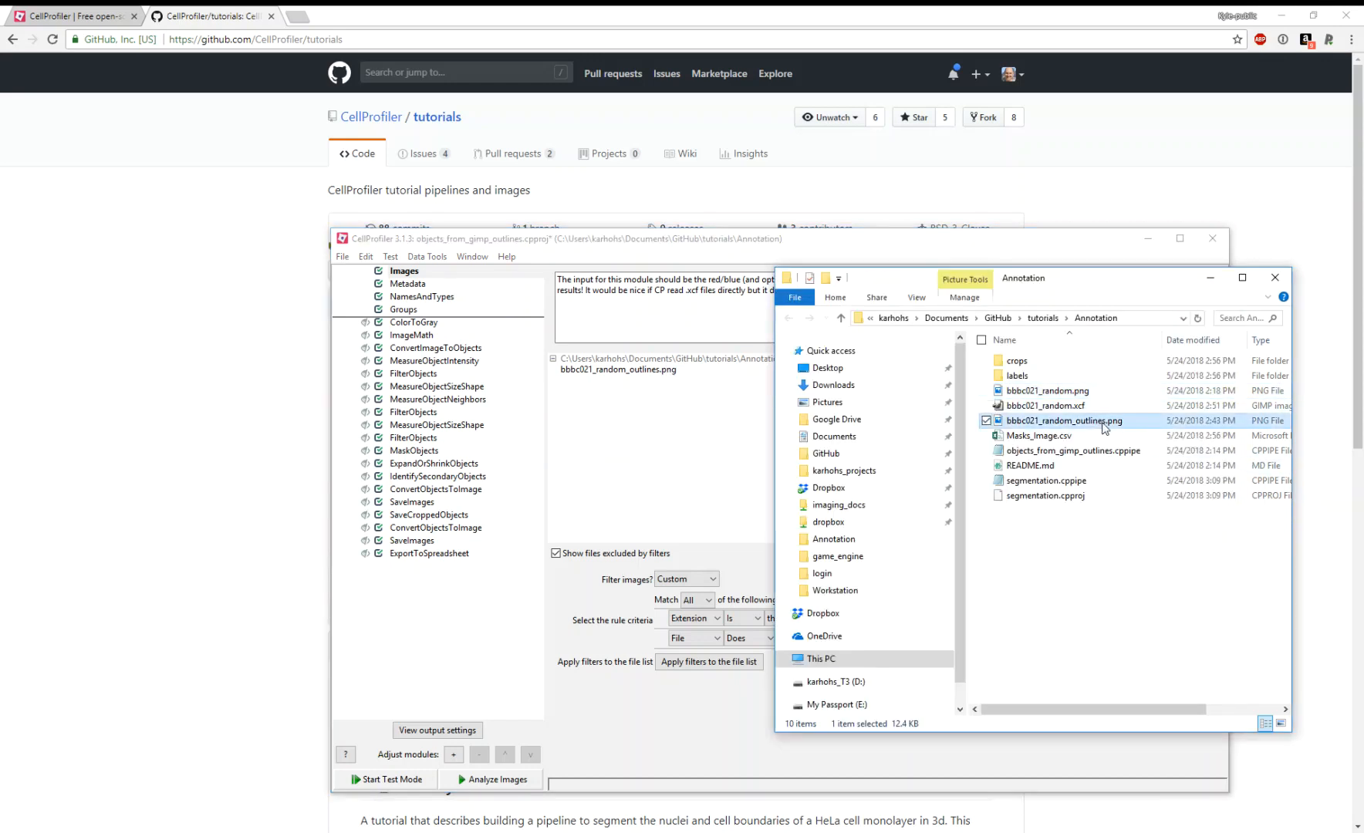
double_click(1064, 421)
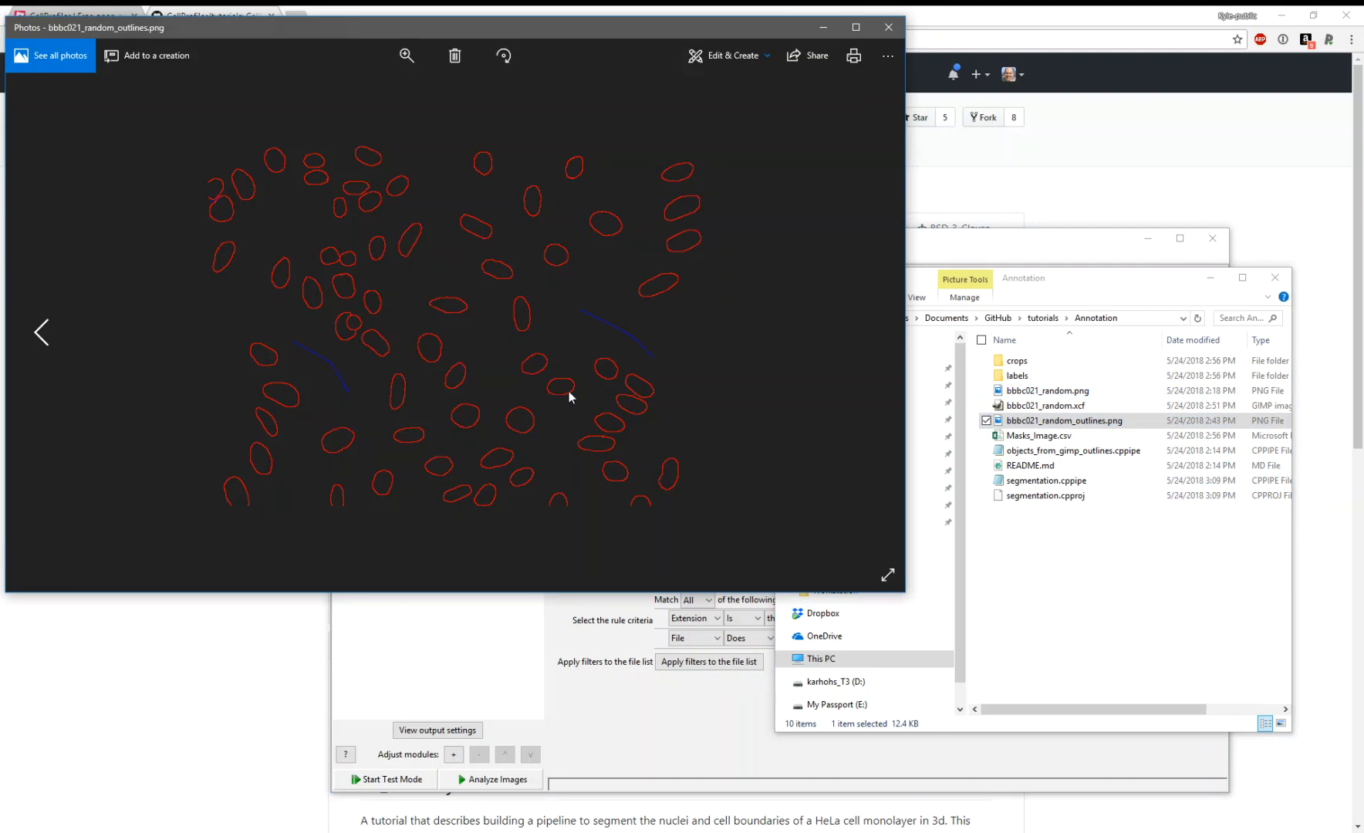
mouse_move(611, 284)
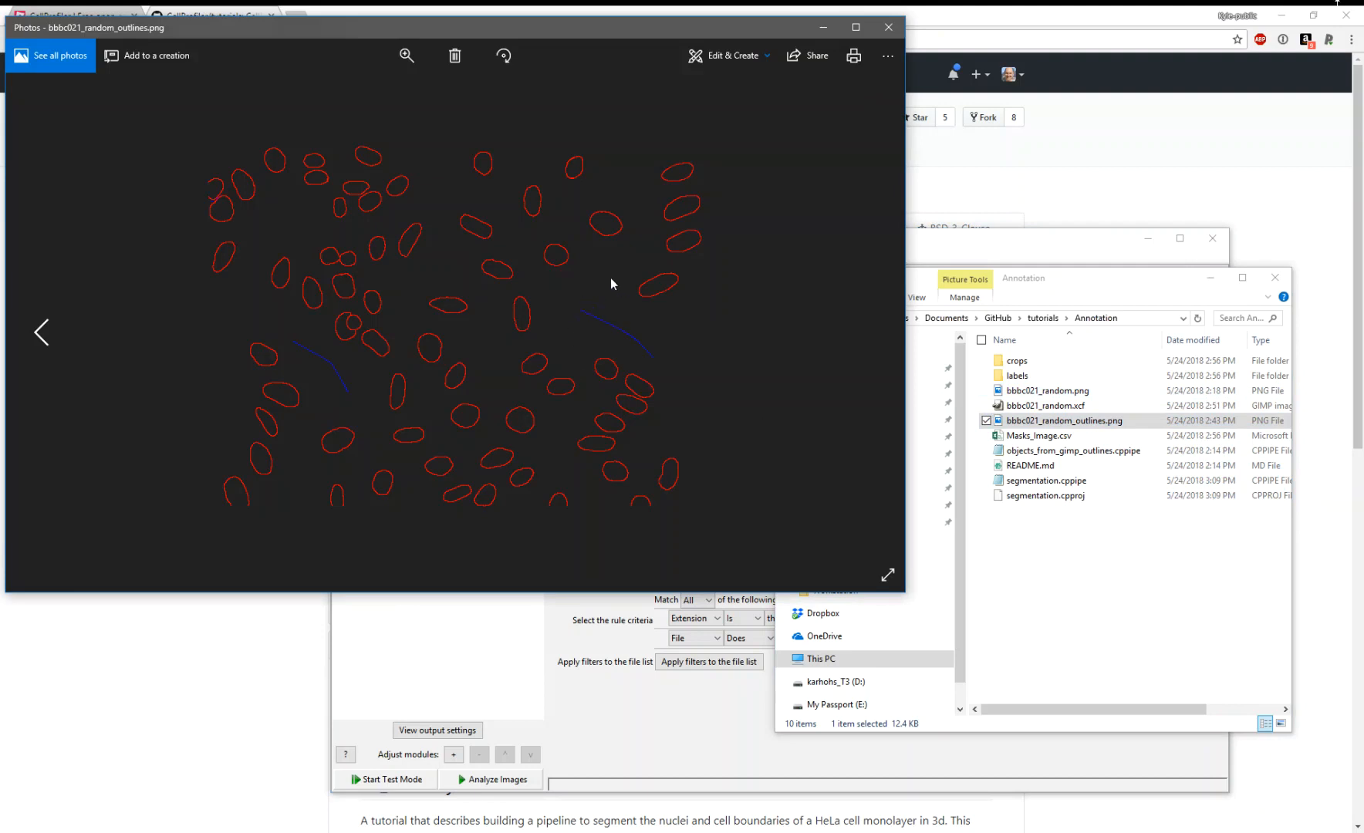
mouse_move(541, 334)
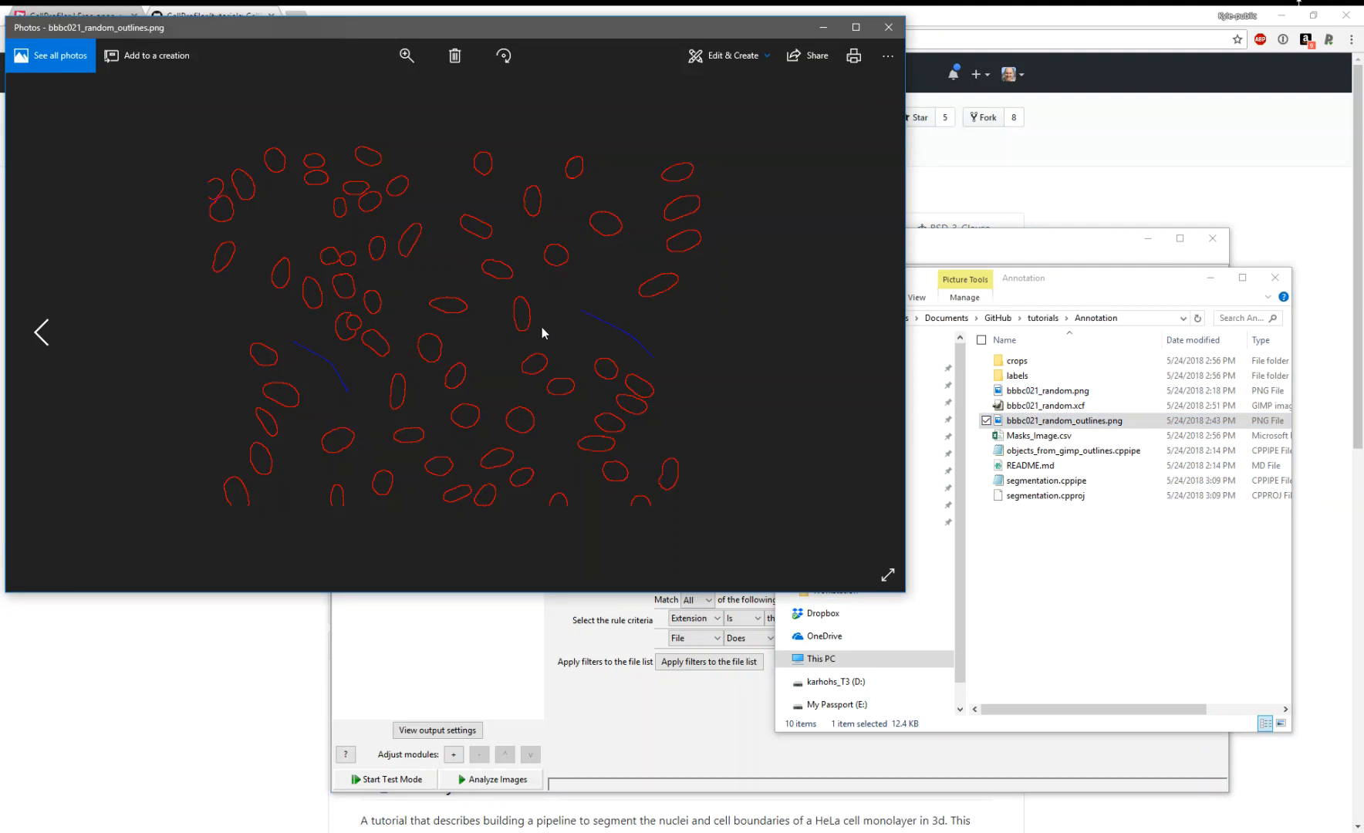
mouse_move(888, 28)
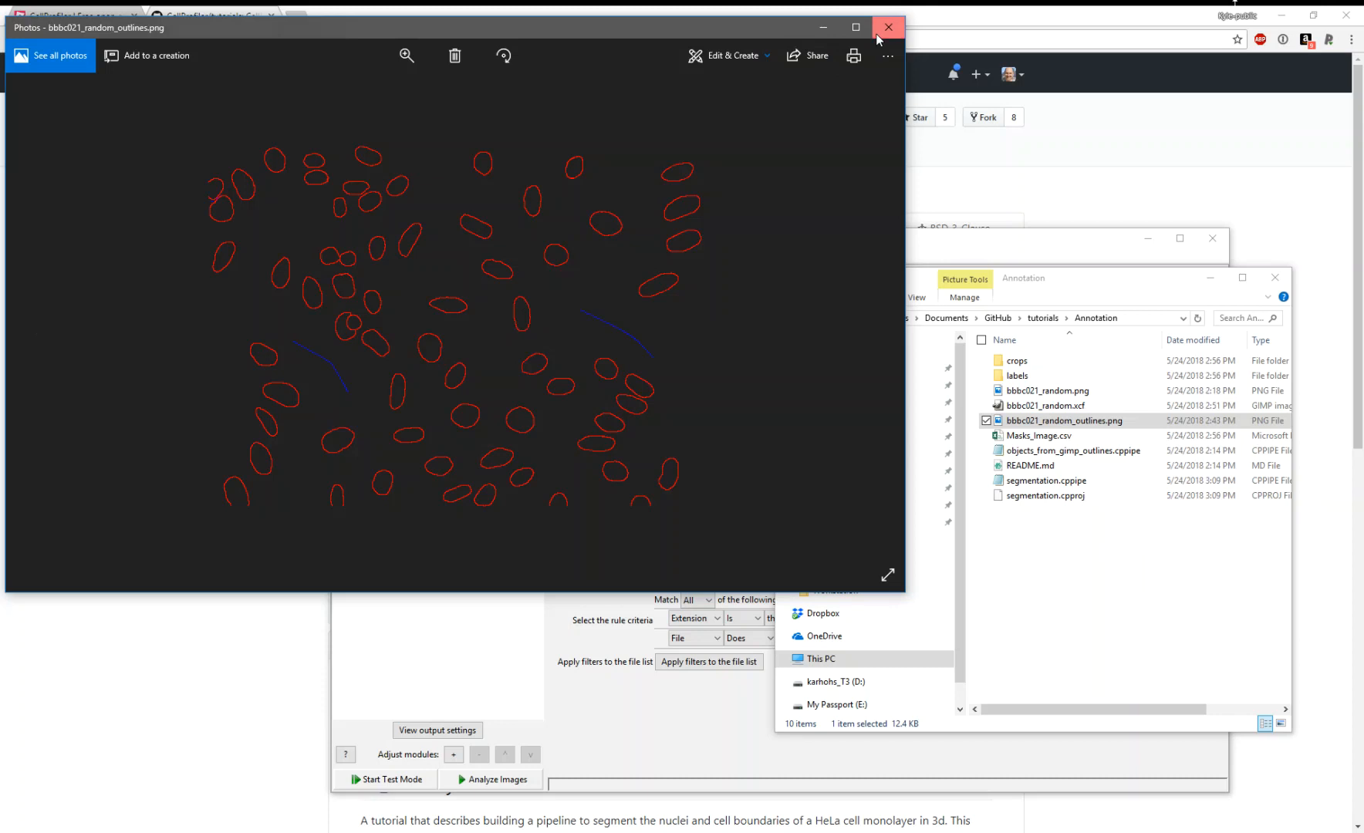
Close the outlines image viewer and enter the labels folder.
left_click(888, 26)
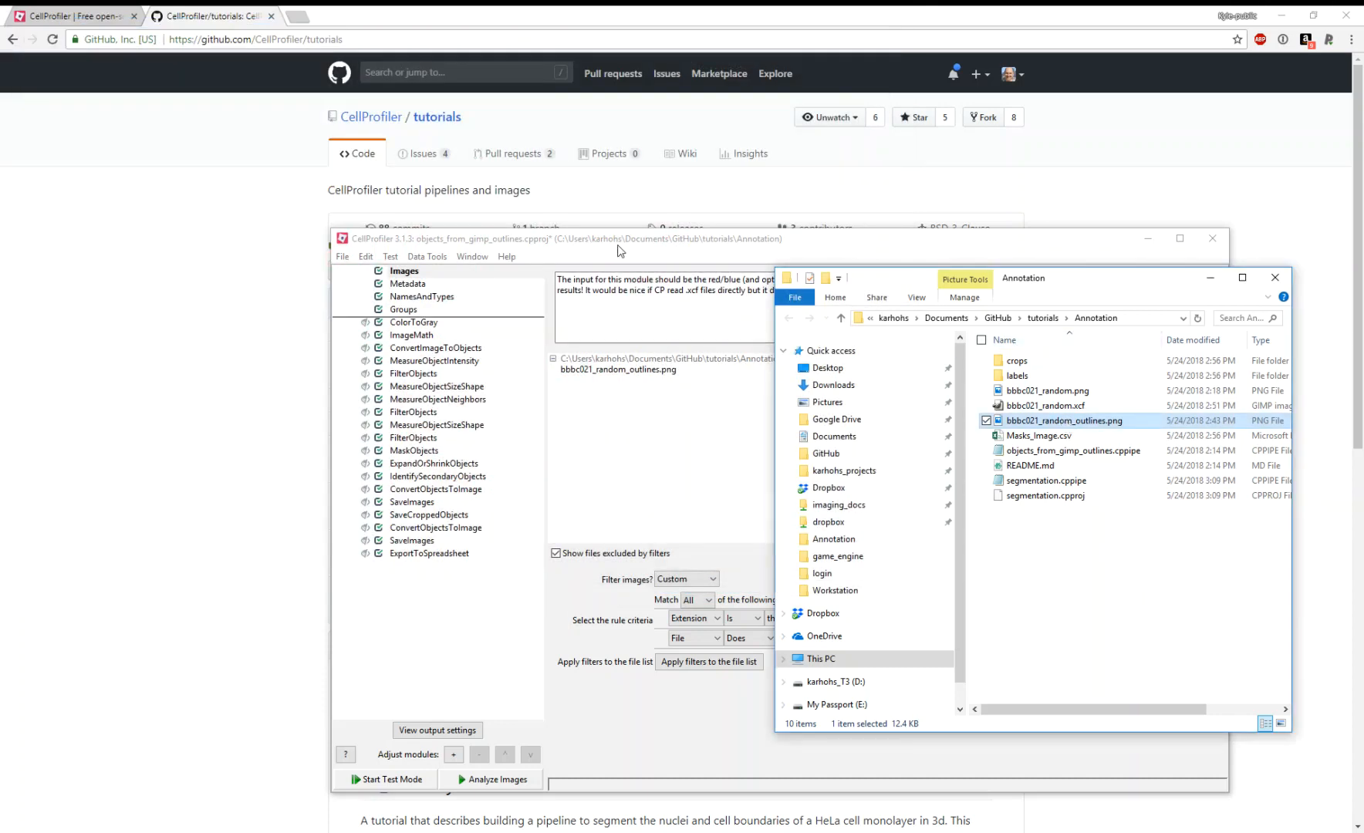
mouse_move(1033, 376)
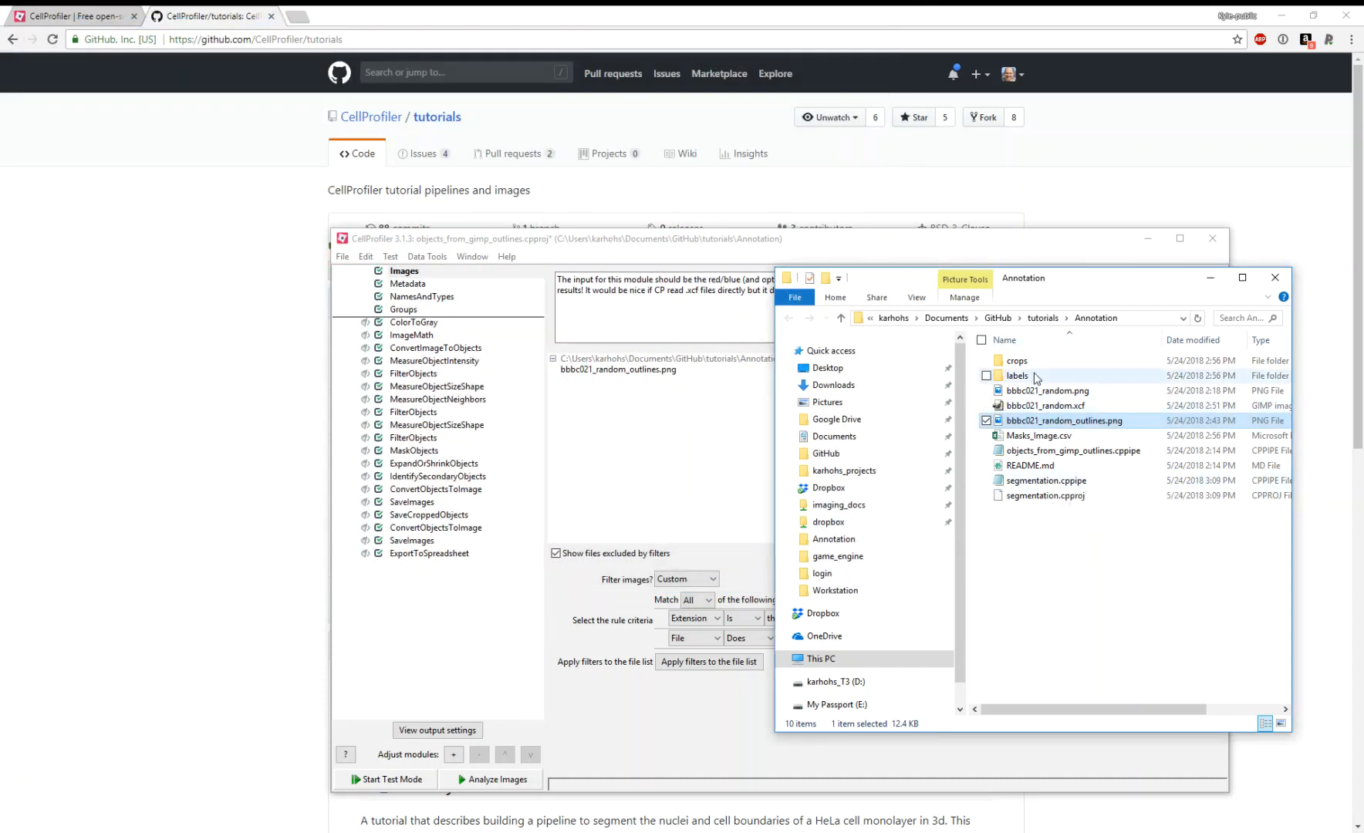
double_click(1017, 375)
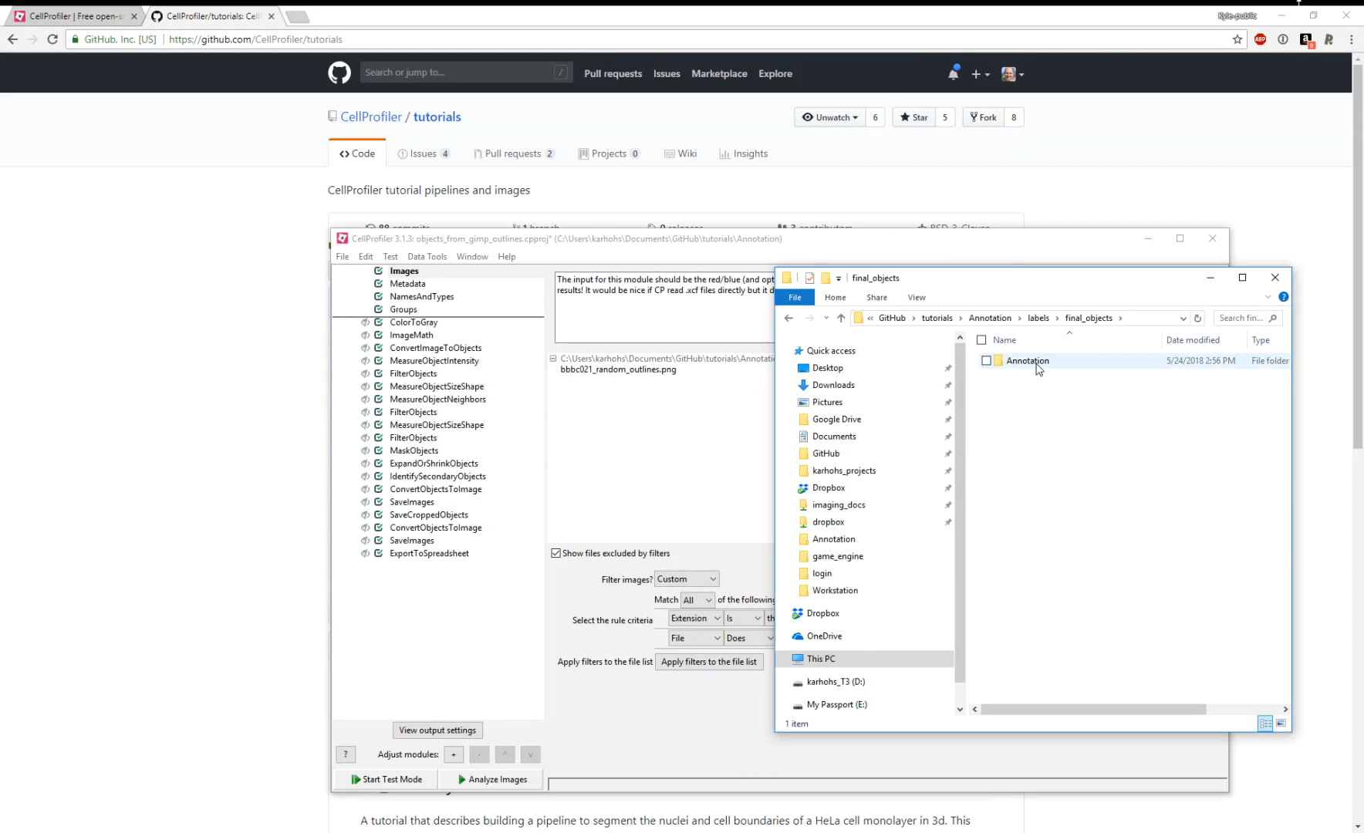
View bbbc021_random_outlines_finalnuclei.png from the Annotation results folder, then close the file windows.
double_click(1026, 360)
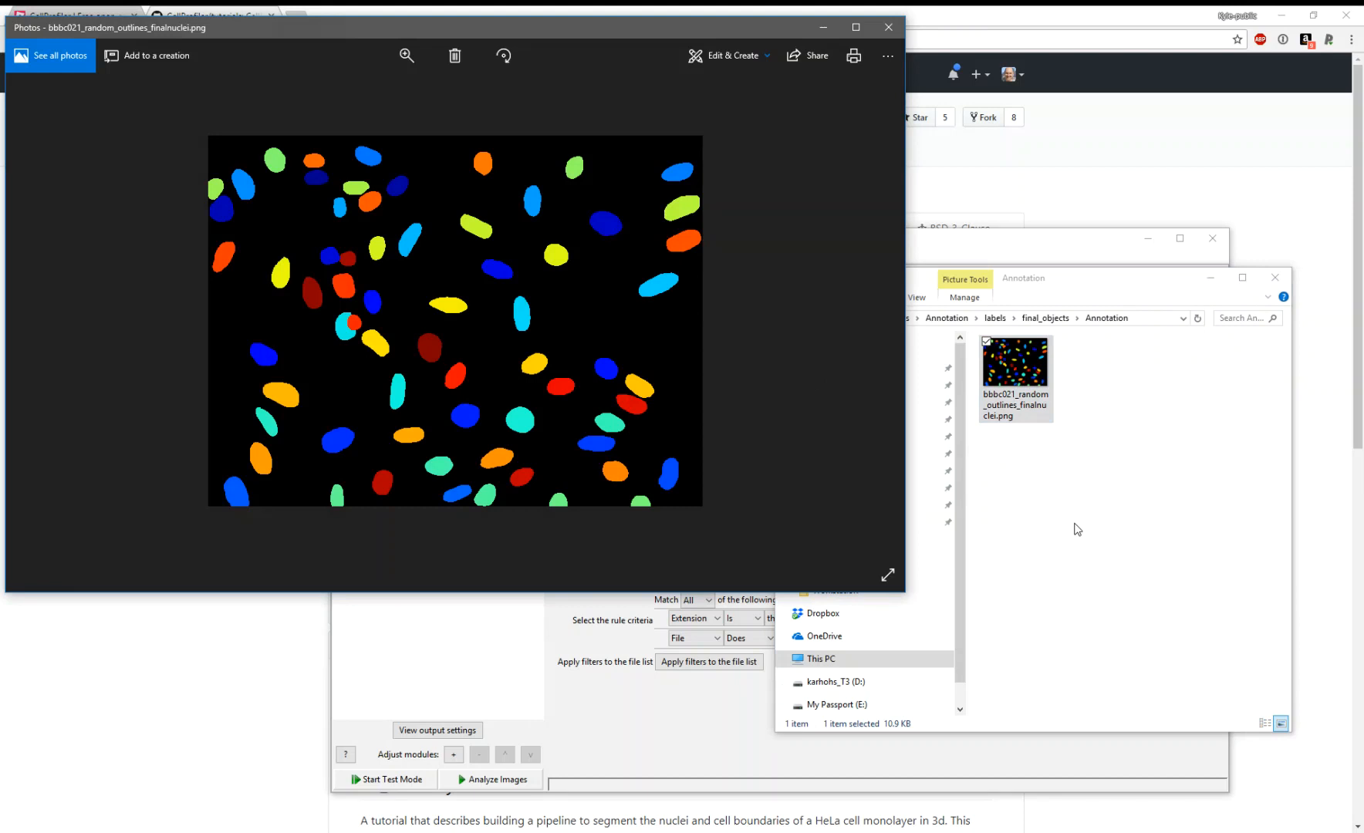
mouse_move(1071, 534)
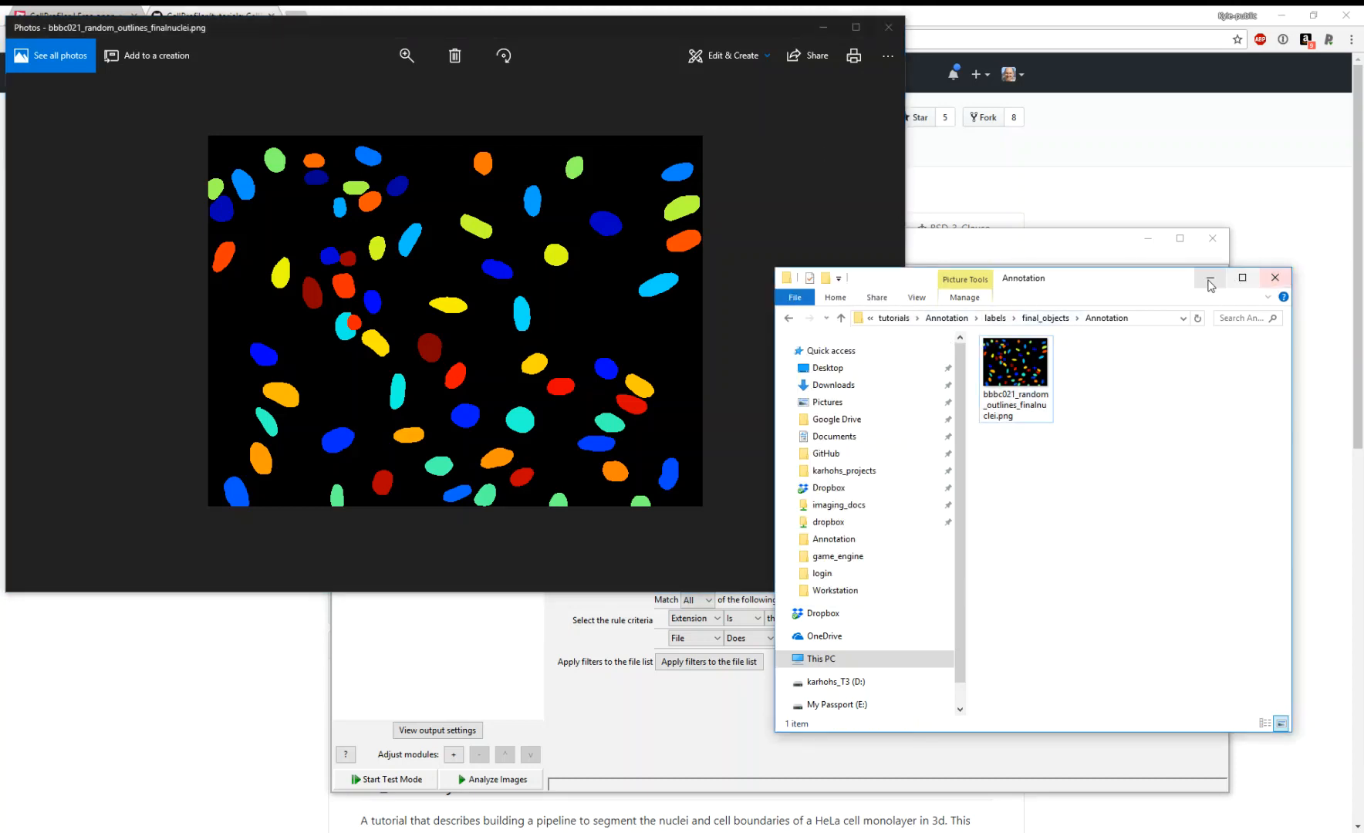
left_click(888, 26)
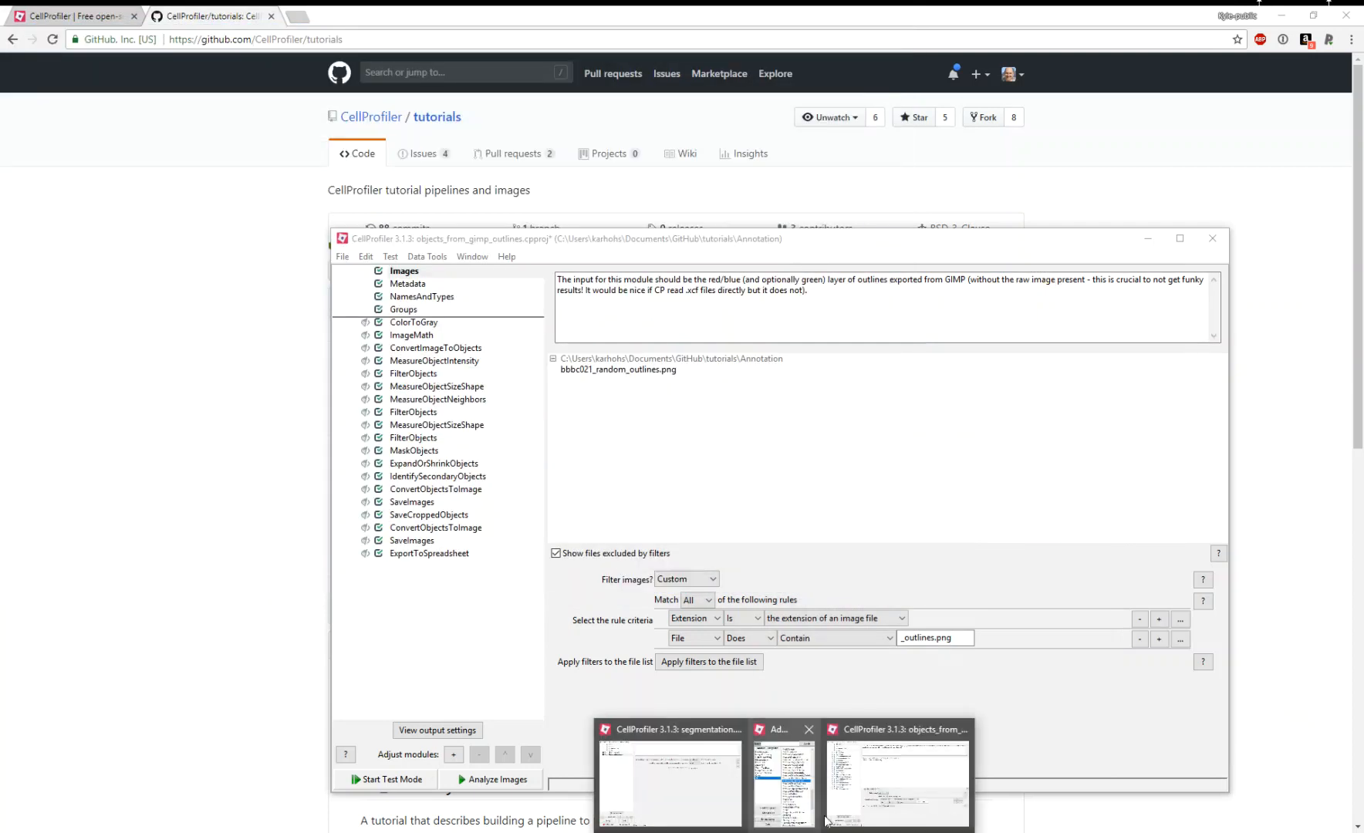
Inspect IdentifyPrimaryObjects and MeasureObjectOverlap settings comparing ground_truth against nuclei in the segmentation pipeline.
left_click(670, 775)
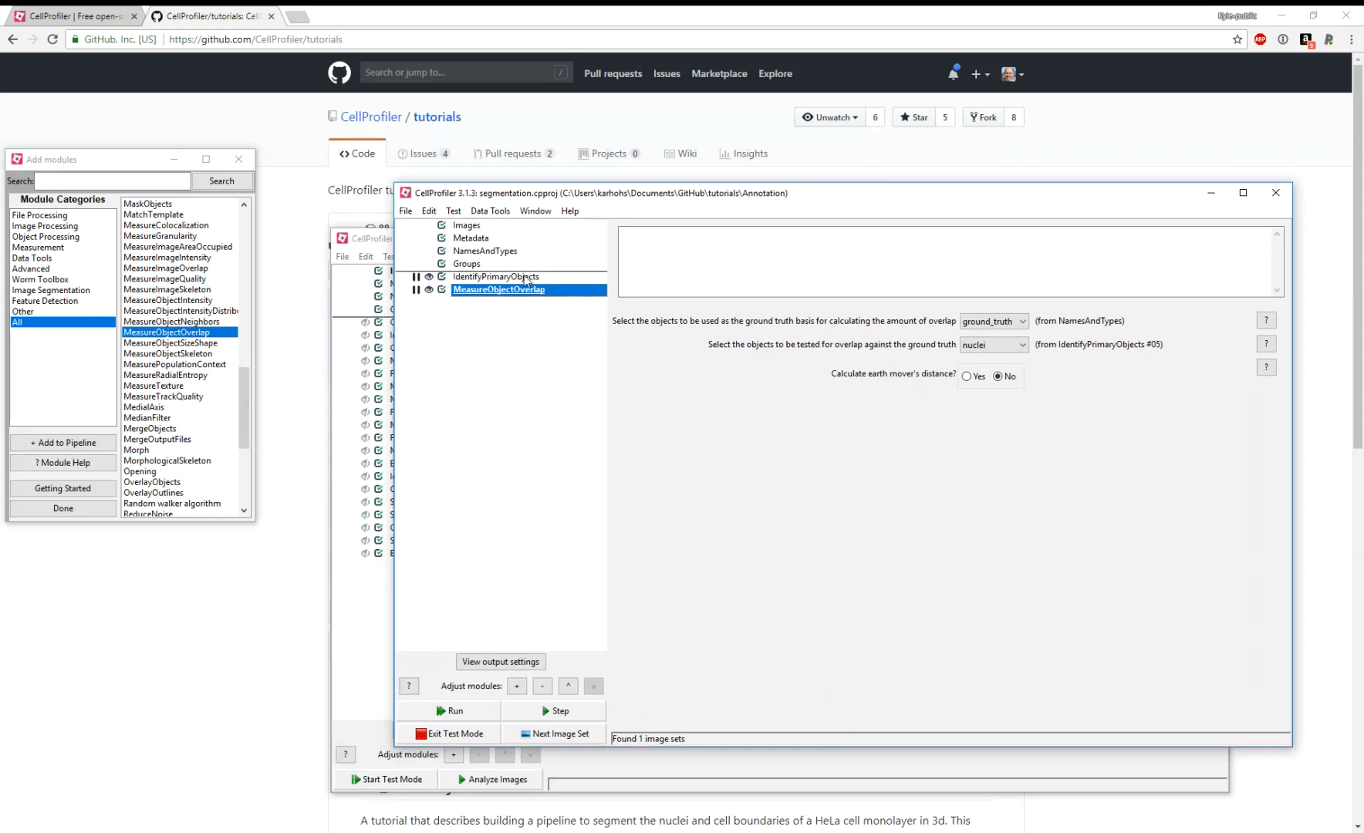
left_click(496, 276)
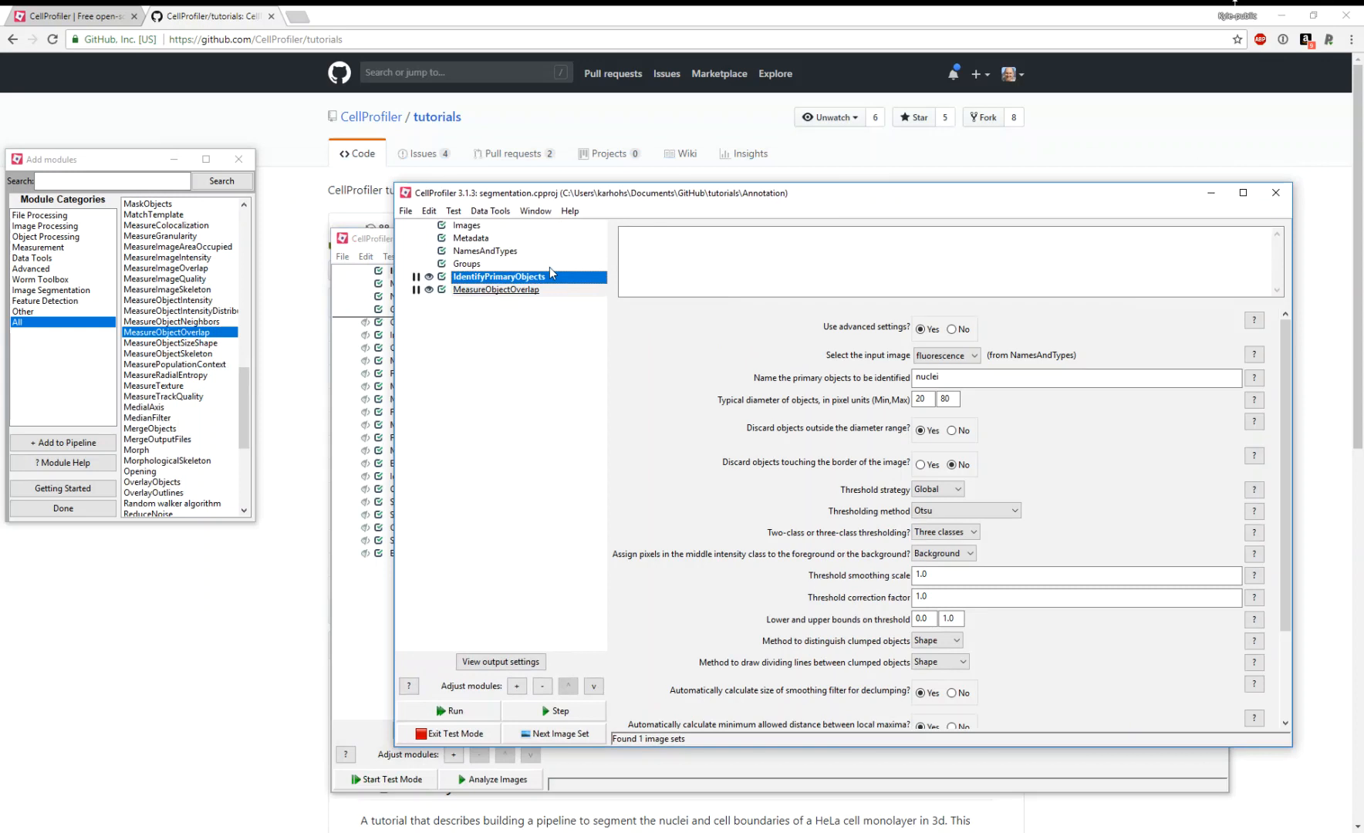
mouse_move(544, 652)
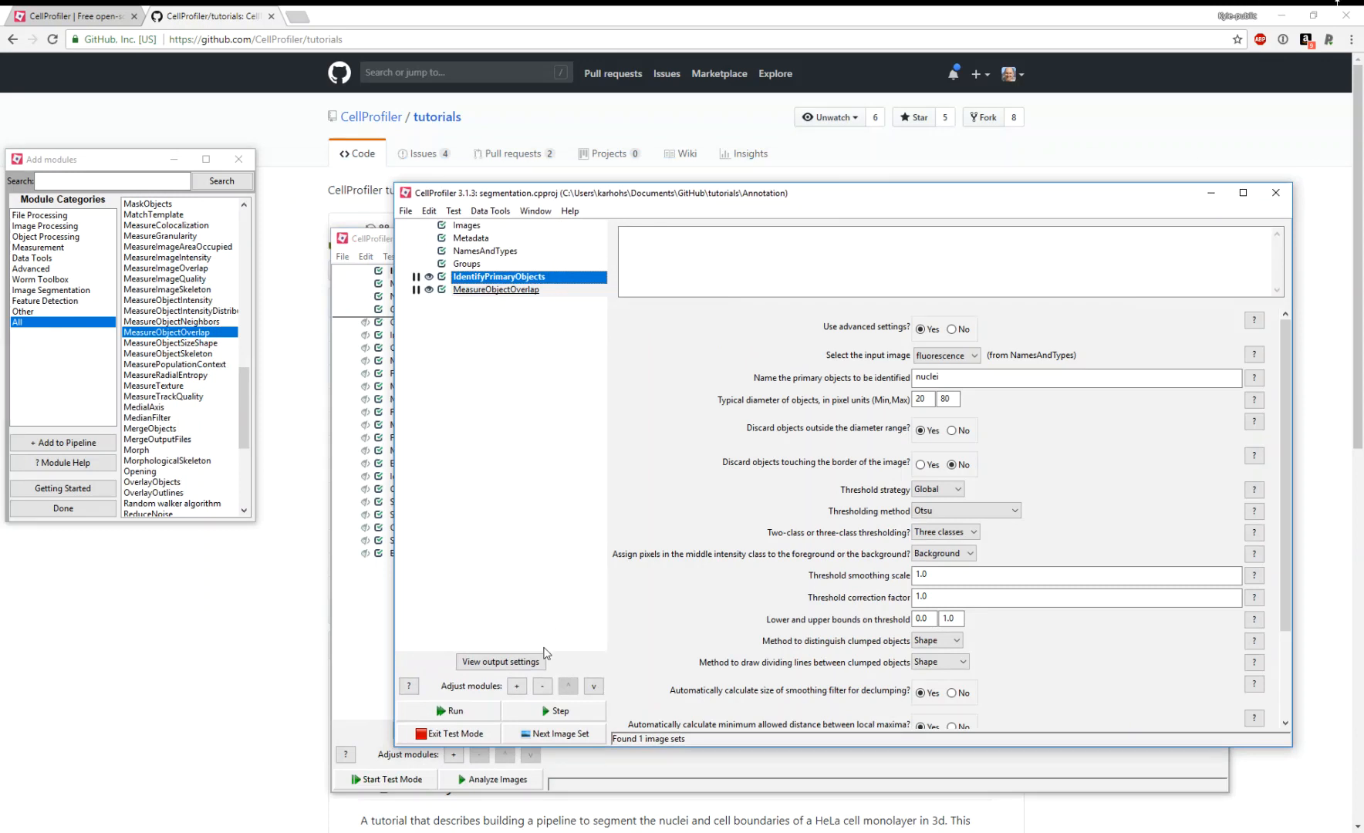
left_click(495, 290)
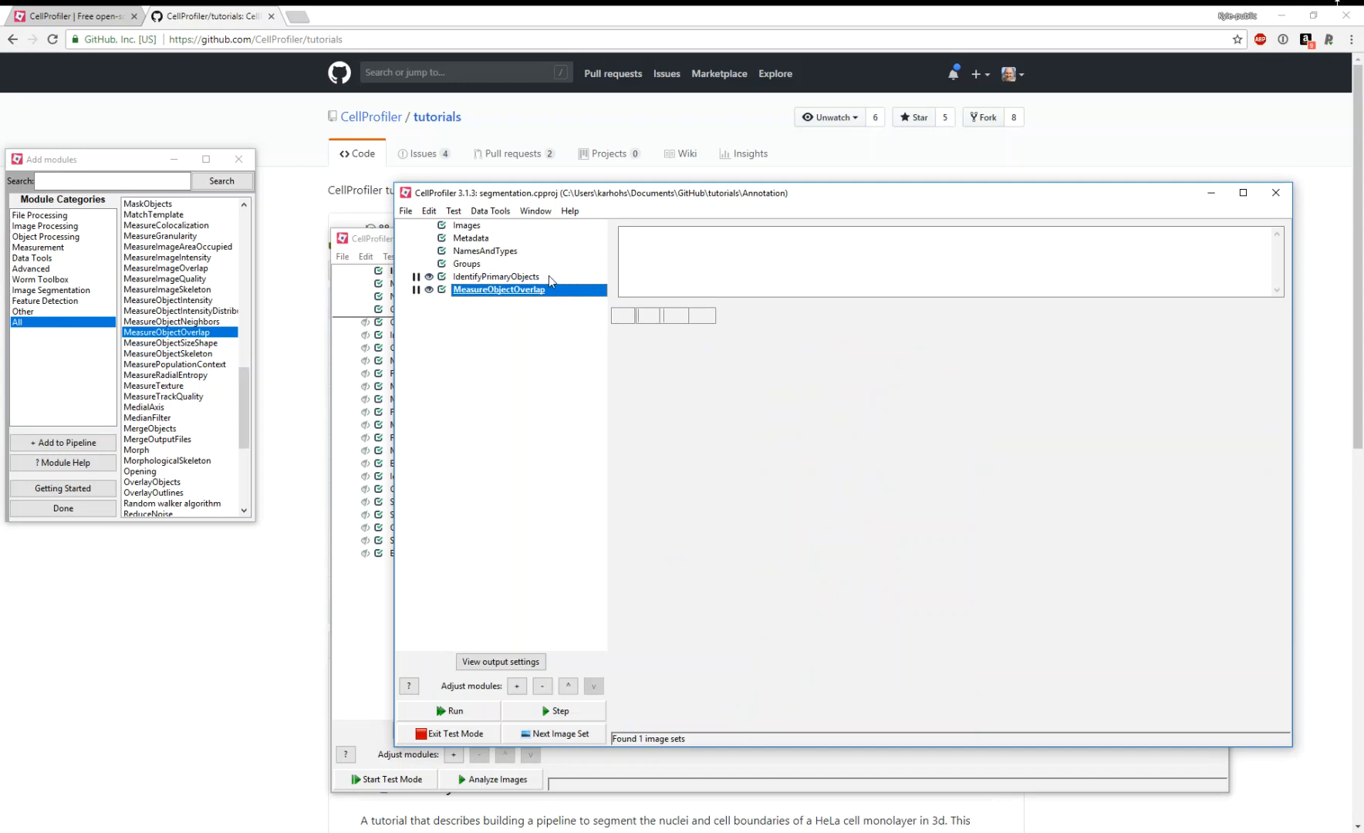
left_click(495, 276)
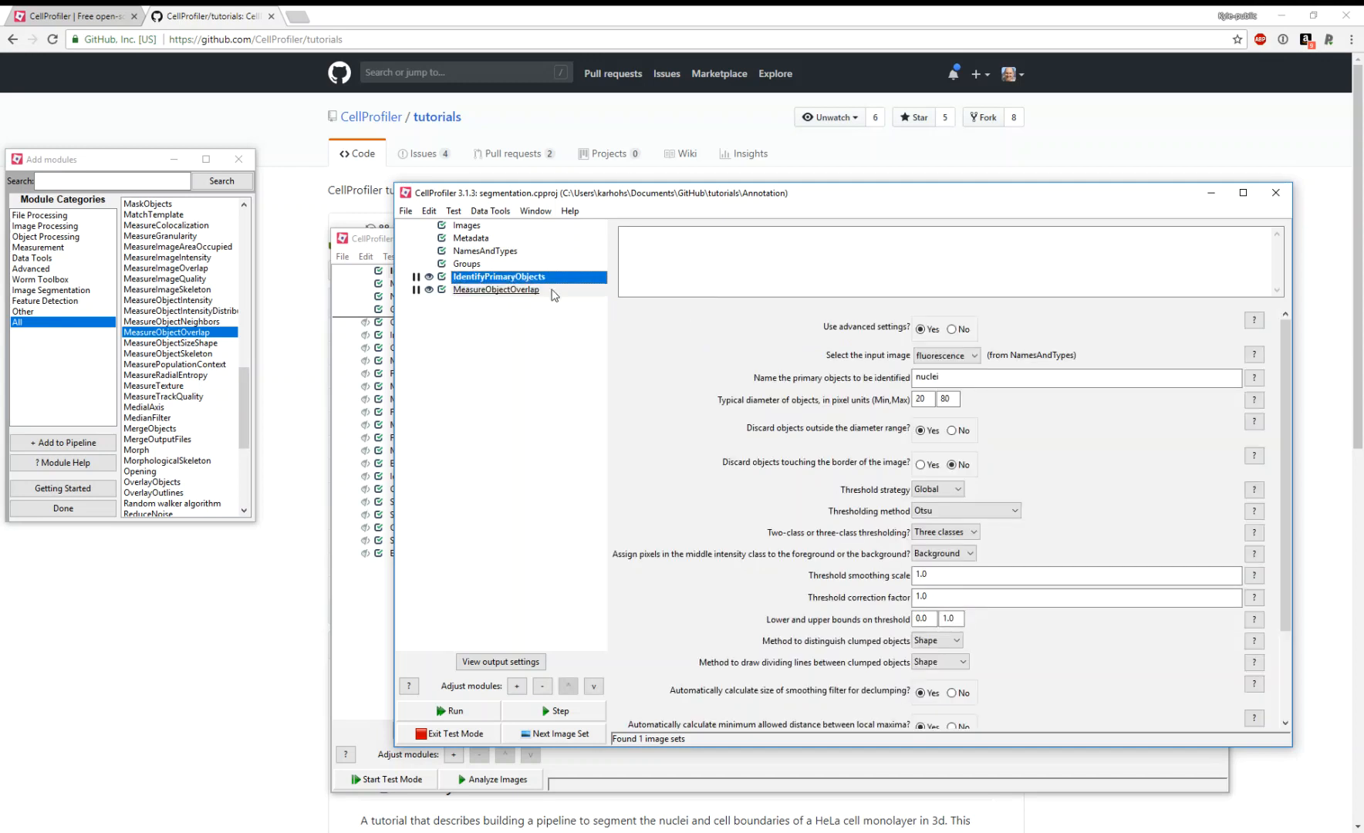
left_click(495, 290)
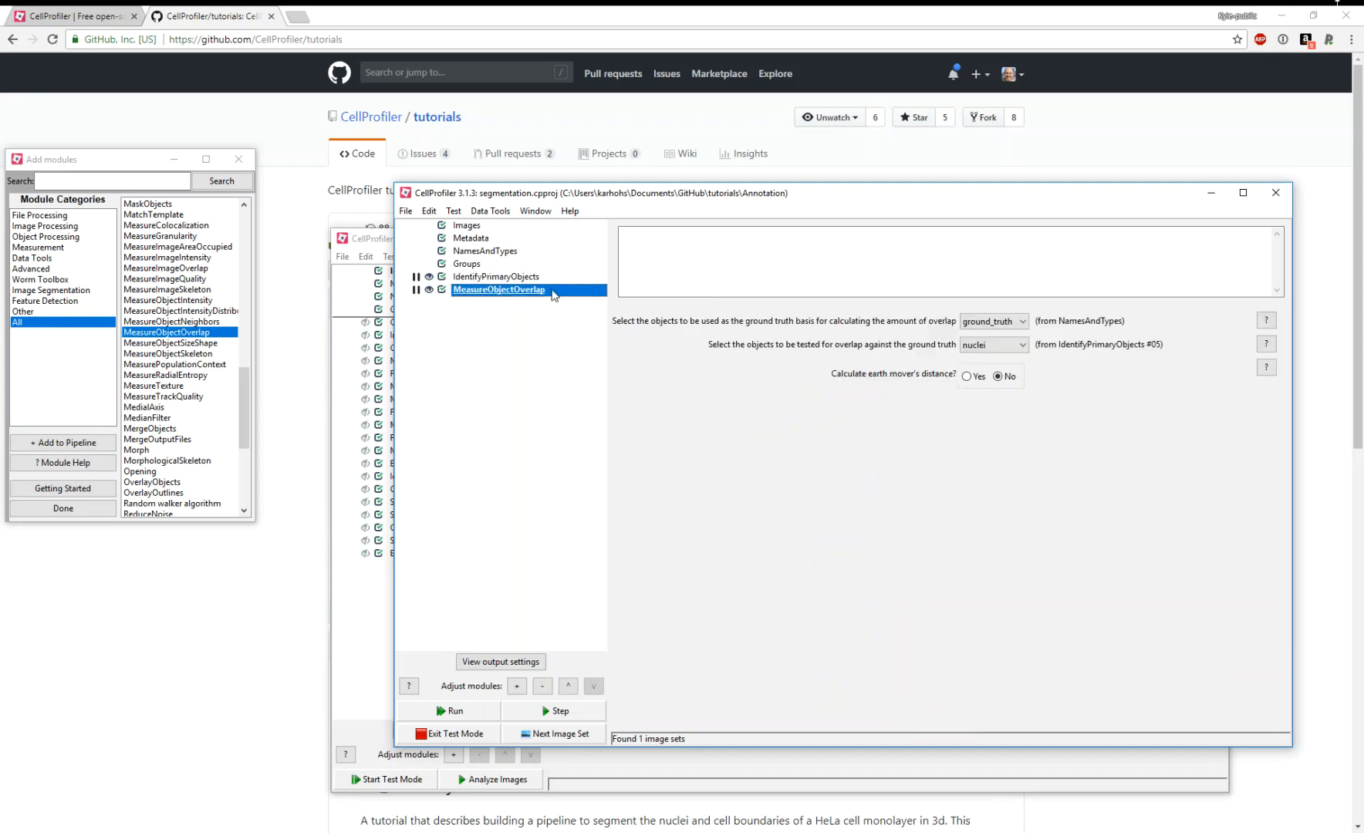
mouse_move(503, 698)
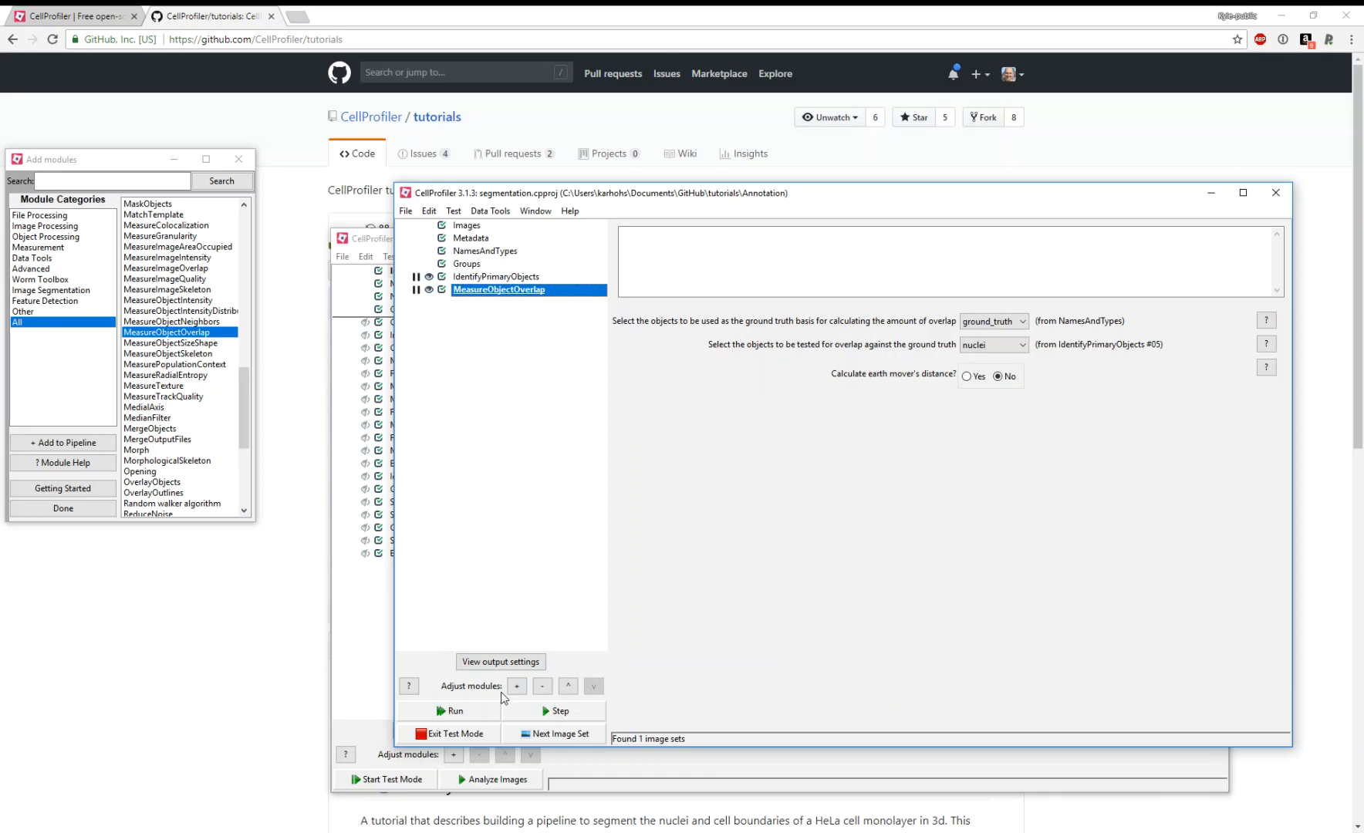
Step IdentifyPrimaryObjects on the test image and view the 57 accepted nuclei figure full screen.
left_click(452, 711)
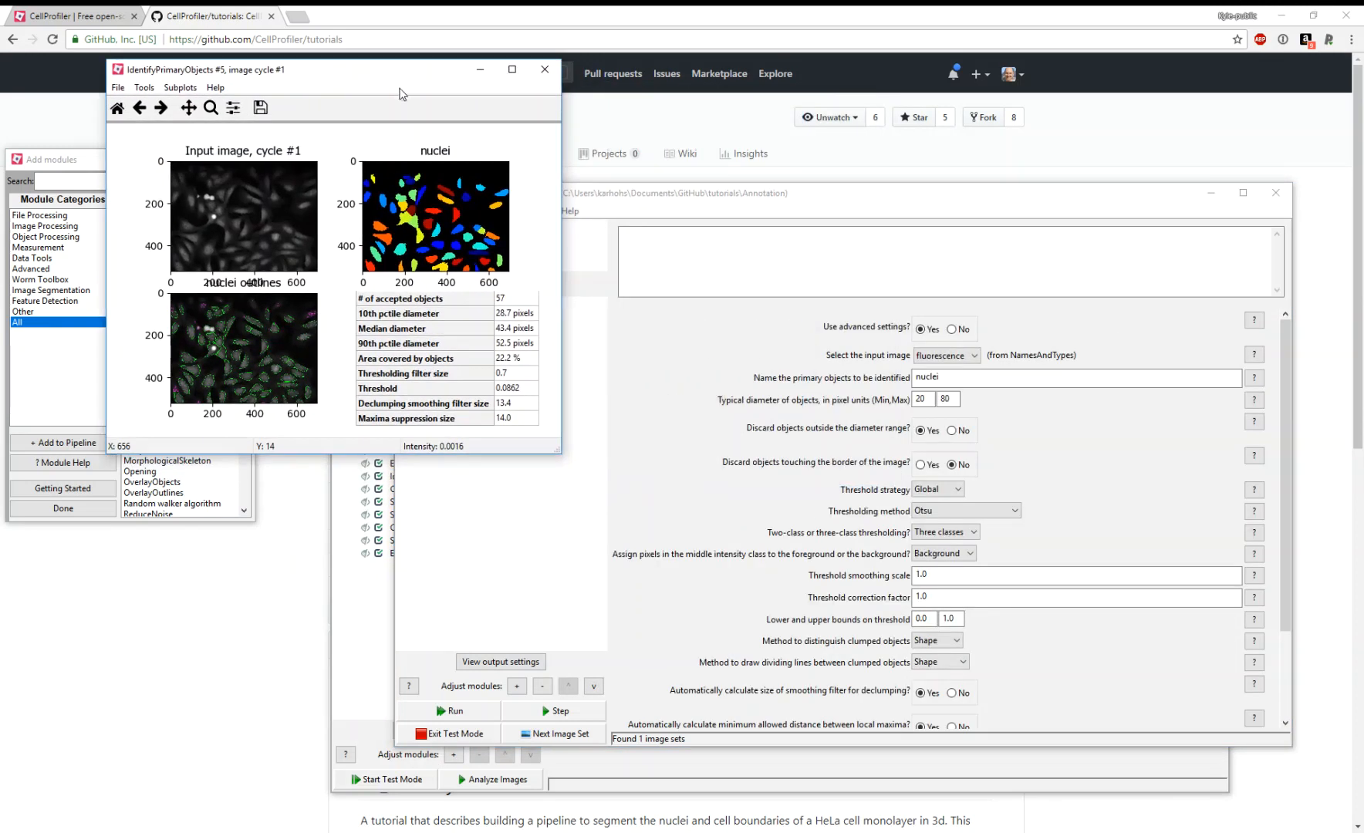
left_click(512, 70)
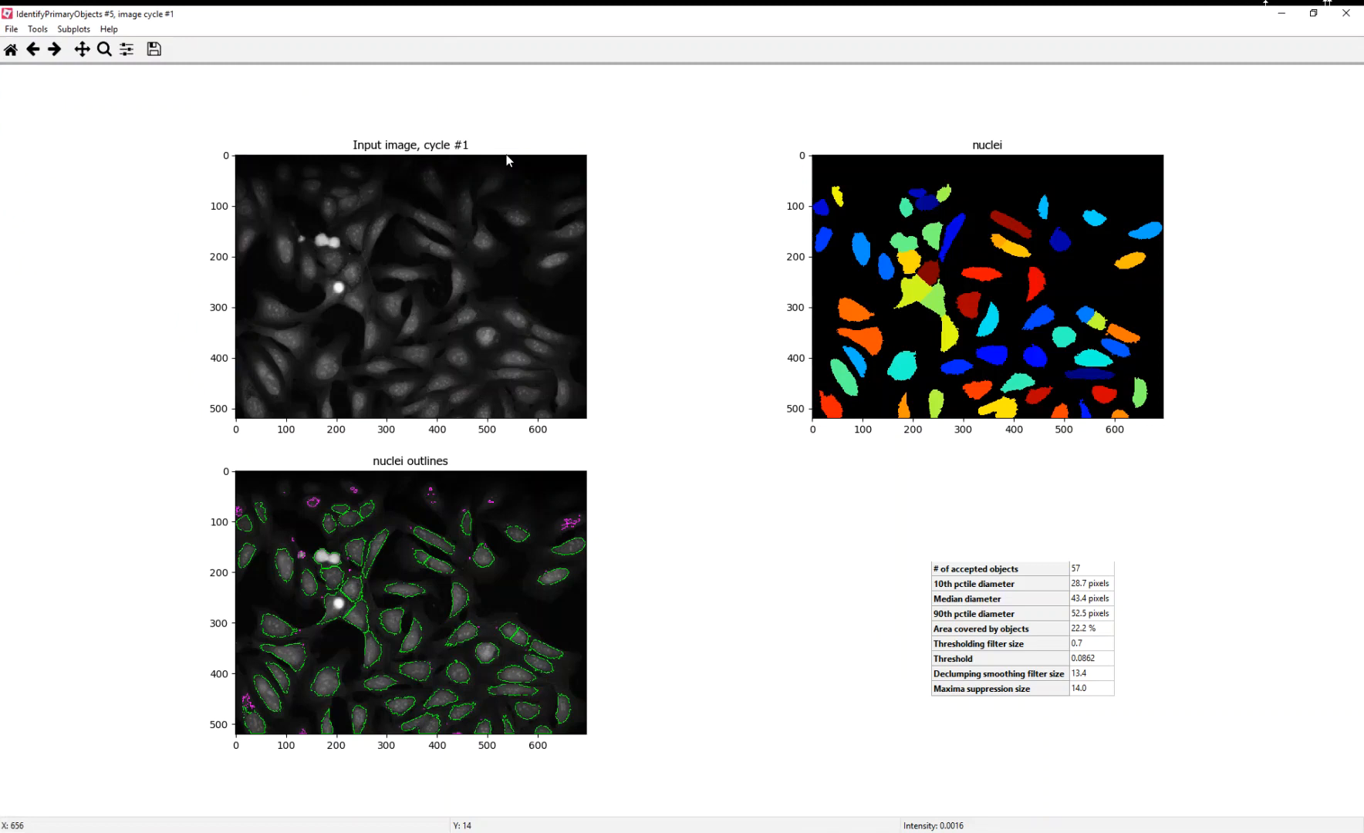
mouse_move(531, 316)
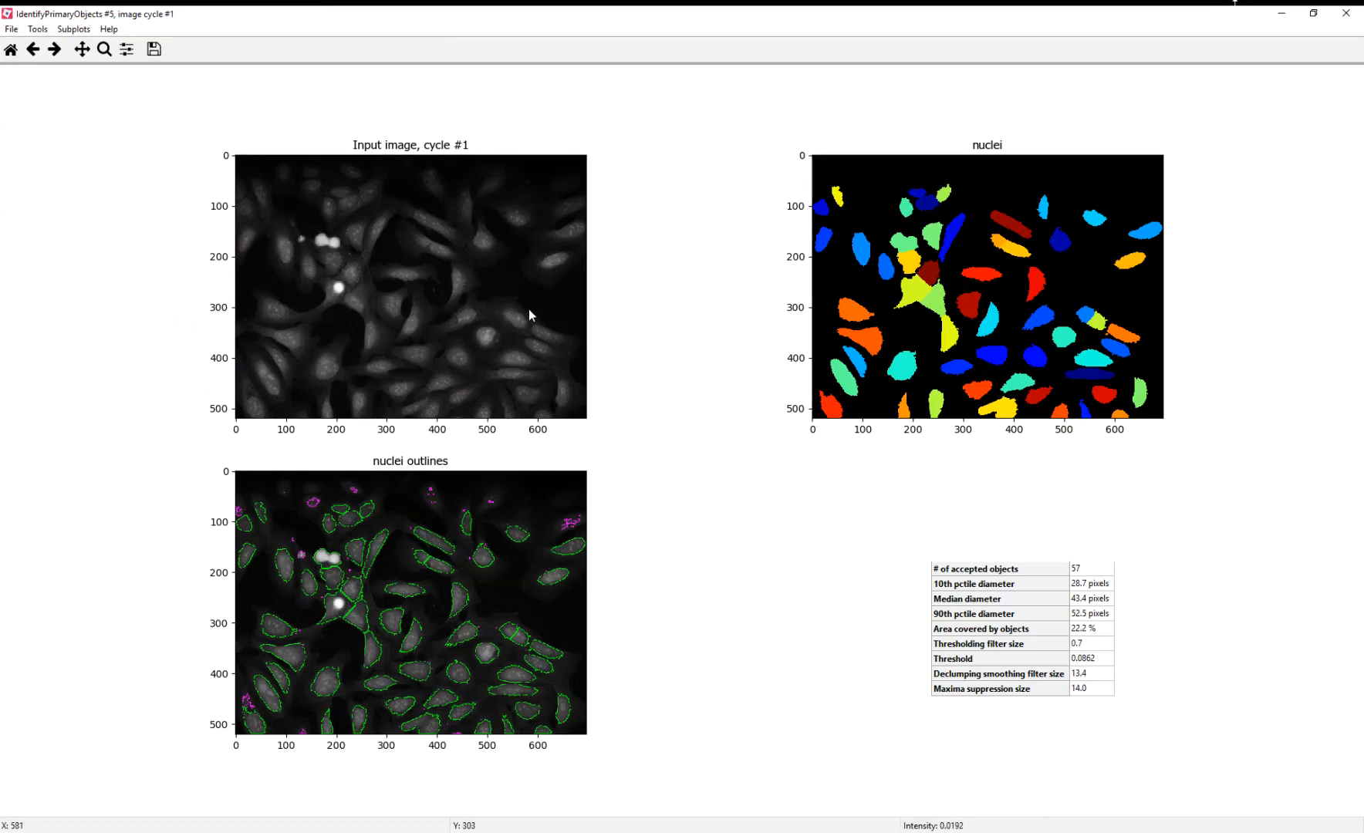
mouse_move(522, 301)
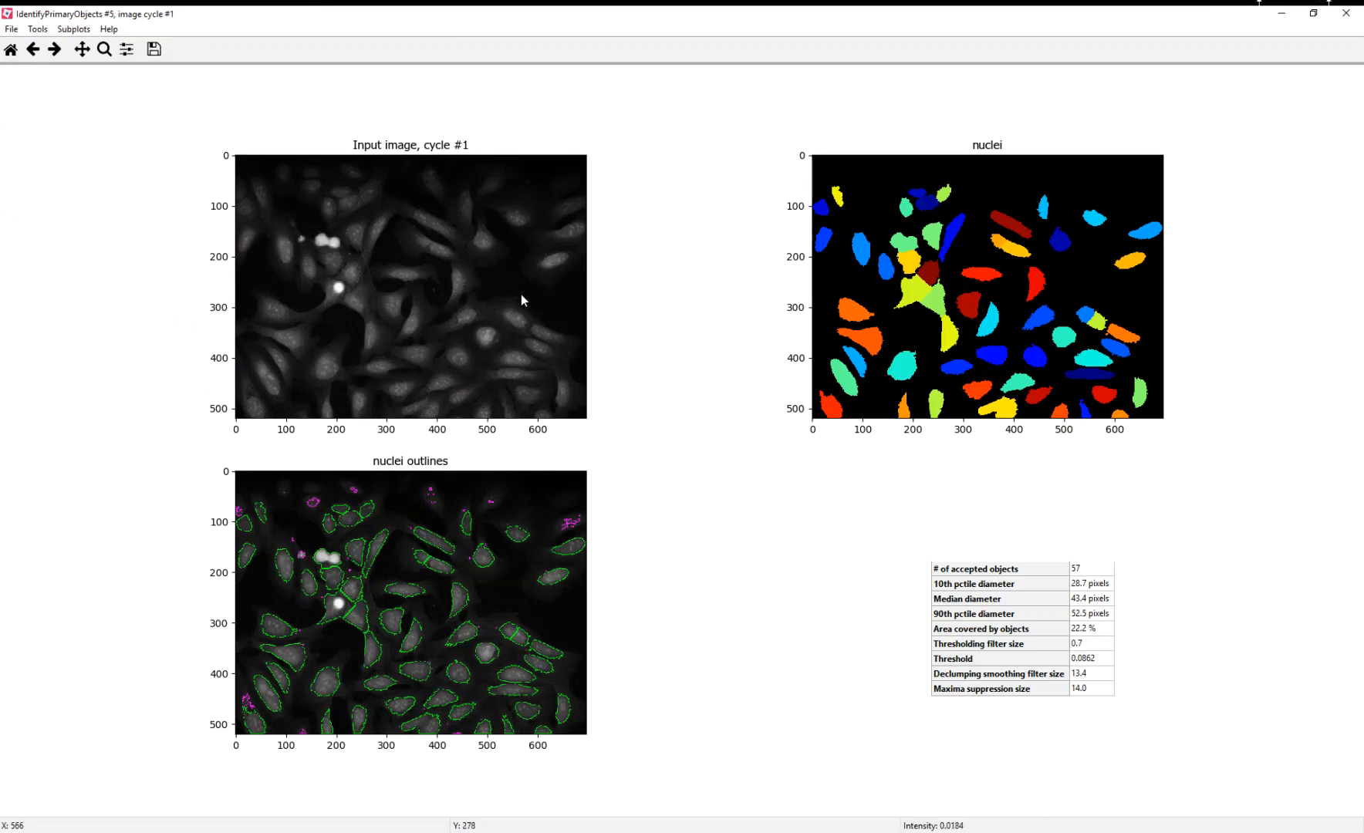
mouse_move(1140, 261)
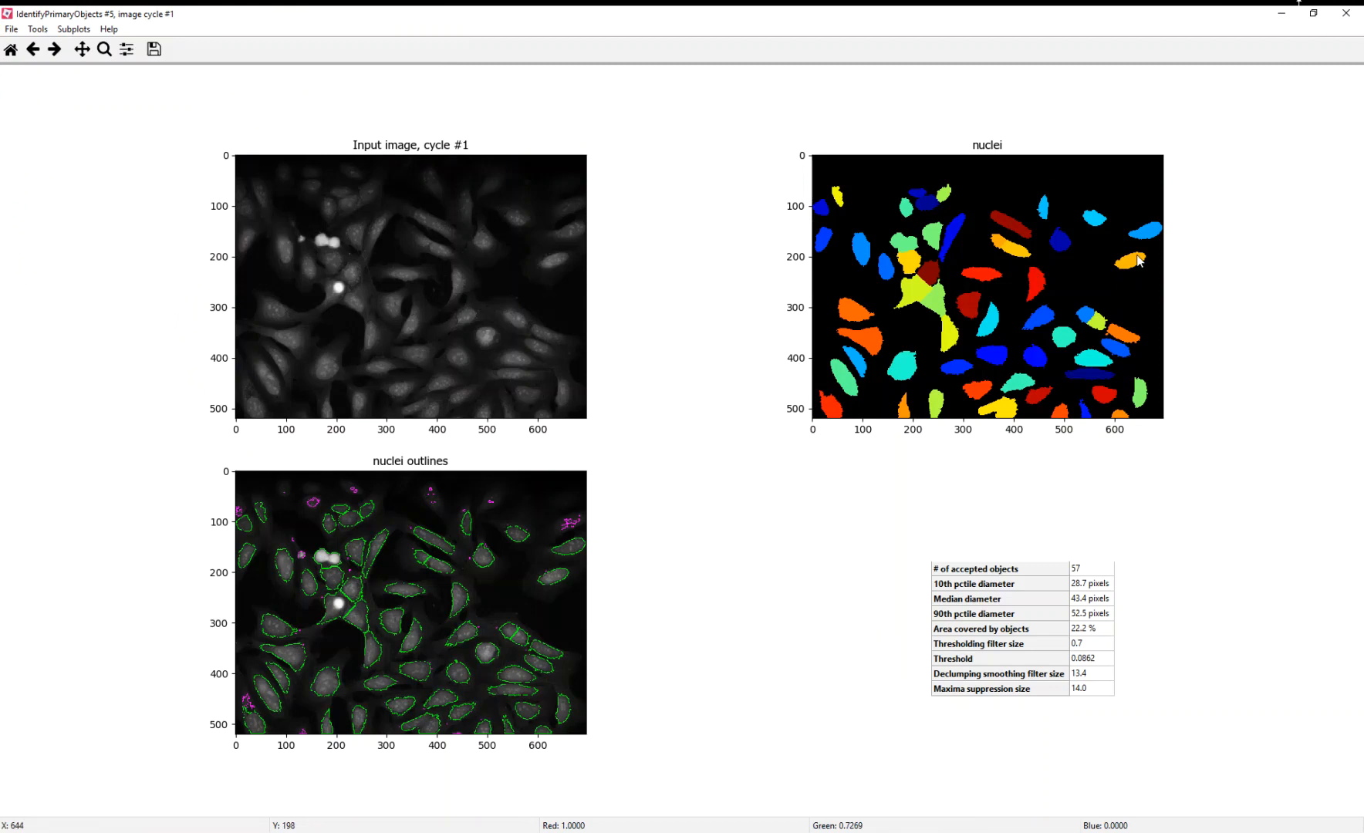
mouse_move(1123, 264)
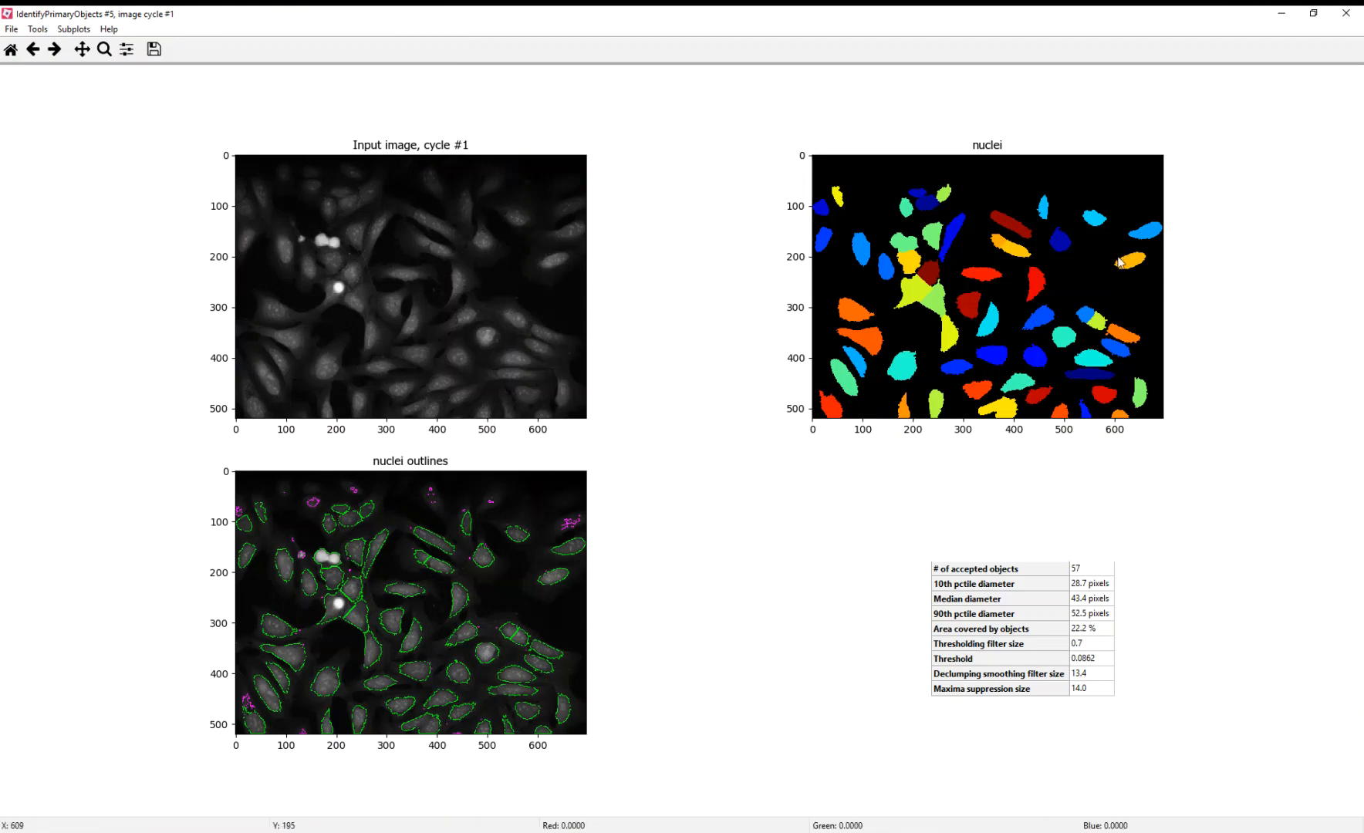
mouse_move(563, 577)
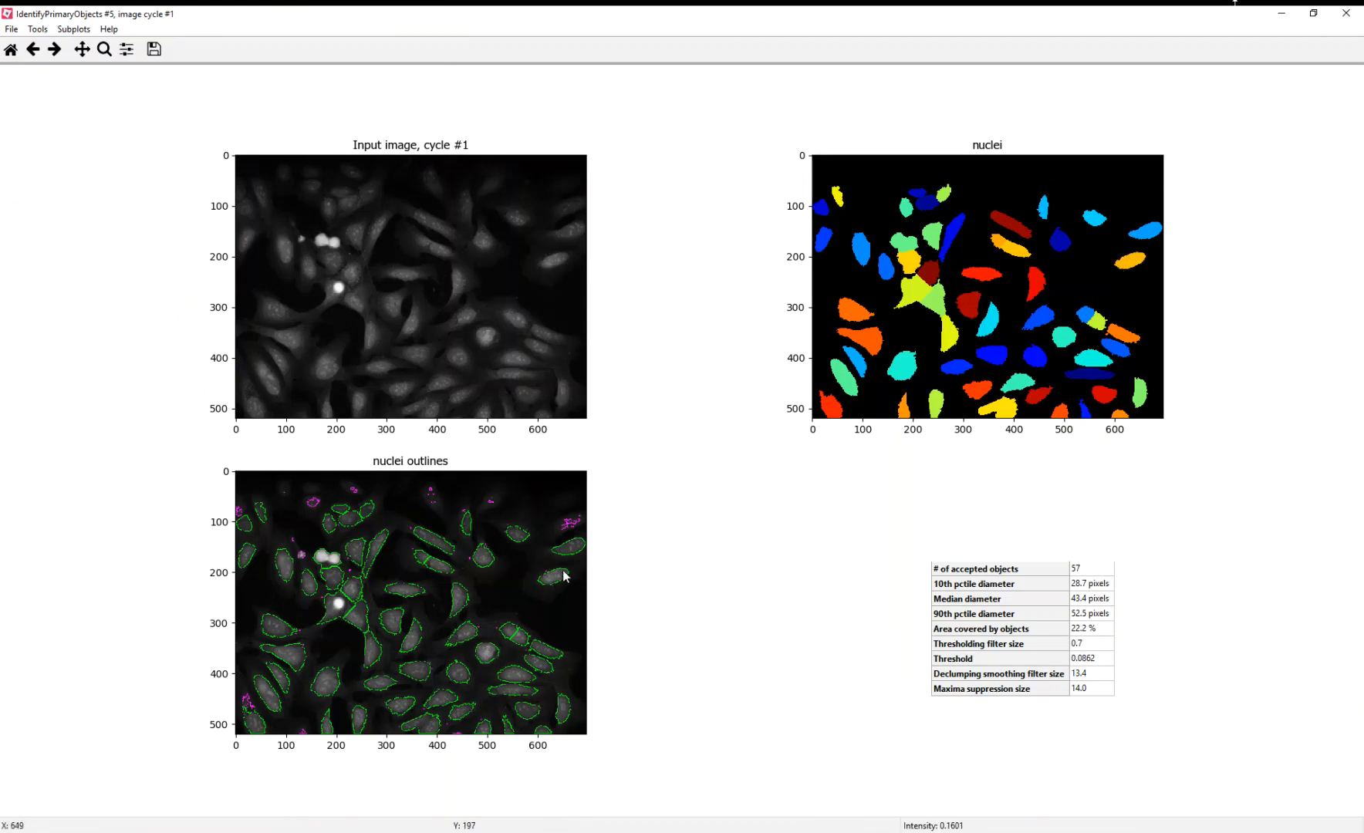
mouse_move(392, 654)
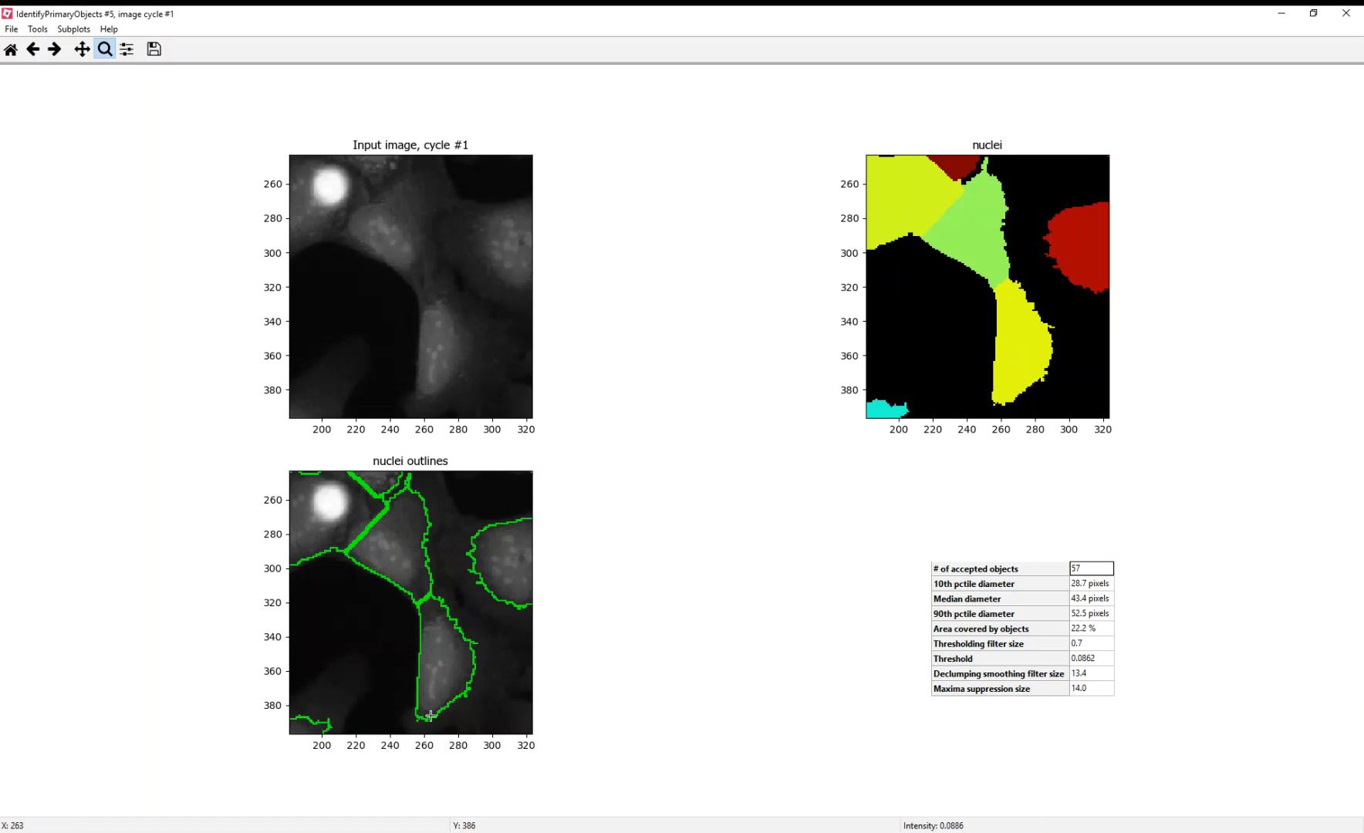
mouse_move(433, 622)
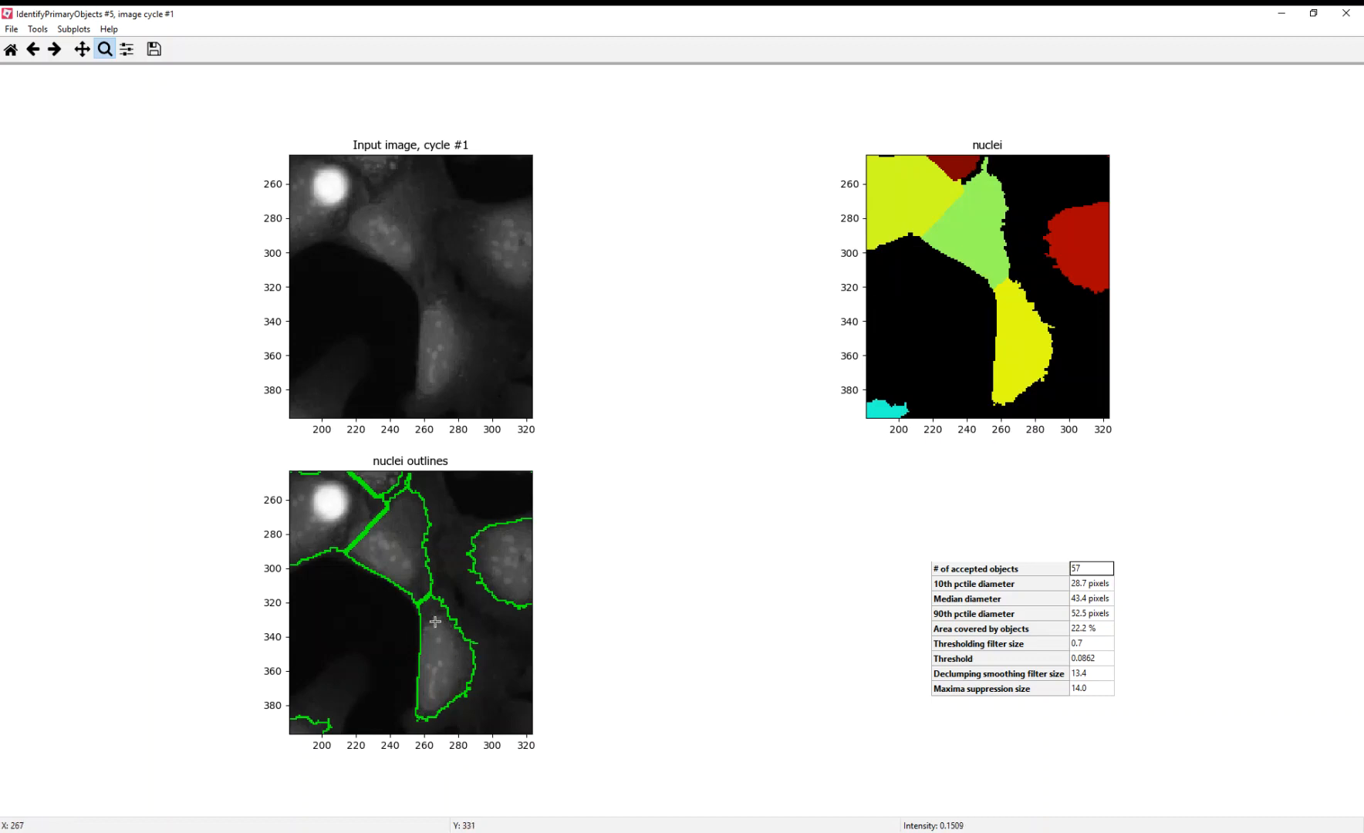
mouse_move(447, 688)
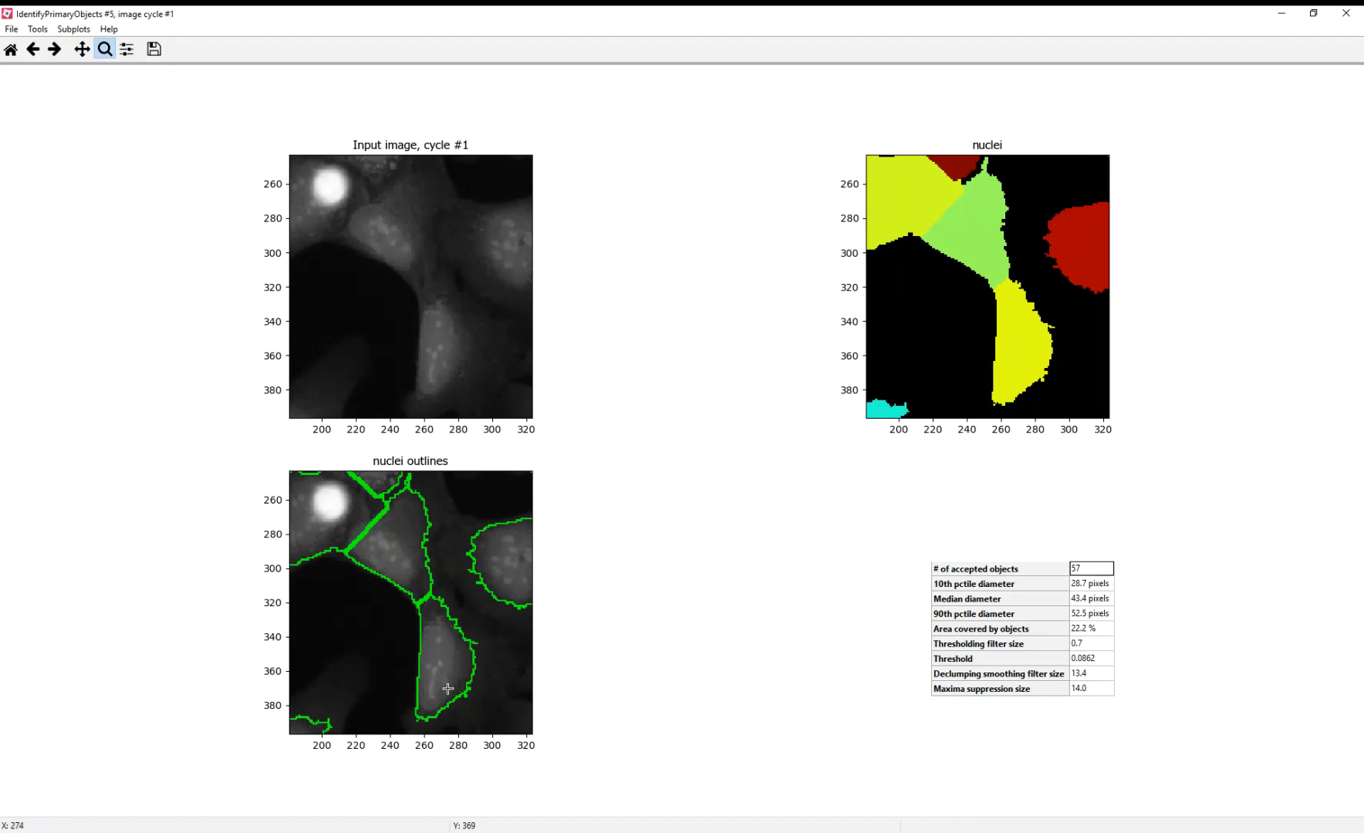
mouse_move(444, 602)
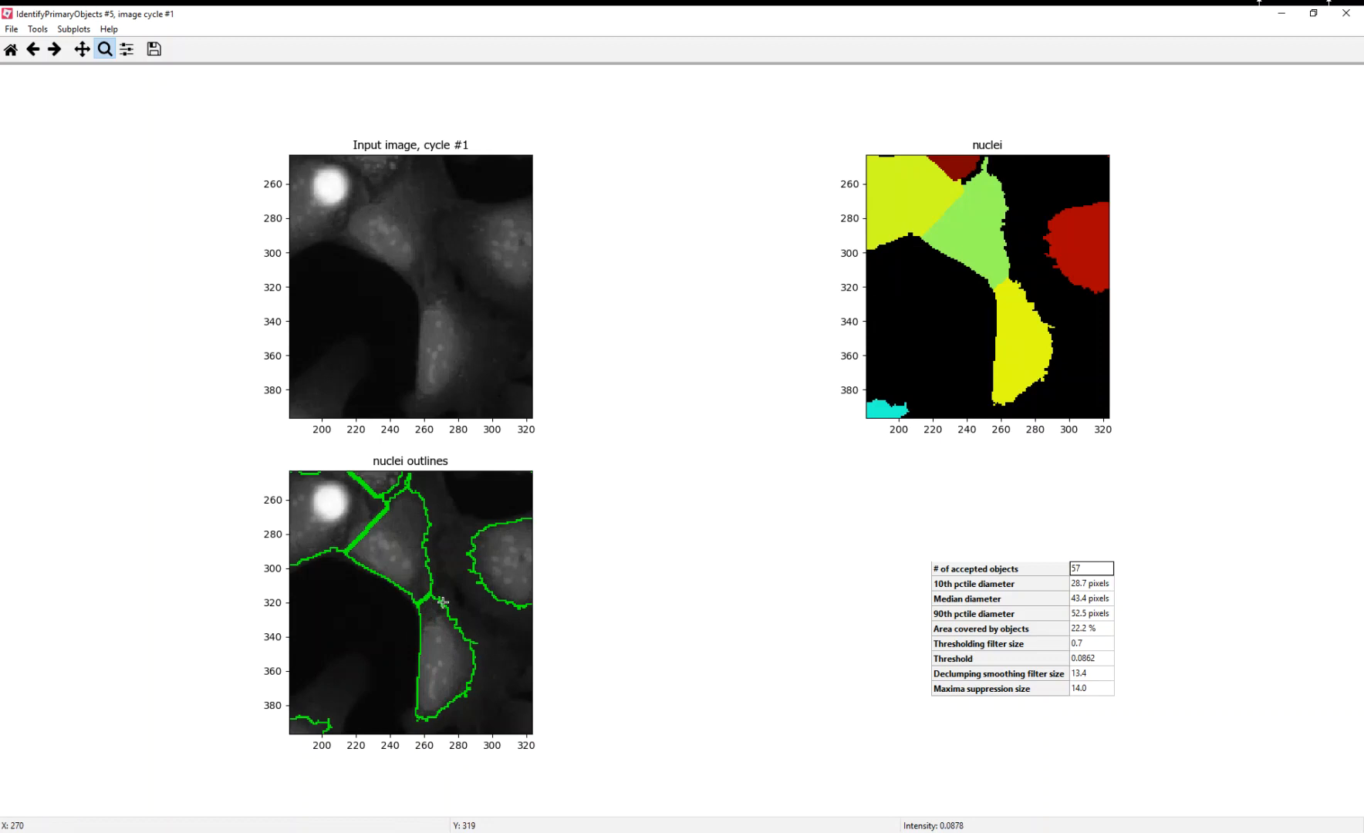
mouse_move(425, 503)
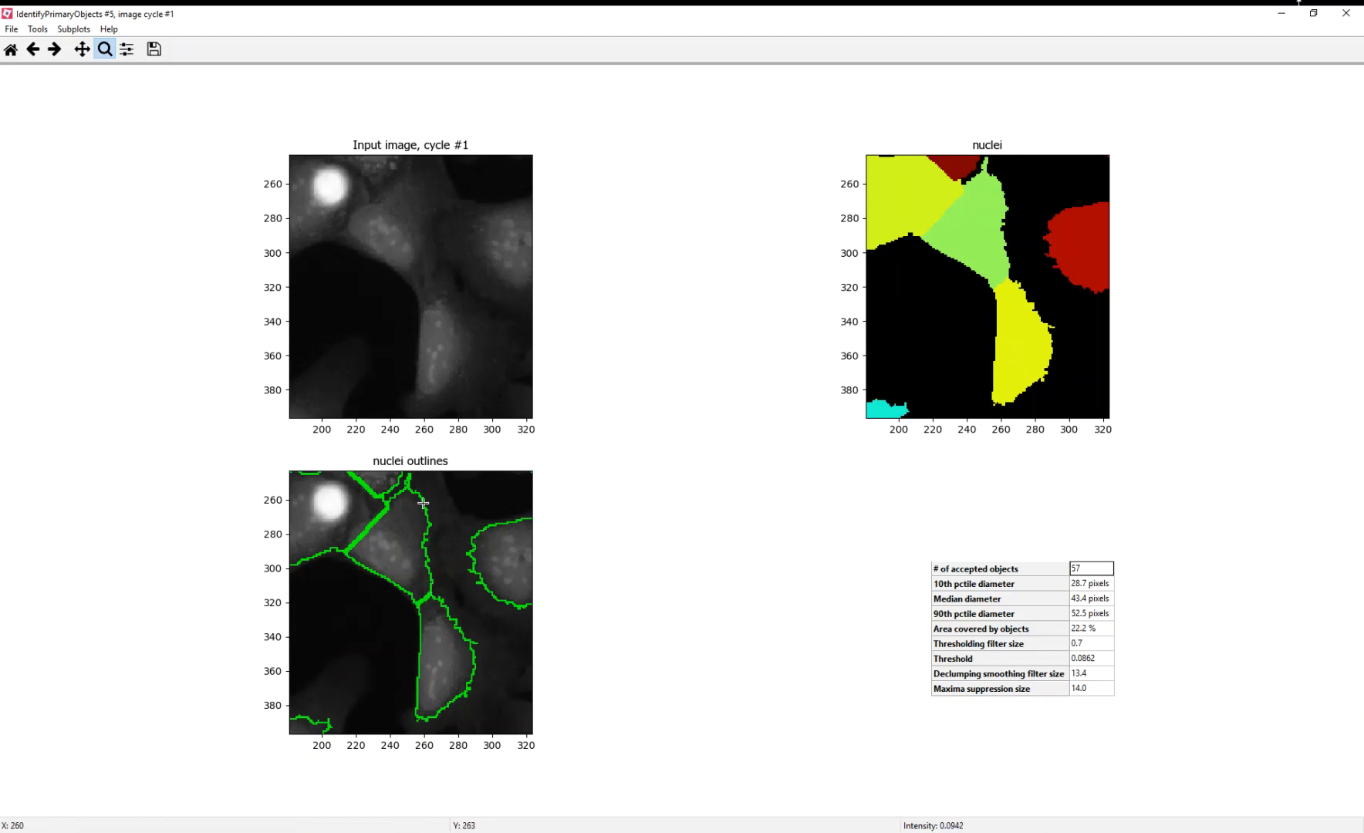
mouse_move(398, 540)
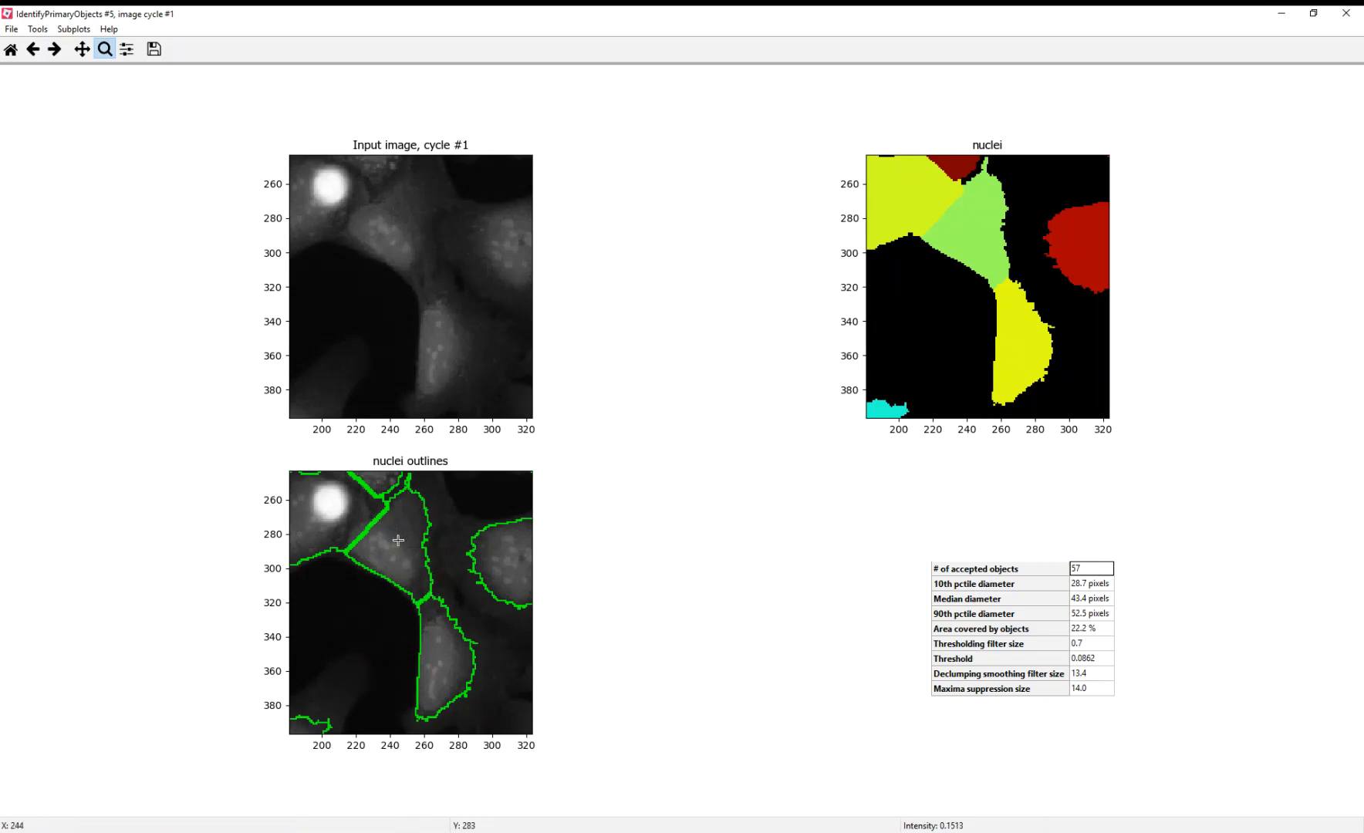
mouse_move(1293, 29)
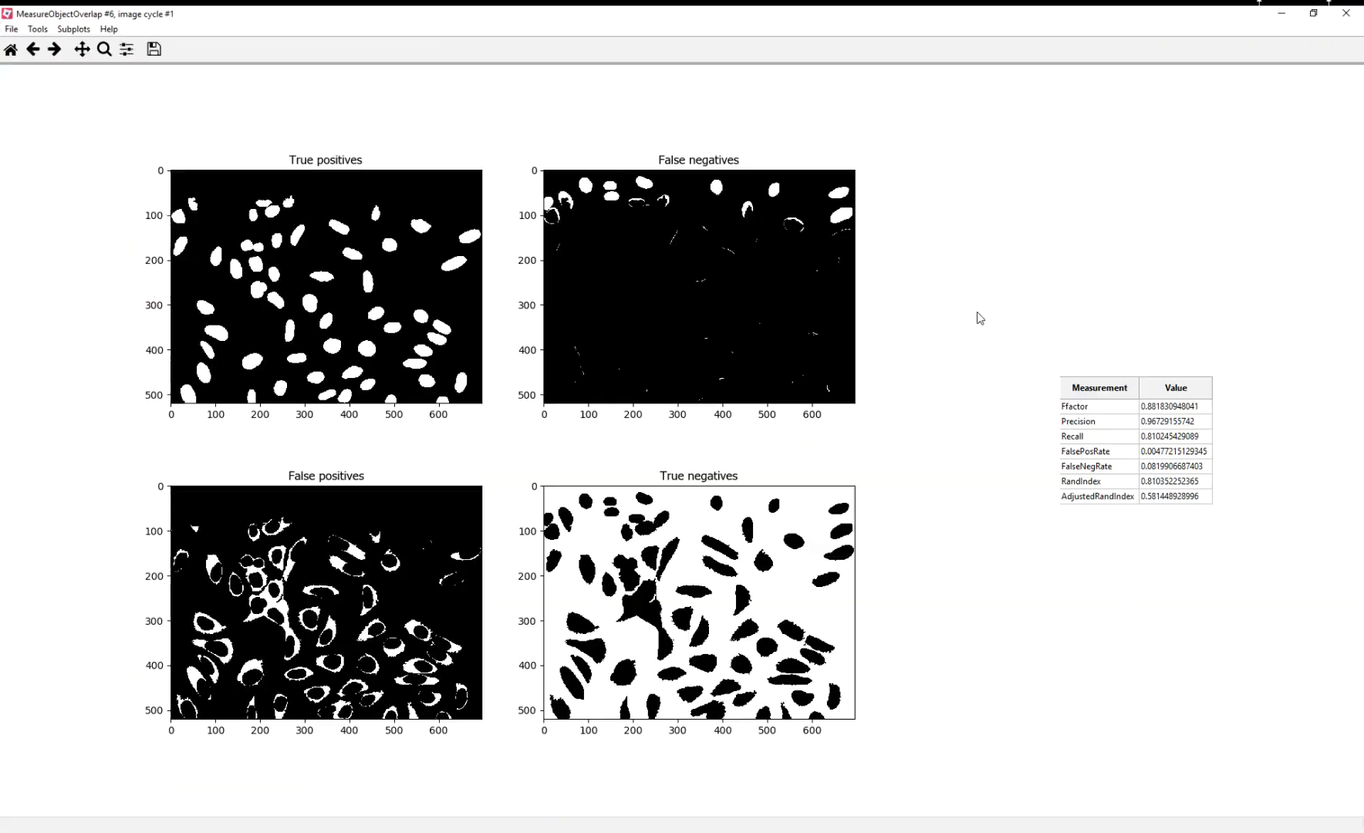
mouse_move(527, 145)
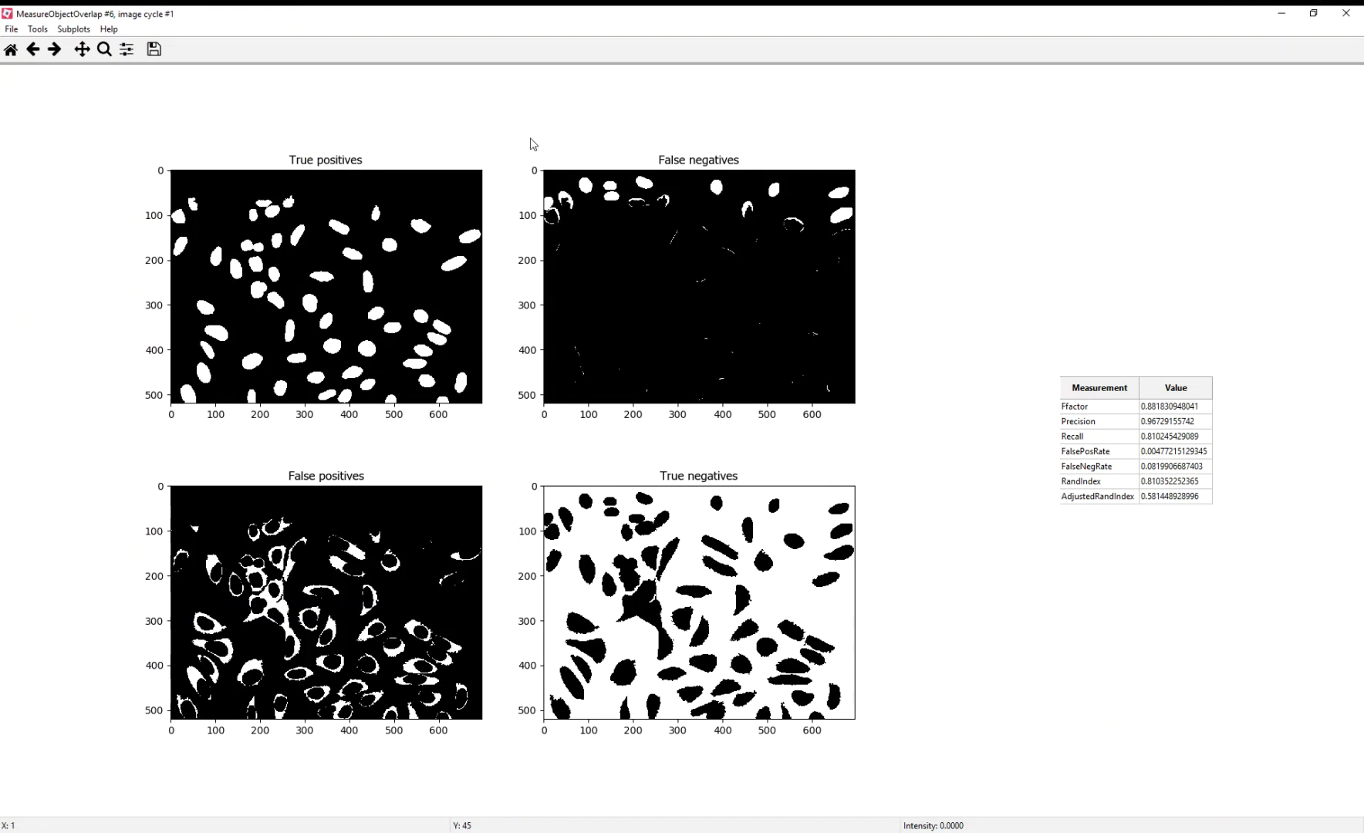
mouse_move(150, 233)
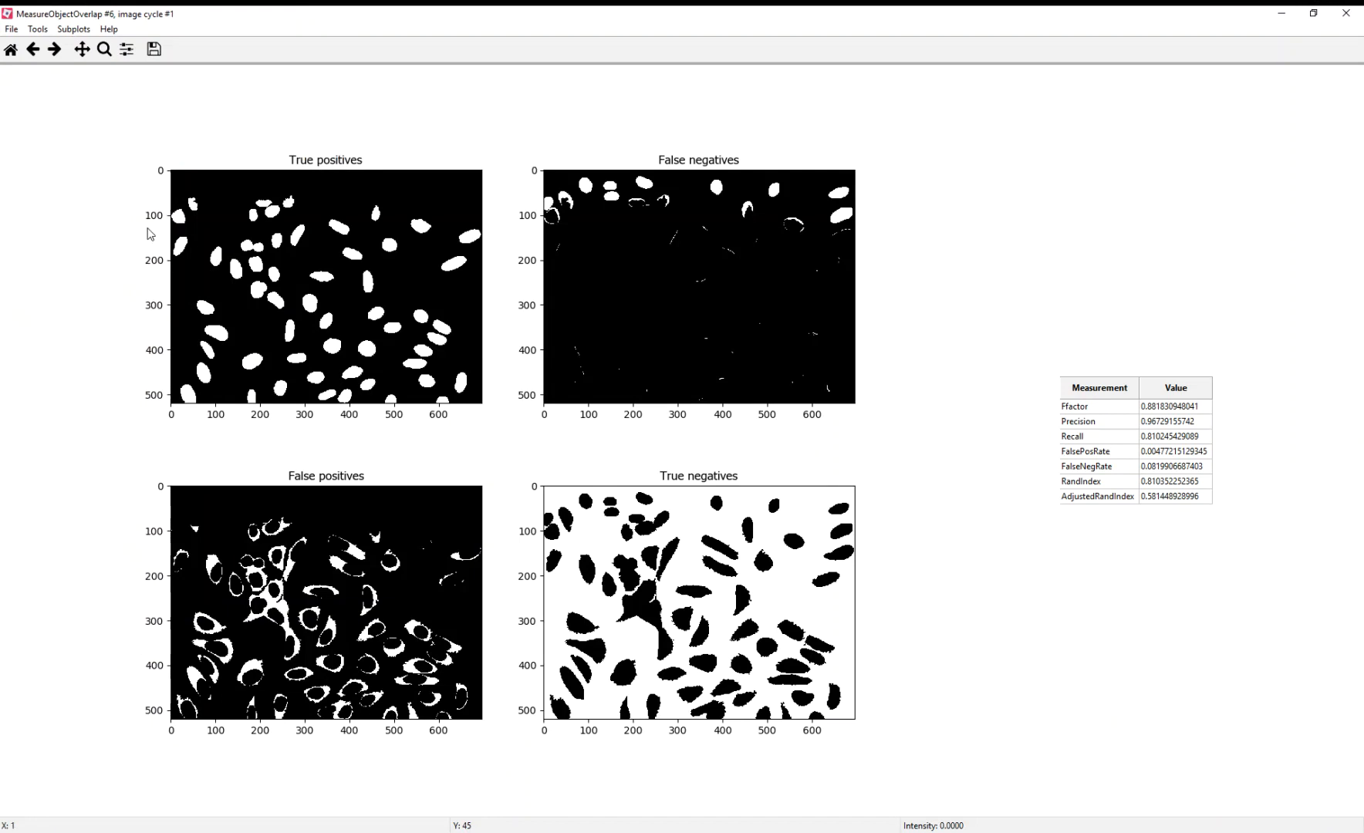
mouse_move(506, 290)
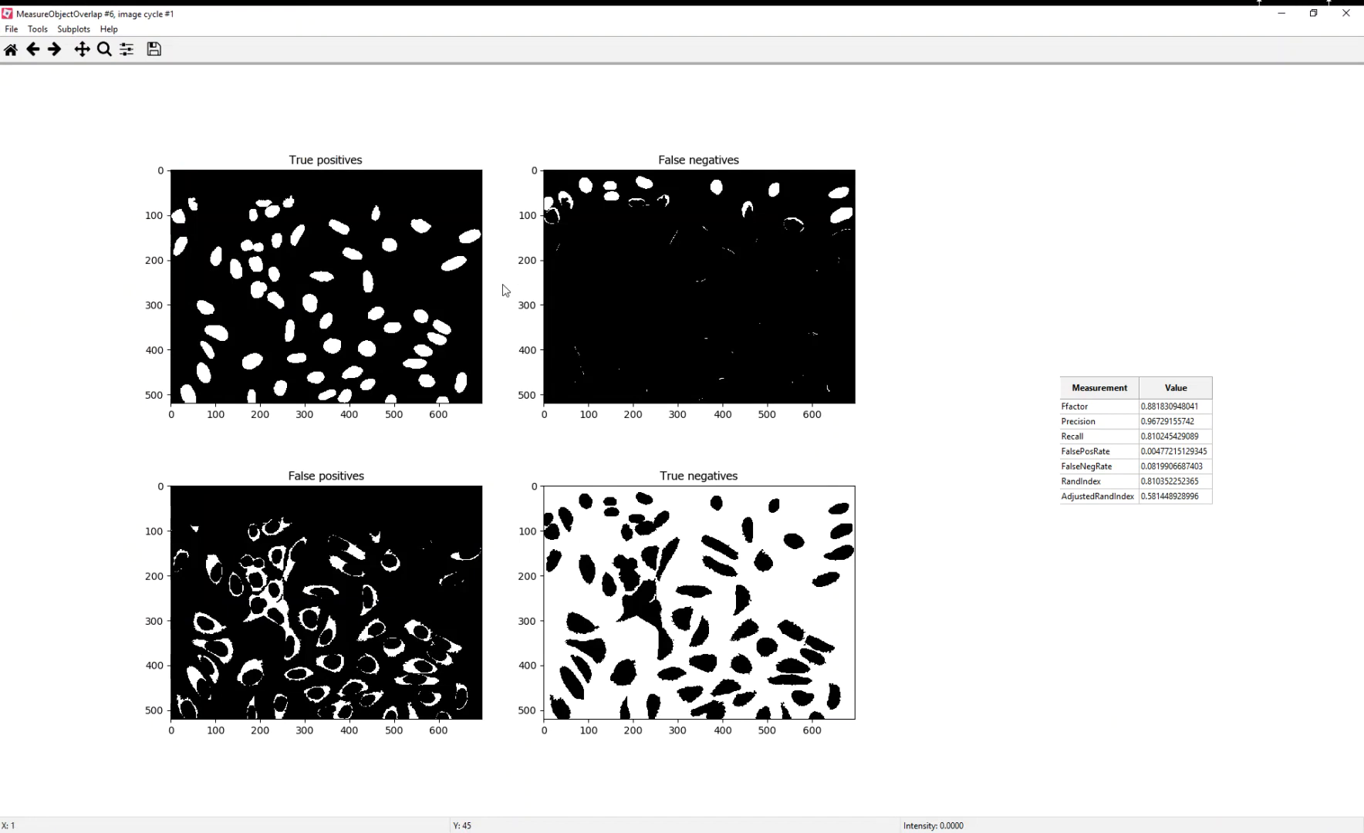
mouse_move(485, 232)
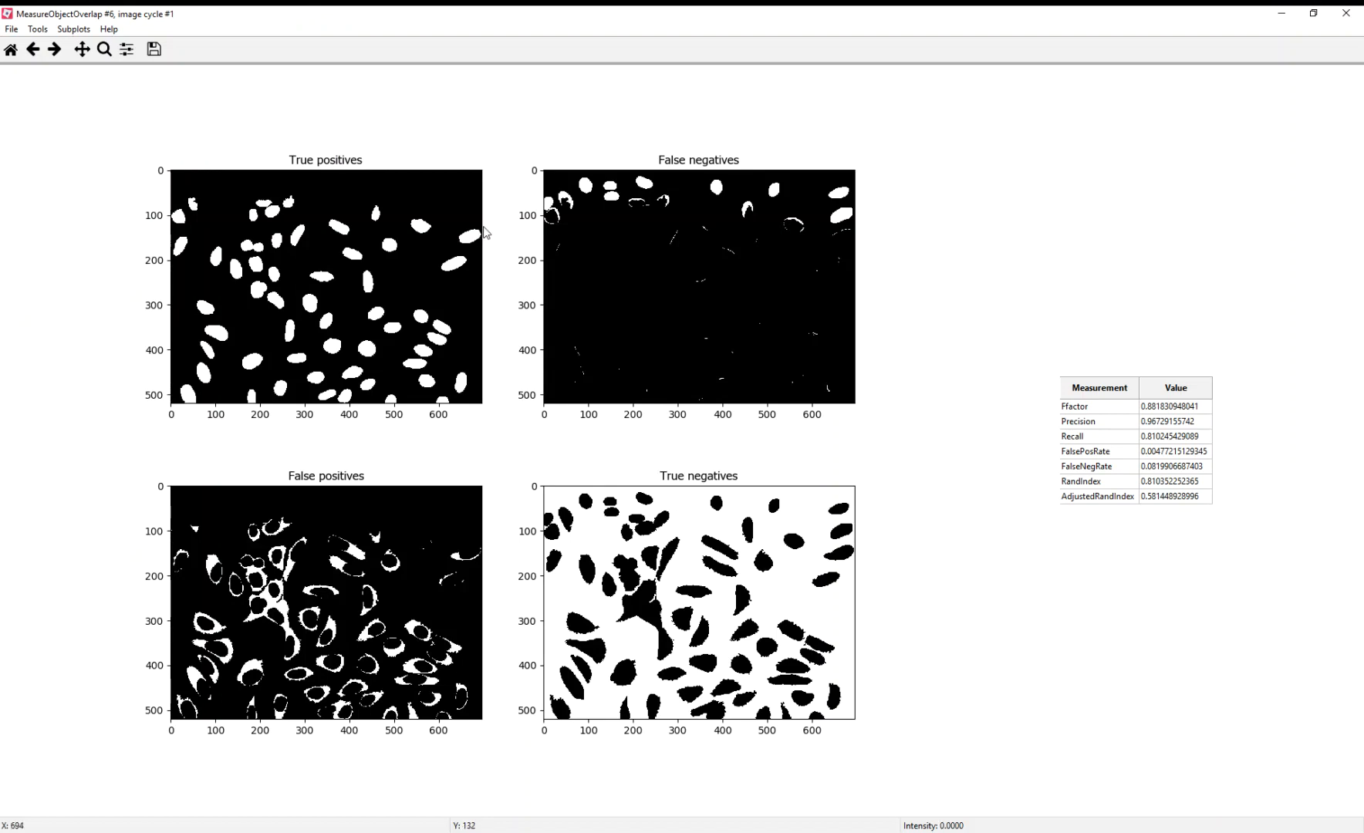
mouse_move(418, 298)
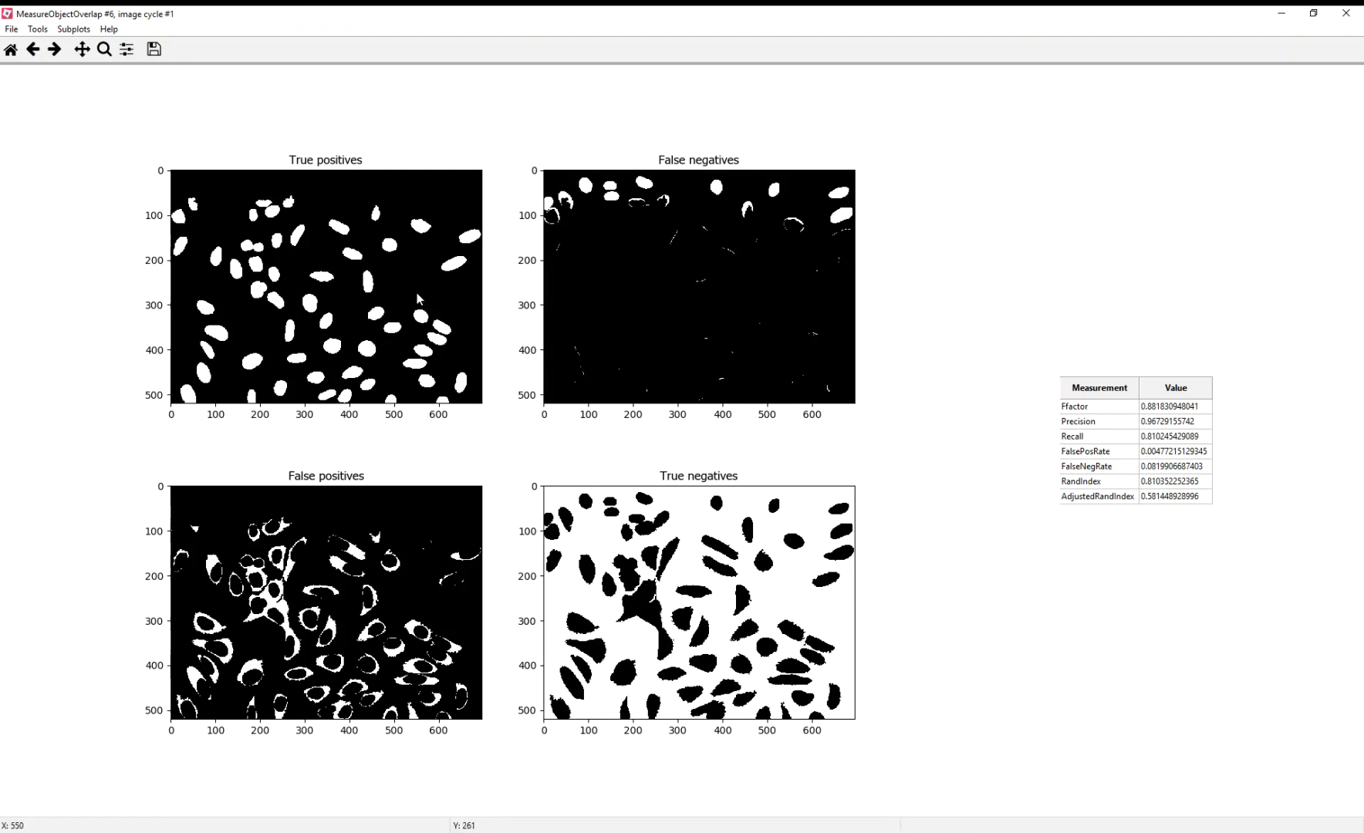
mouse_move(867, 157)
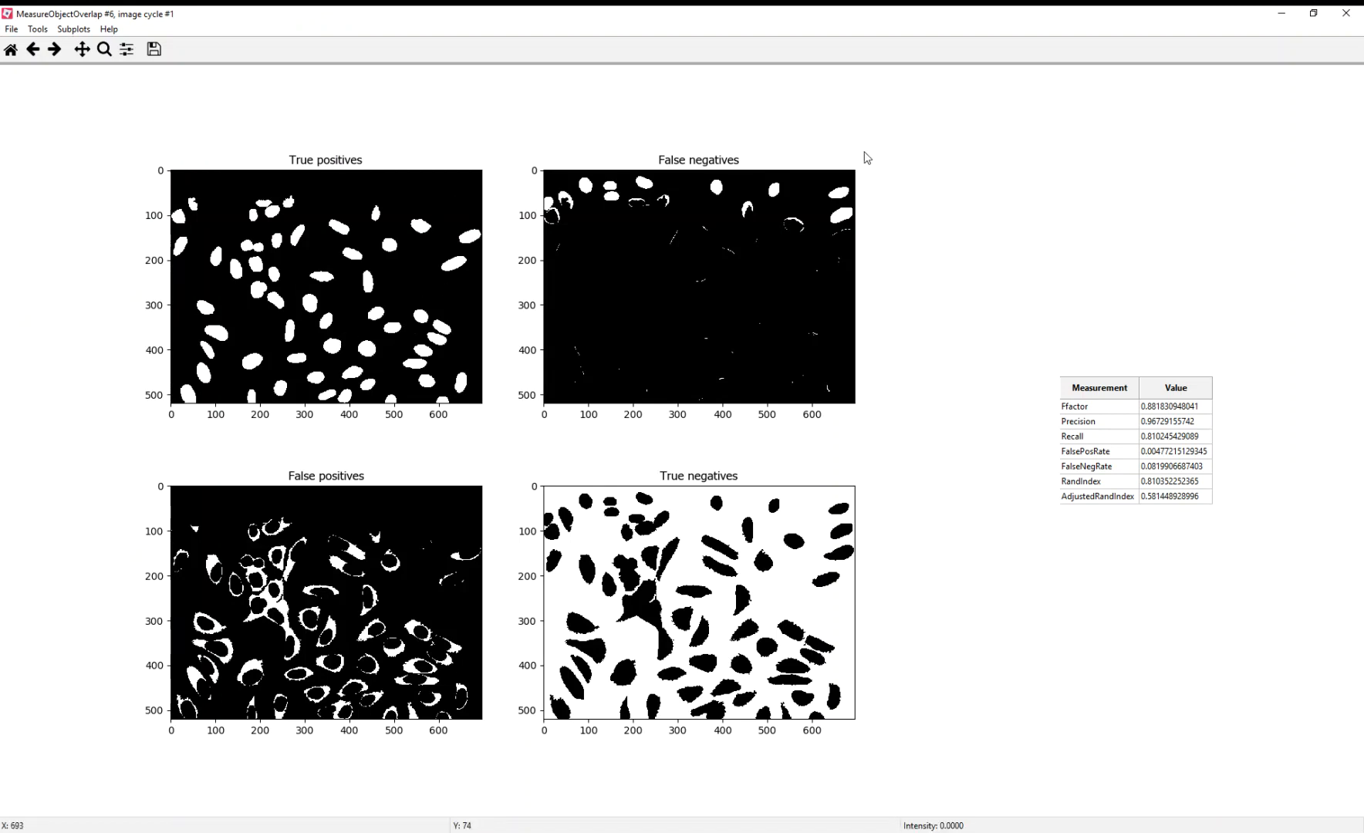
mouse_move(823, 184)
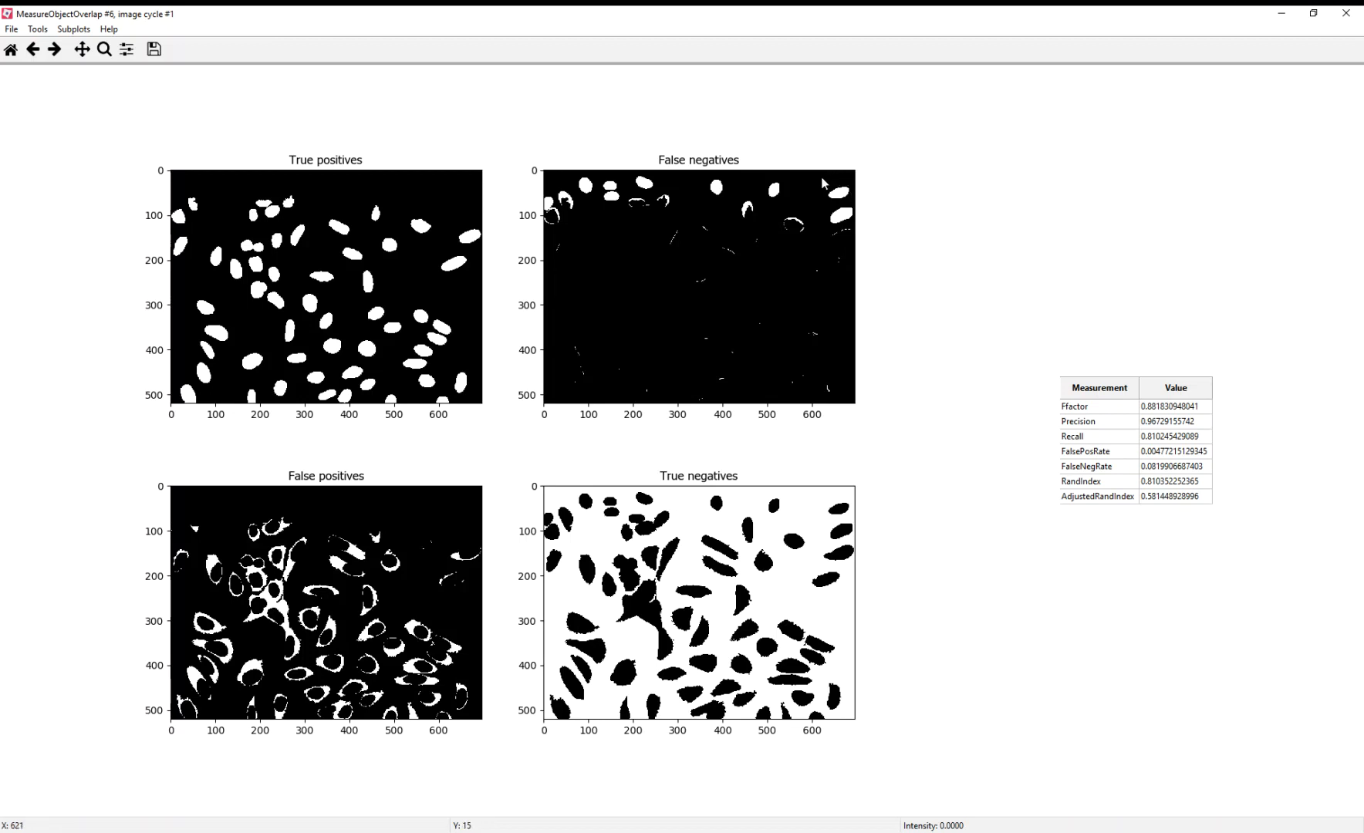
mouse_move(801, 200)
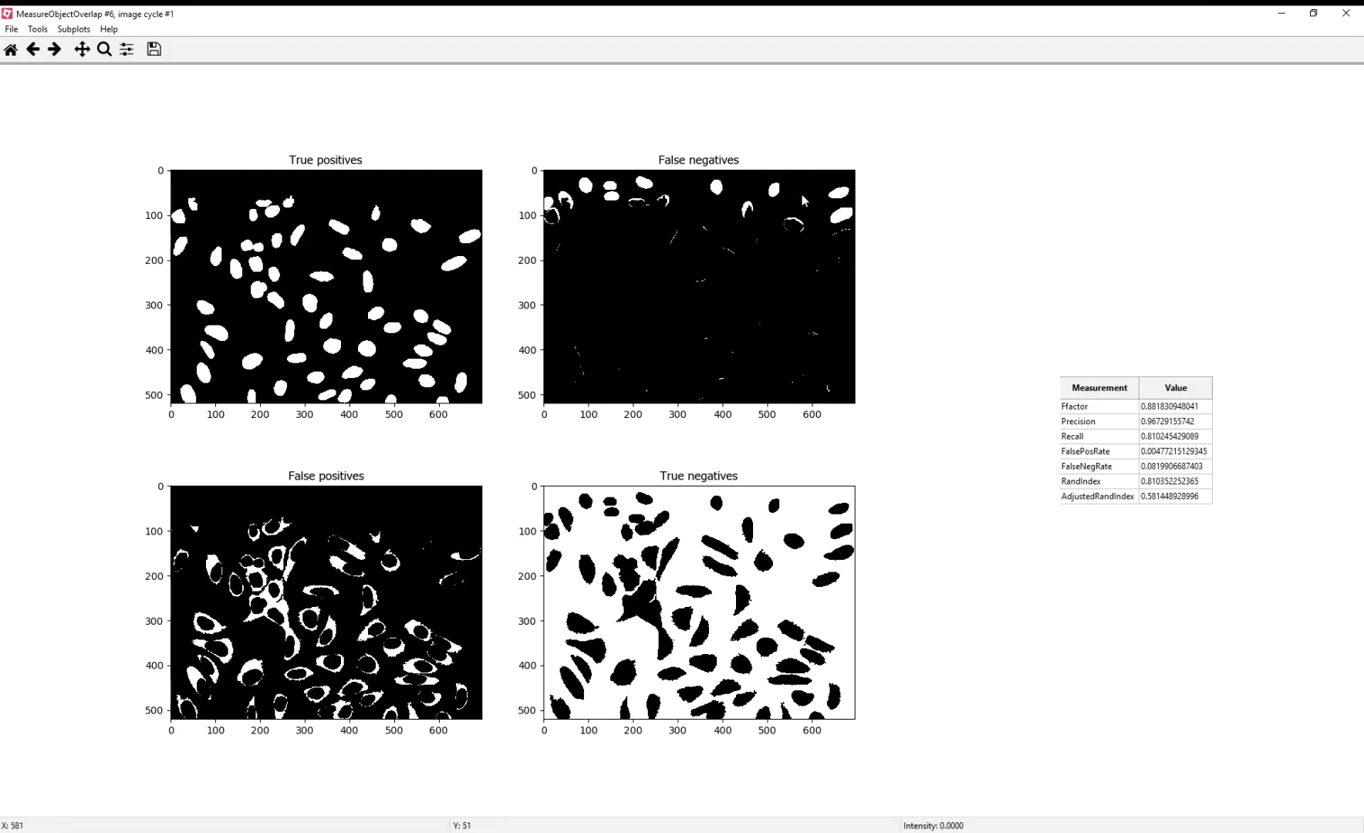
mouse_move(802, 205)
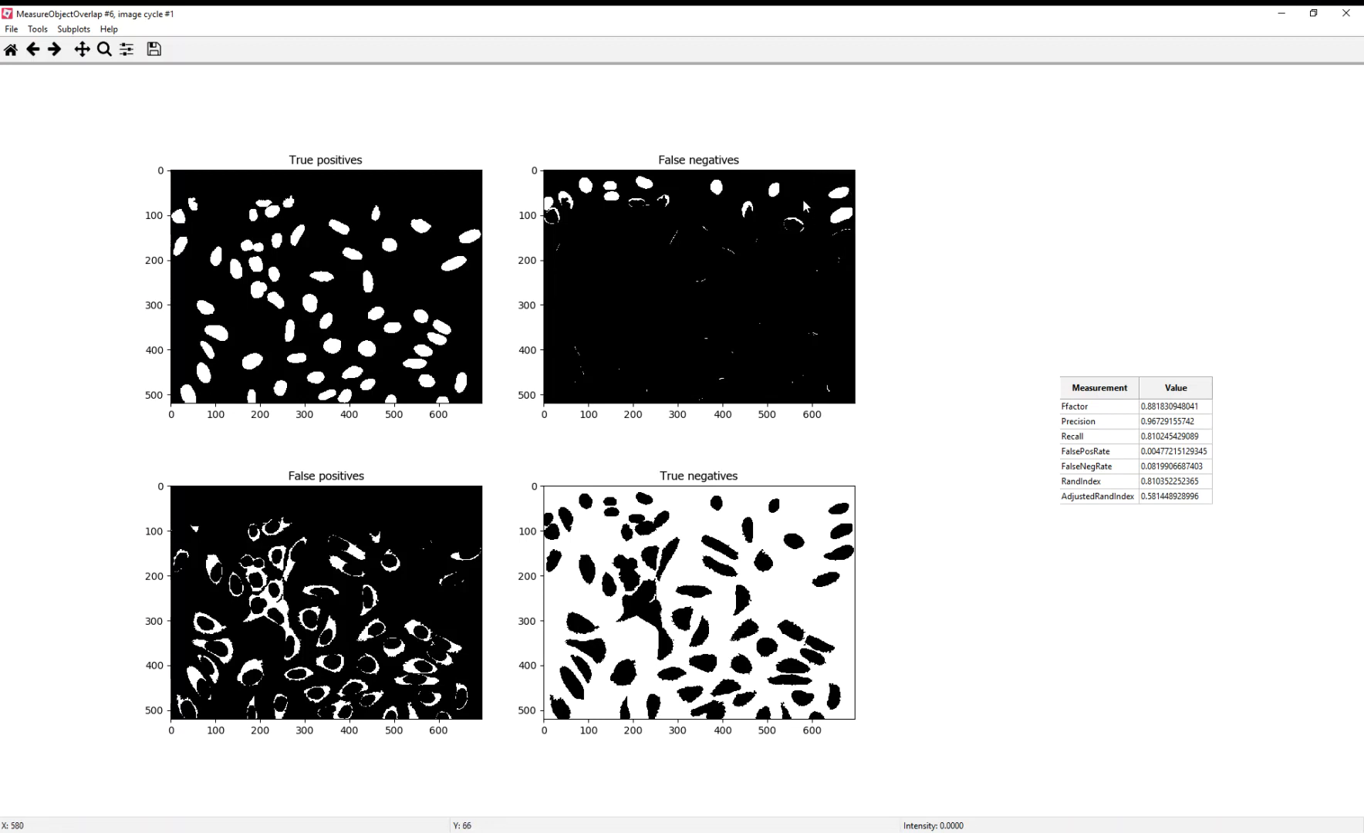
mouse_move(808, 228)
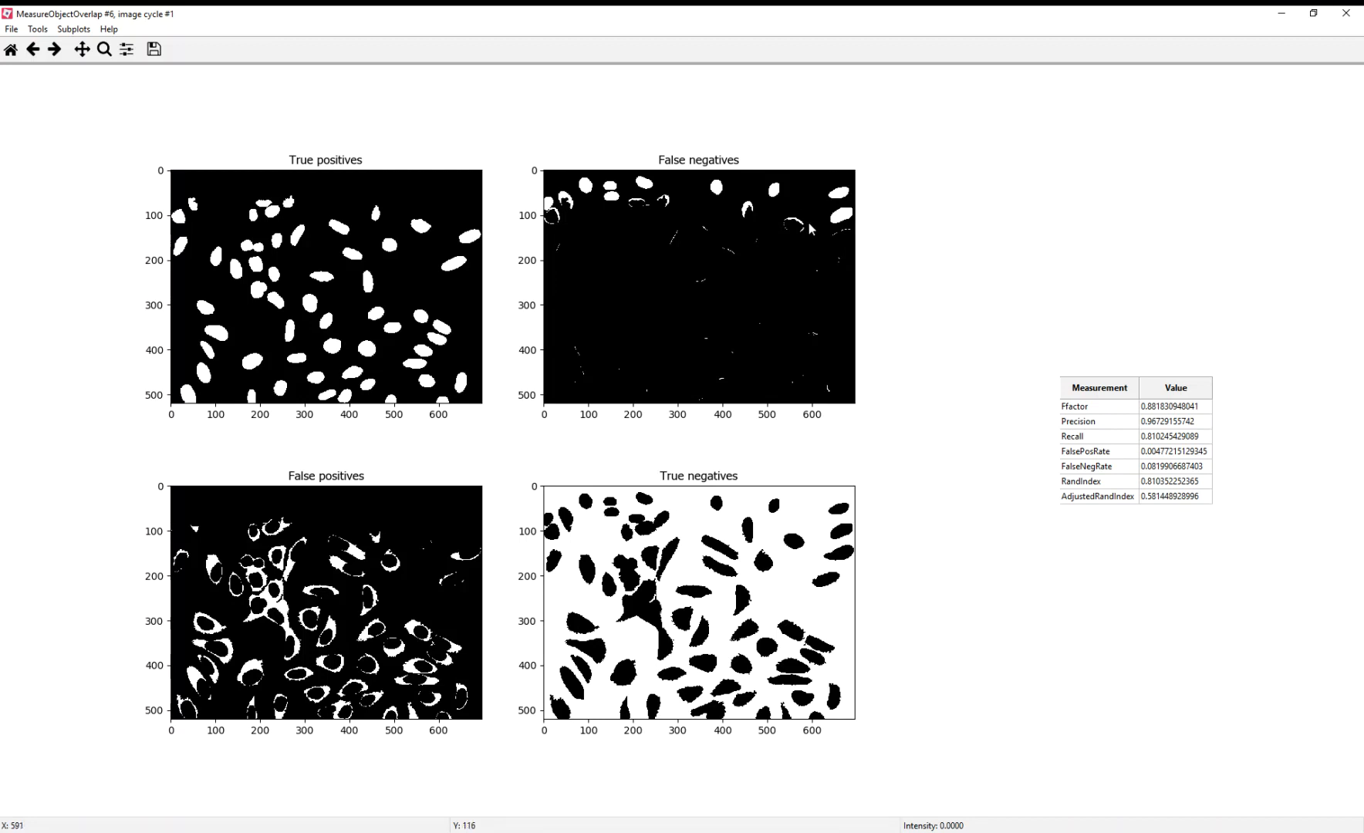
mouse_move(514, 157)
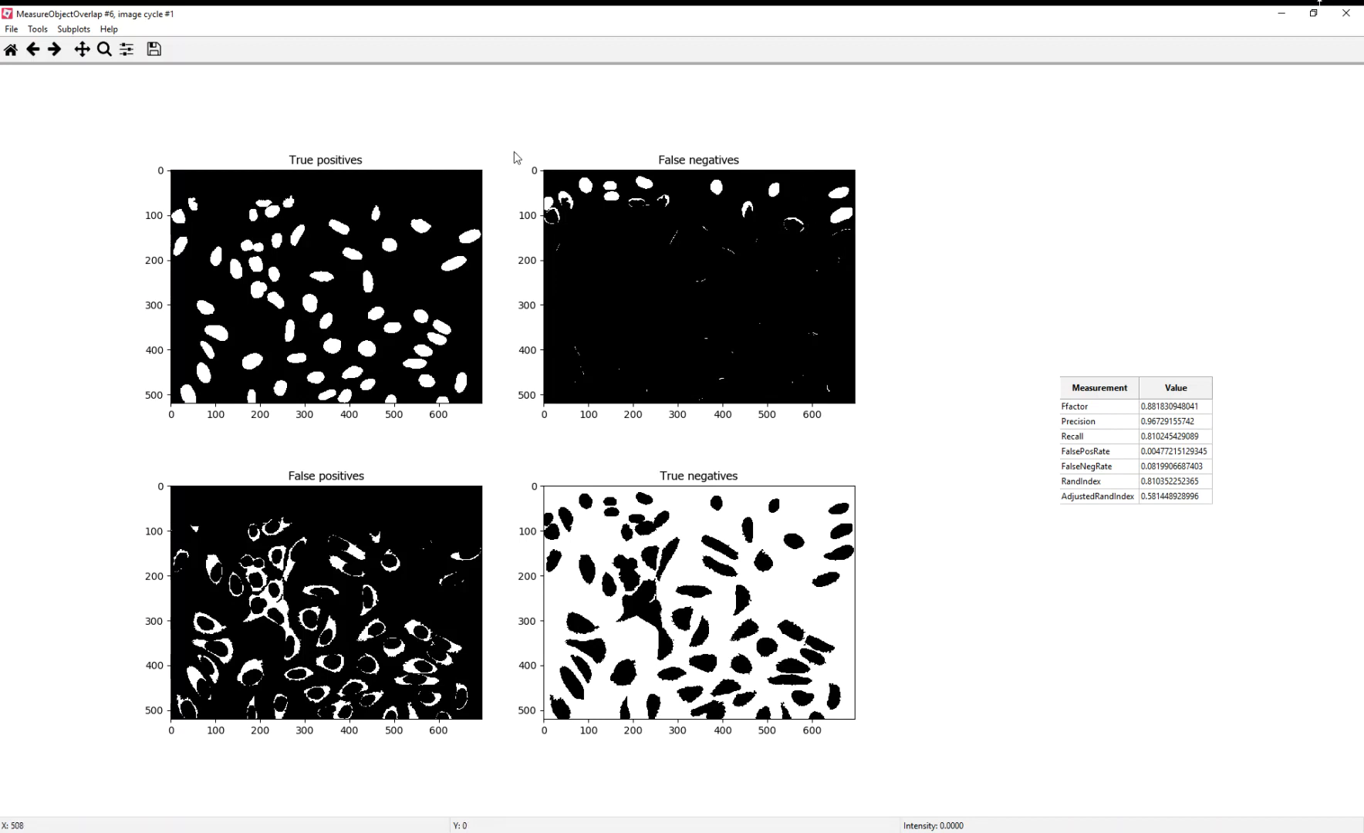
mouse_move(580, 253)
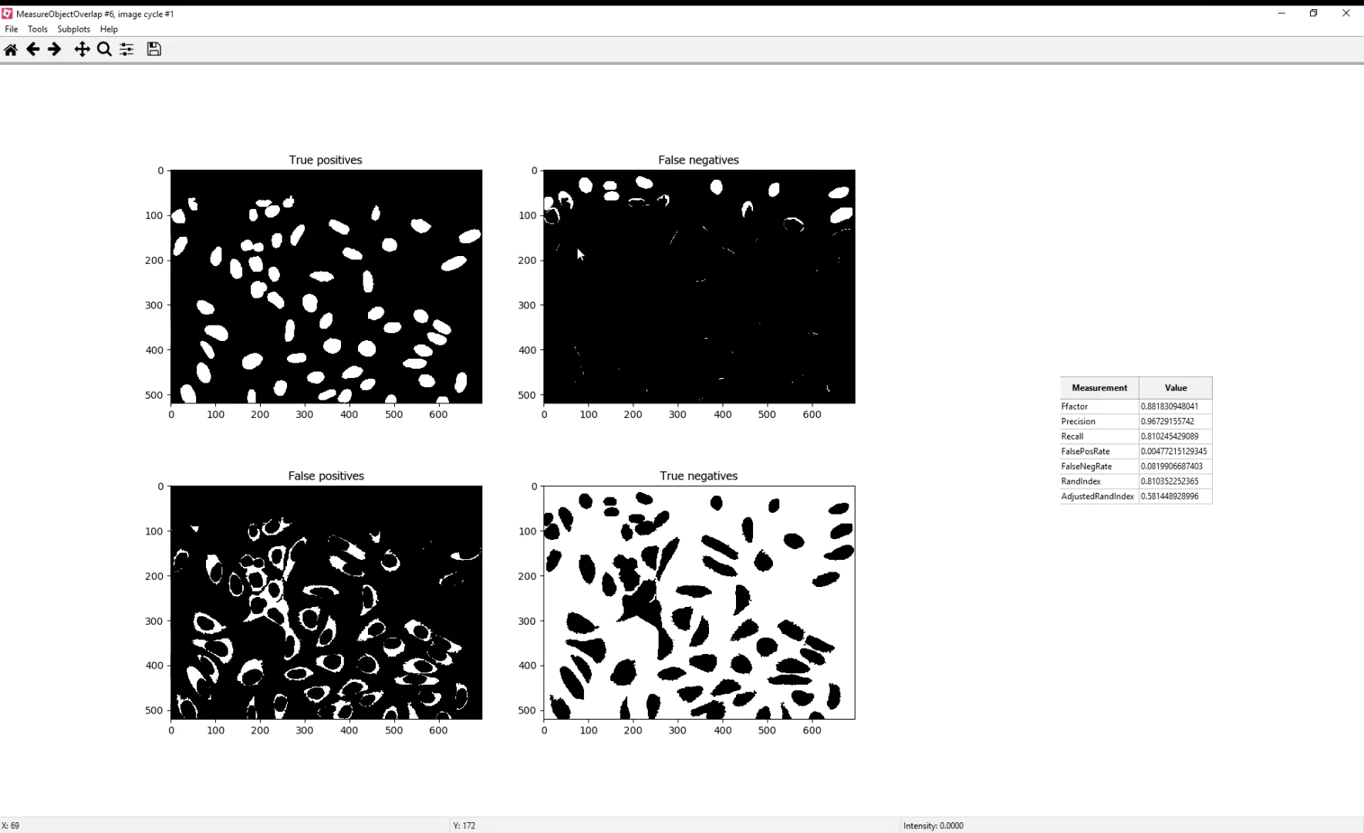
mouse_move(865, 146)
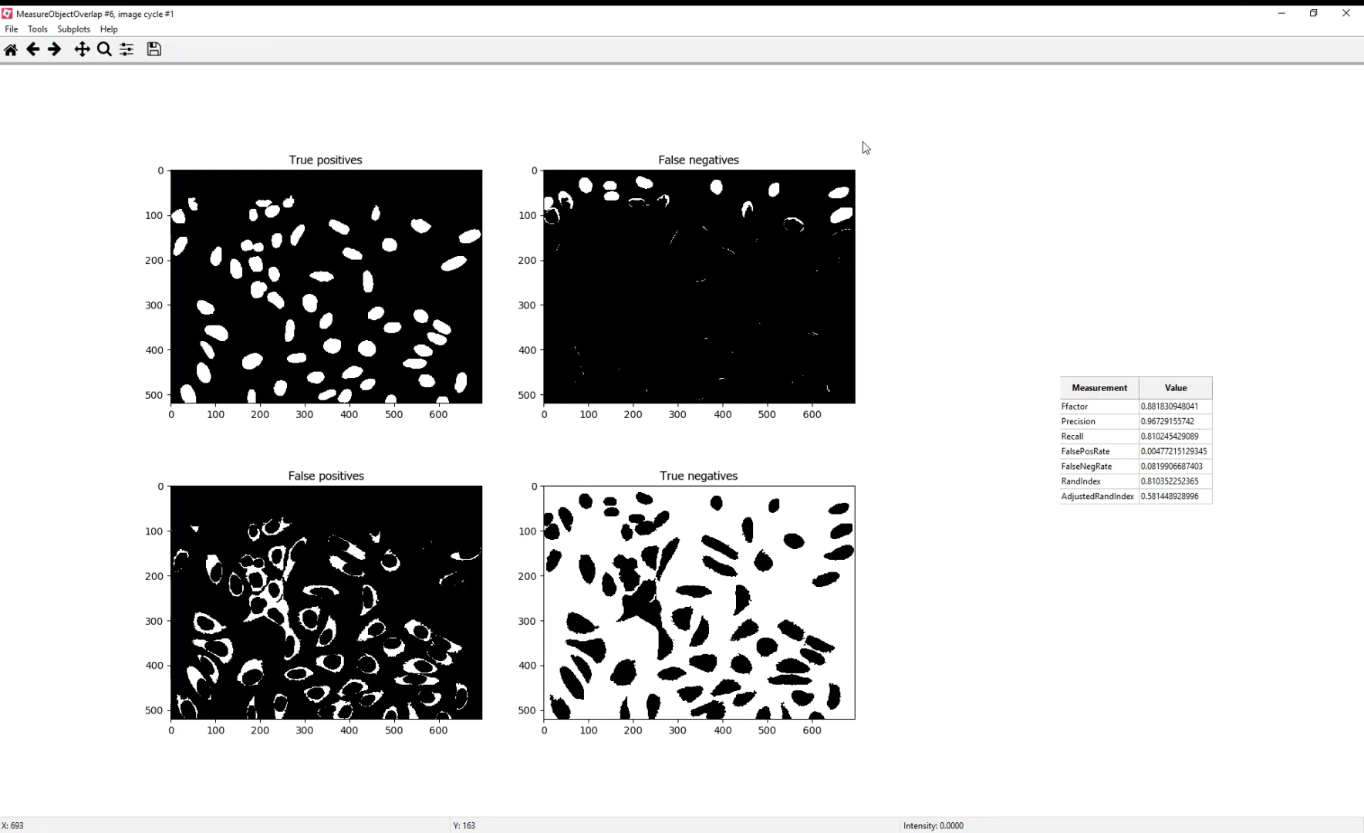
mouse_move(873, 185)
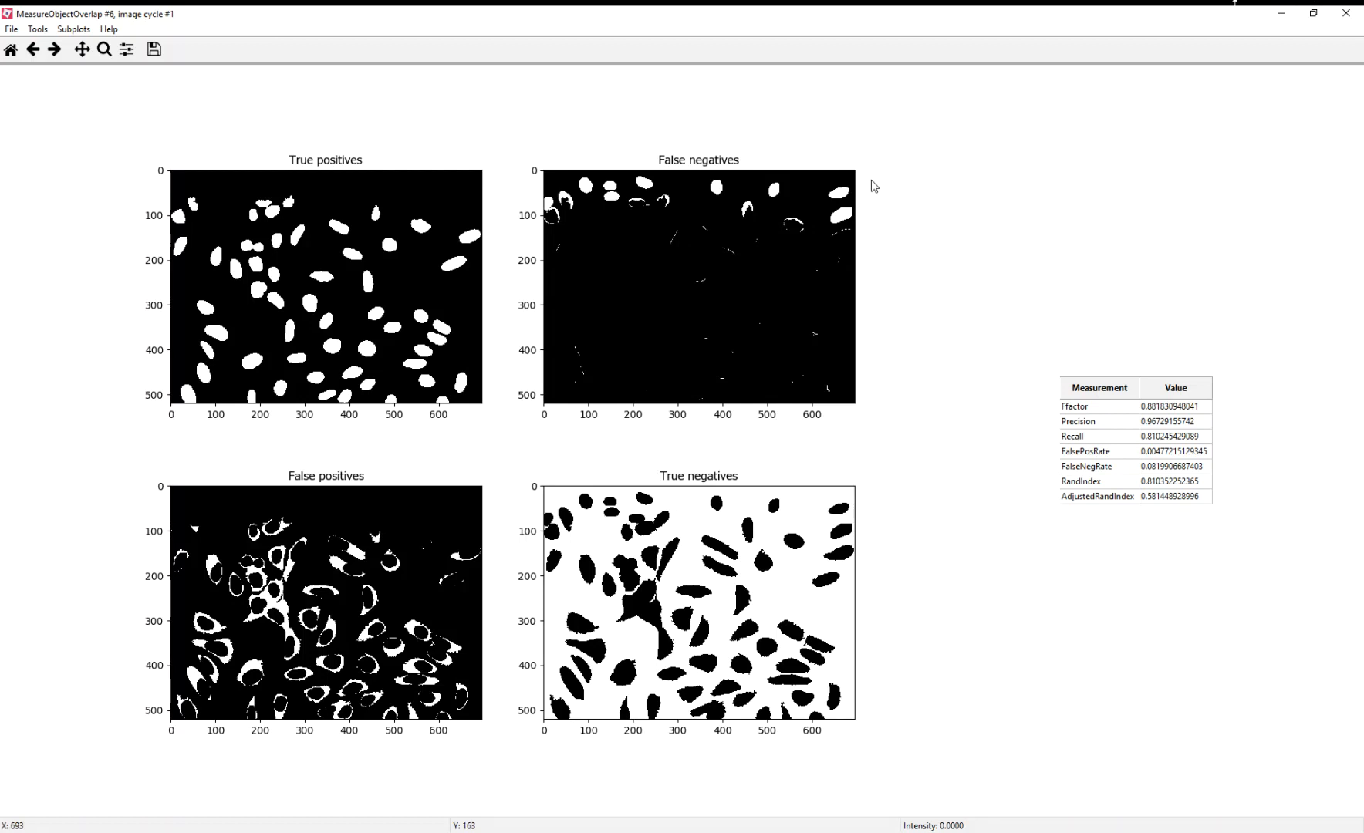
mouse_move(699, 138)
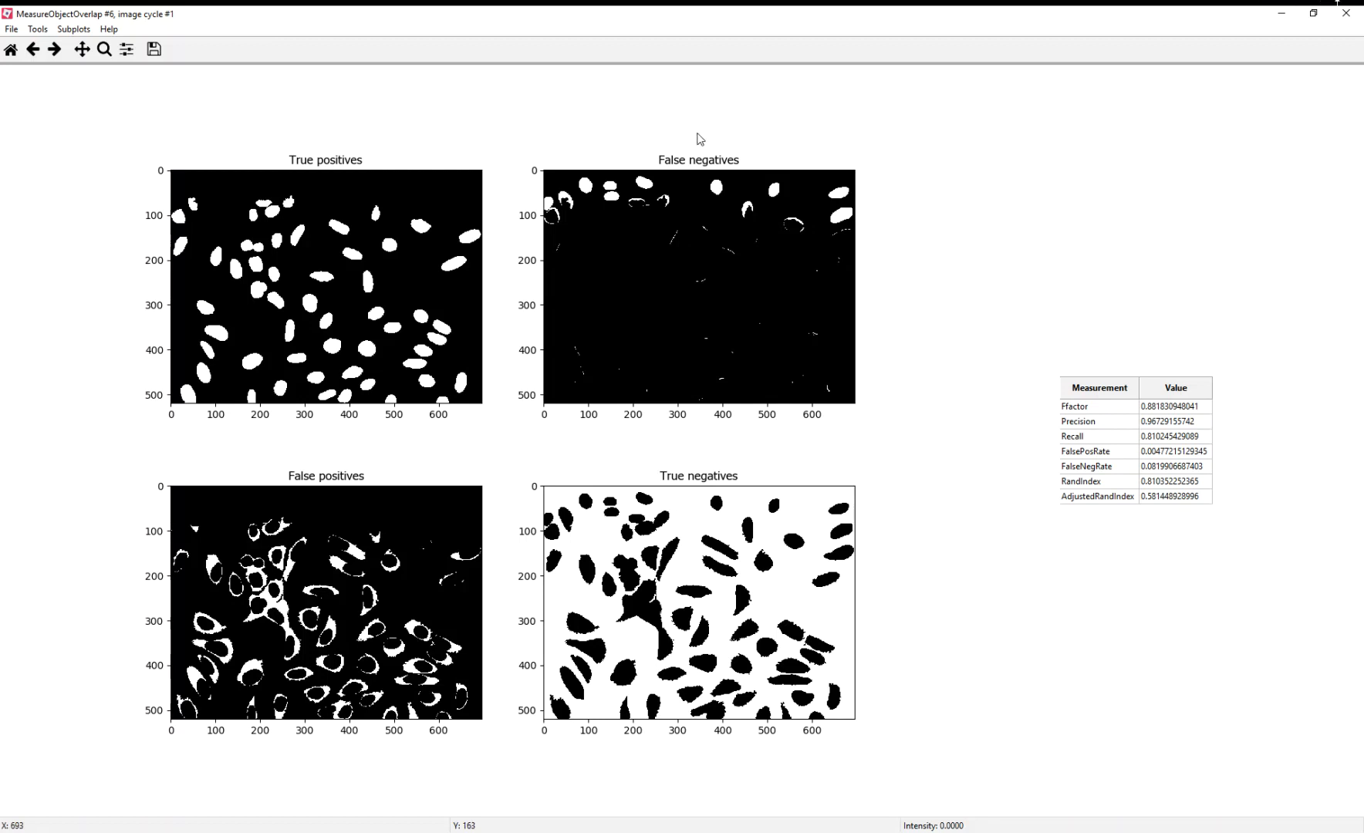
mouse_move(512, 244)
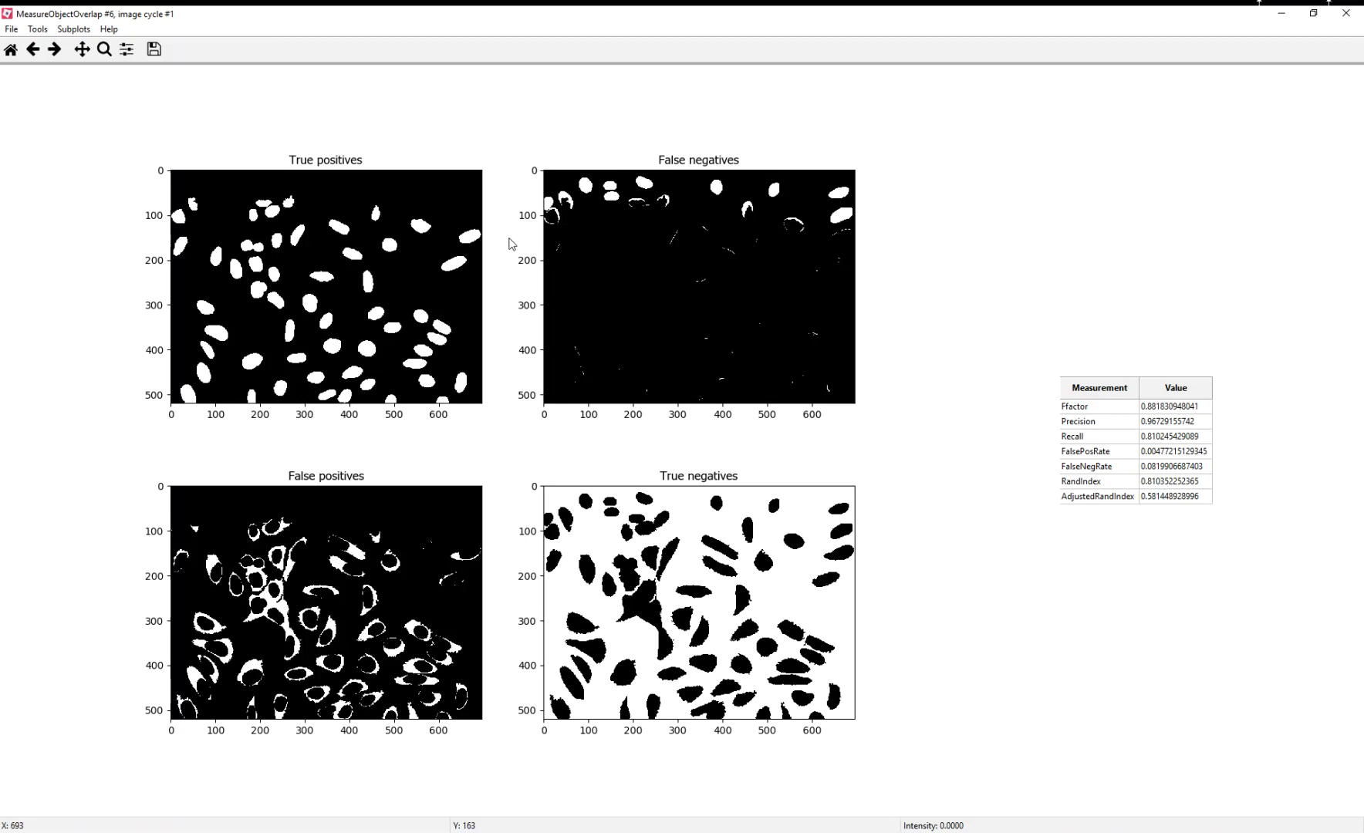
mouse_move(522, 236)
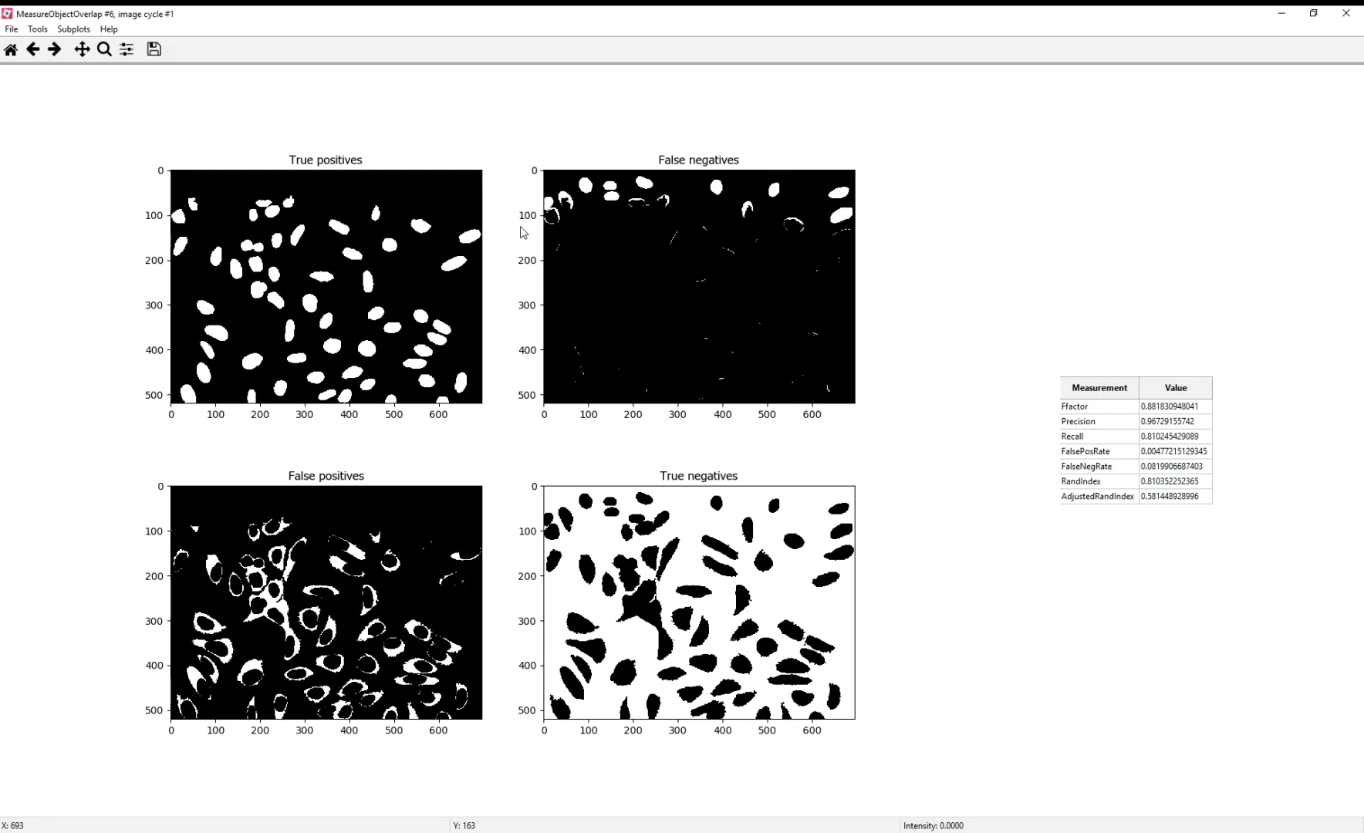
mouse_move(501, 570)
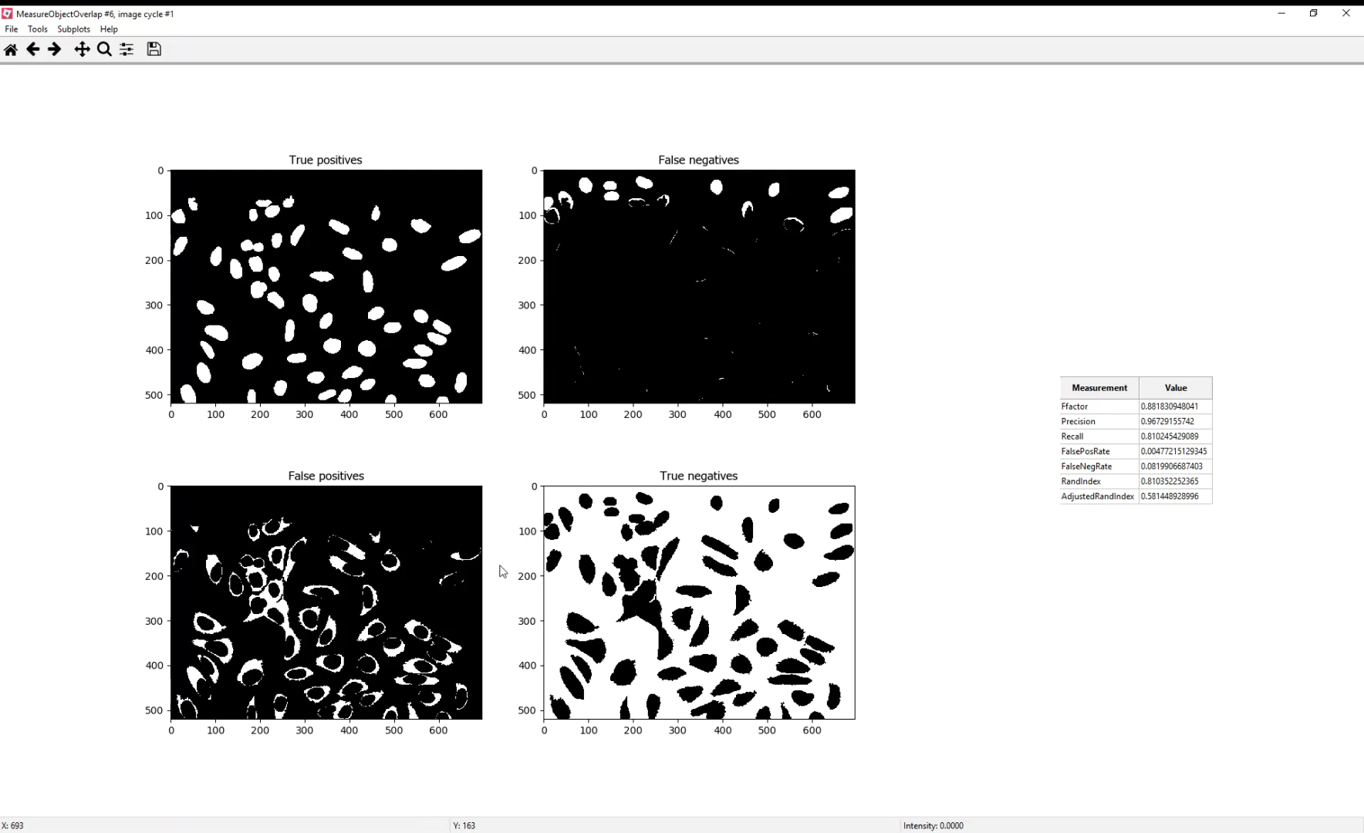
mouse_move(125, 640)
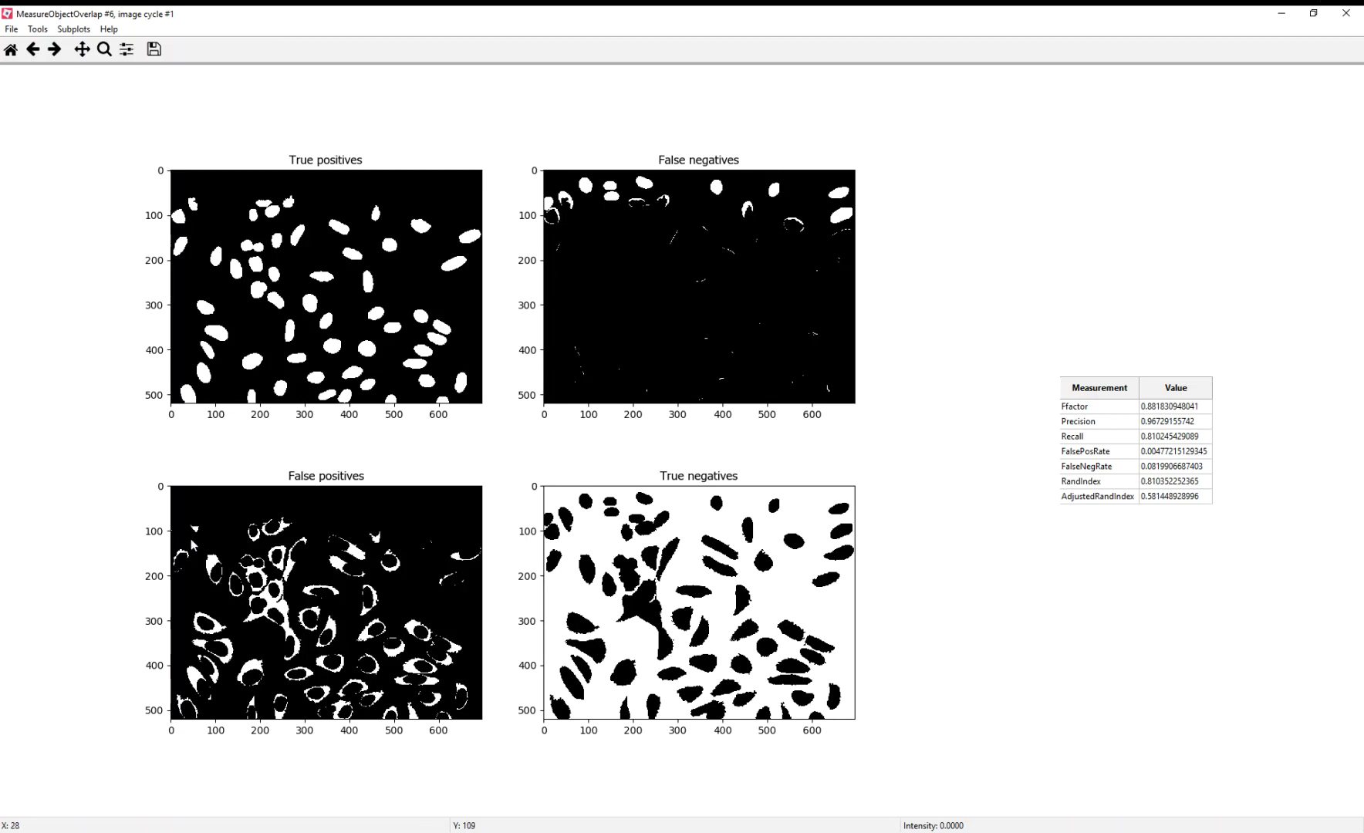
mouse_move(129, 573)
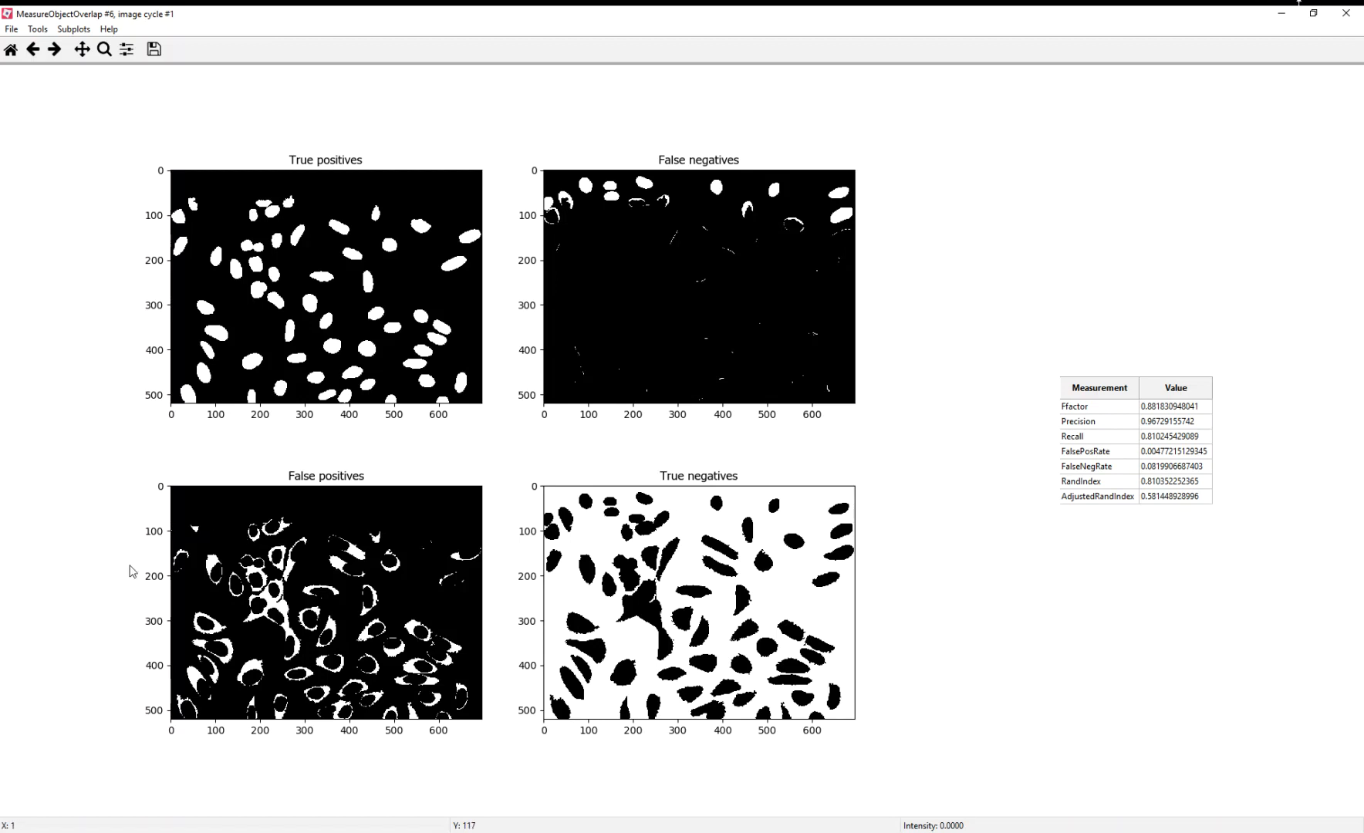
mouse_move(118, 640)
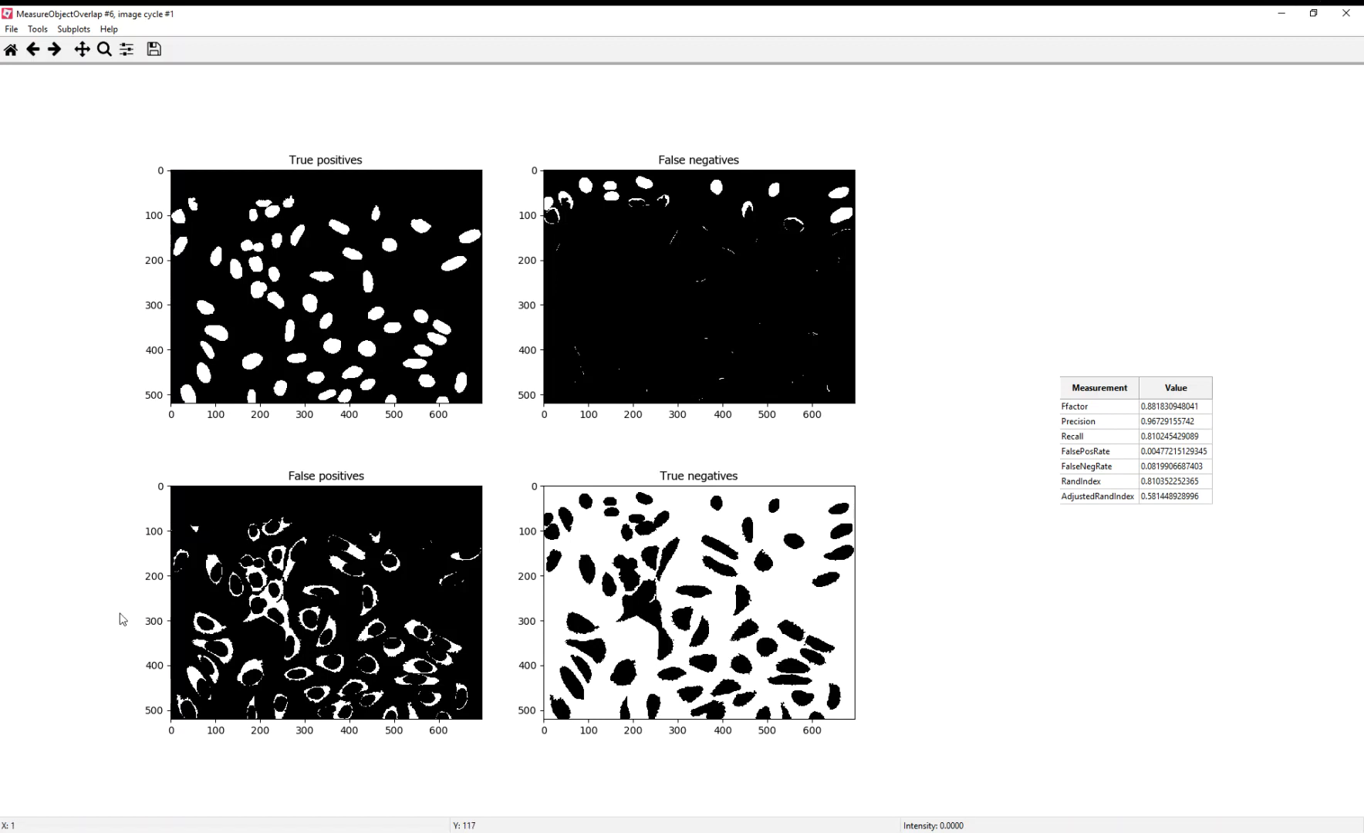
mouse_move(111, 658)
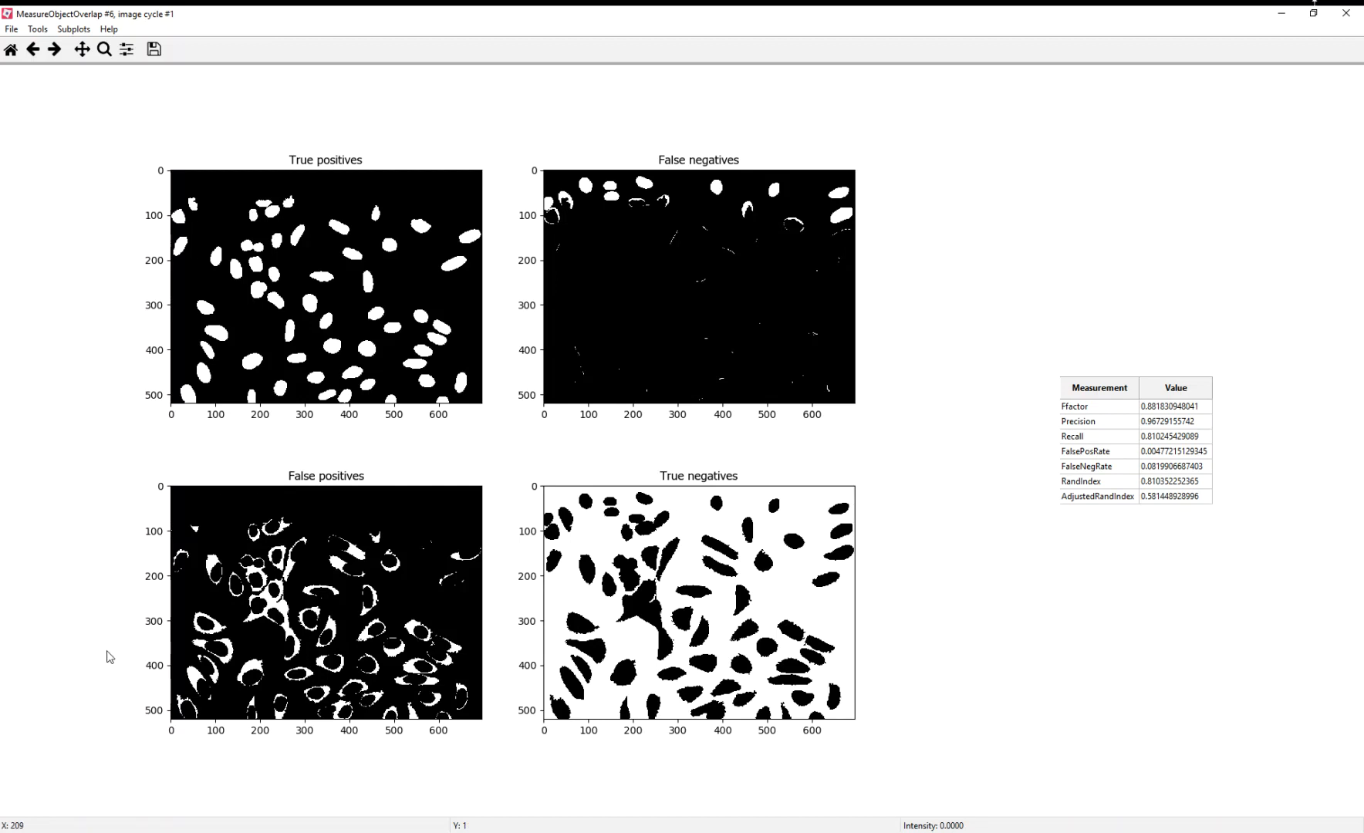
mouse_move(276, 745)
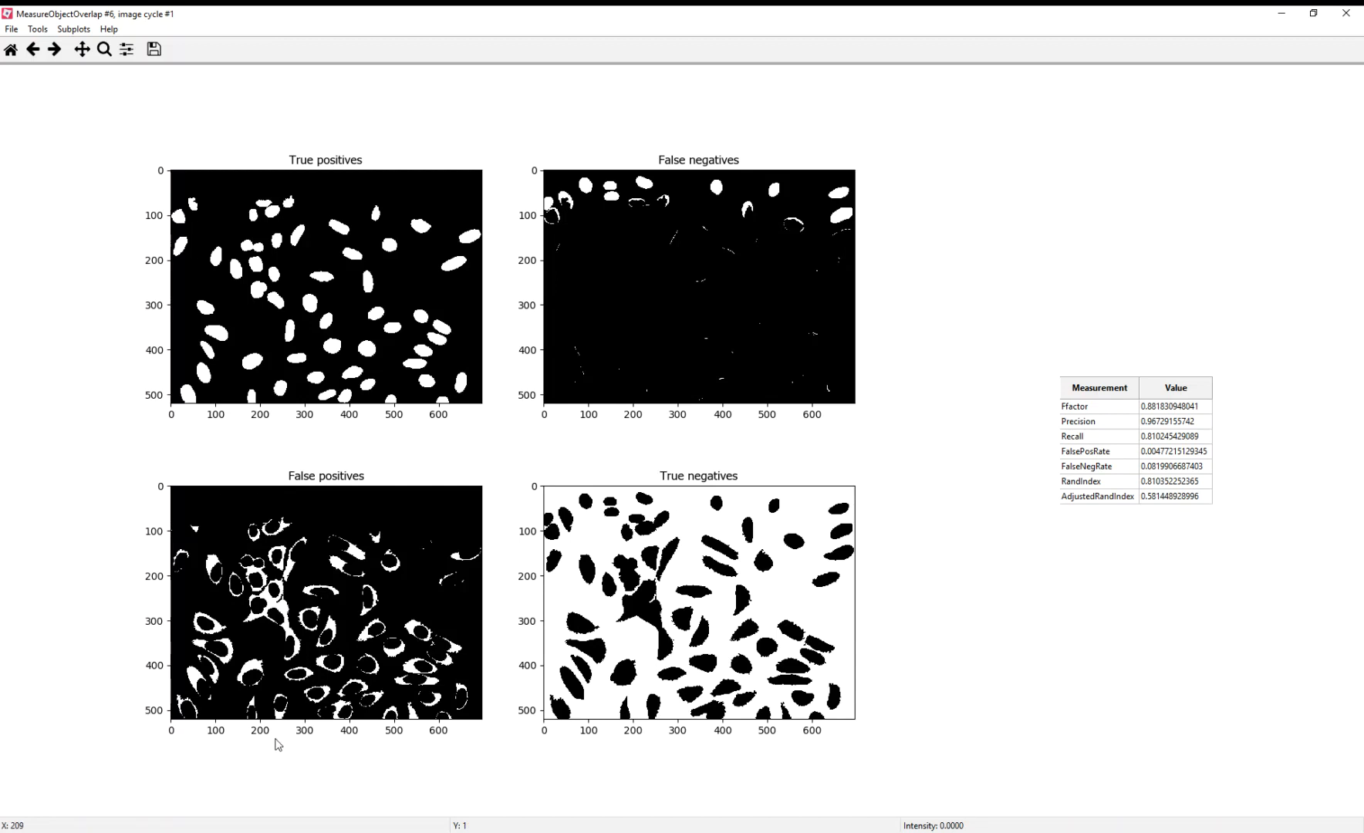
mouse_move(366, 732)
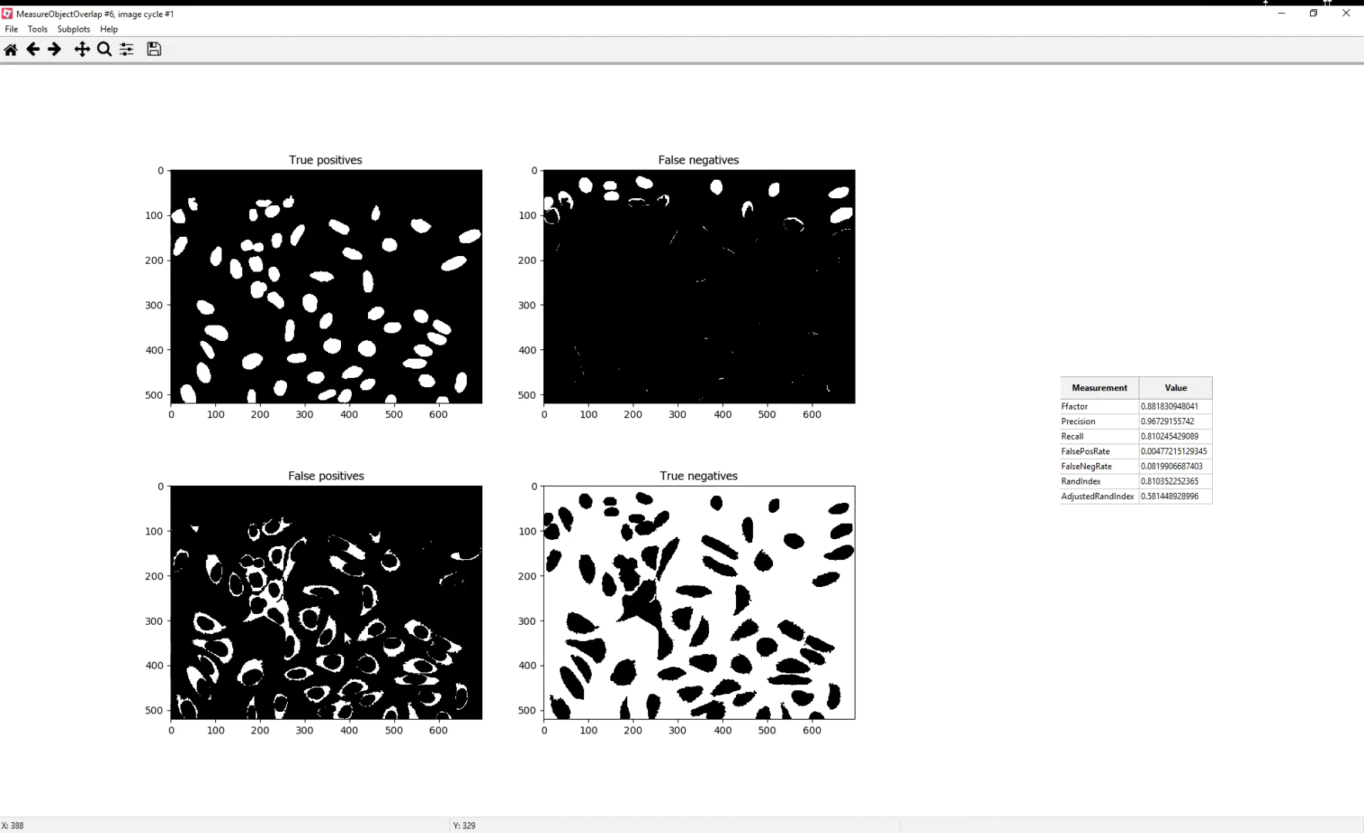
mouse_move(478, 716)
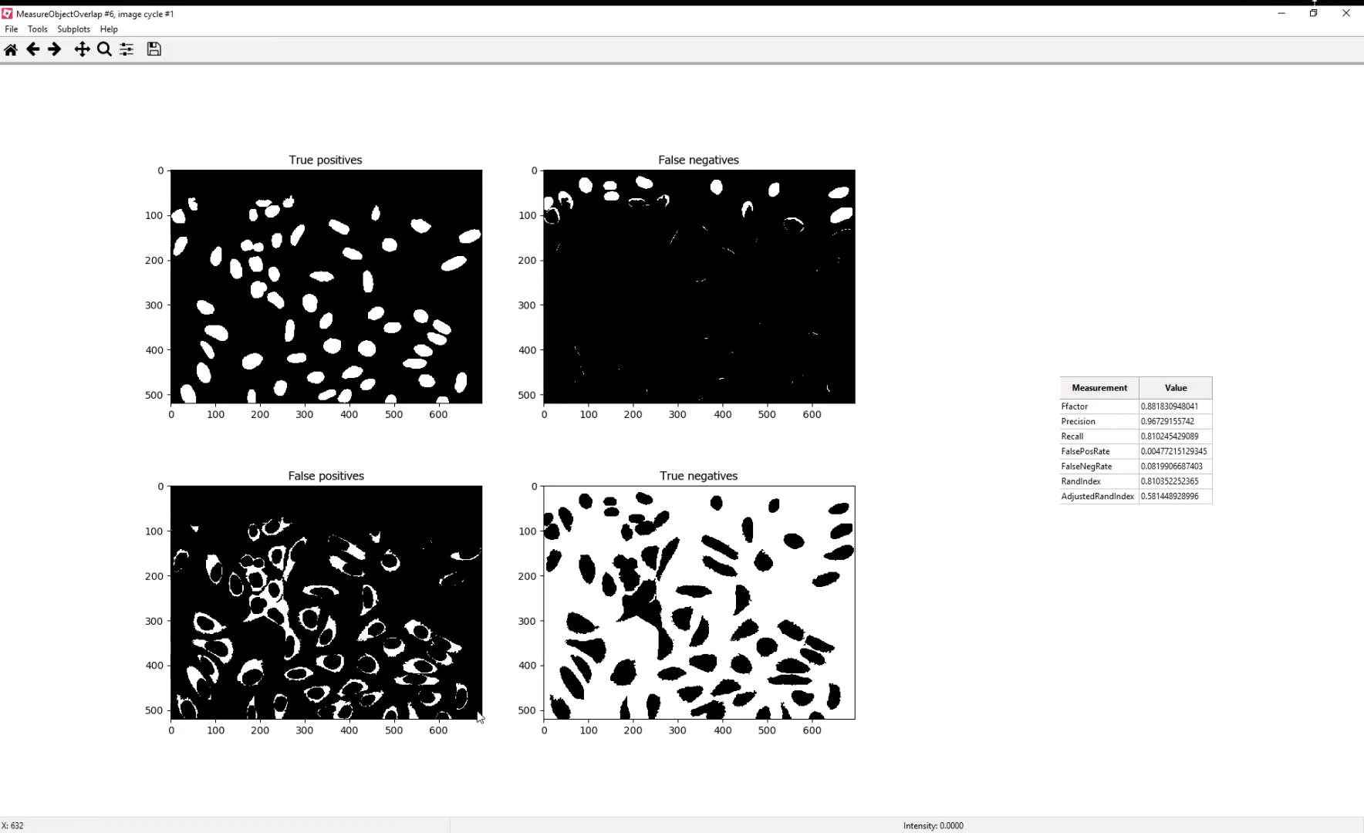
mouse_move(775, 549)
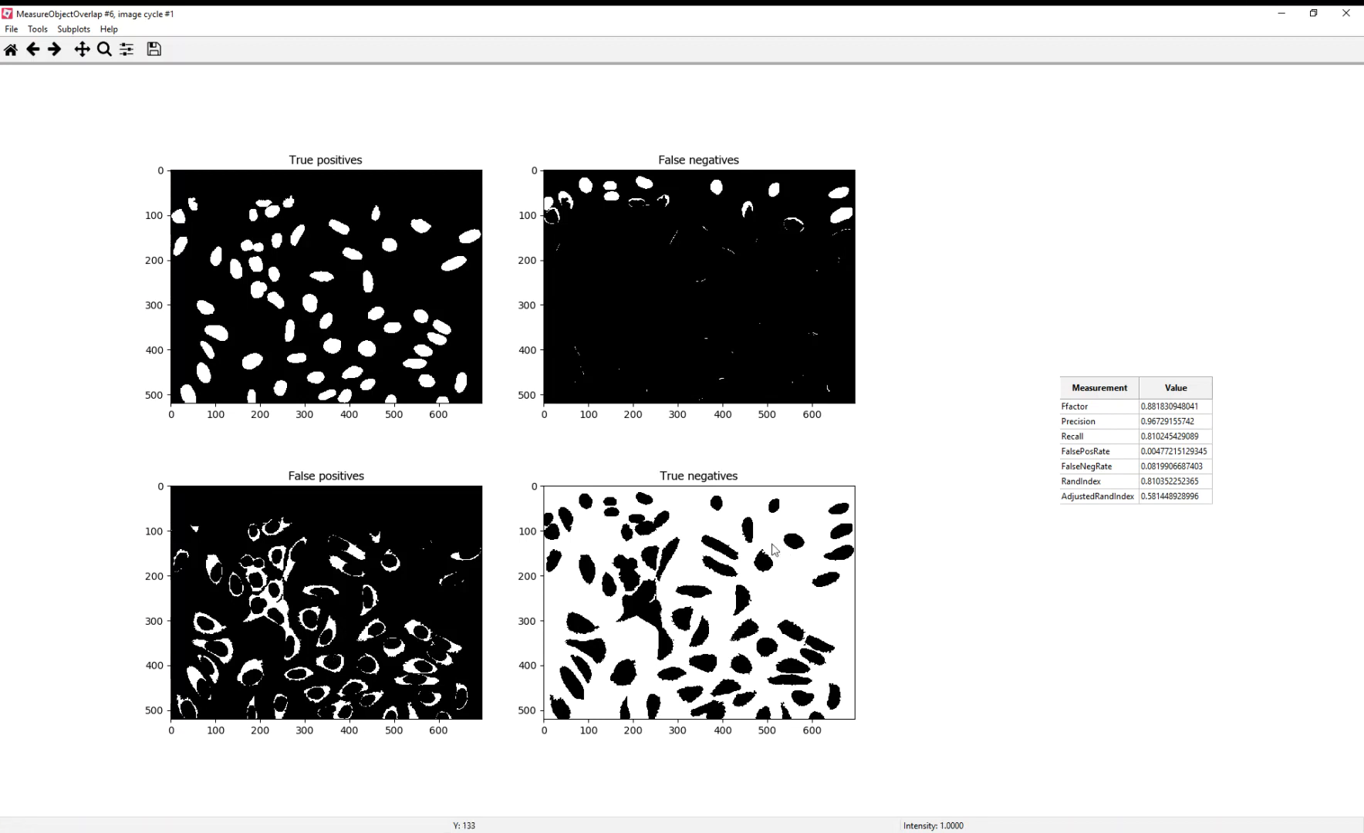
mouse_move(587, 606)
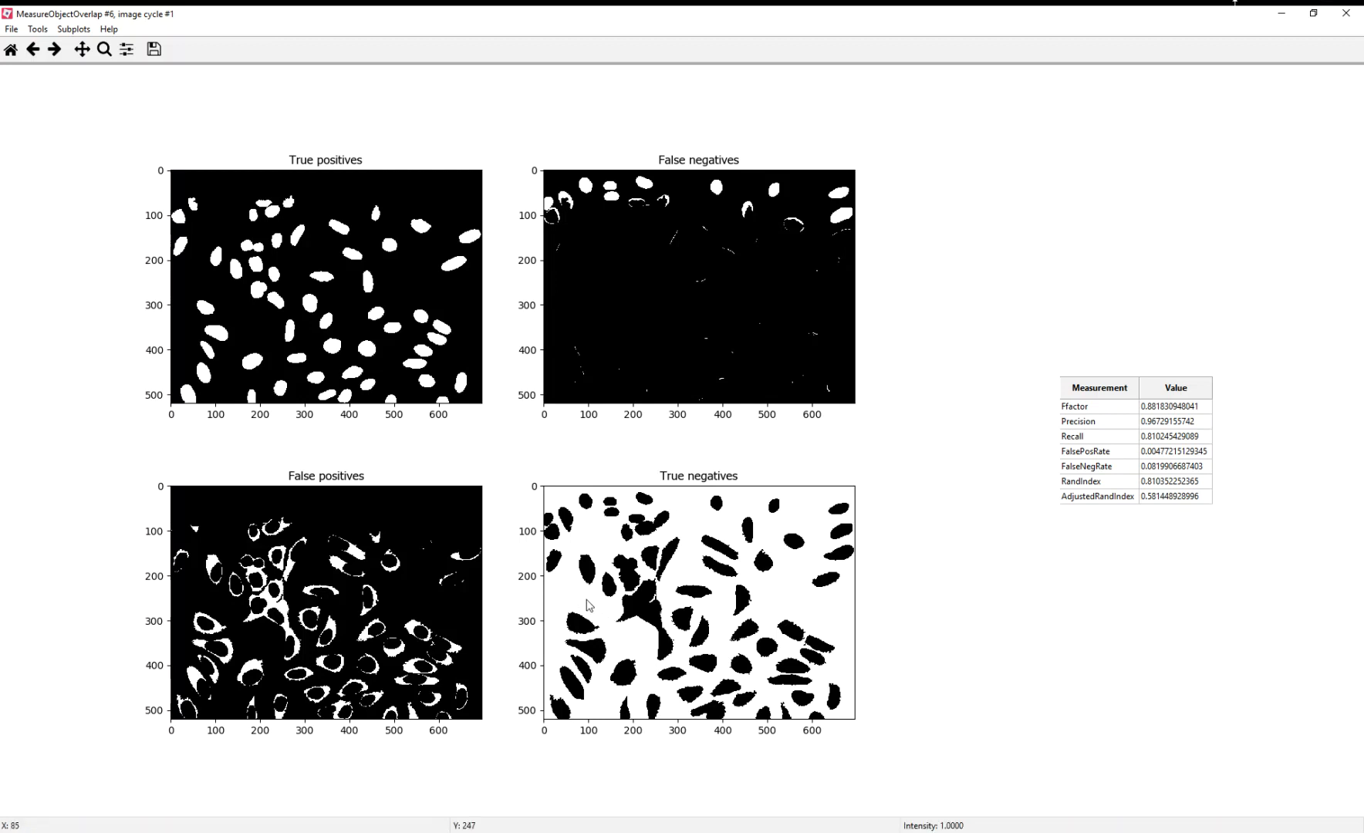
mouse_move(467, 302)
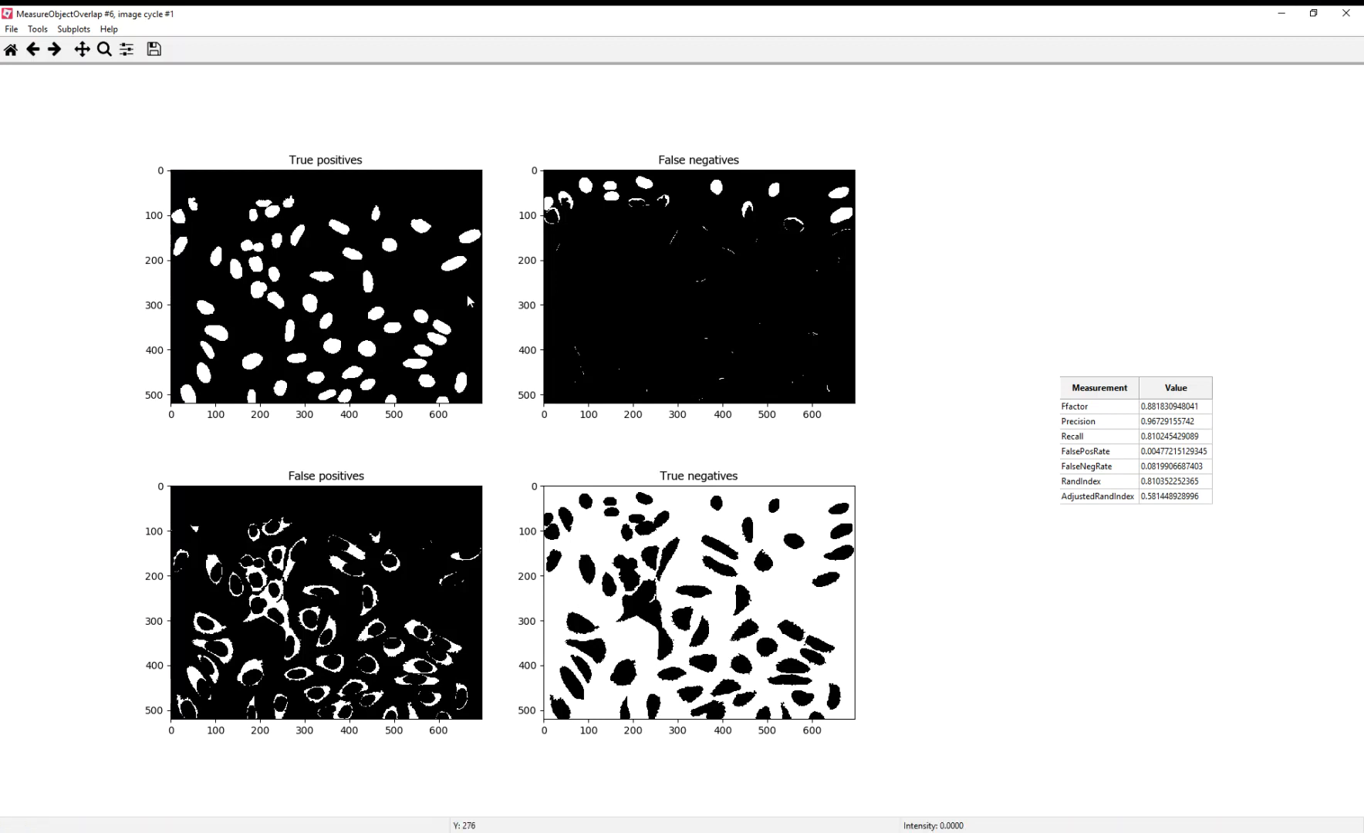
mouse_move(605, 545)
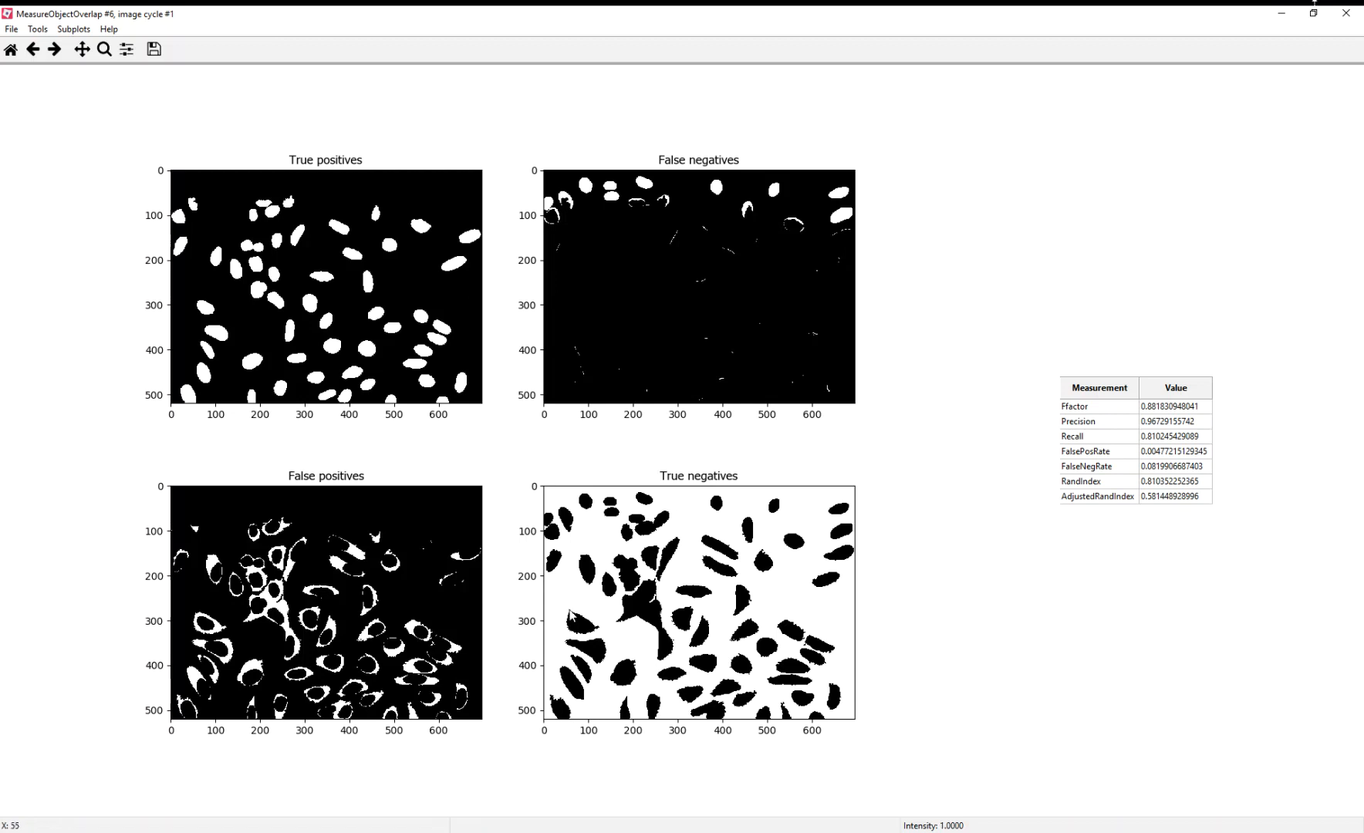
mouse_move(617, 635)
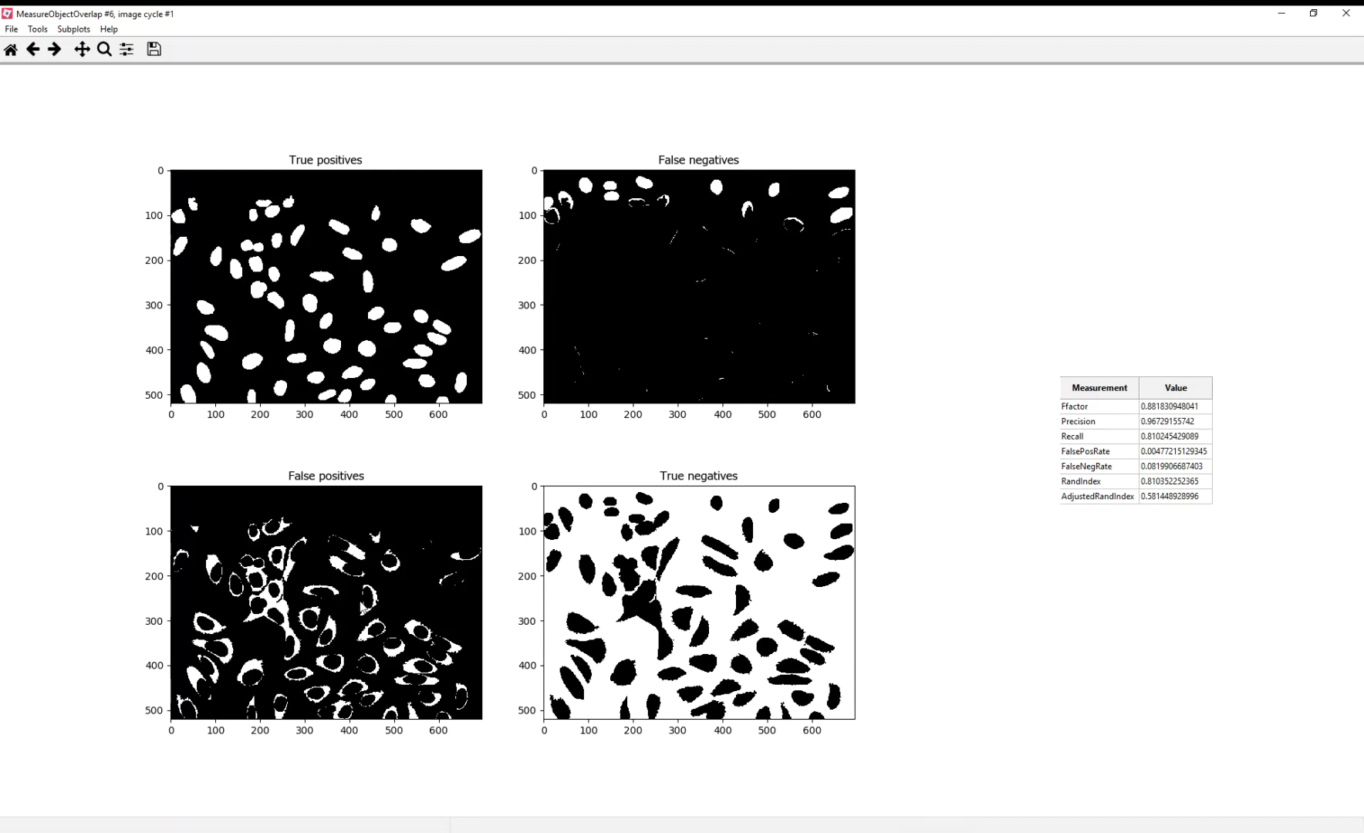
mouse_move(570, 577)
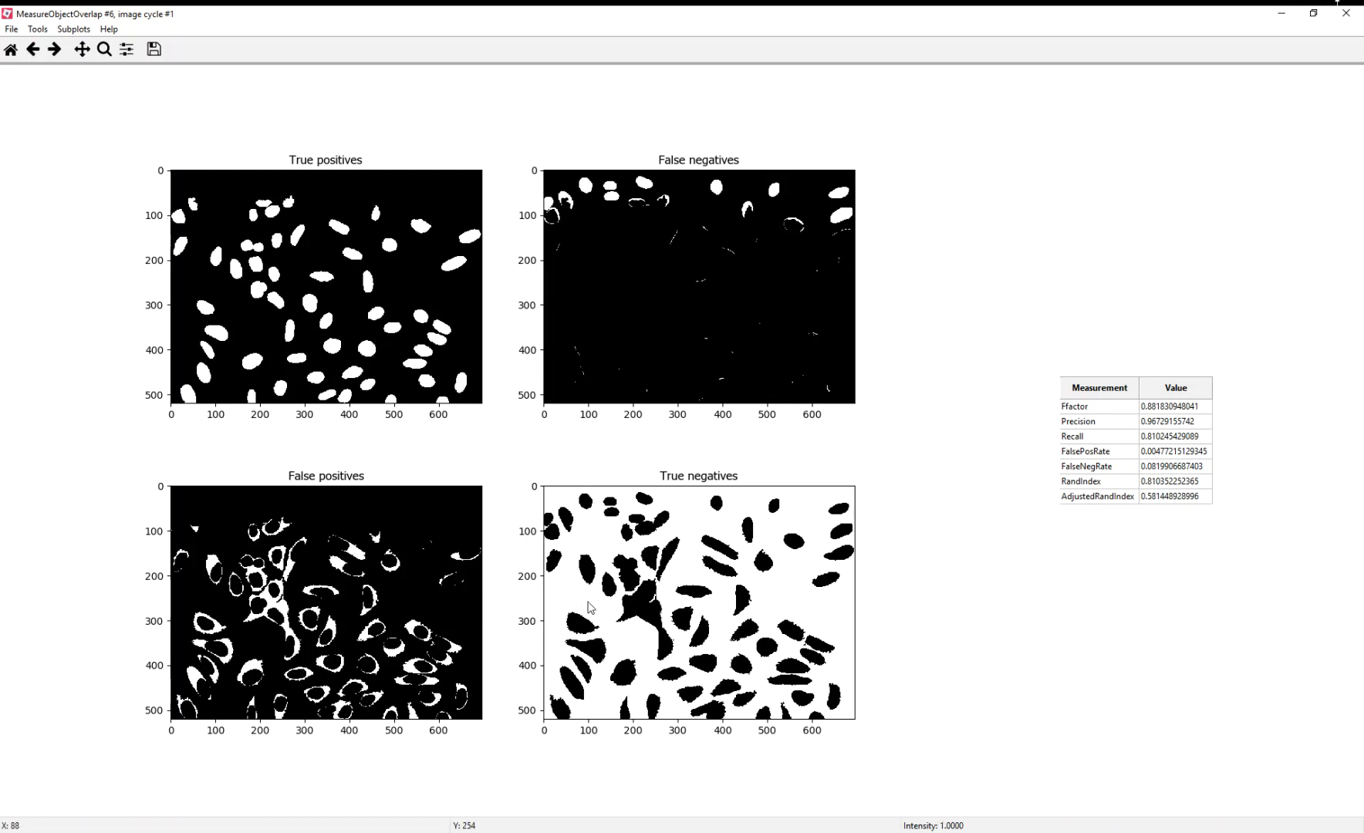
mouse_move(632, 646)
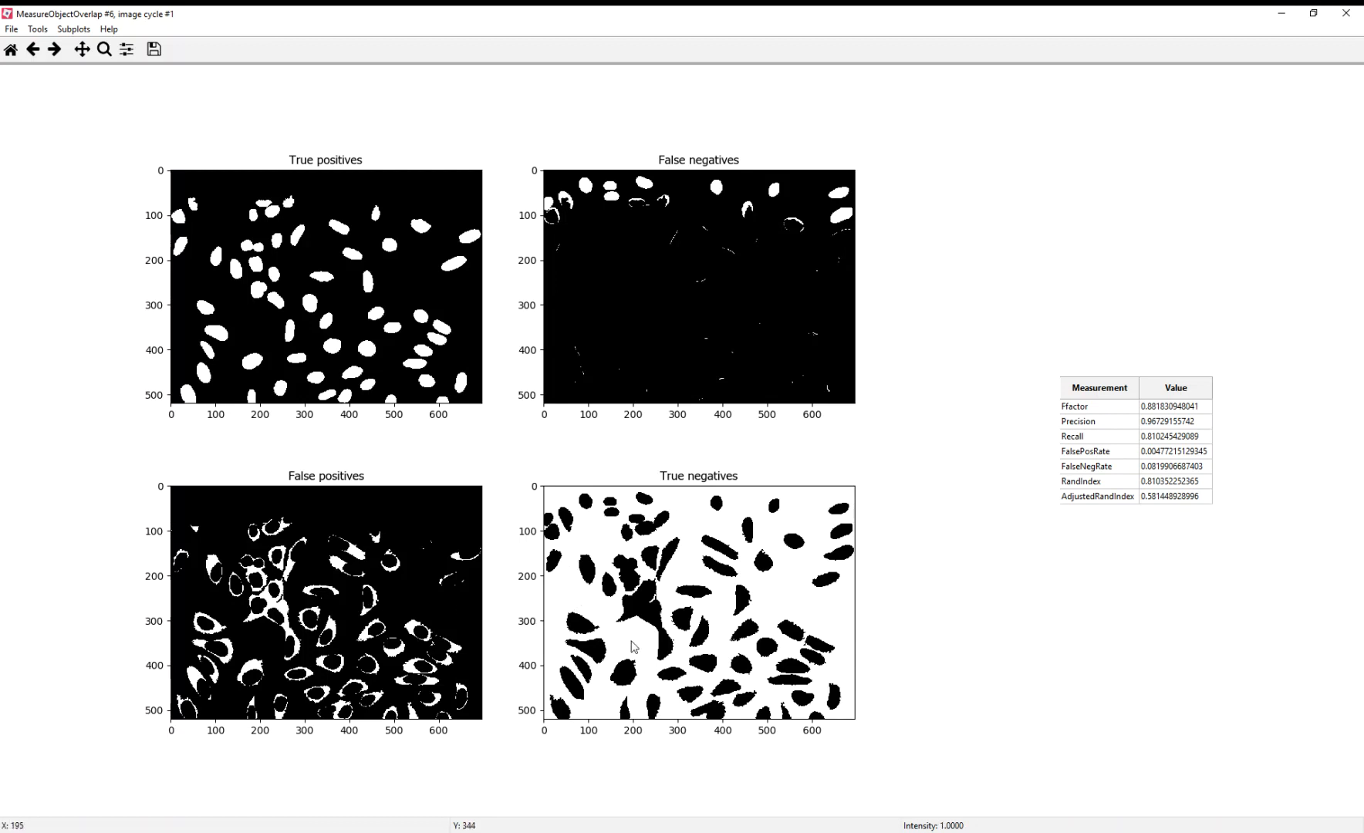
mouse_move(632, 643)
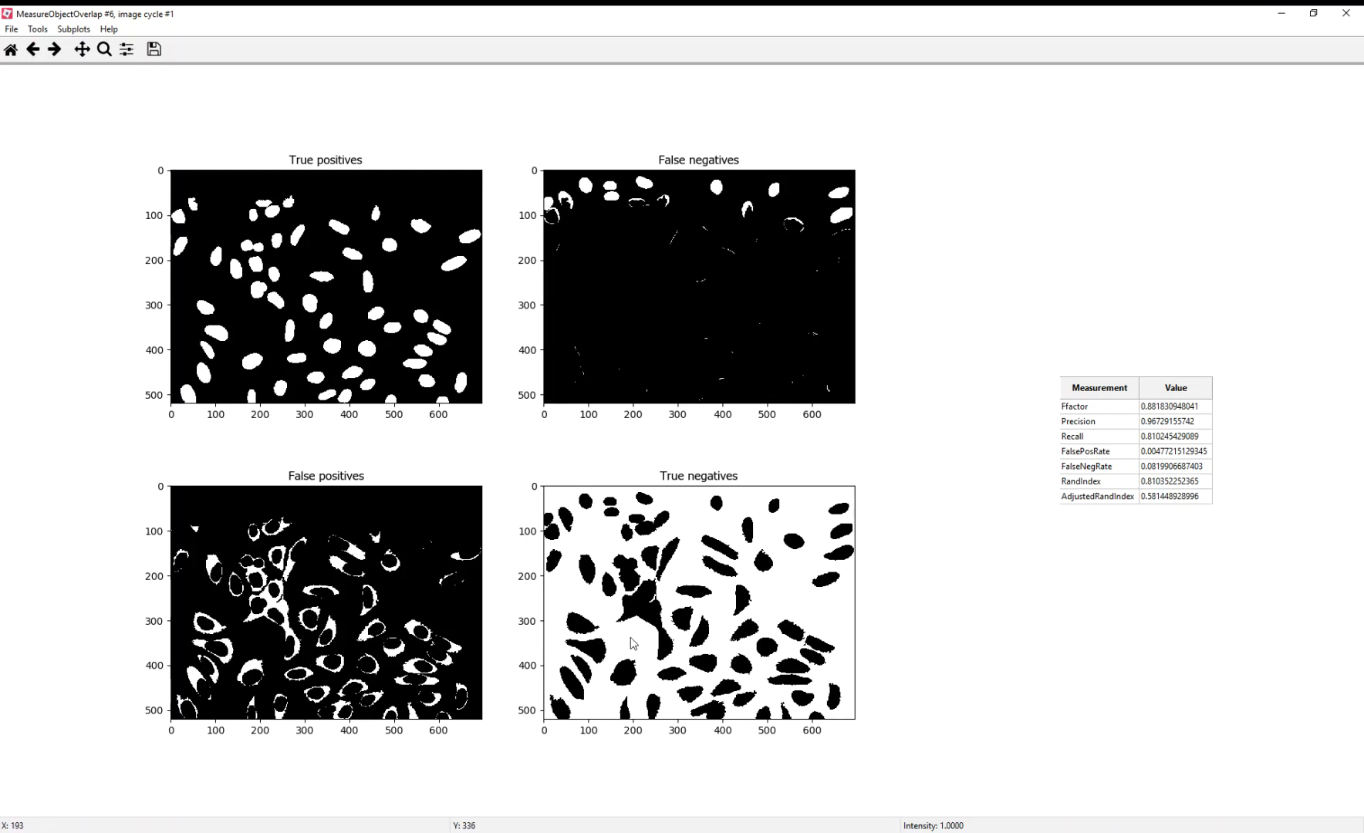